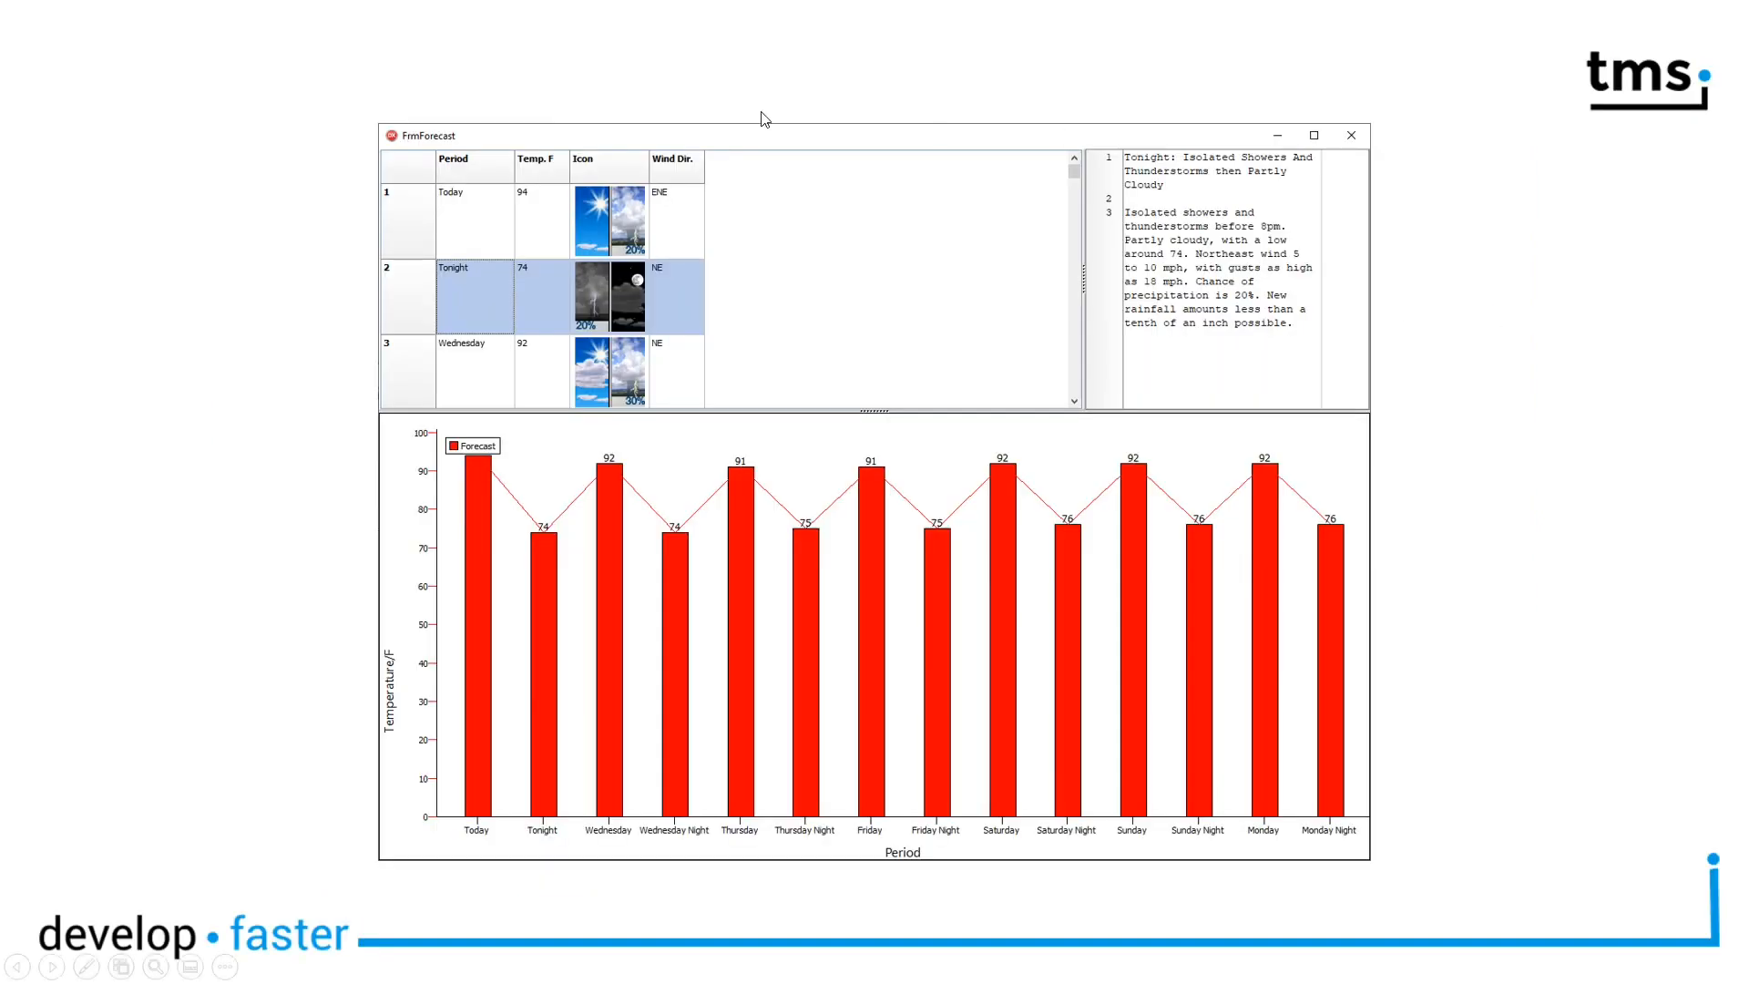
pyautogui.moveTo(489, 335)
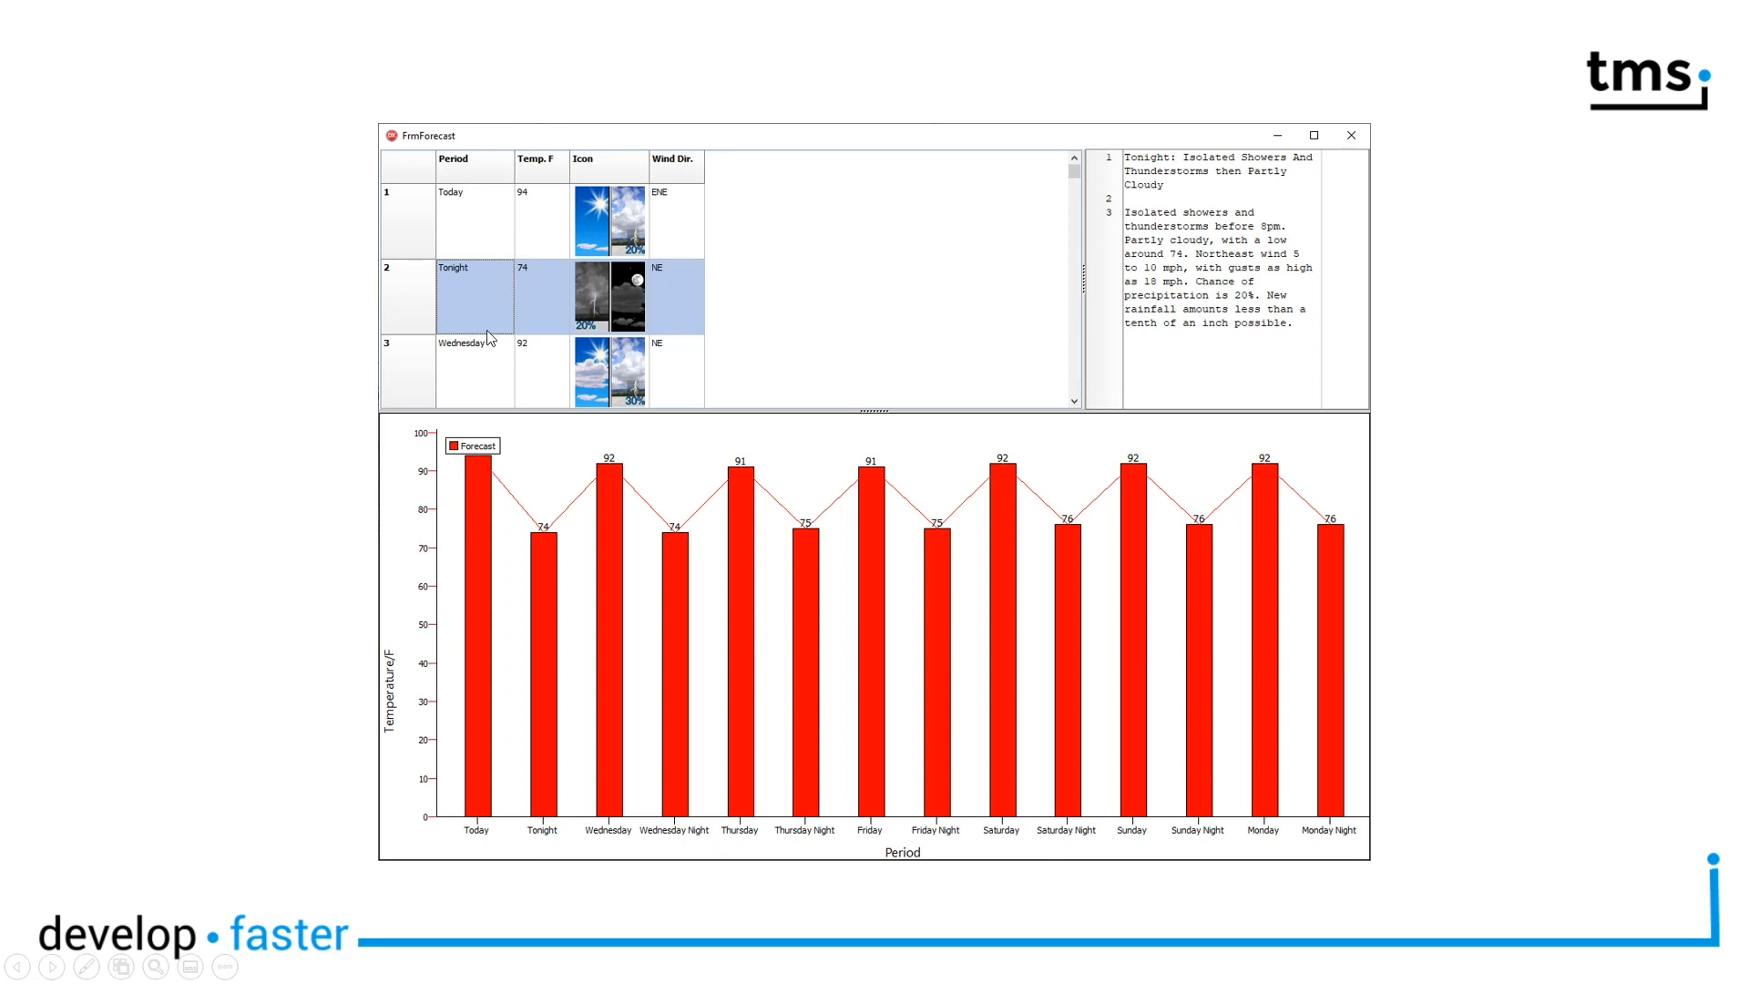
pyautogui.moveTo(541, 228)
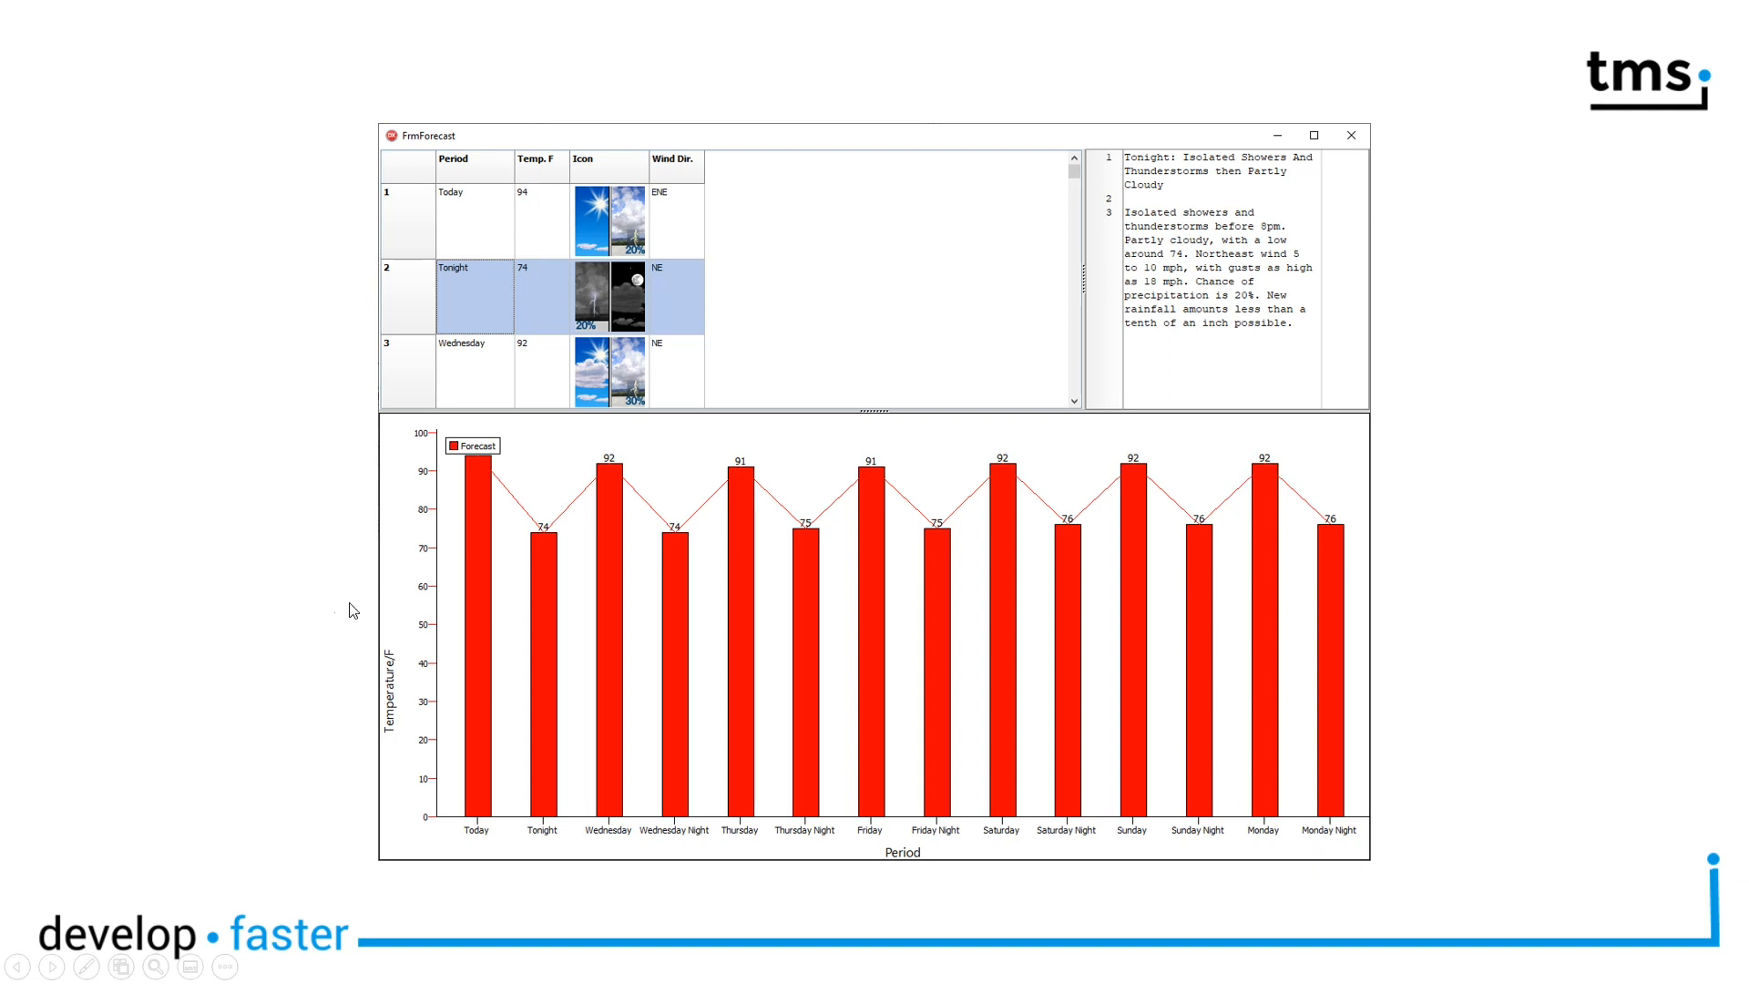
pyautogui.moveTo(332, 688)
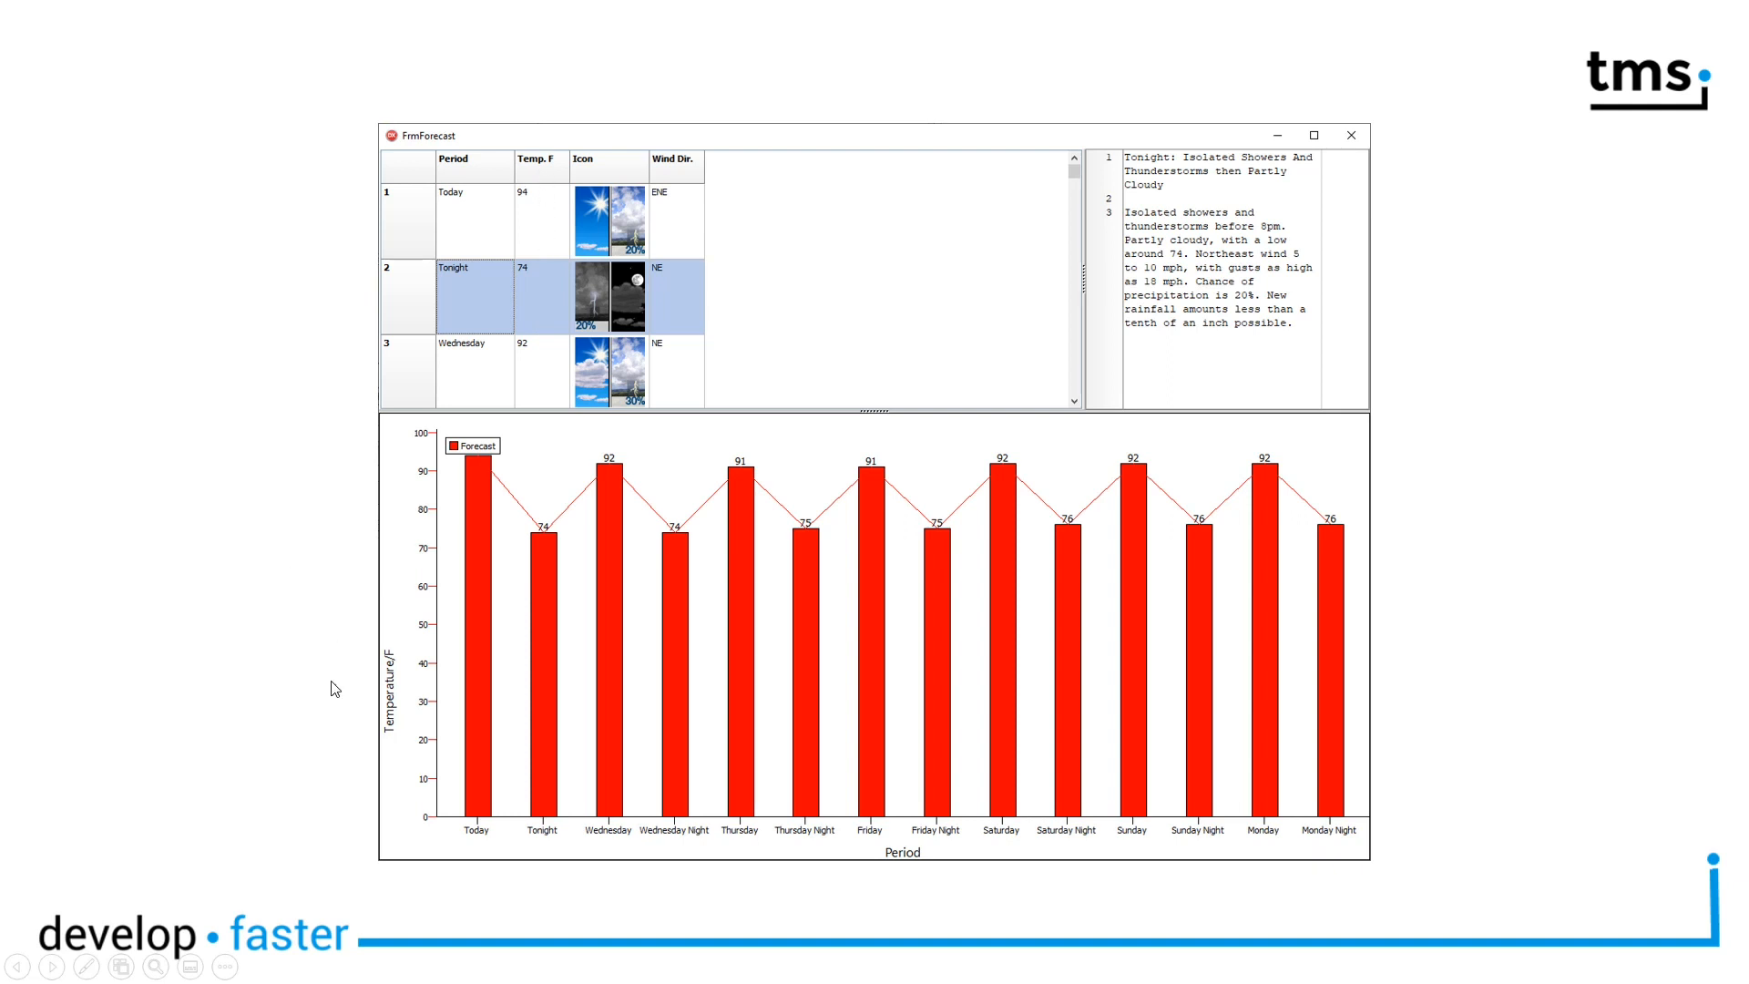
pyautogui.moveTo(467, 410)
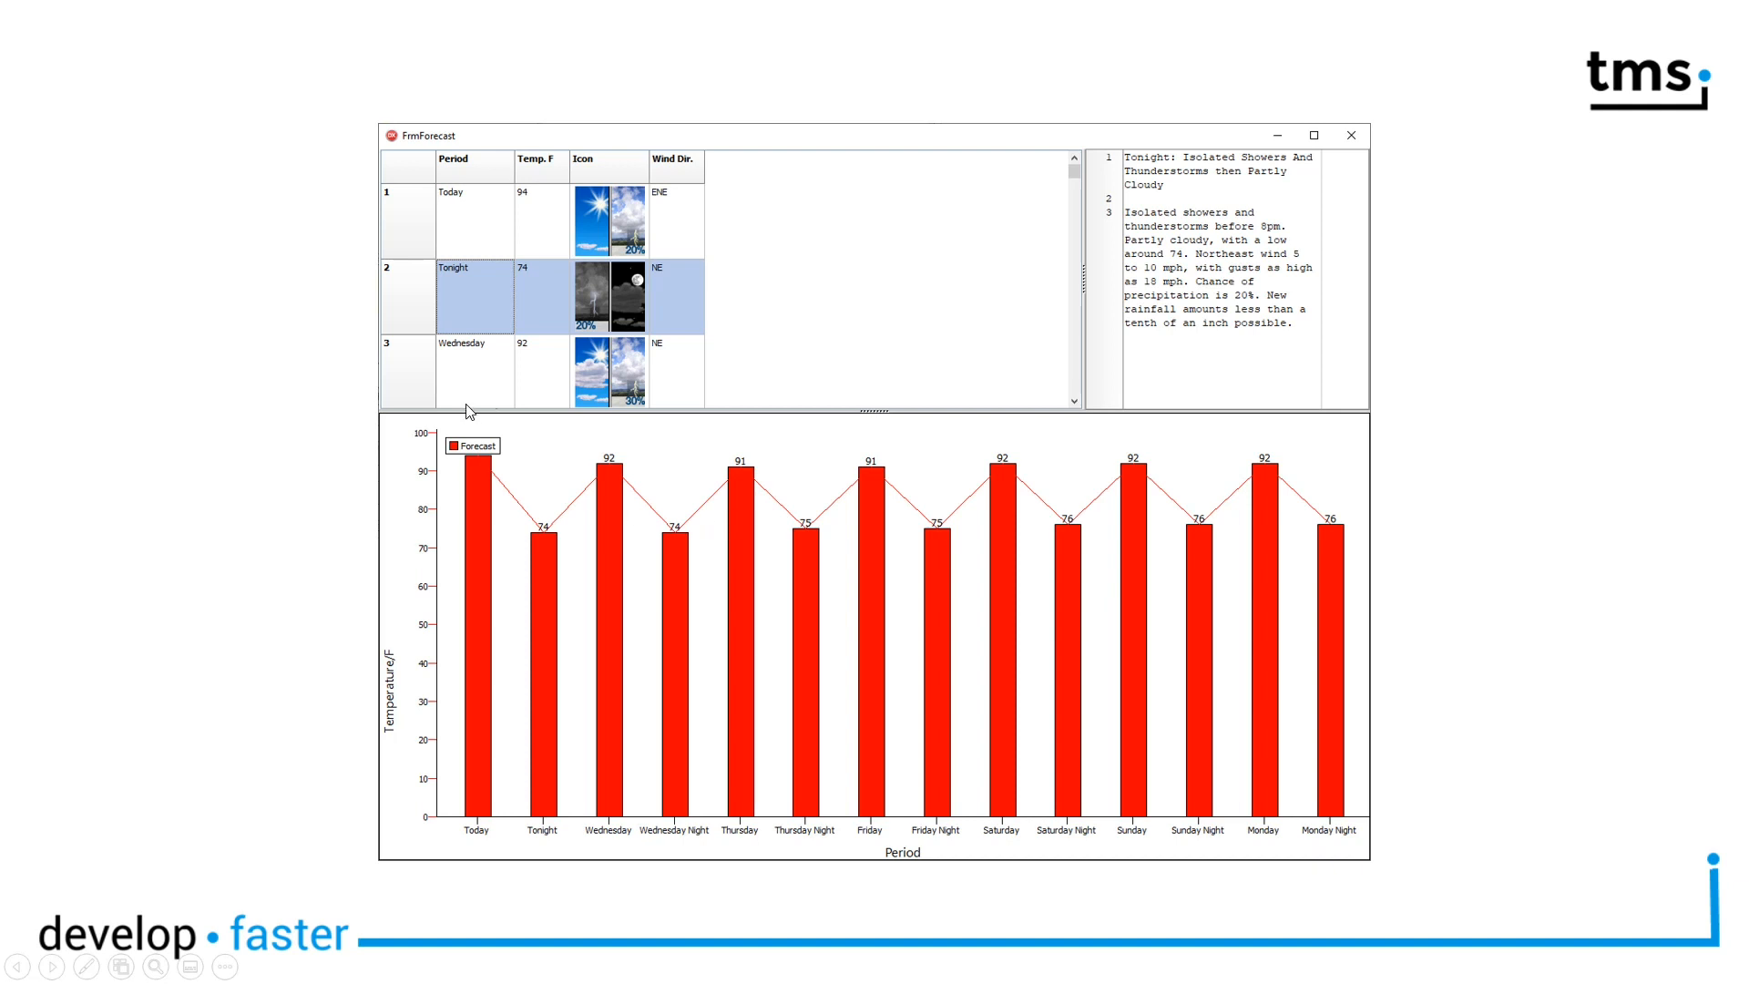
pyautogui.moveTo(112, 433)
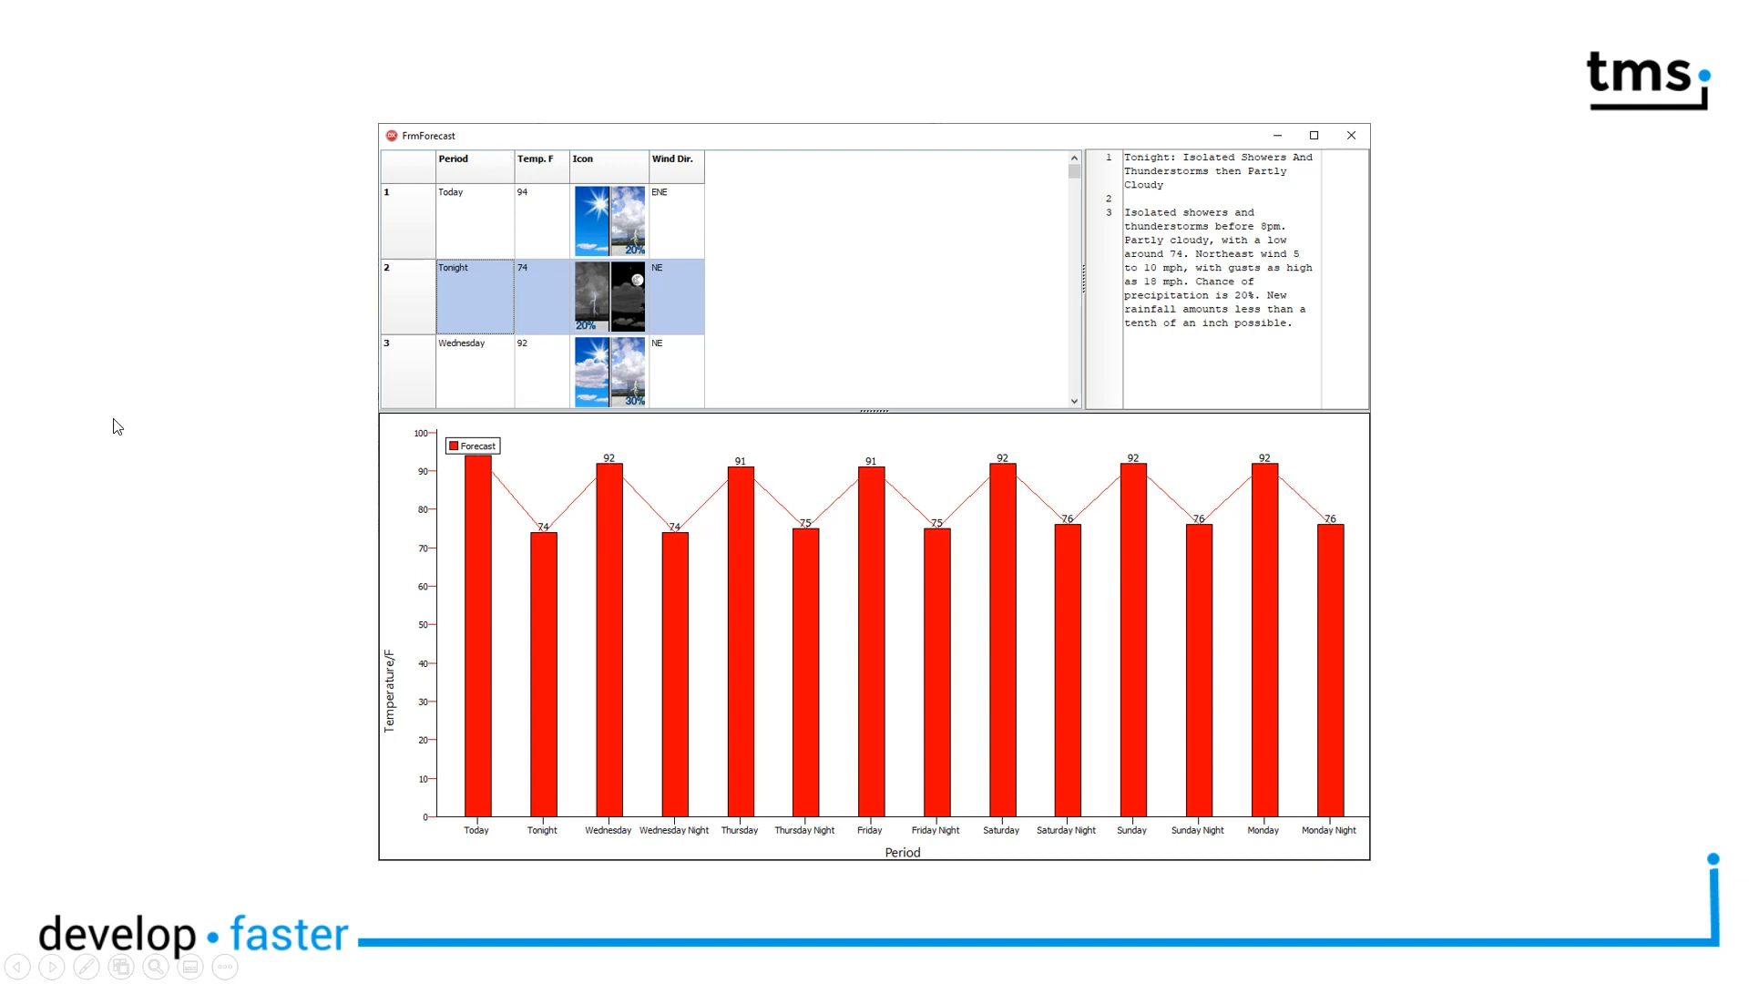
pyautogui.moveTo(431, 520)
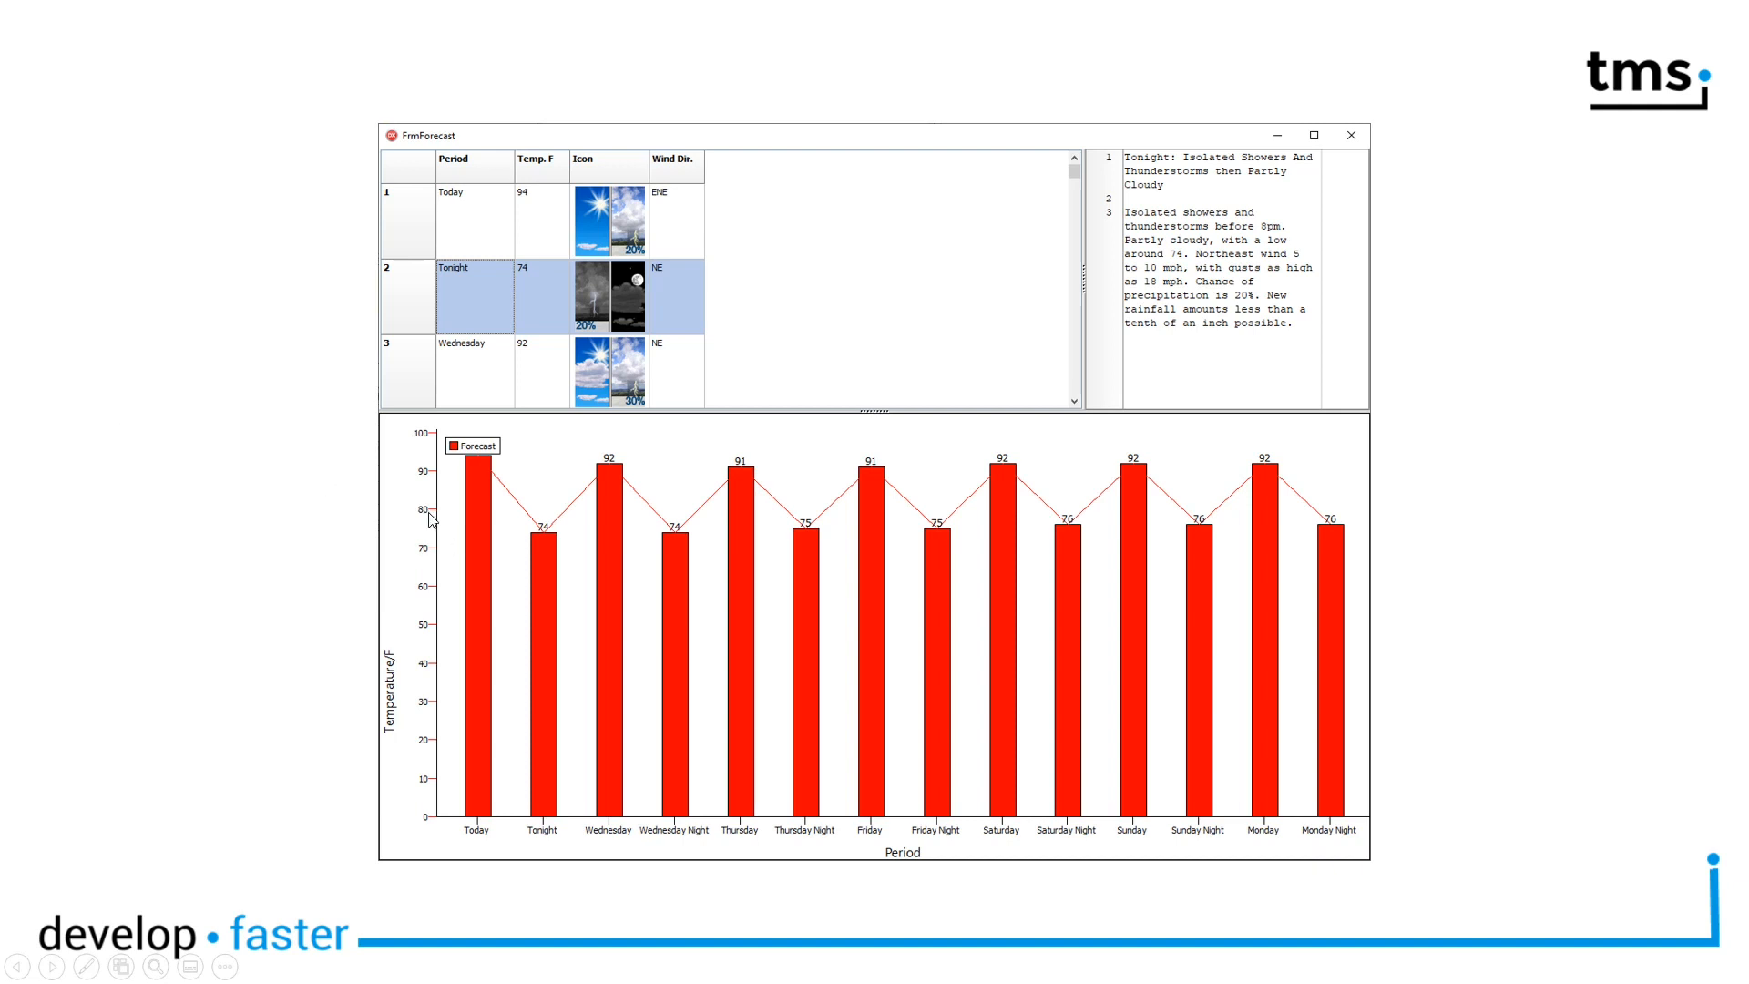
pyautogui.moveTo(633, 820)
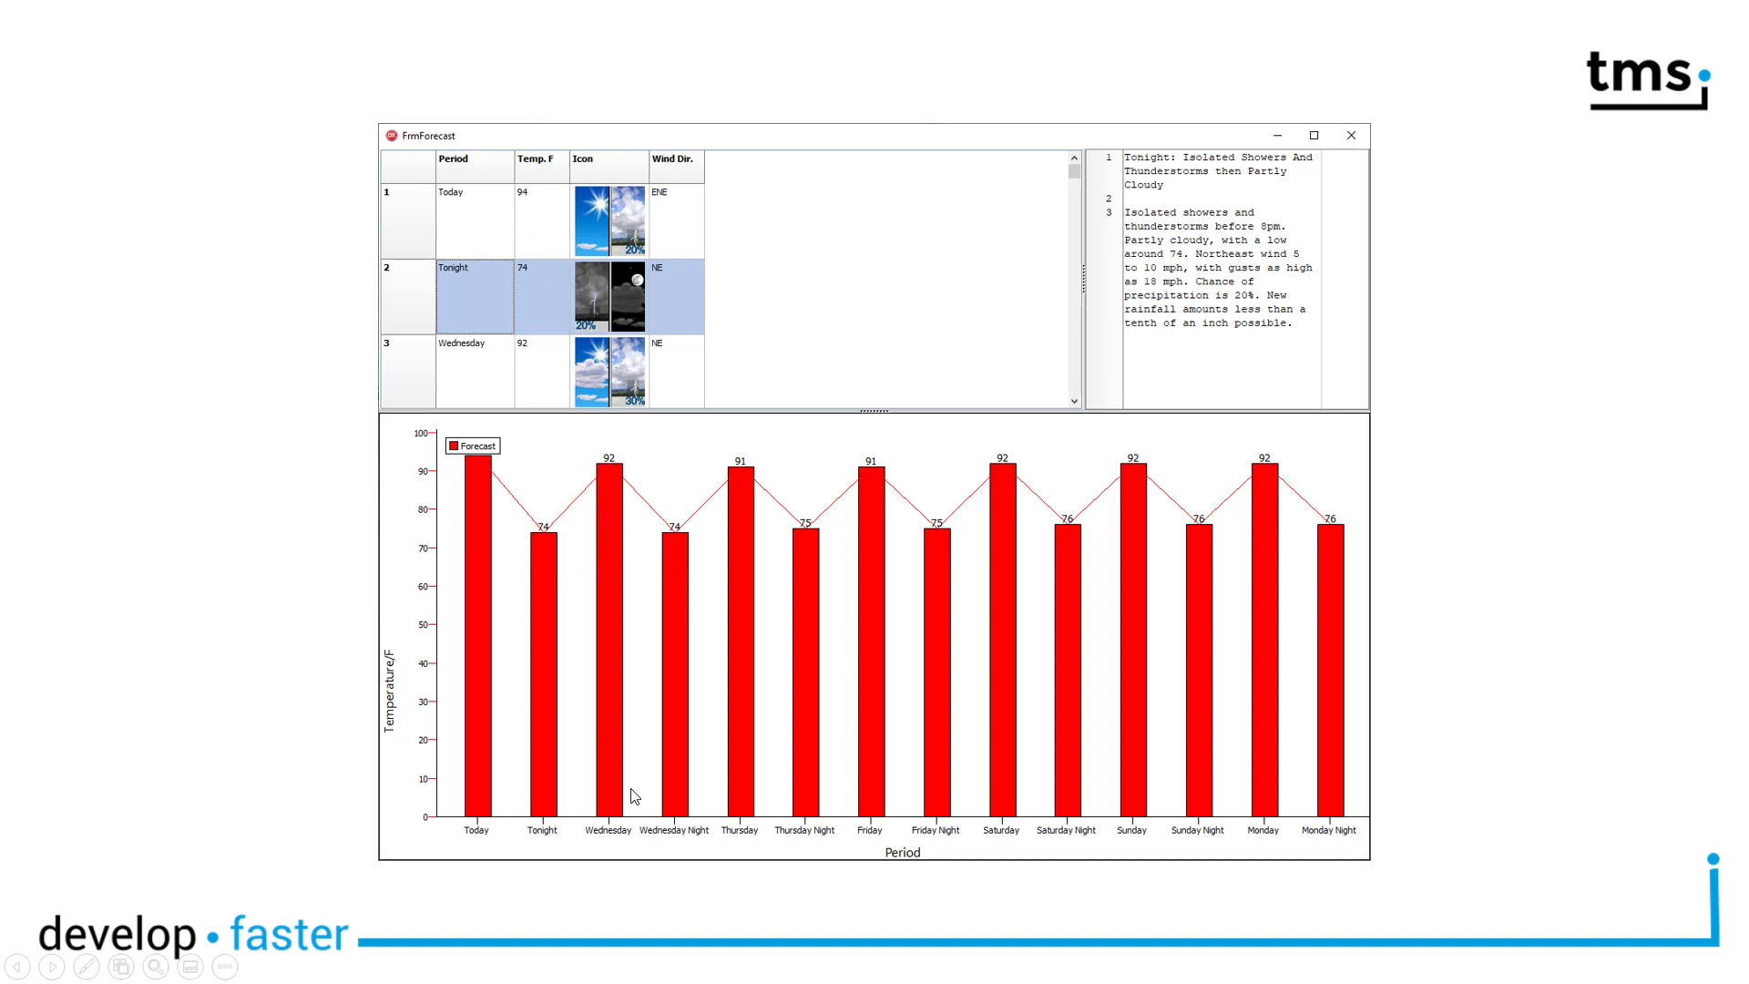
pyautogui.moveTo(371, 535)
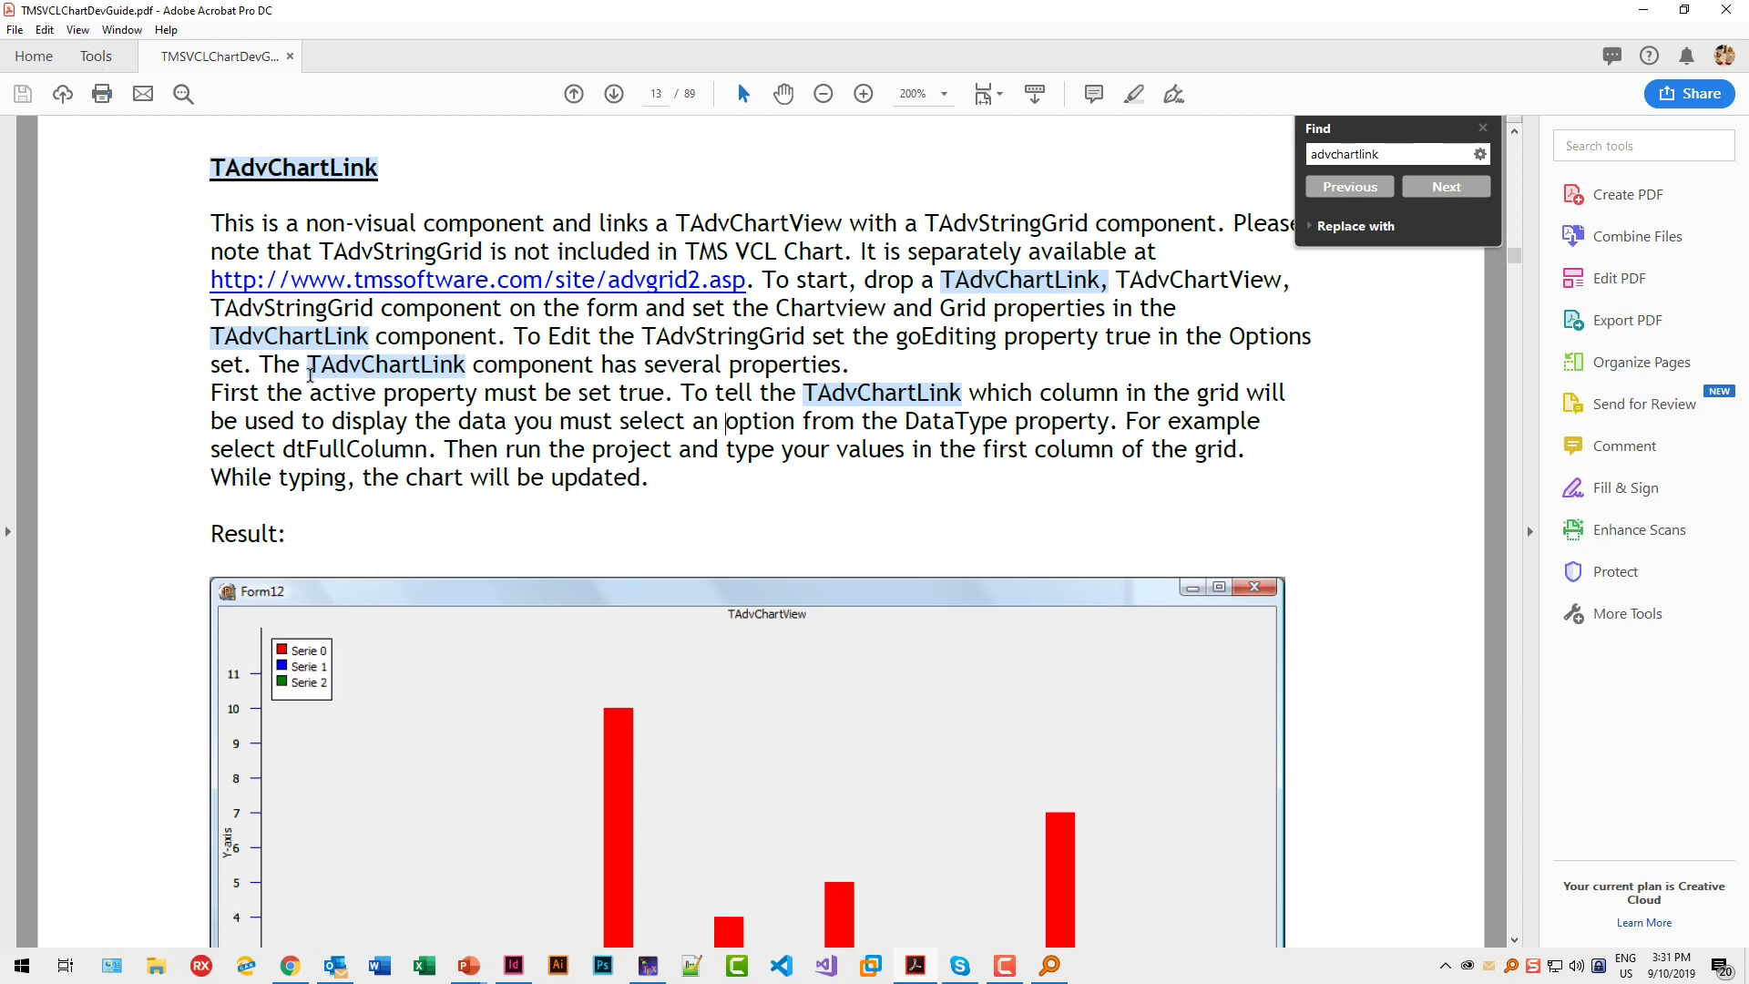
# Scroll through the guide's TAdvChartLink section down to its Result chart example
pyautogui.scroll(-3)
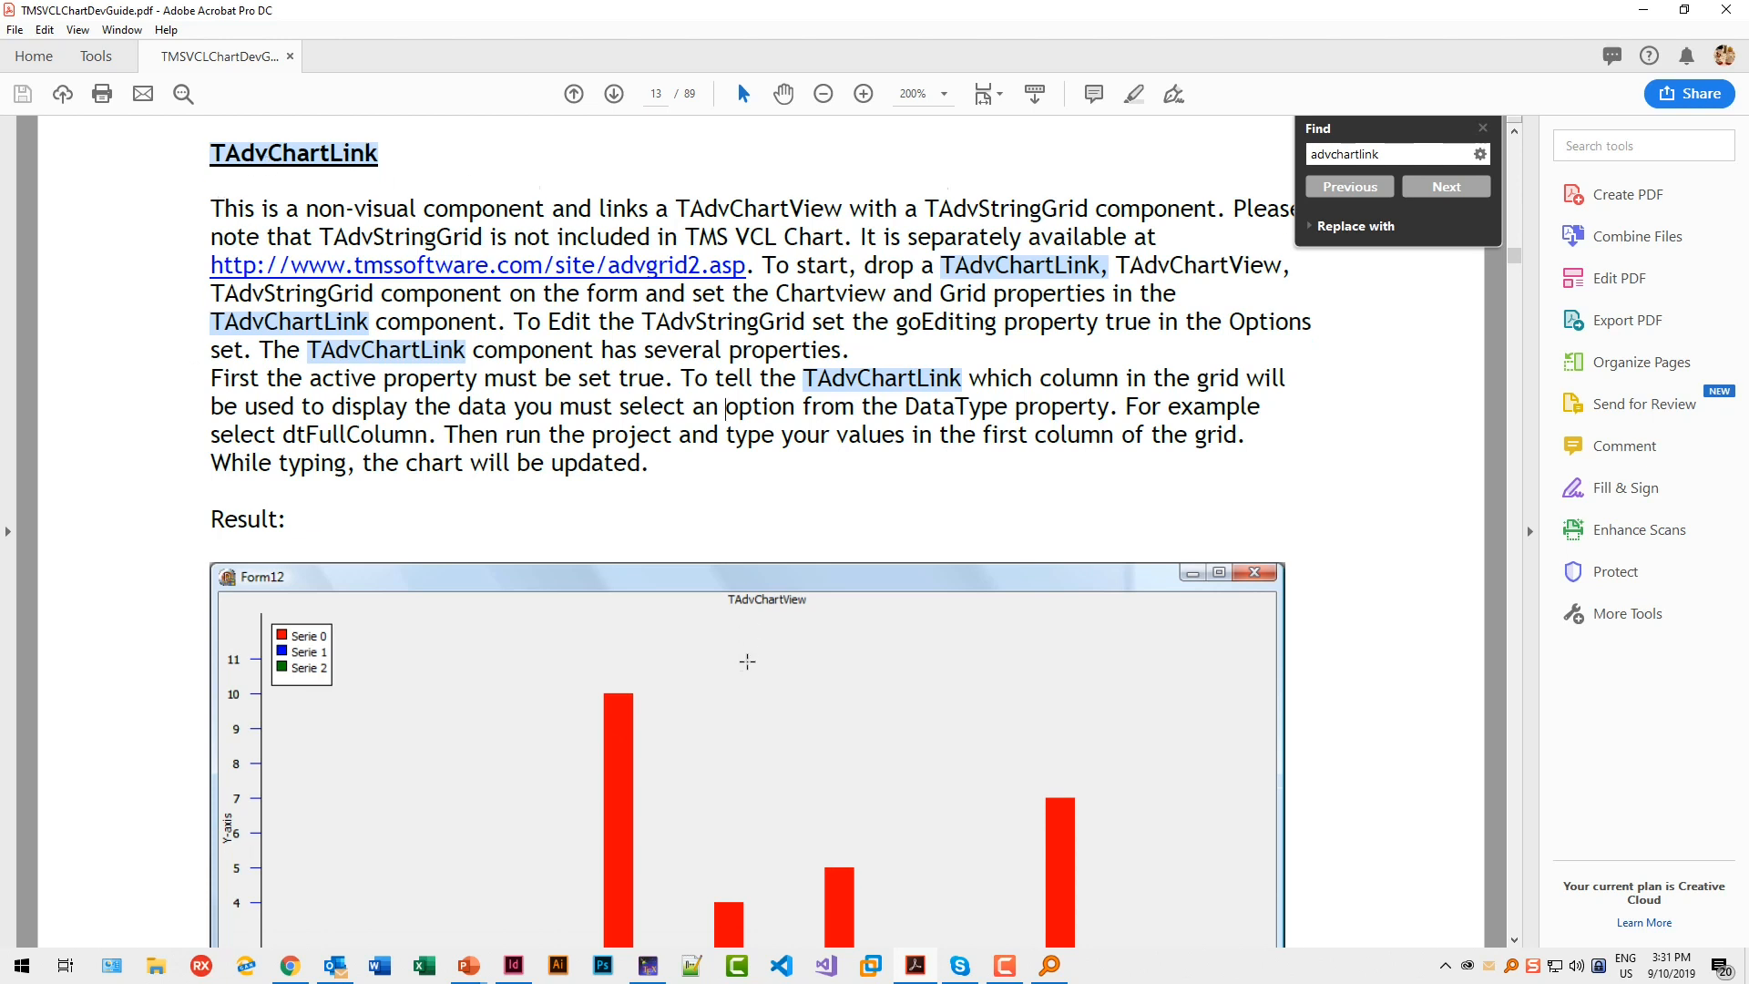
pyautogui.scroll(-3)
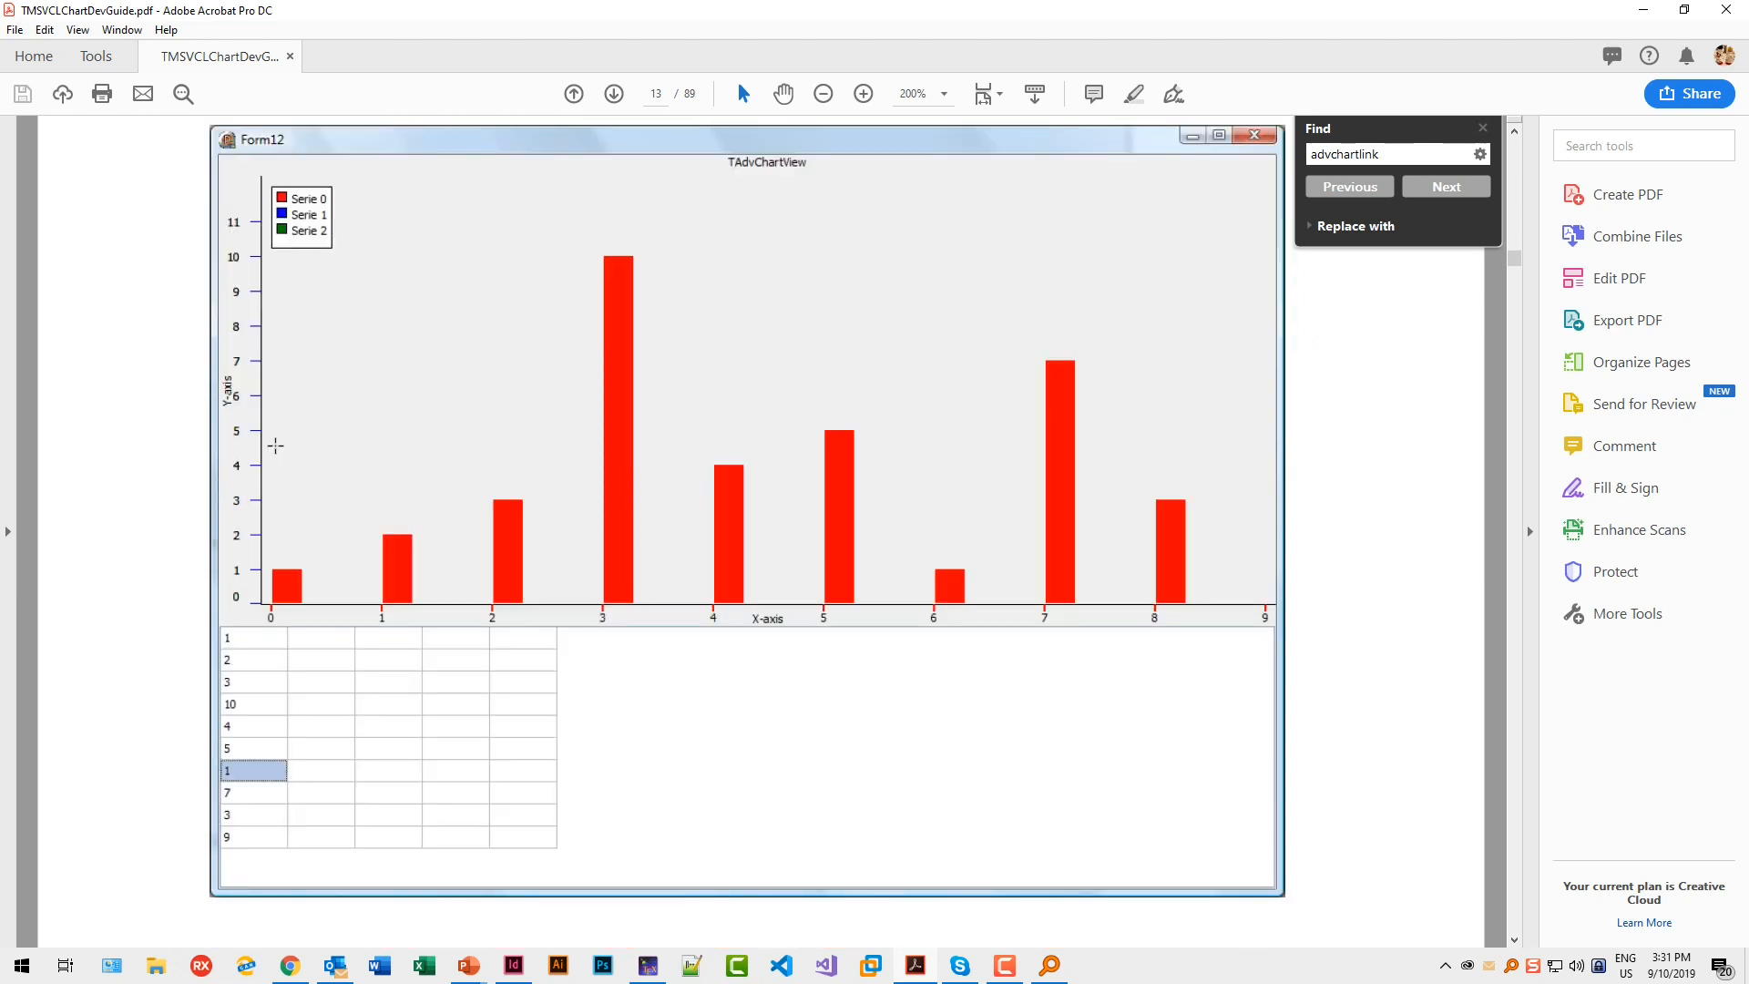
pyautogui.moveTo(138, 510)
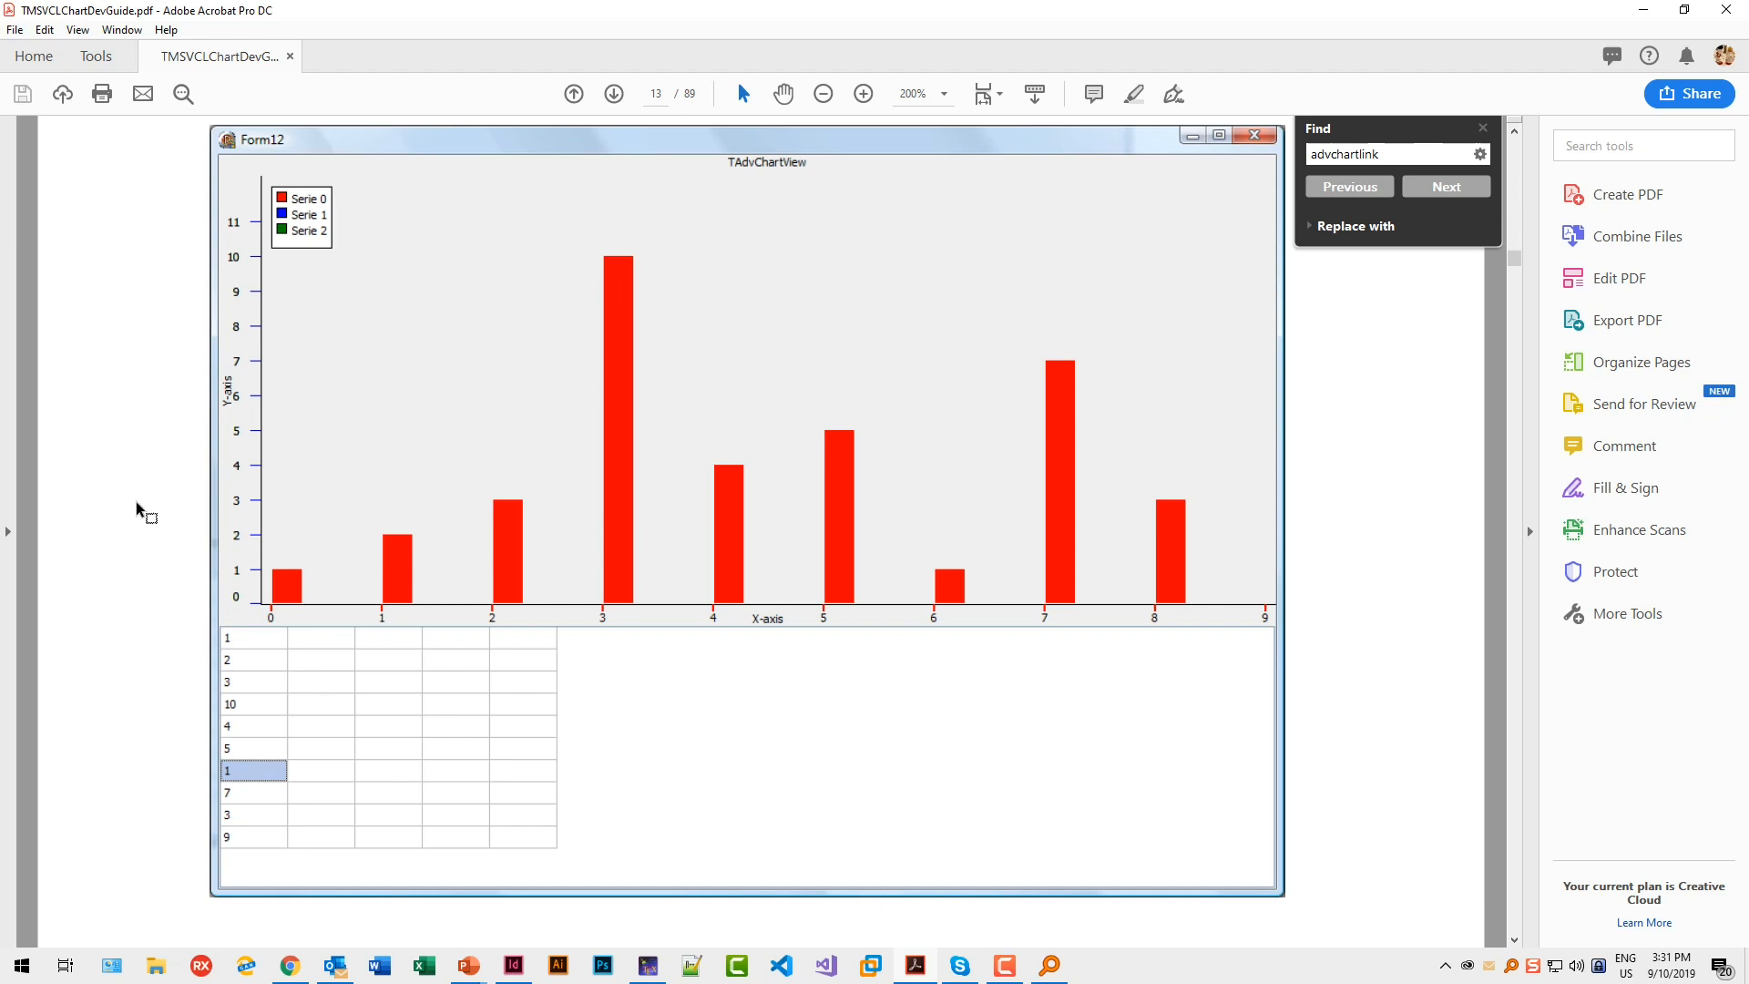
pyautogui.moveTo(244, 694)
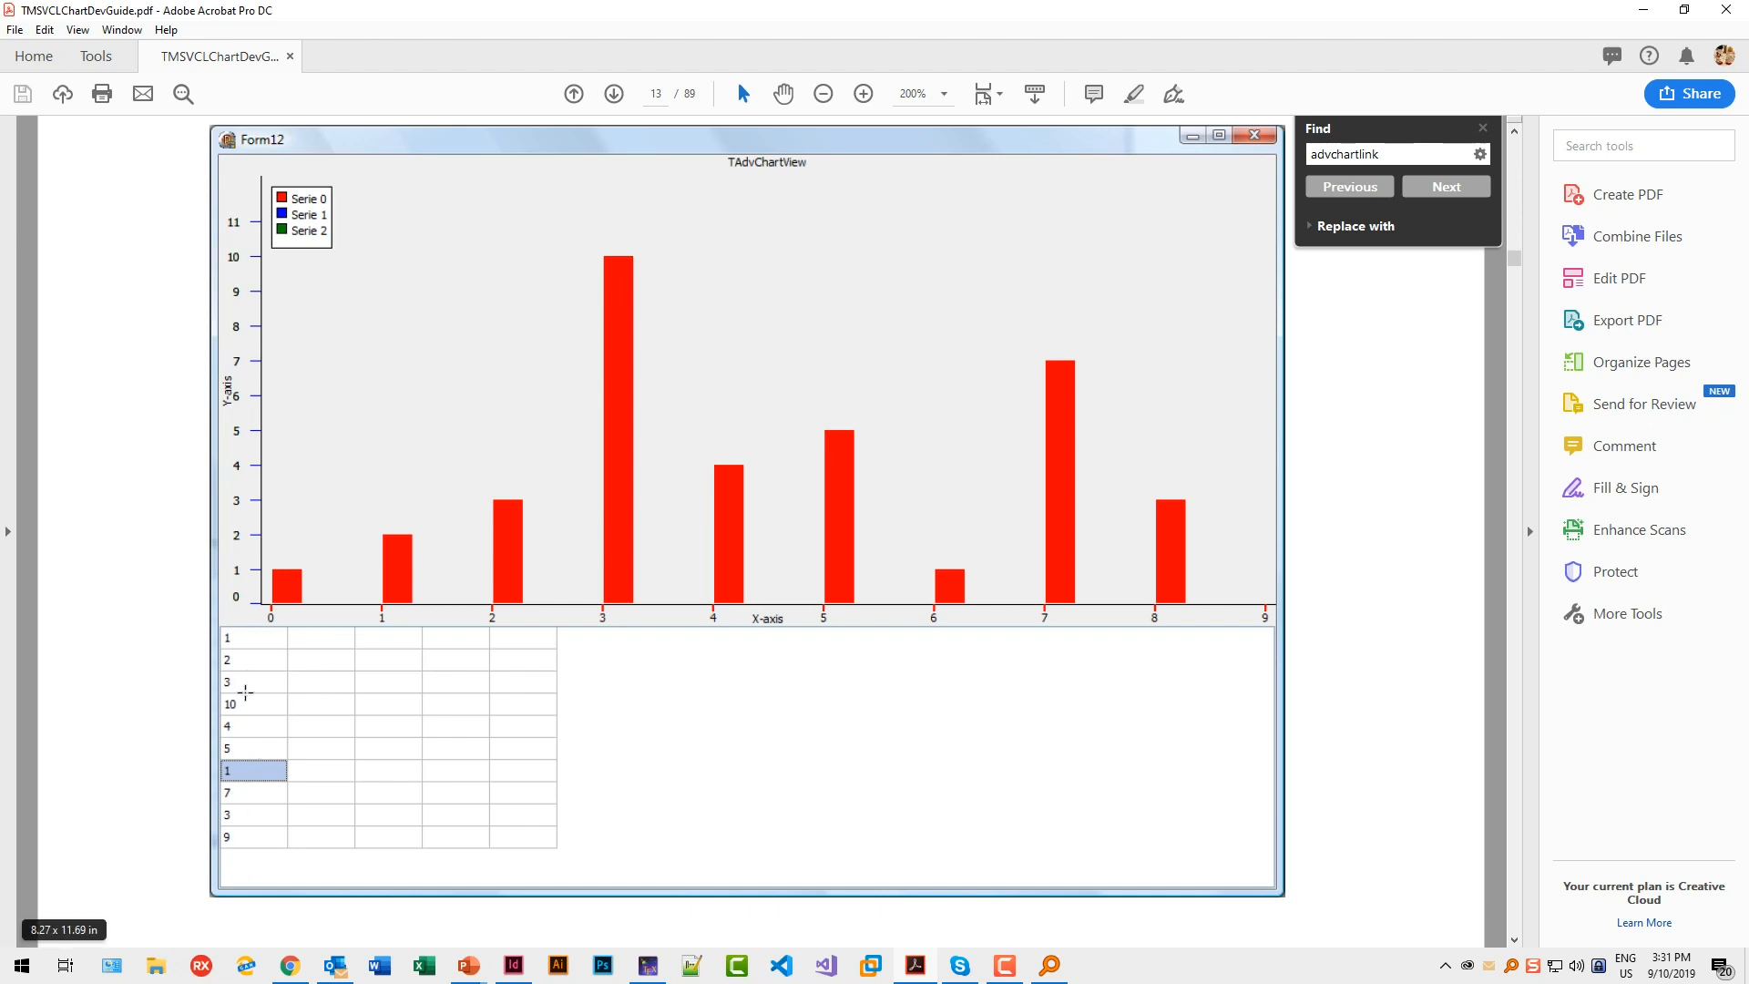
pyautogui.moveTo(71, 536)
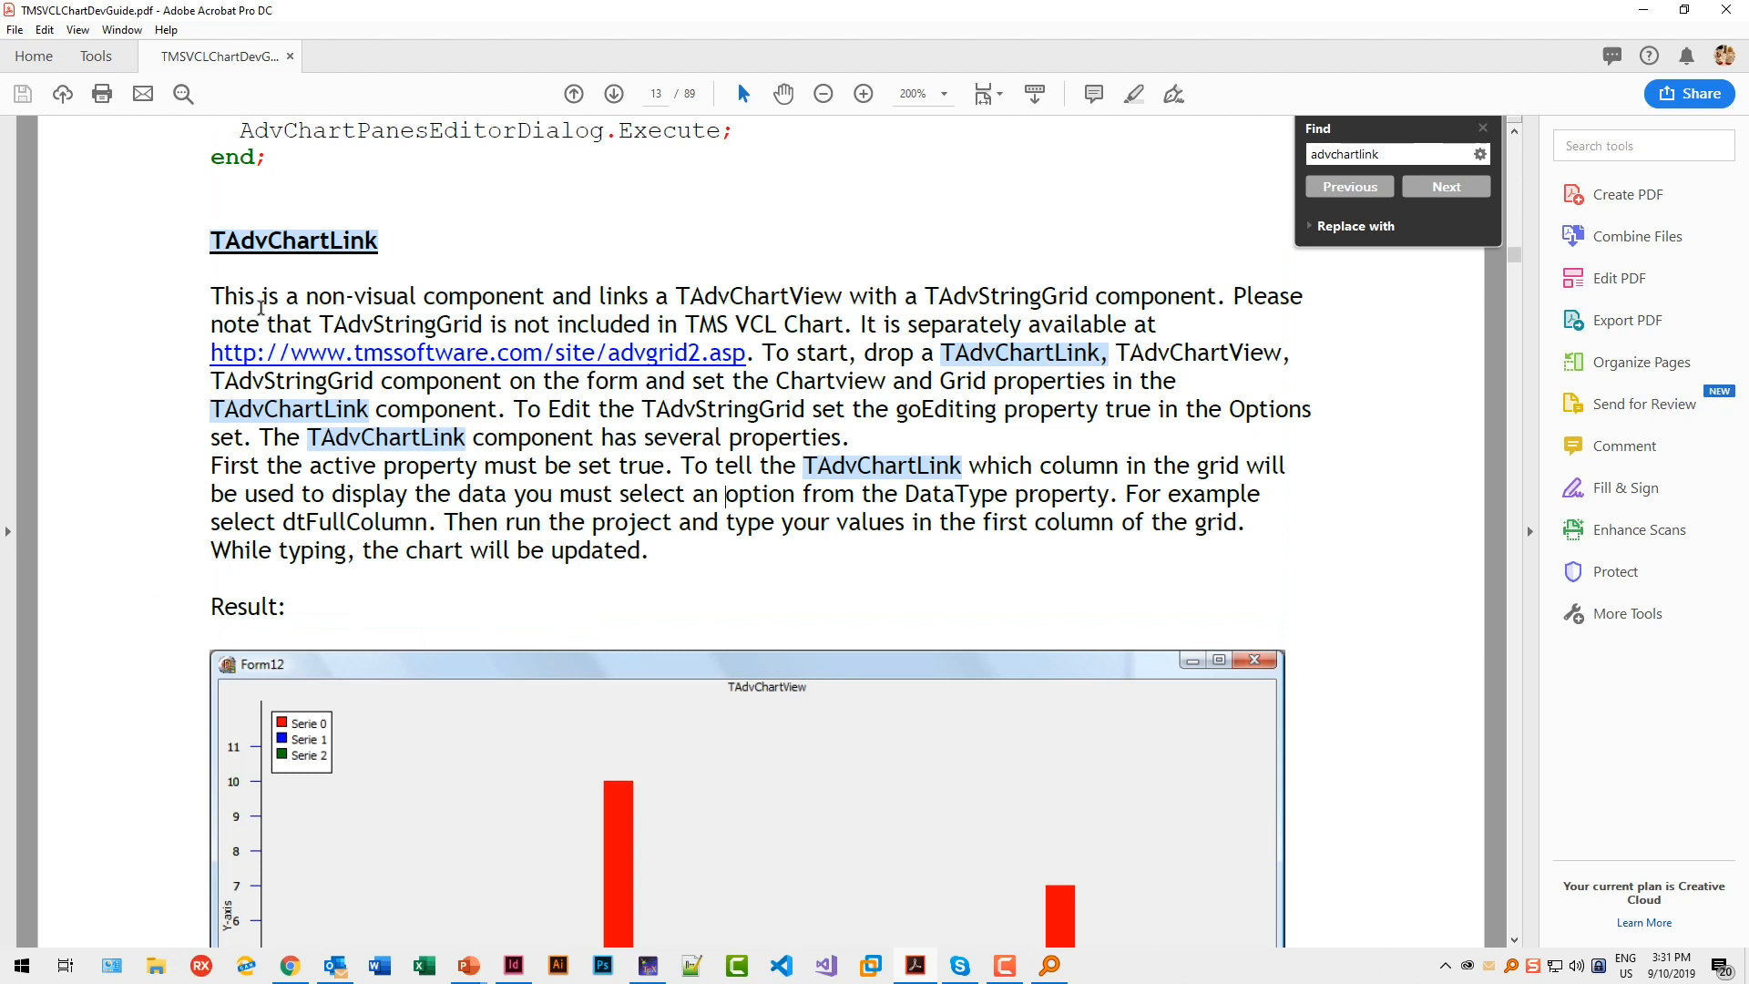
pyautogui.moveTo(130, 363)
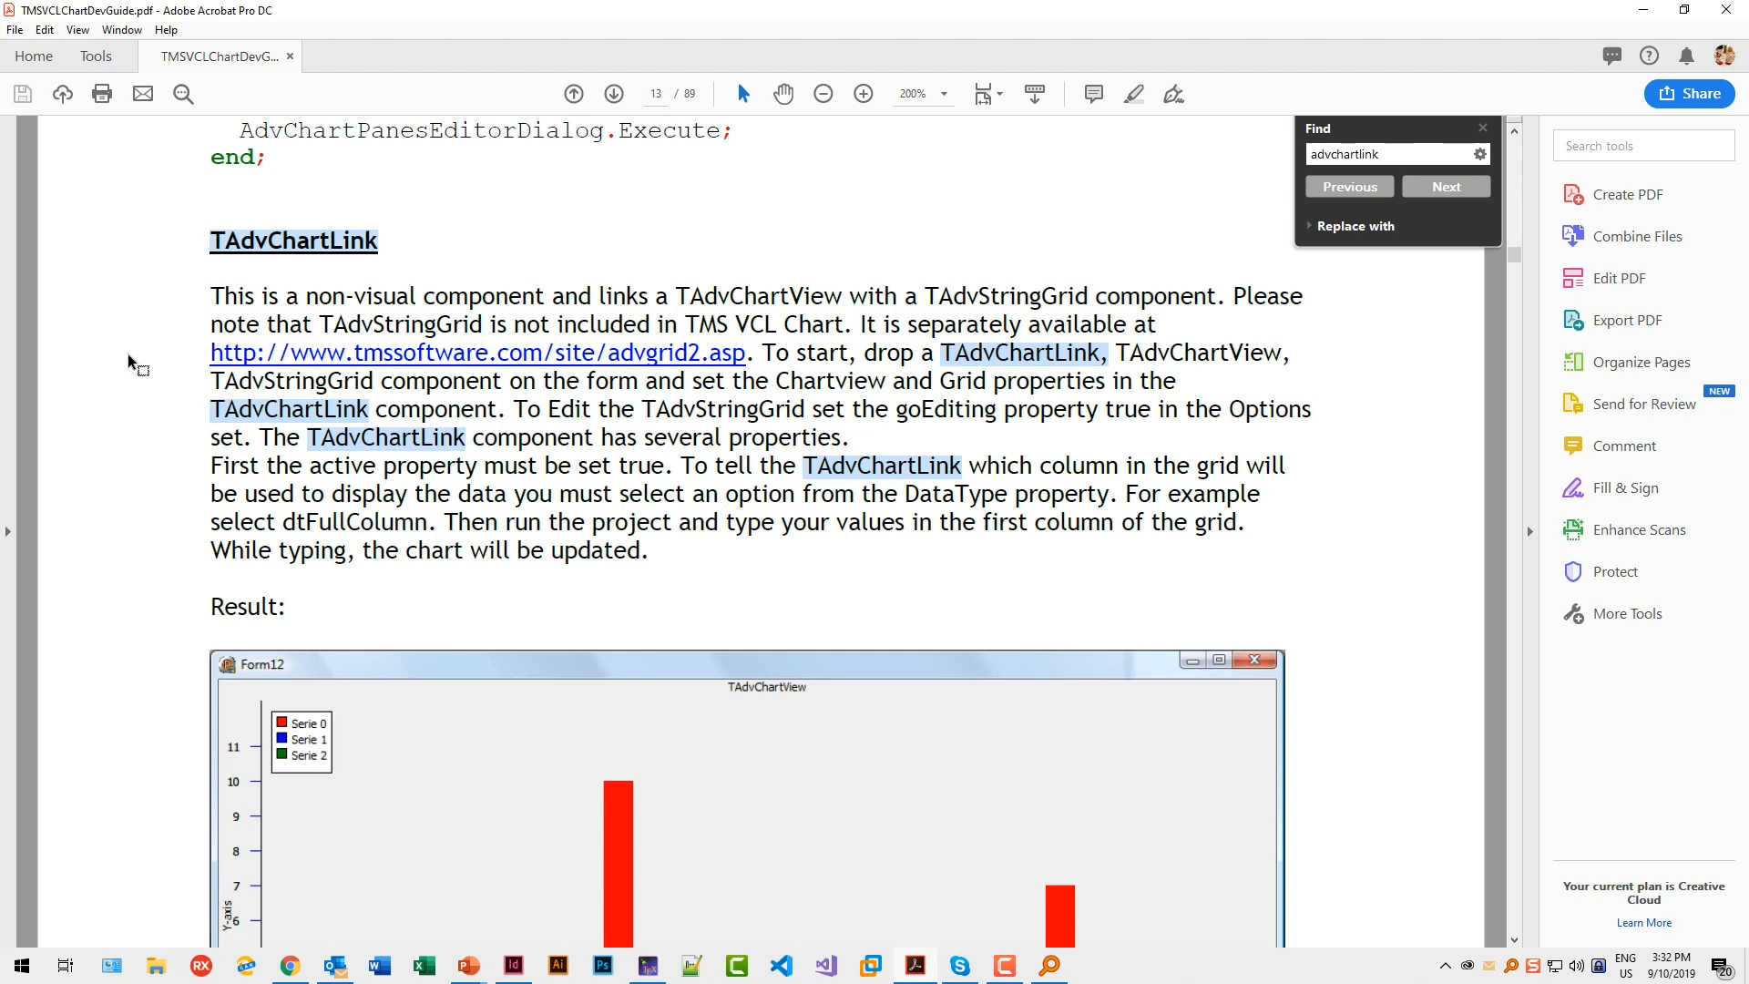
pyautogui.moveTo(463, 252)
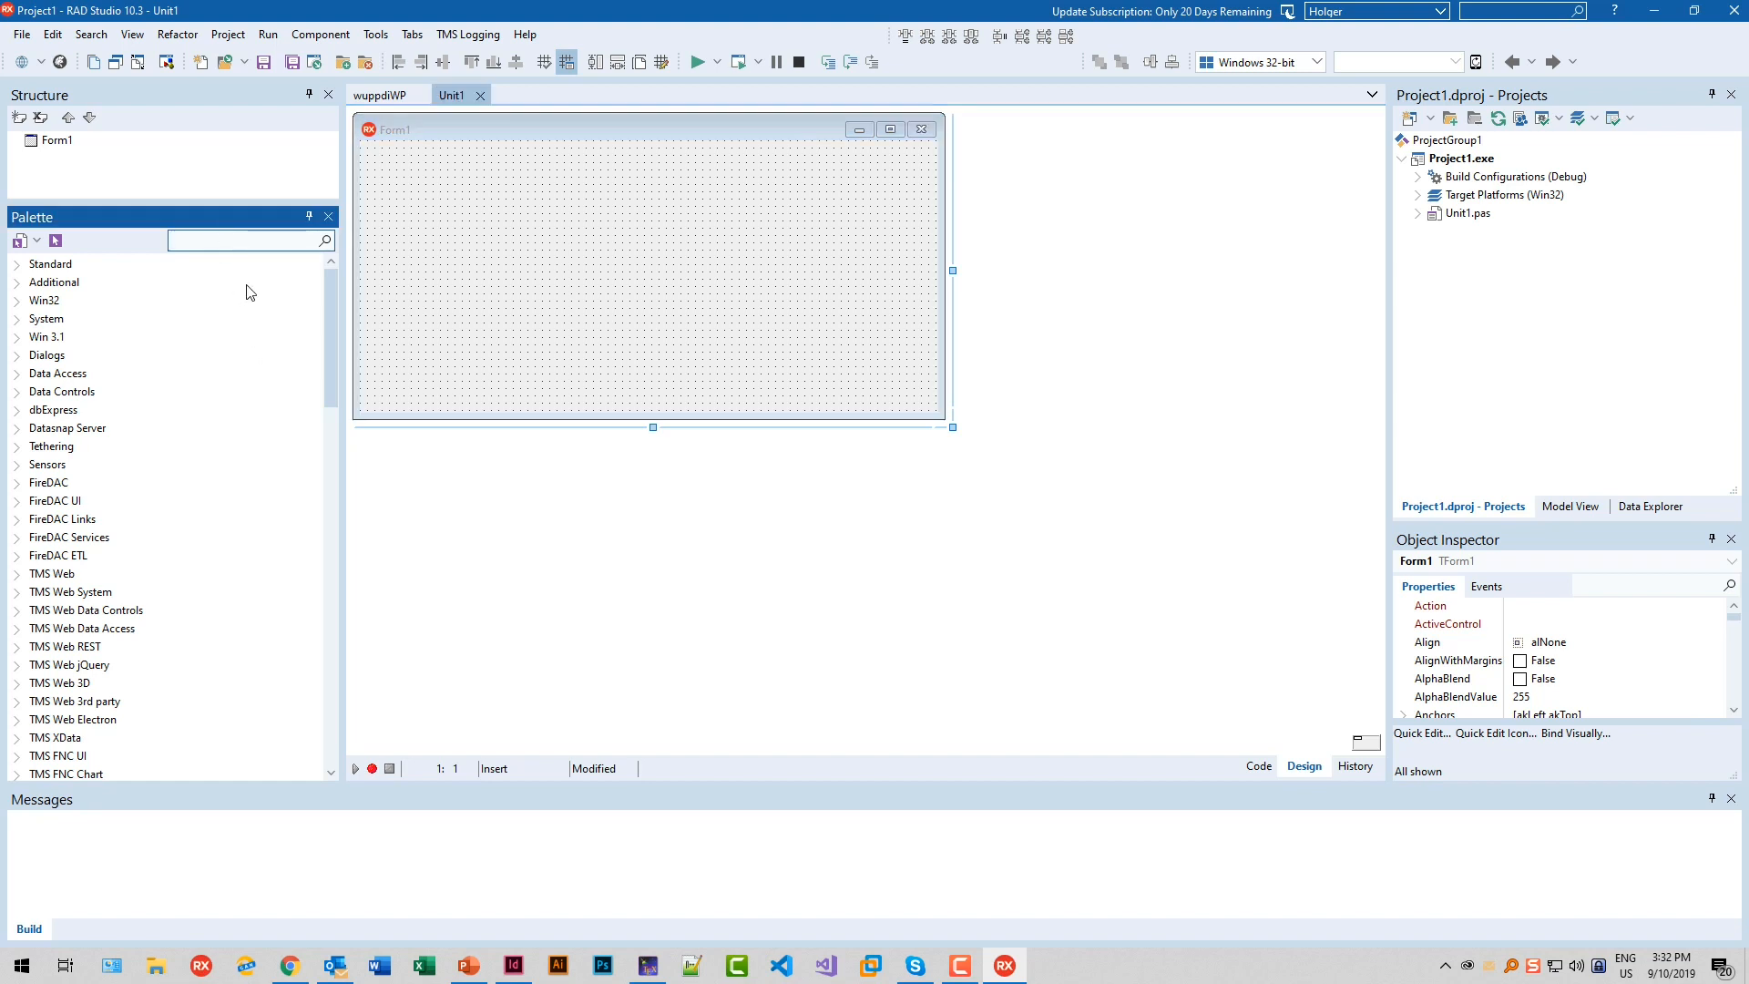
# Search the Tool Palette for 'advchart', 'li' and 'advgdi' components without adding any
pyautogui.write('advchart')
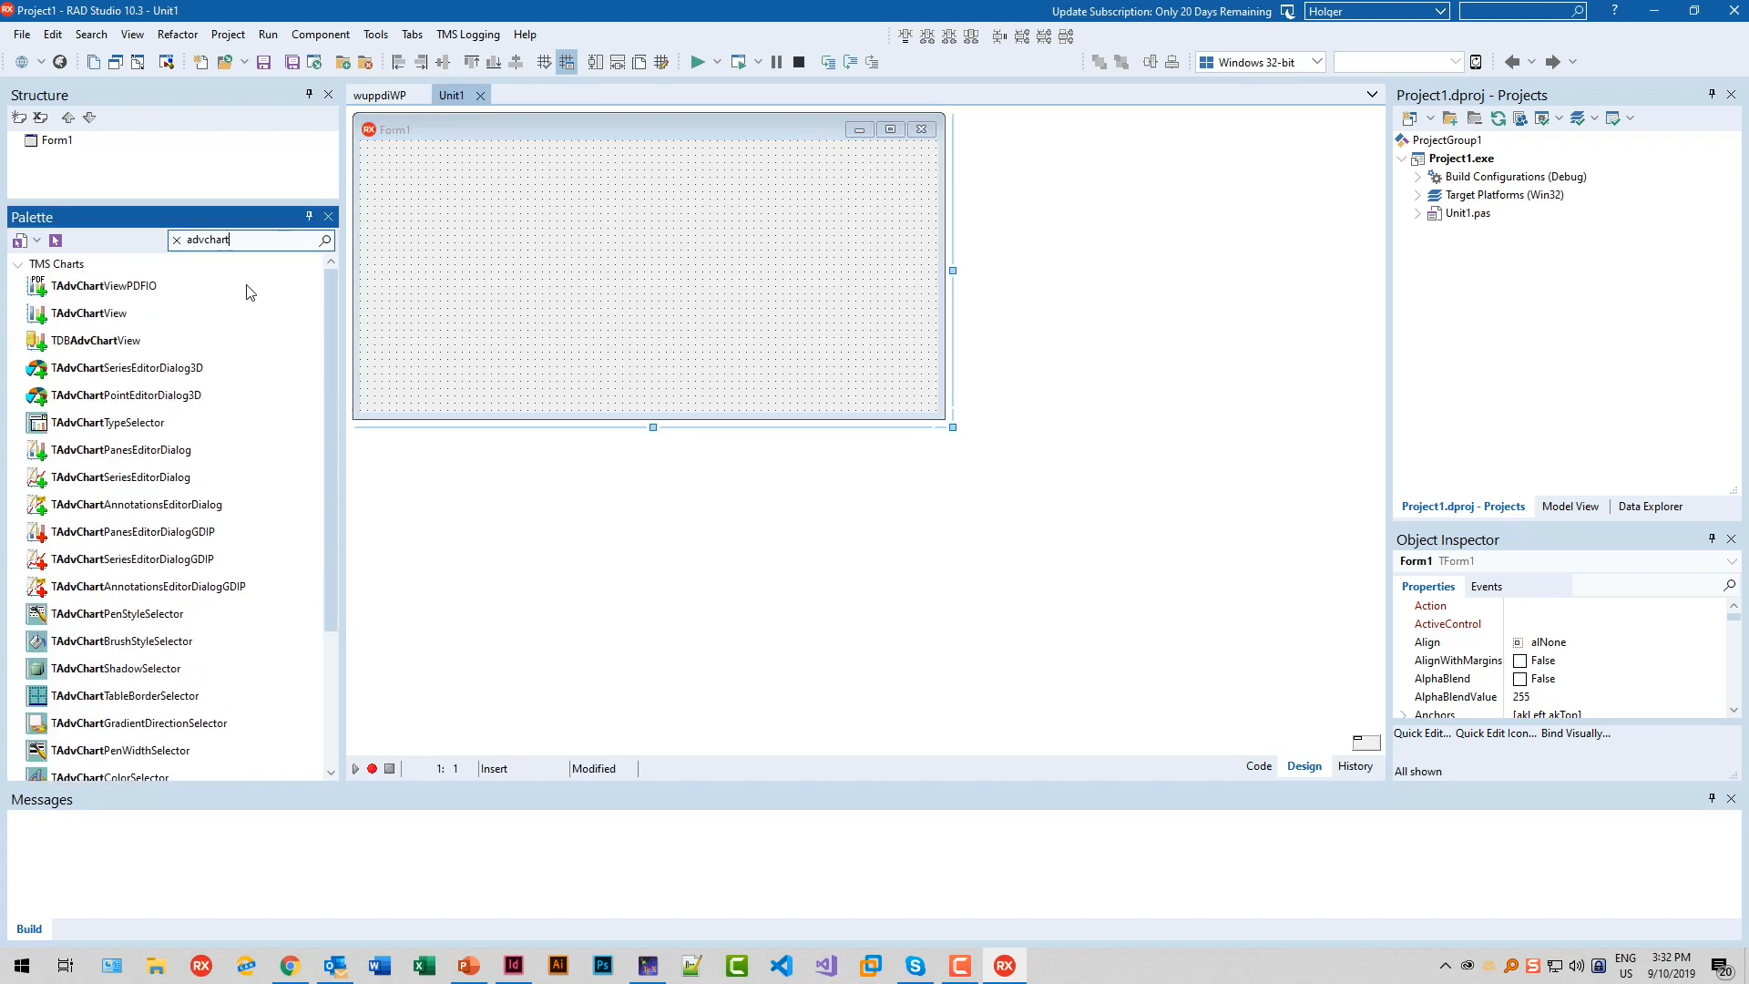
pyautogui.write('li')
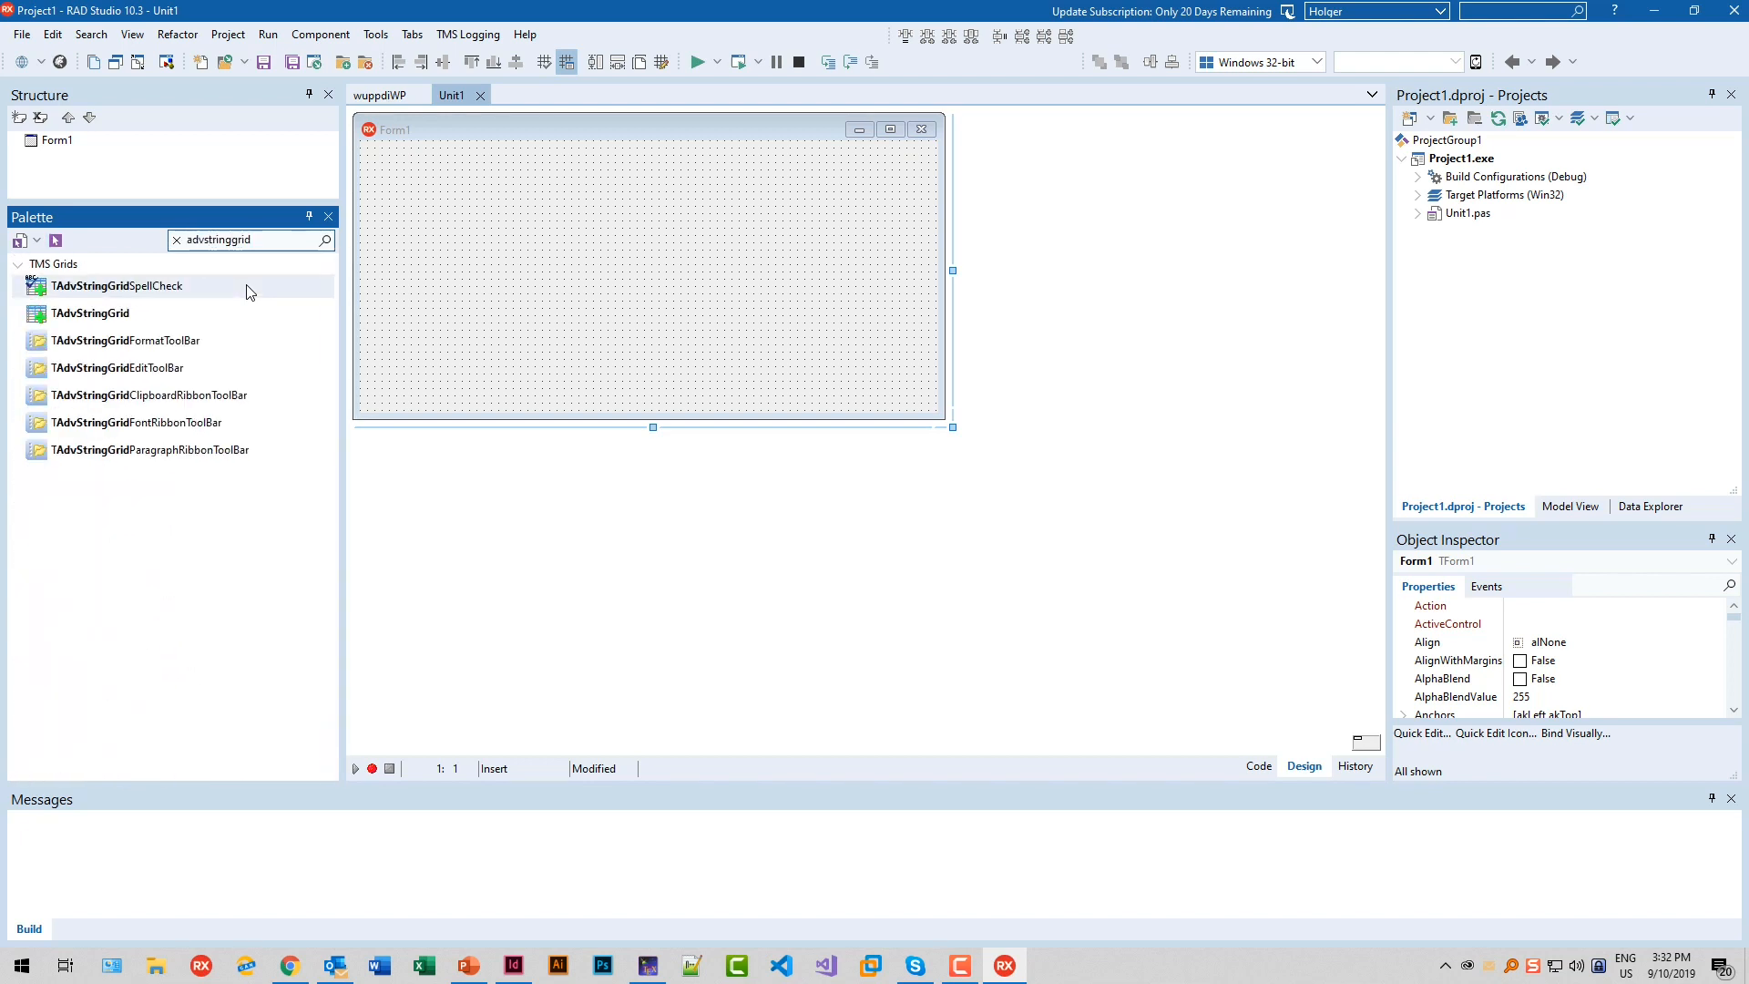
pyautogui.write('advchart')
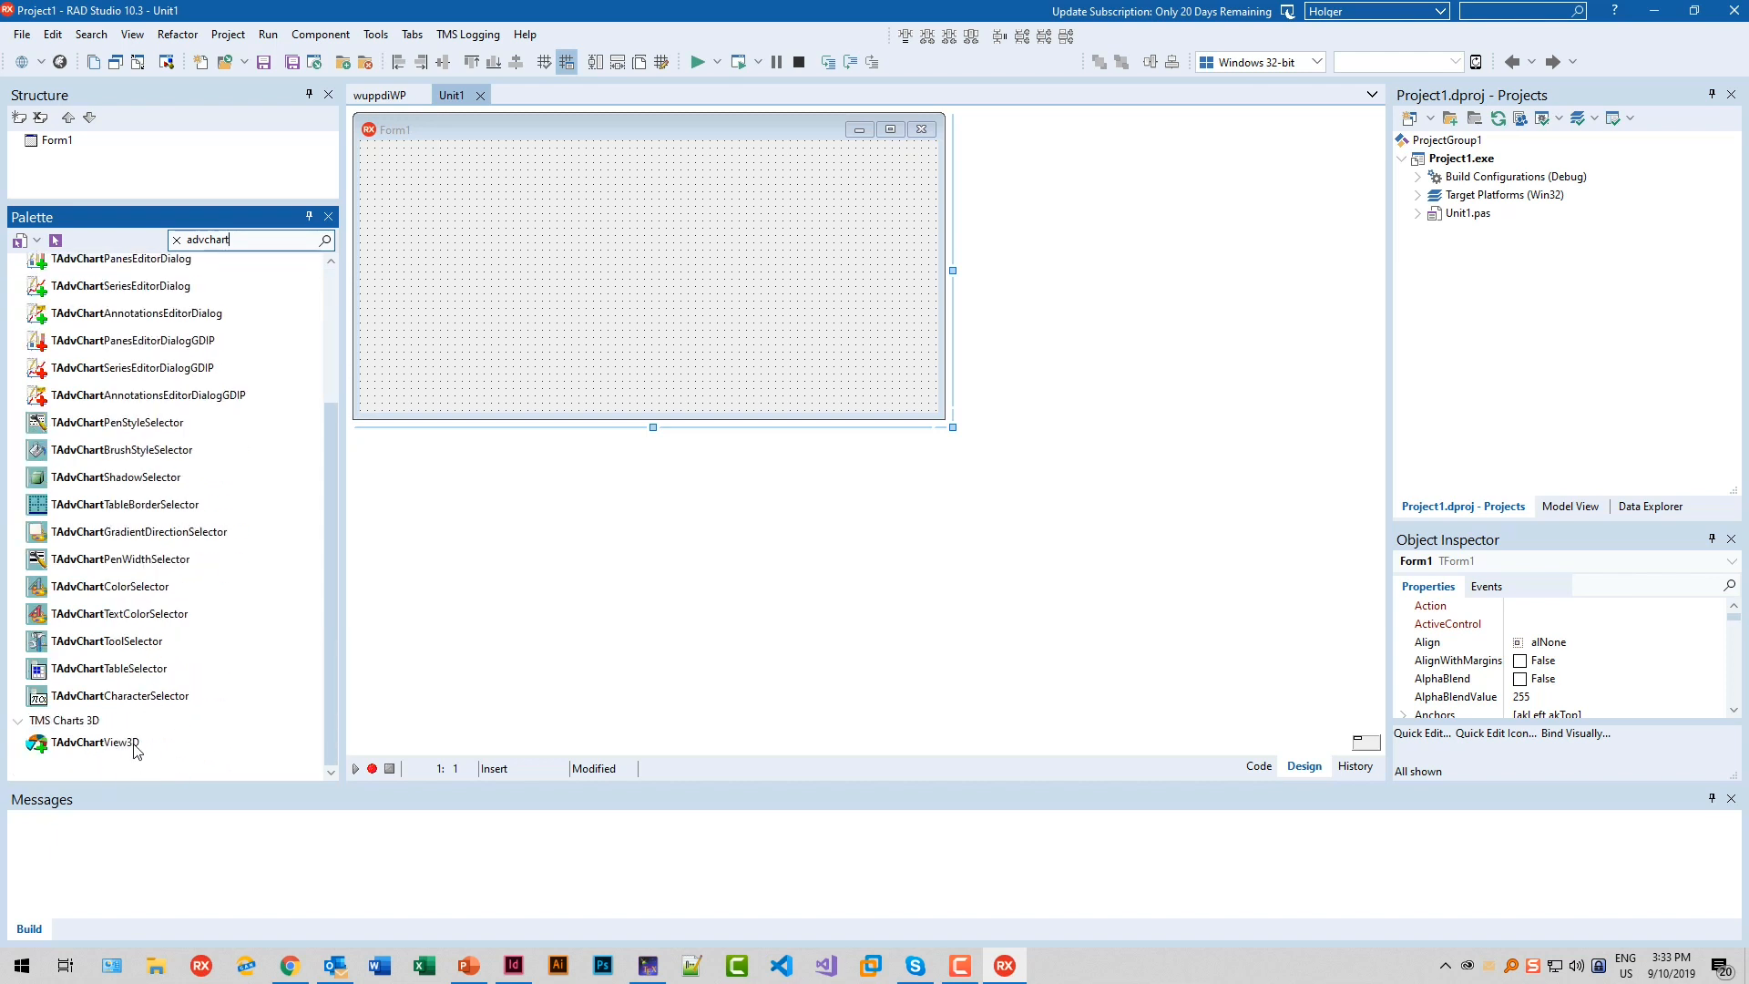
pyautogui.write('advgdi')
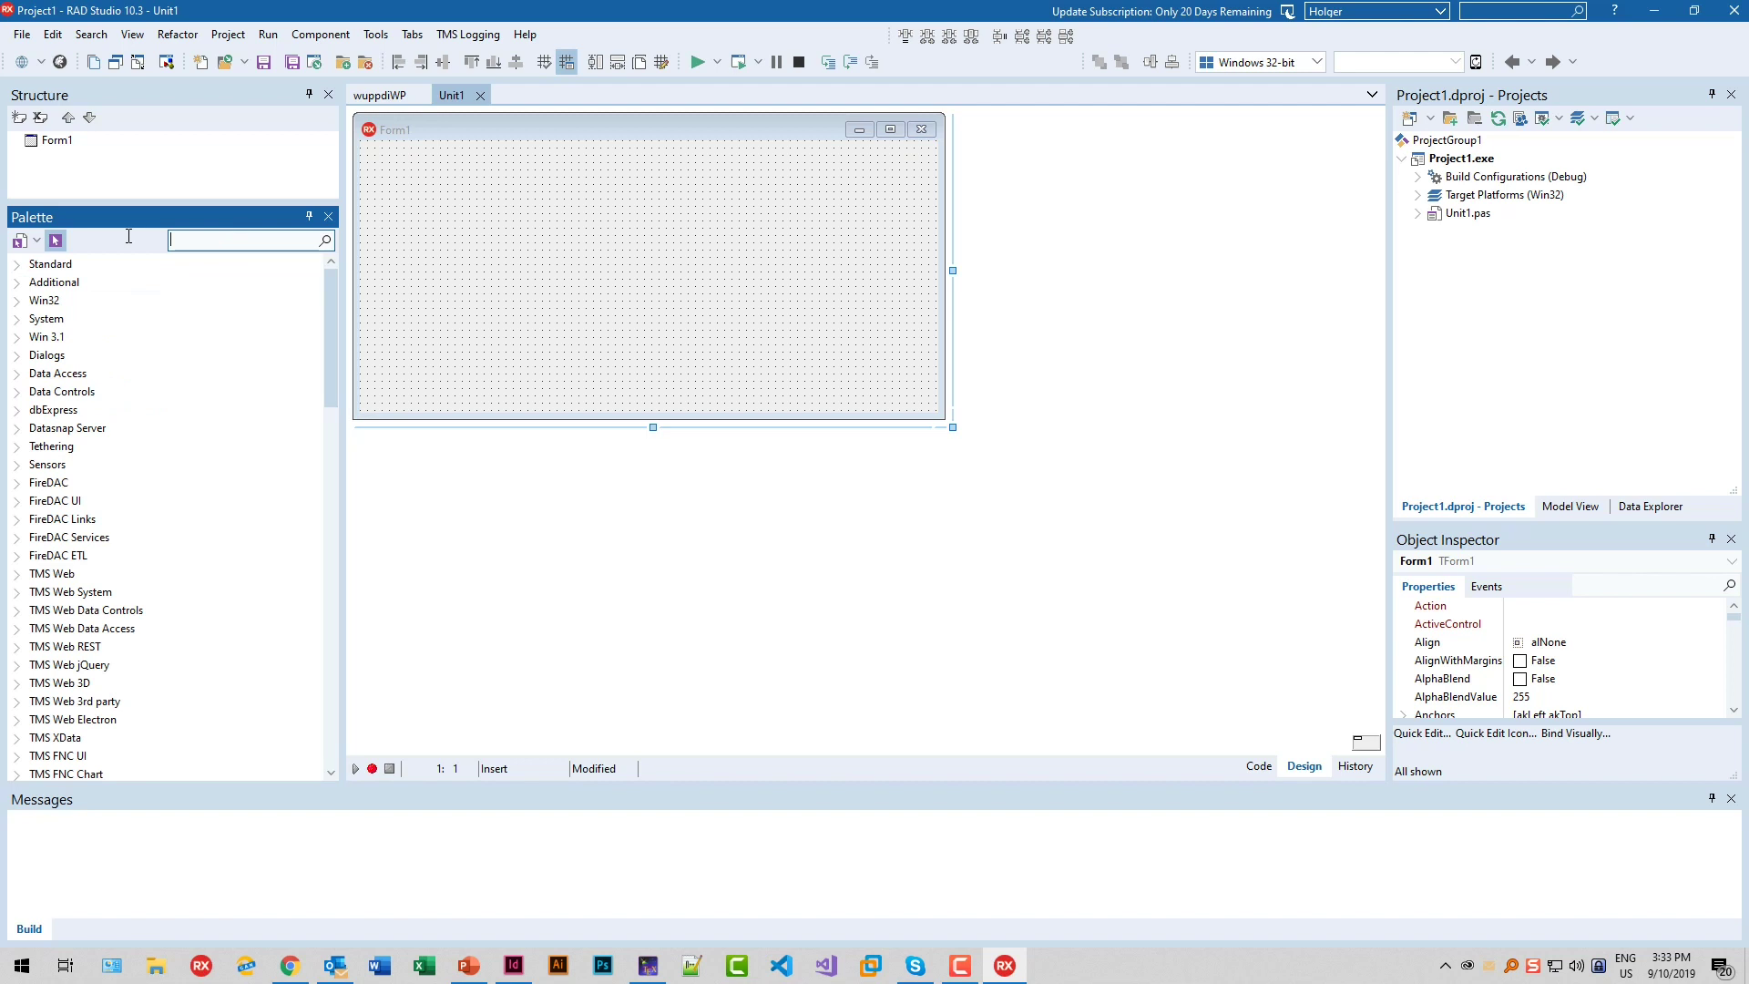
pyautogui.moveTo(521, 224)
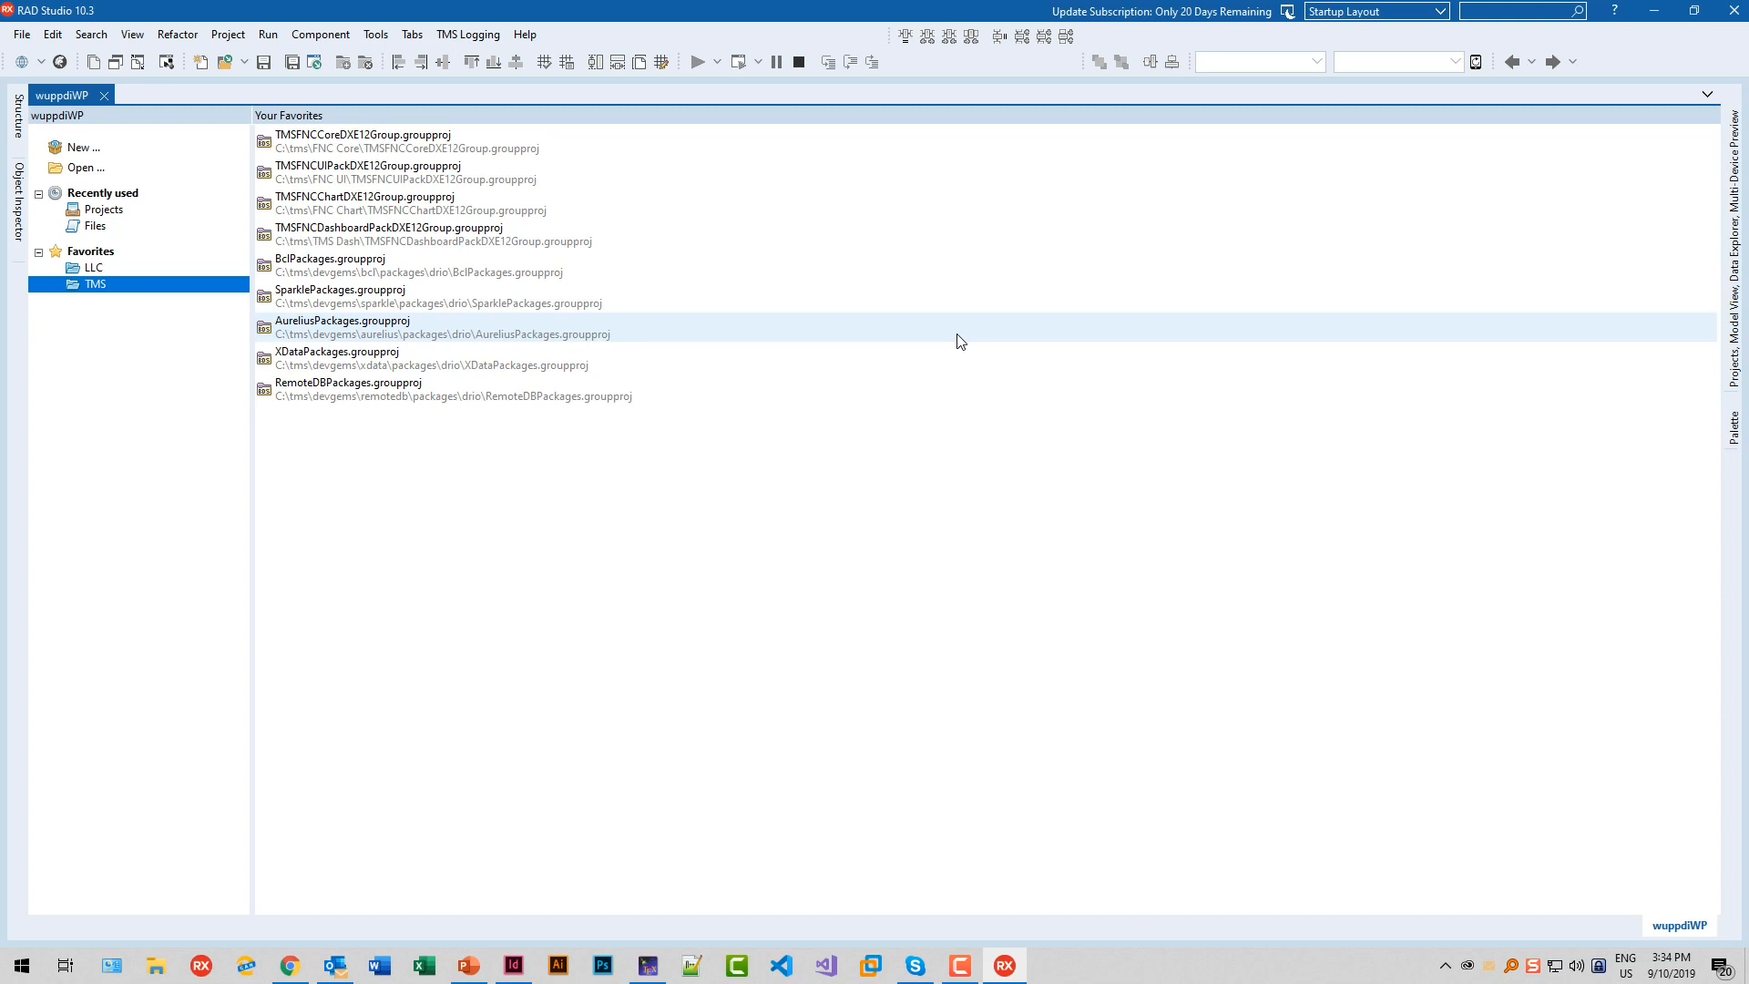
# Create a new Delphi package from the new item gallery
pyautogui.click(14, 35)
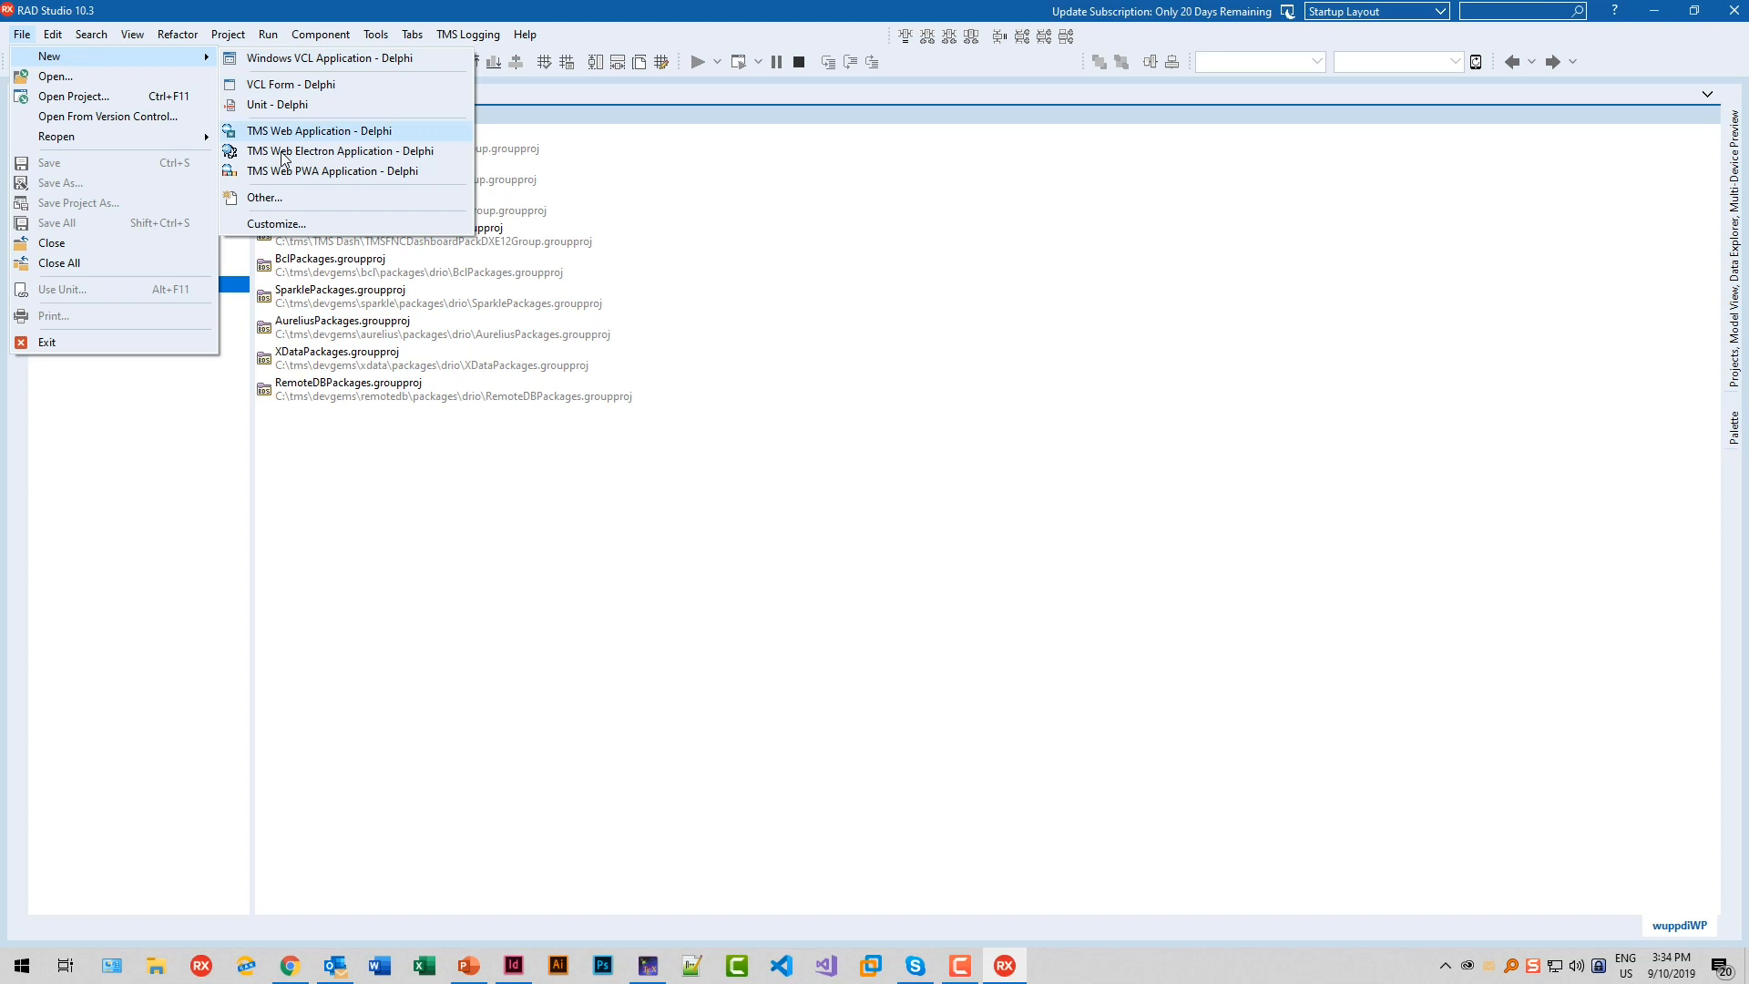
pyautogui.click(264, 198)
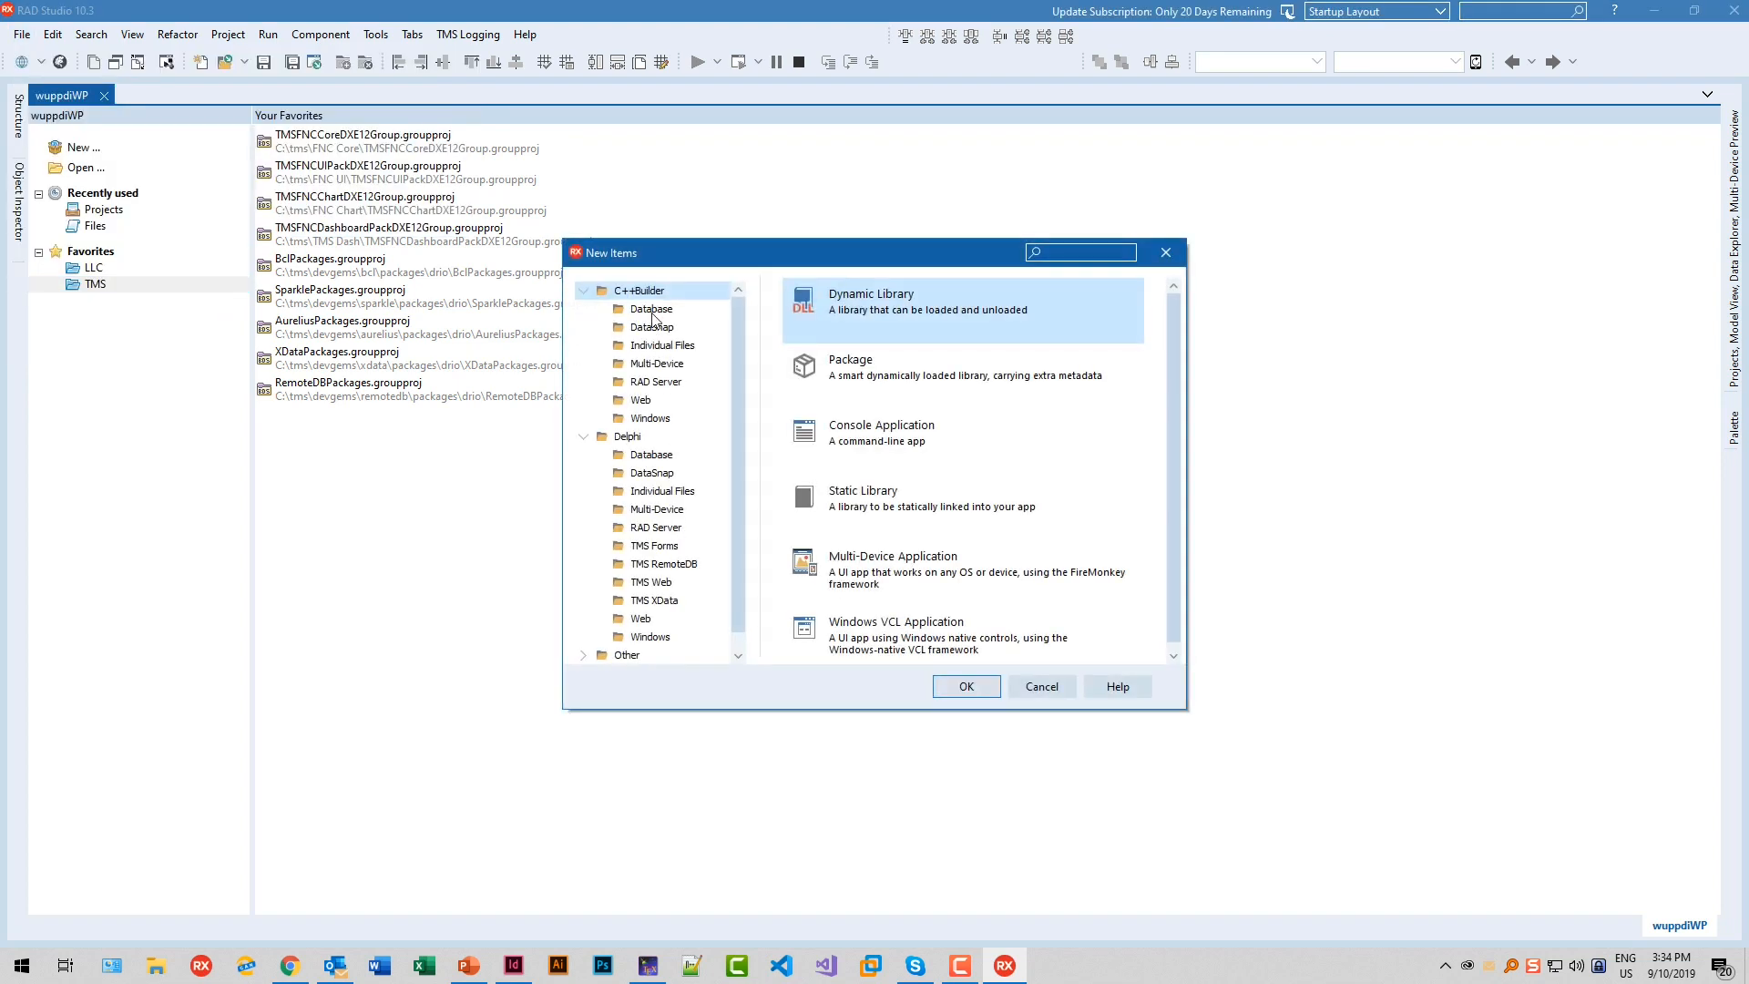
pyautogui.click(627, 436)
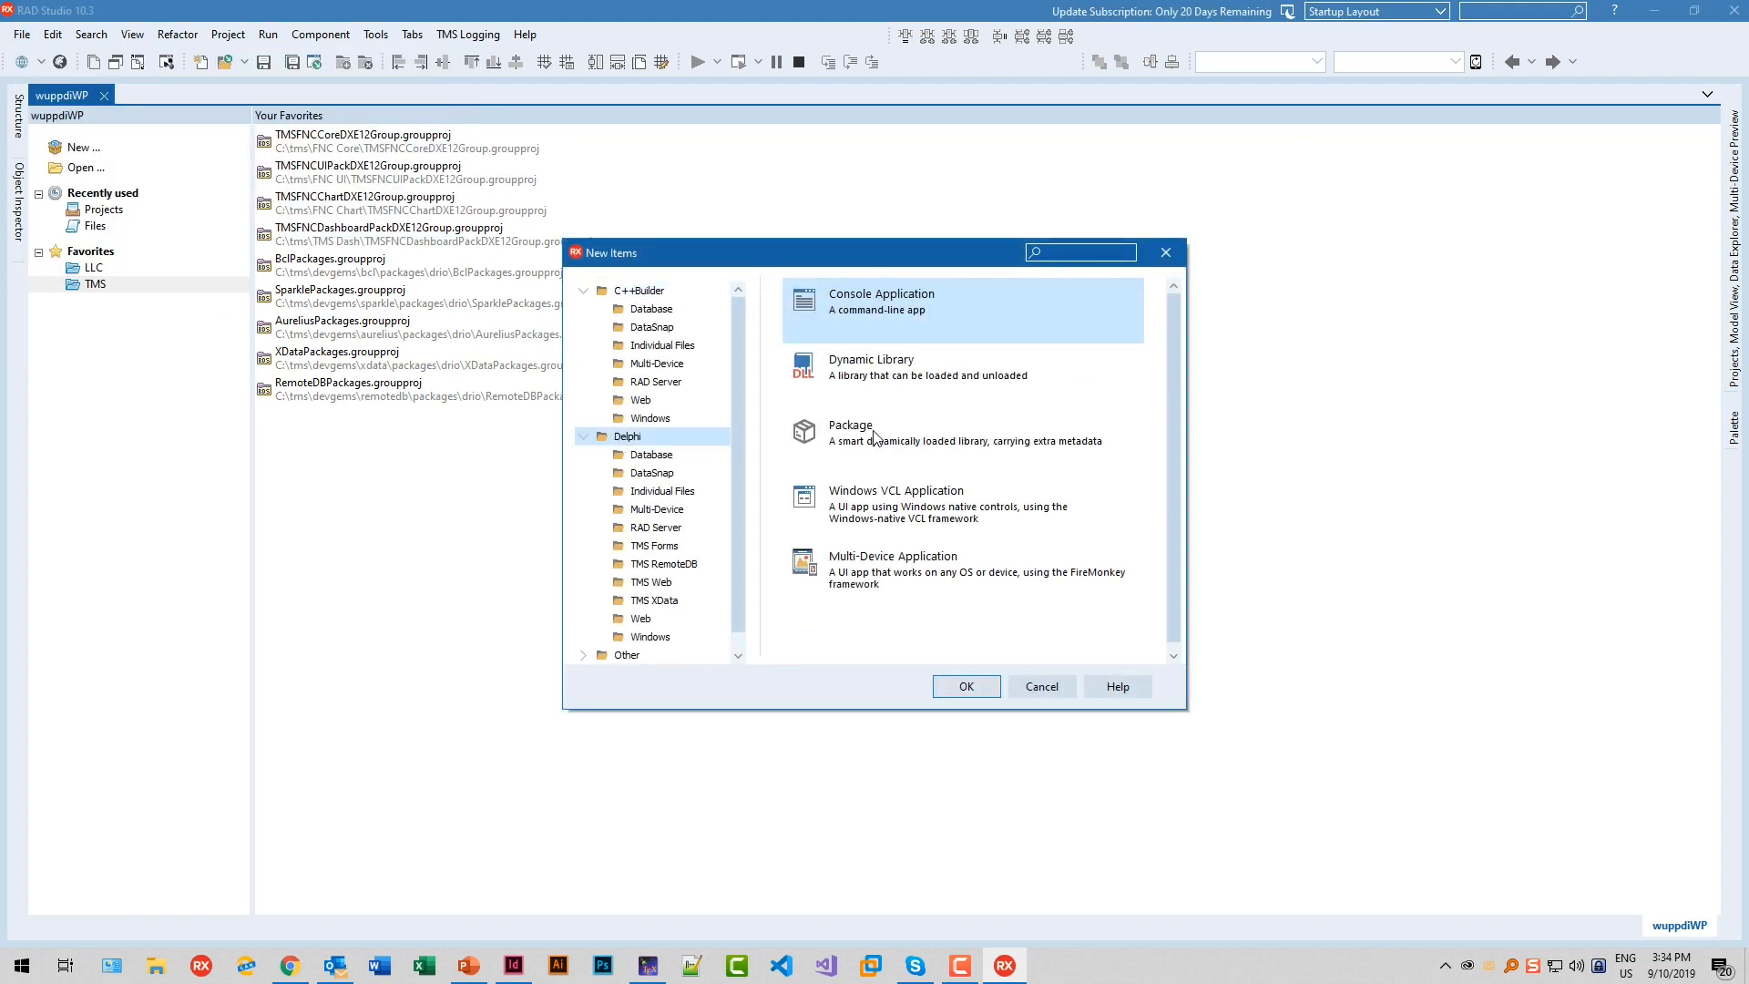
pyautogui.click(966, 686)
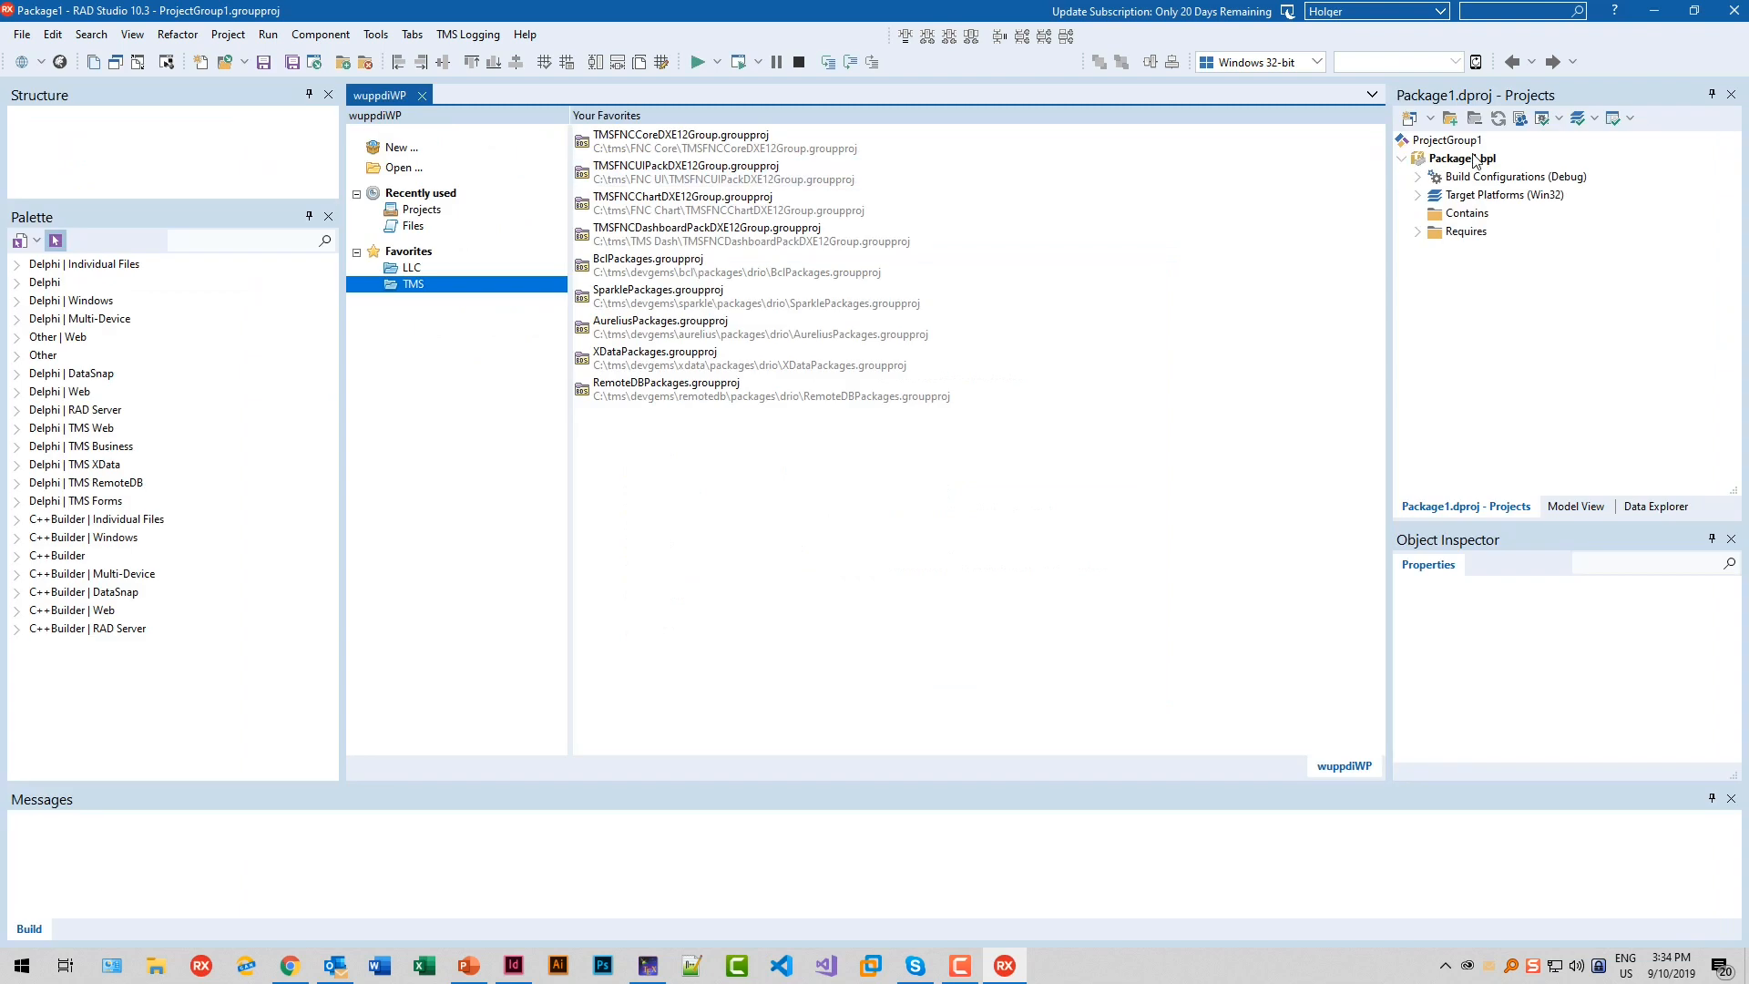
# Add AdvChartLink.pas from tmssoftware\TMS VCL Chart to the package
pyautogui.rightClick(1461, 157)
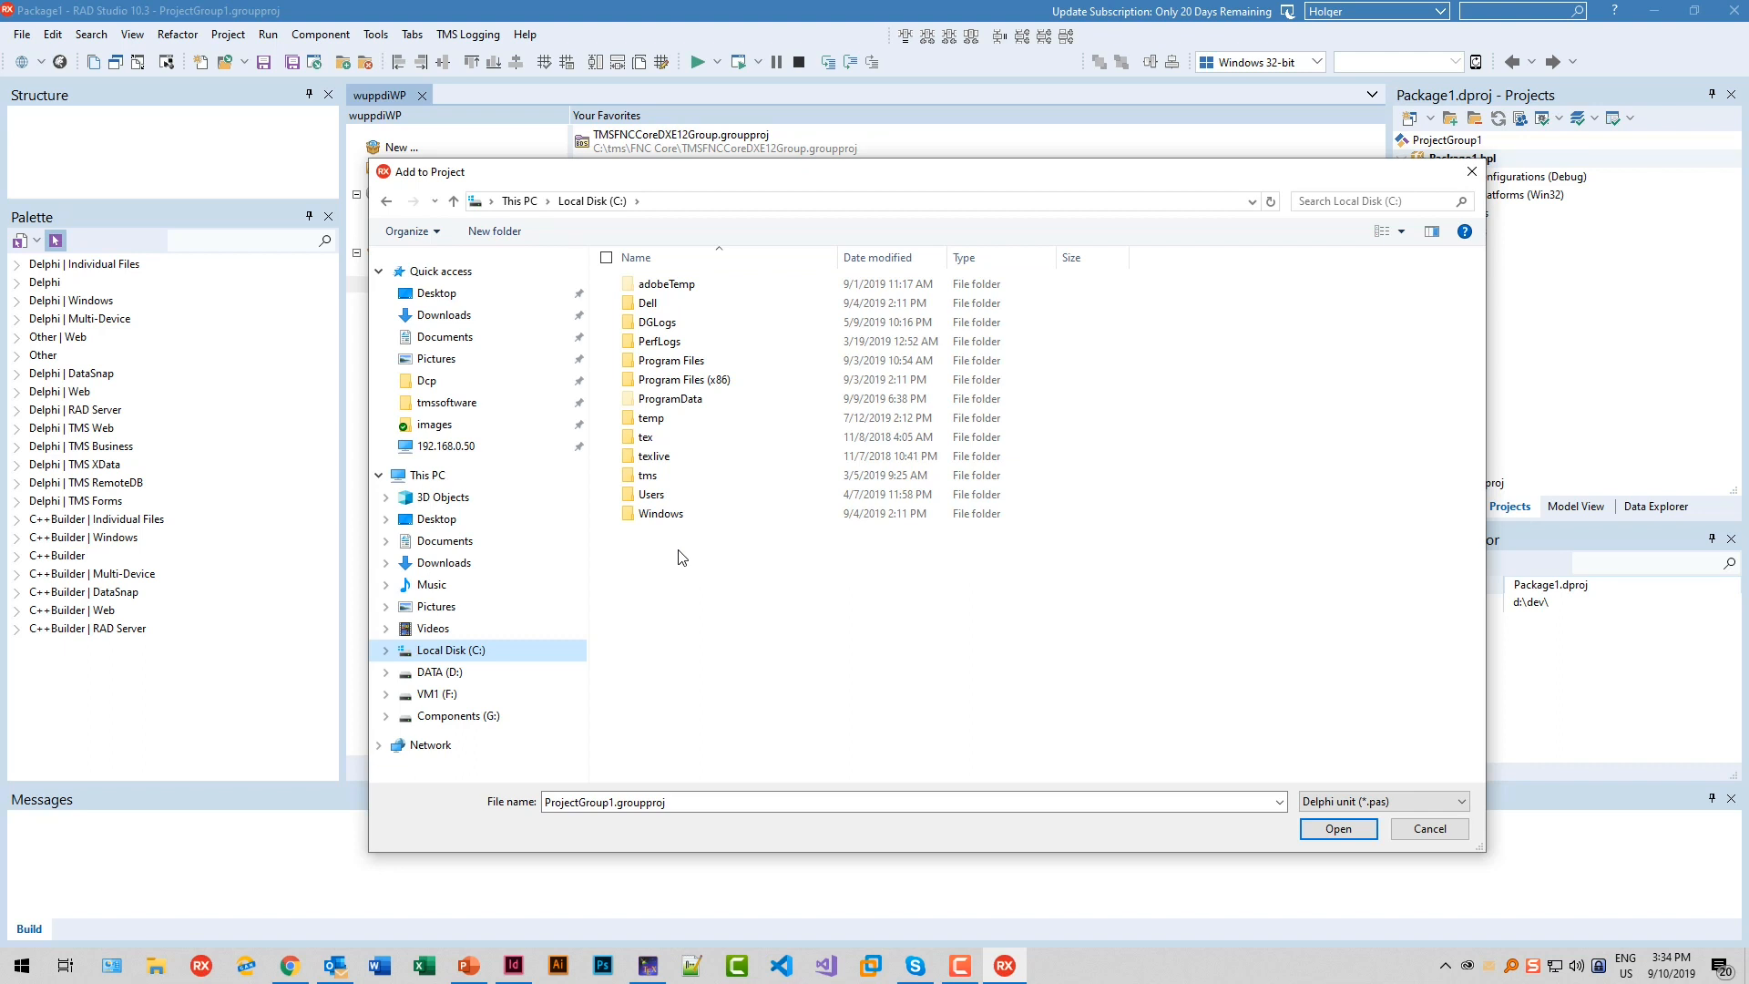
pyautogui.moveTo(954, 543)
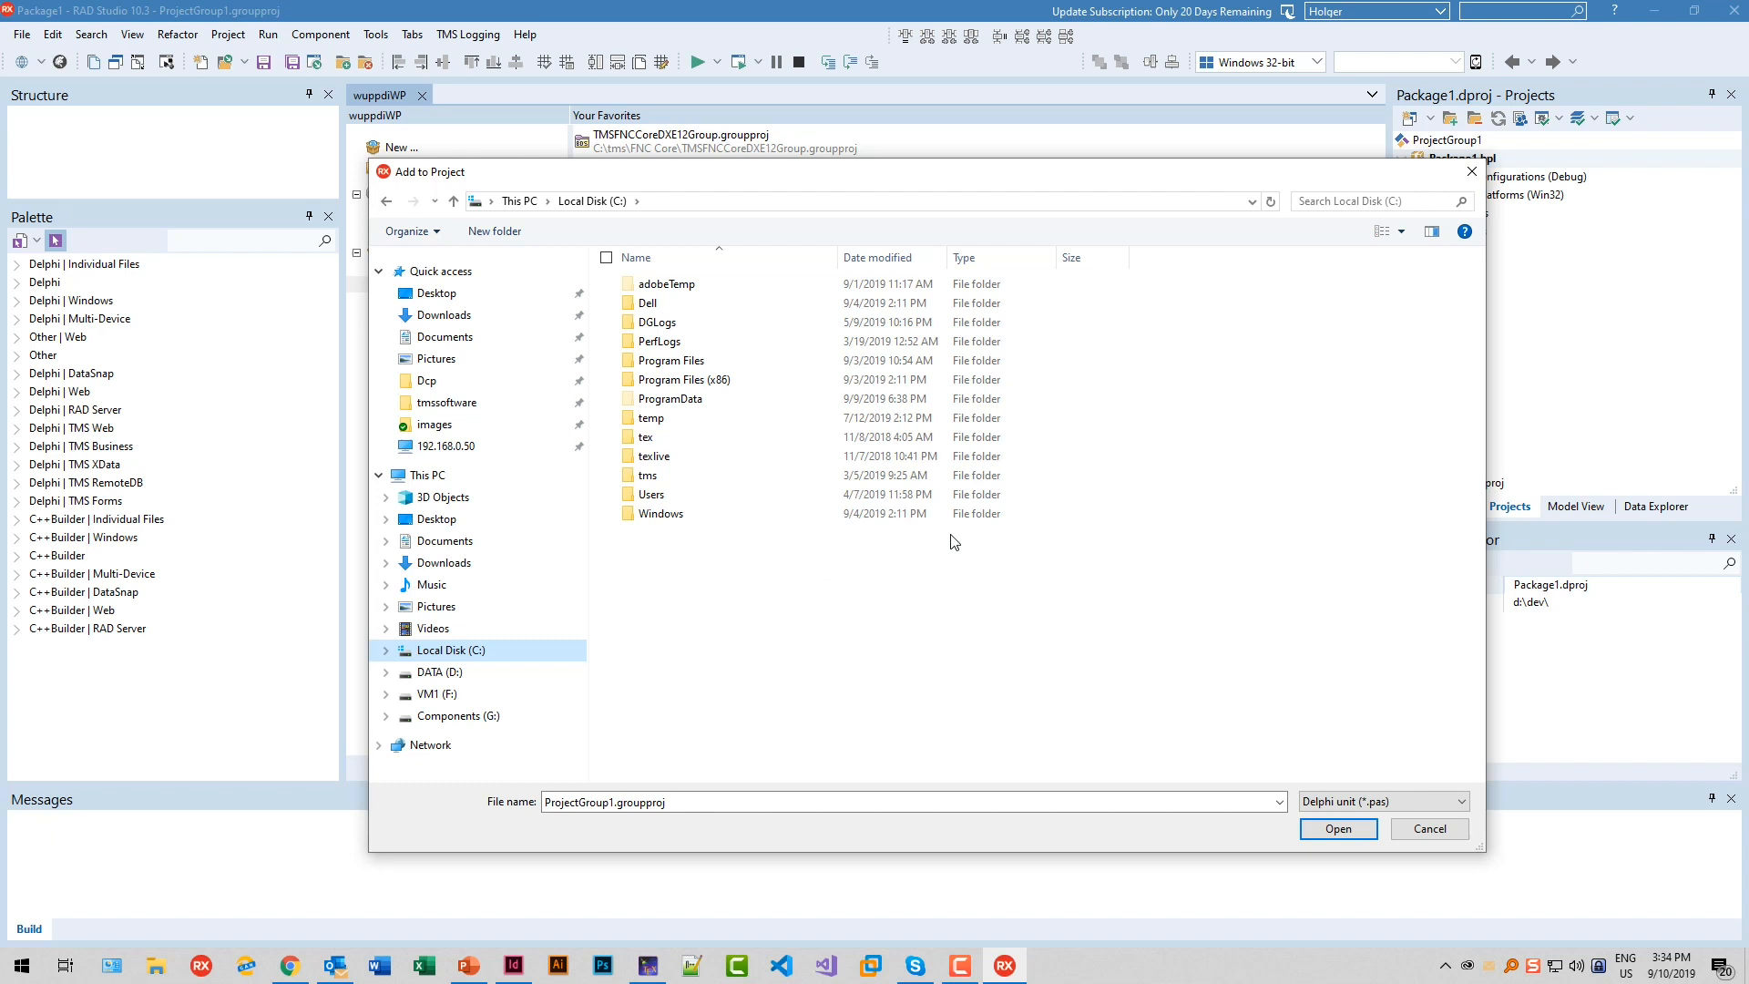
pyautogui.click(1049, 965)
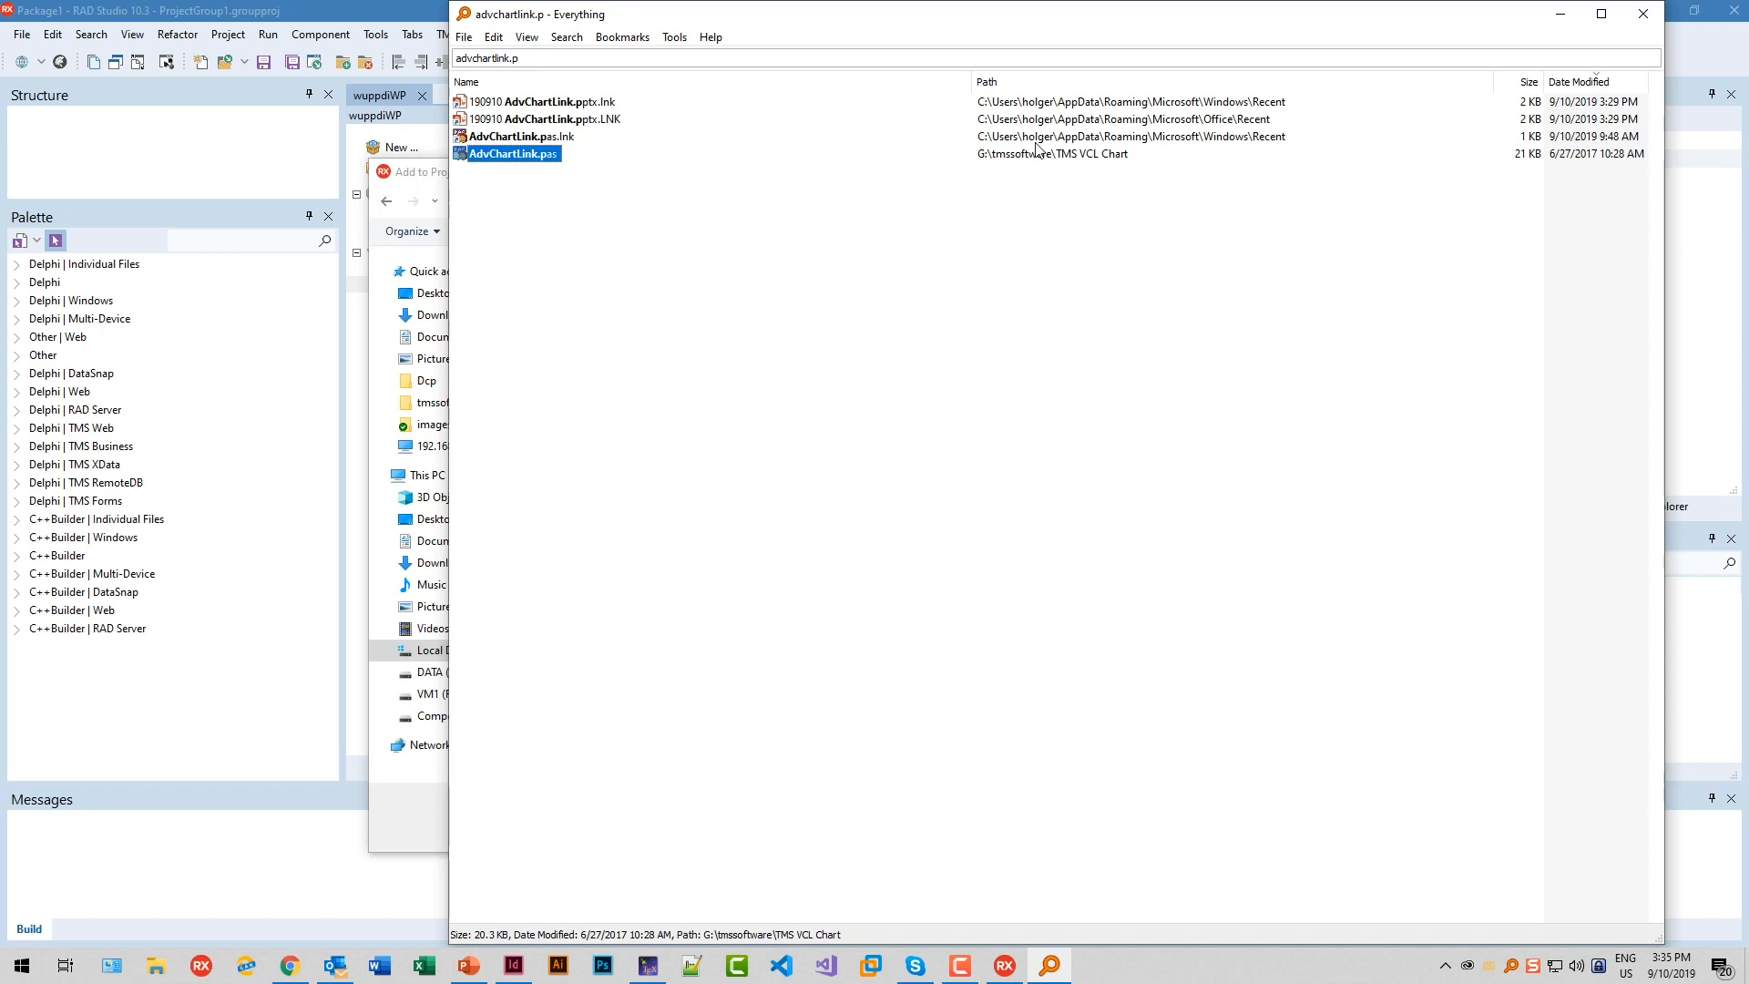
pyautogui.moveTo(1116, 157)
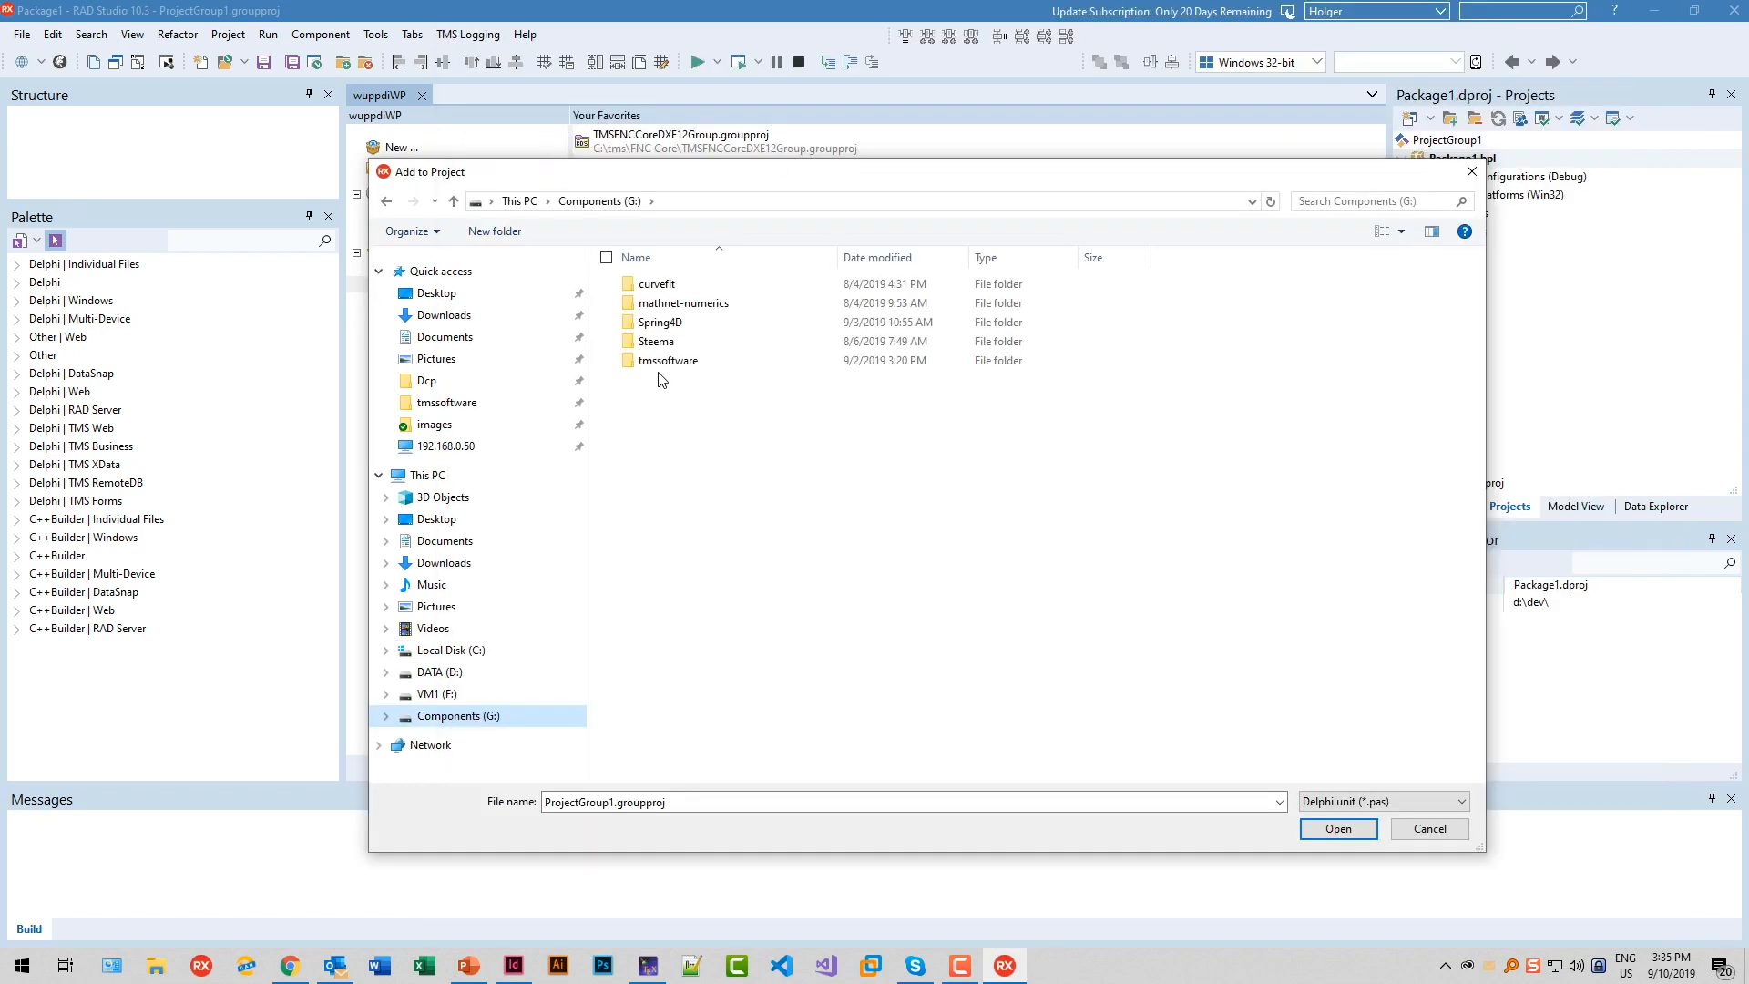
pyautogui.doubleClick(668, 360)
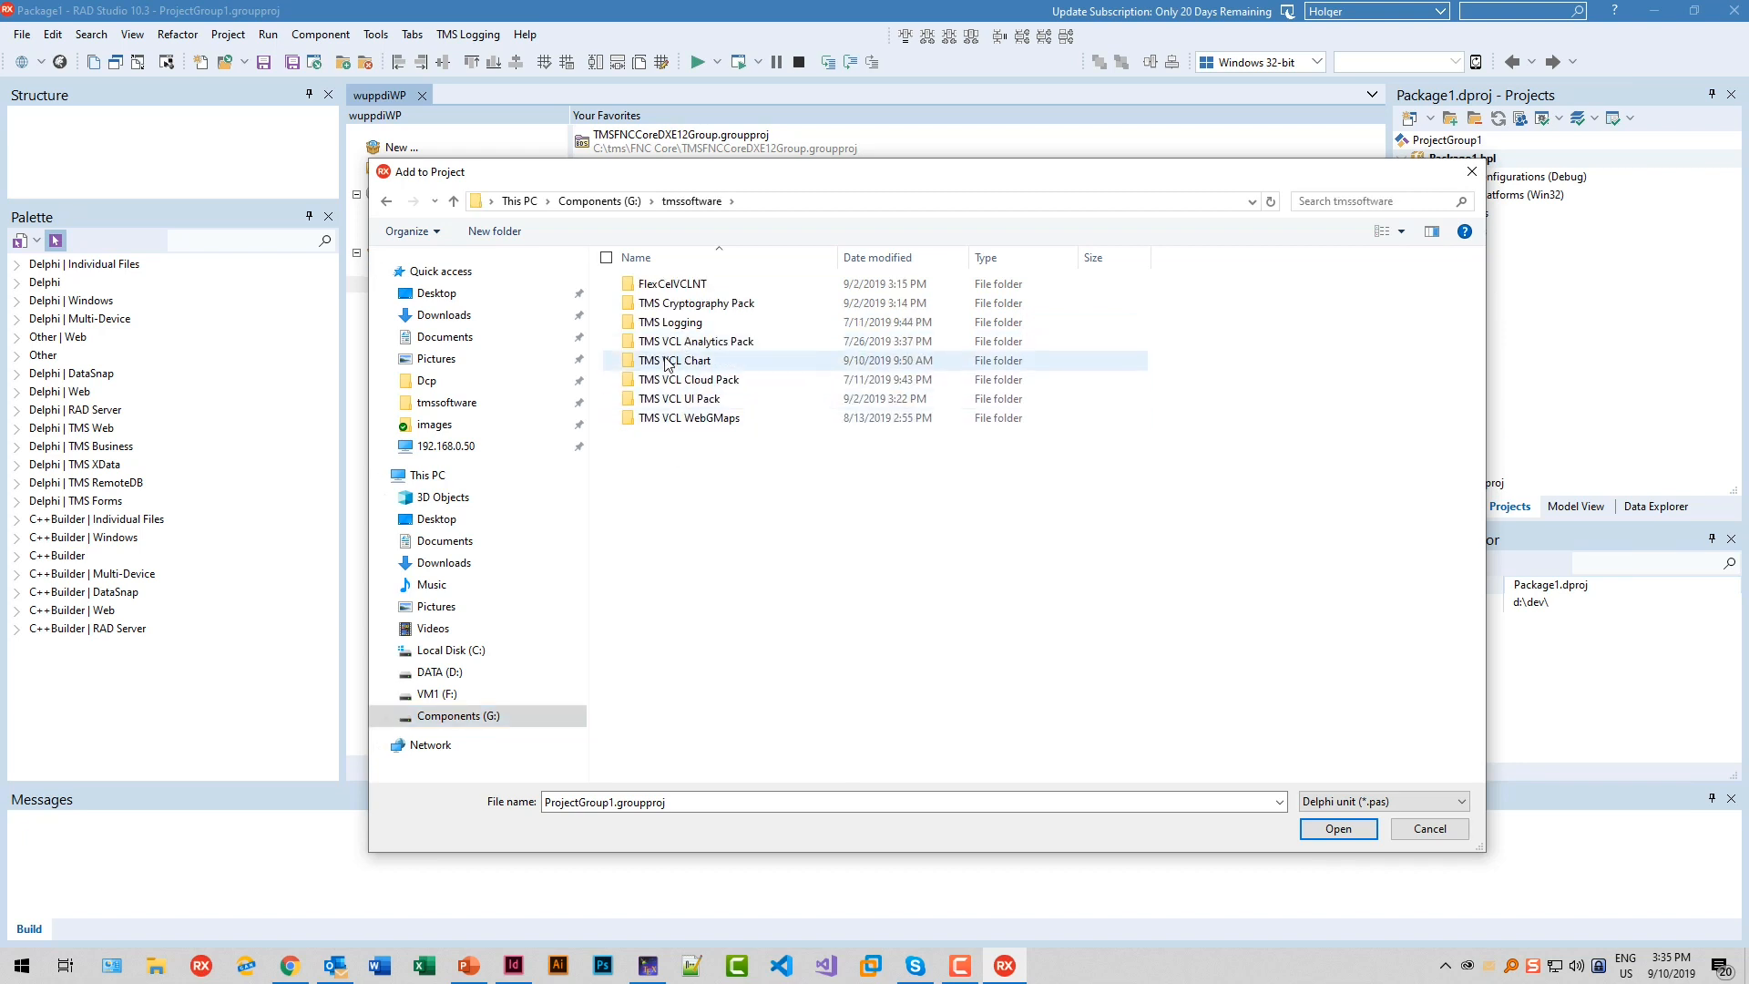
pyautogui.doubleClick(675, 360)
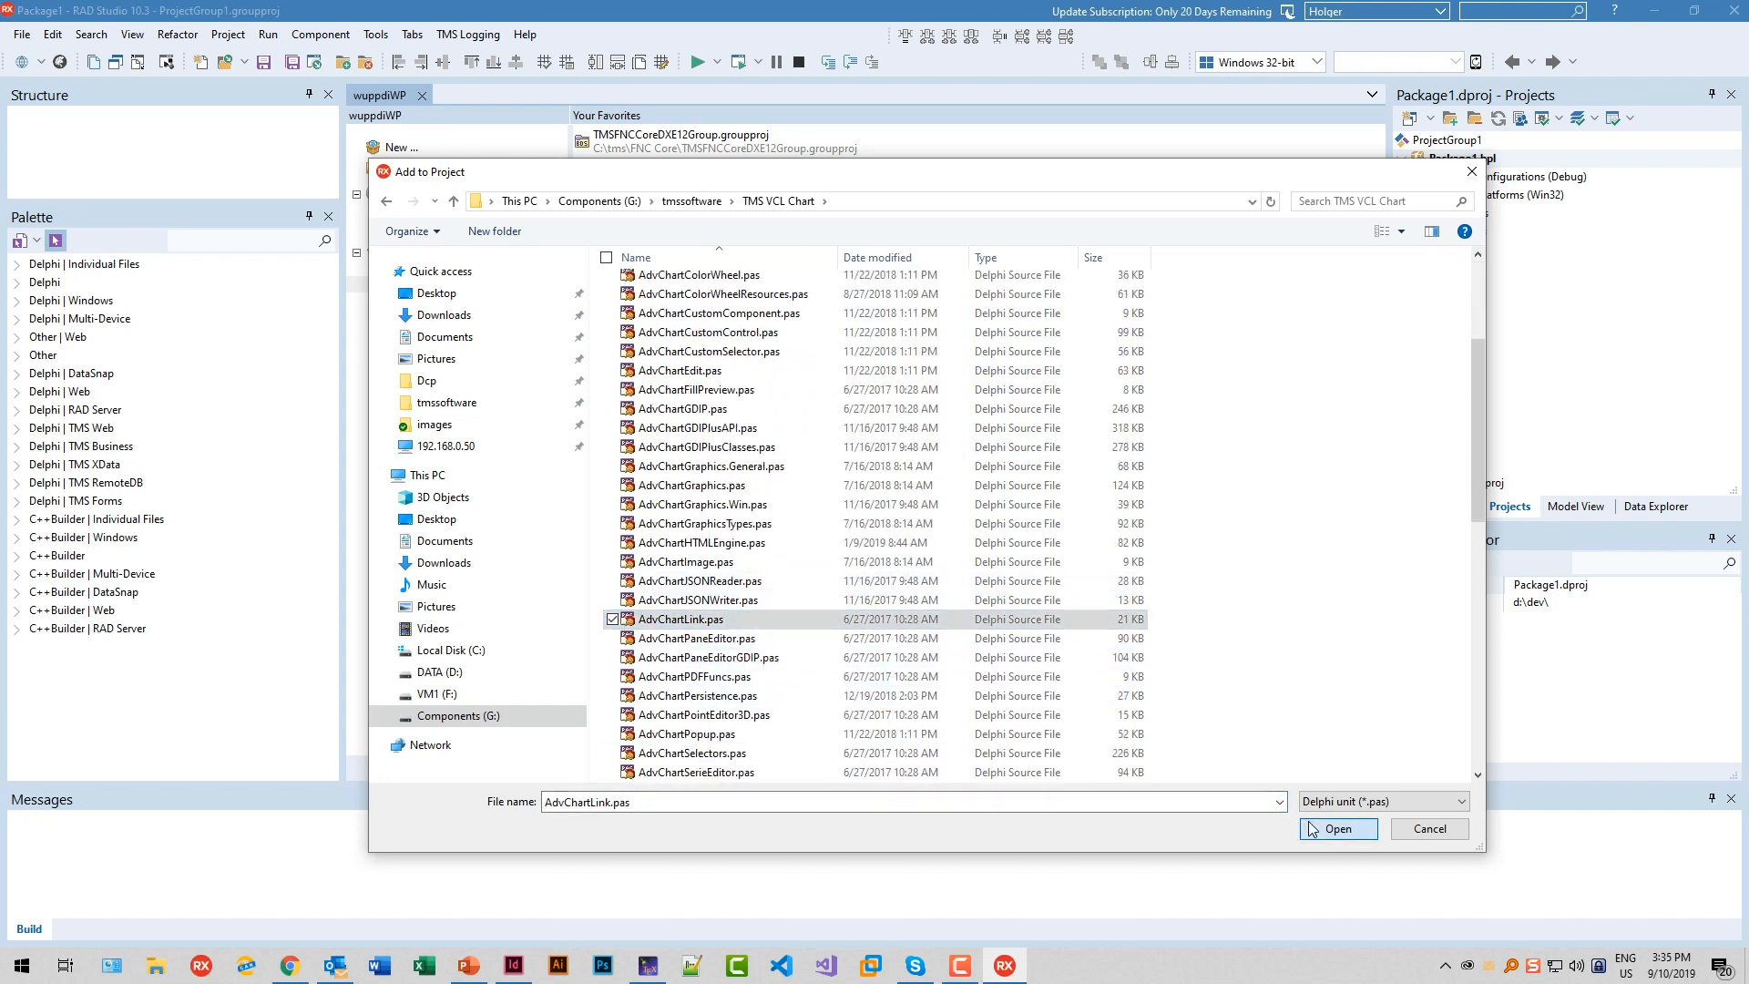
pyautogui.click(1338, 828)
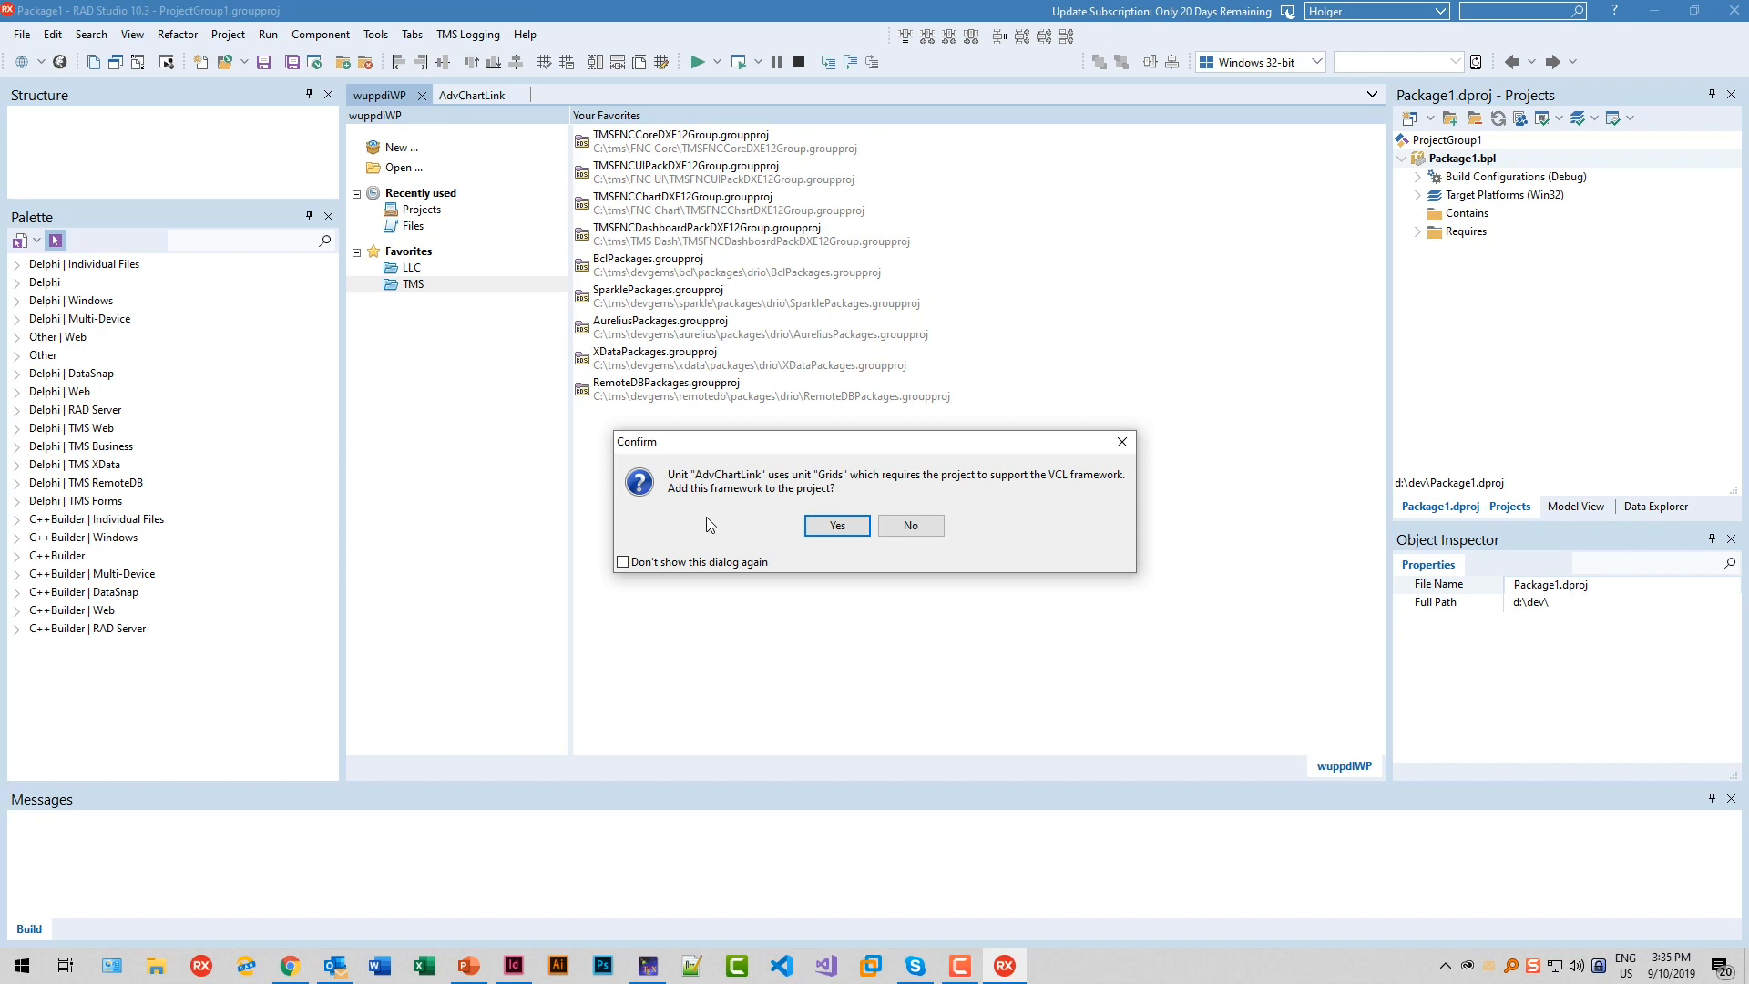
pyautogui.moveTo(731, 519)
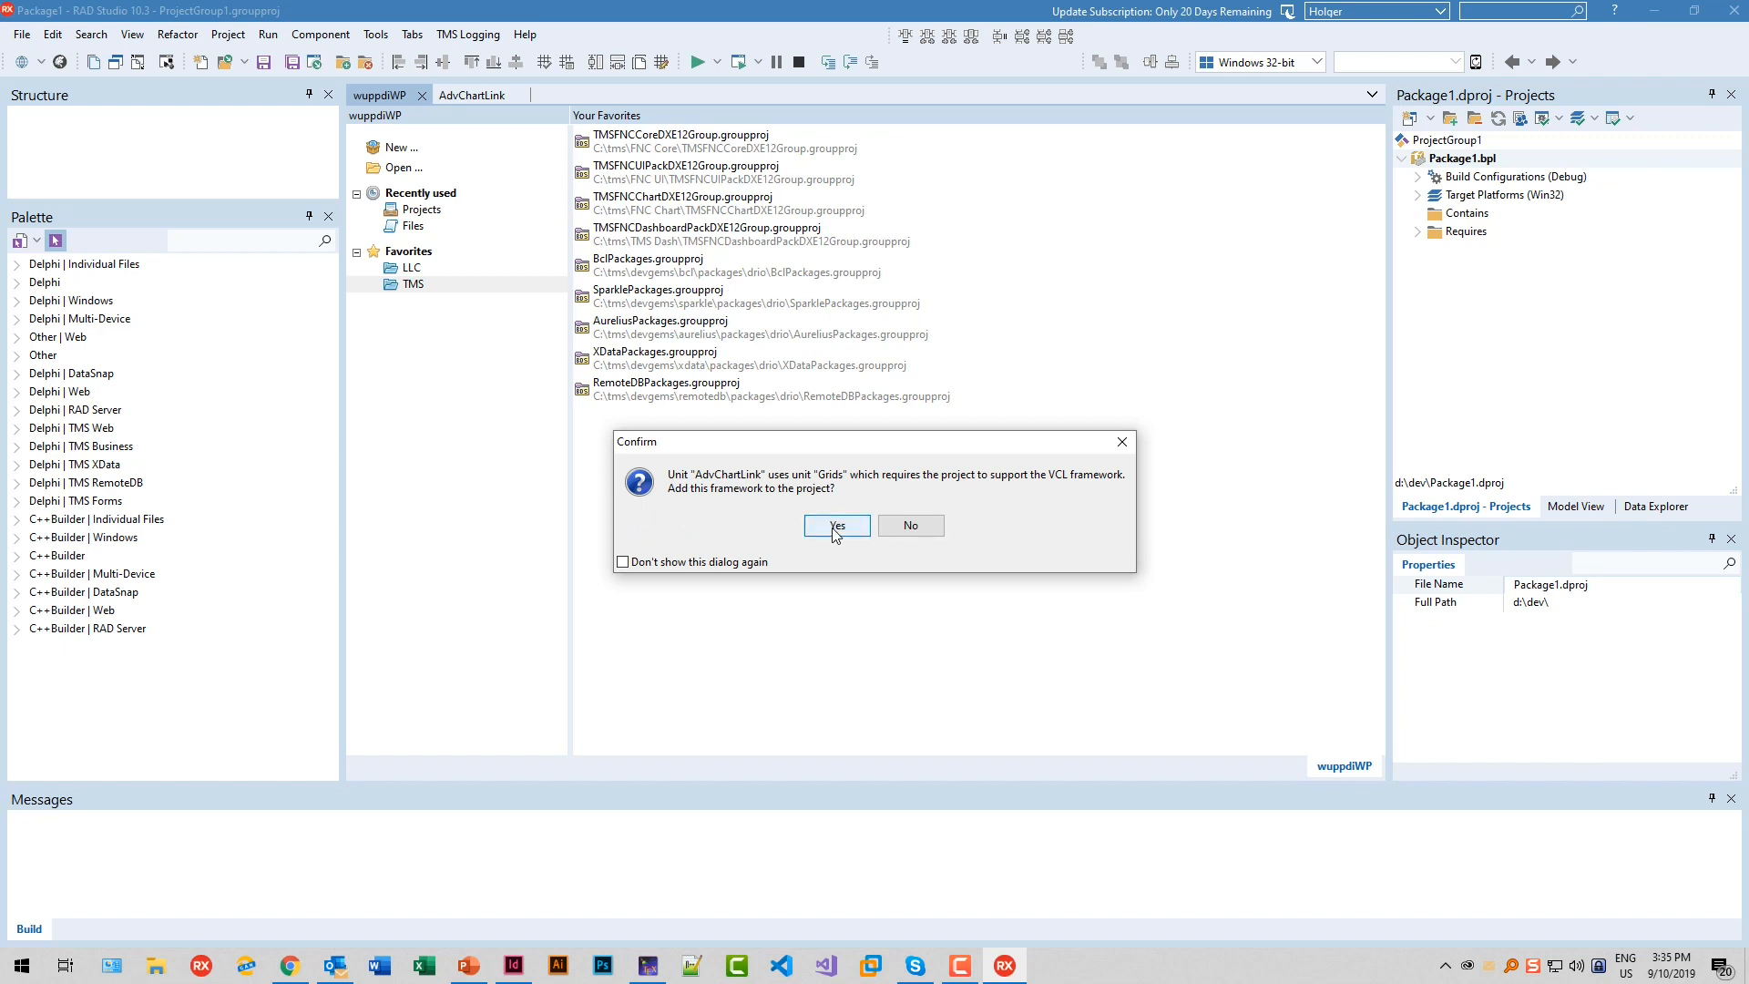
# Accept VCL framework support and save the package as AdvChartLinkPkg in TMS VCL Chart
pyautogui.click(836, 526)
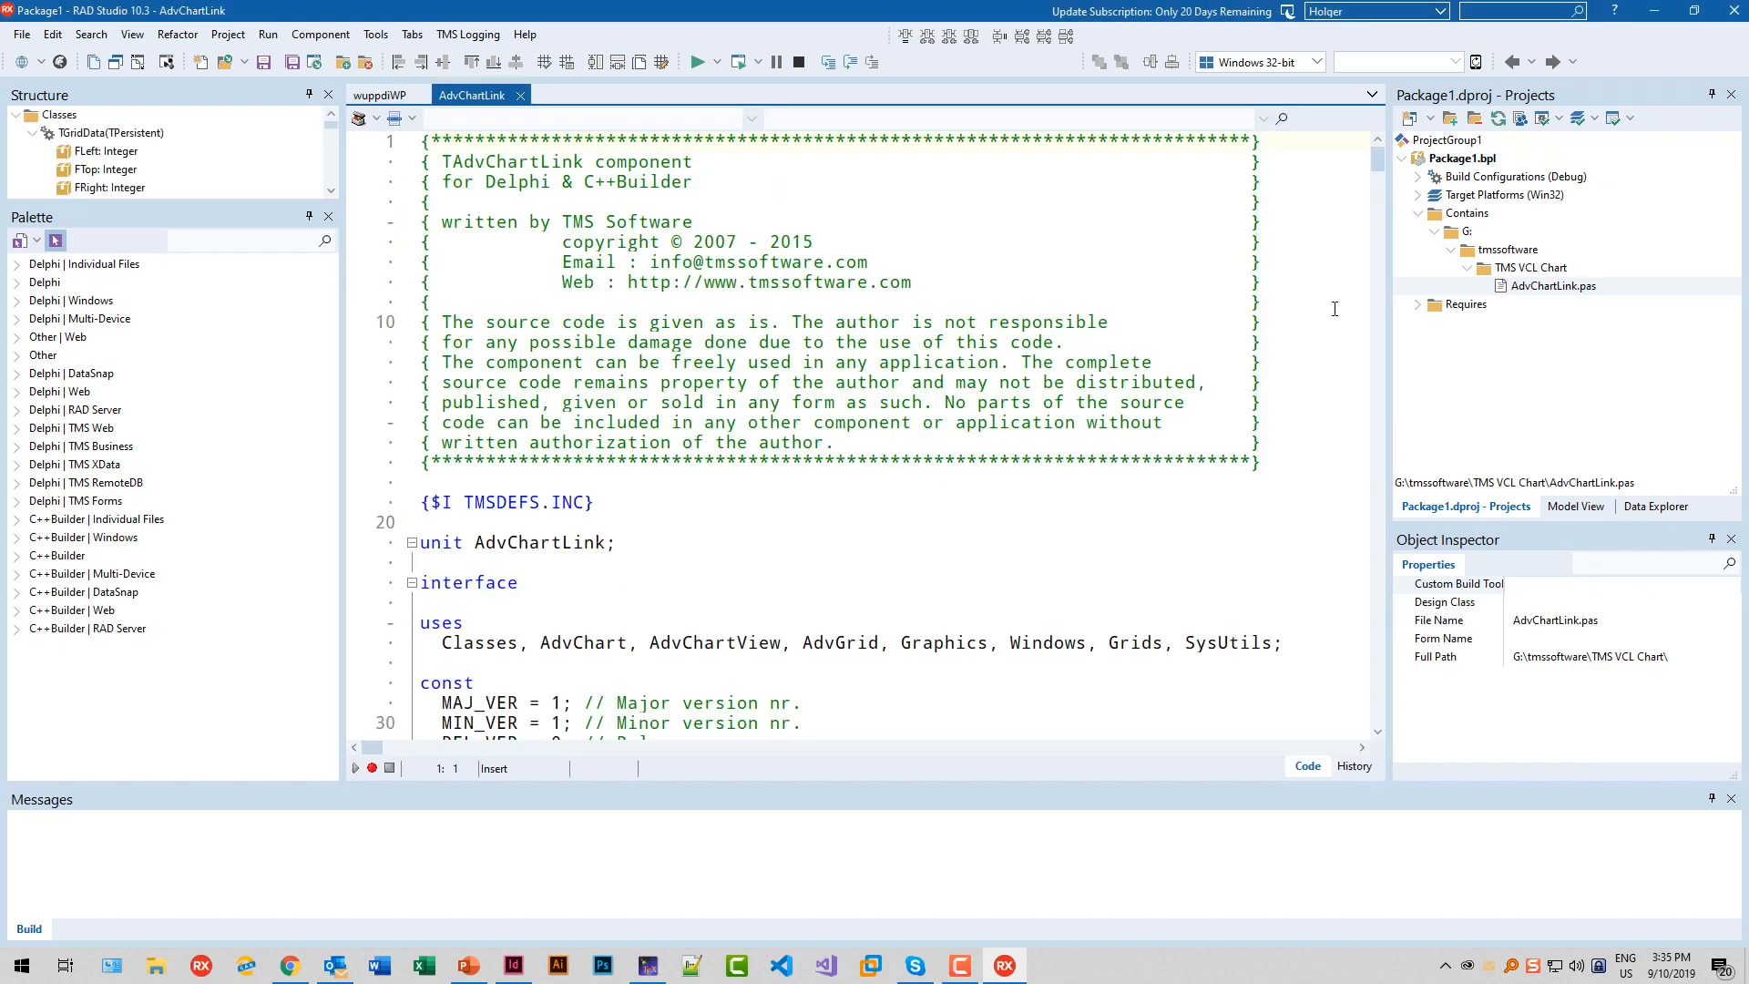
pyautogui.click(22, 34)
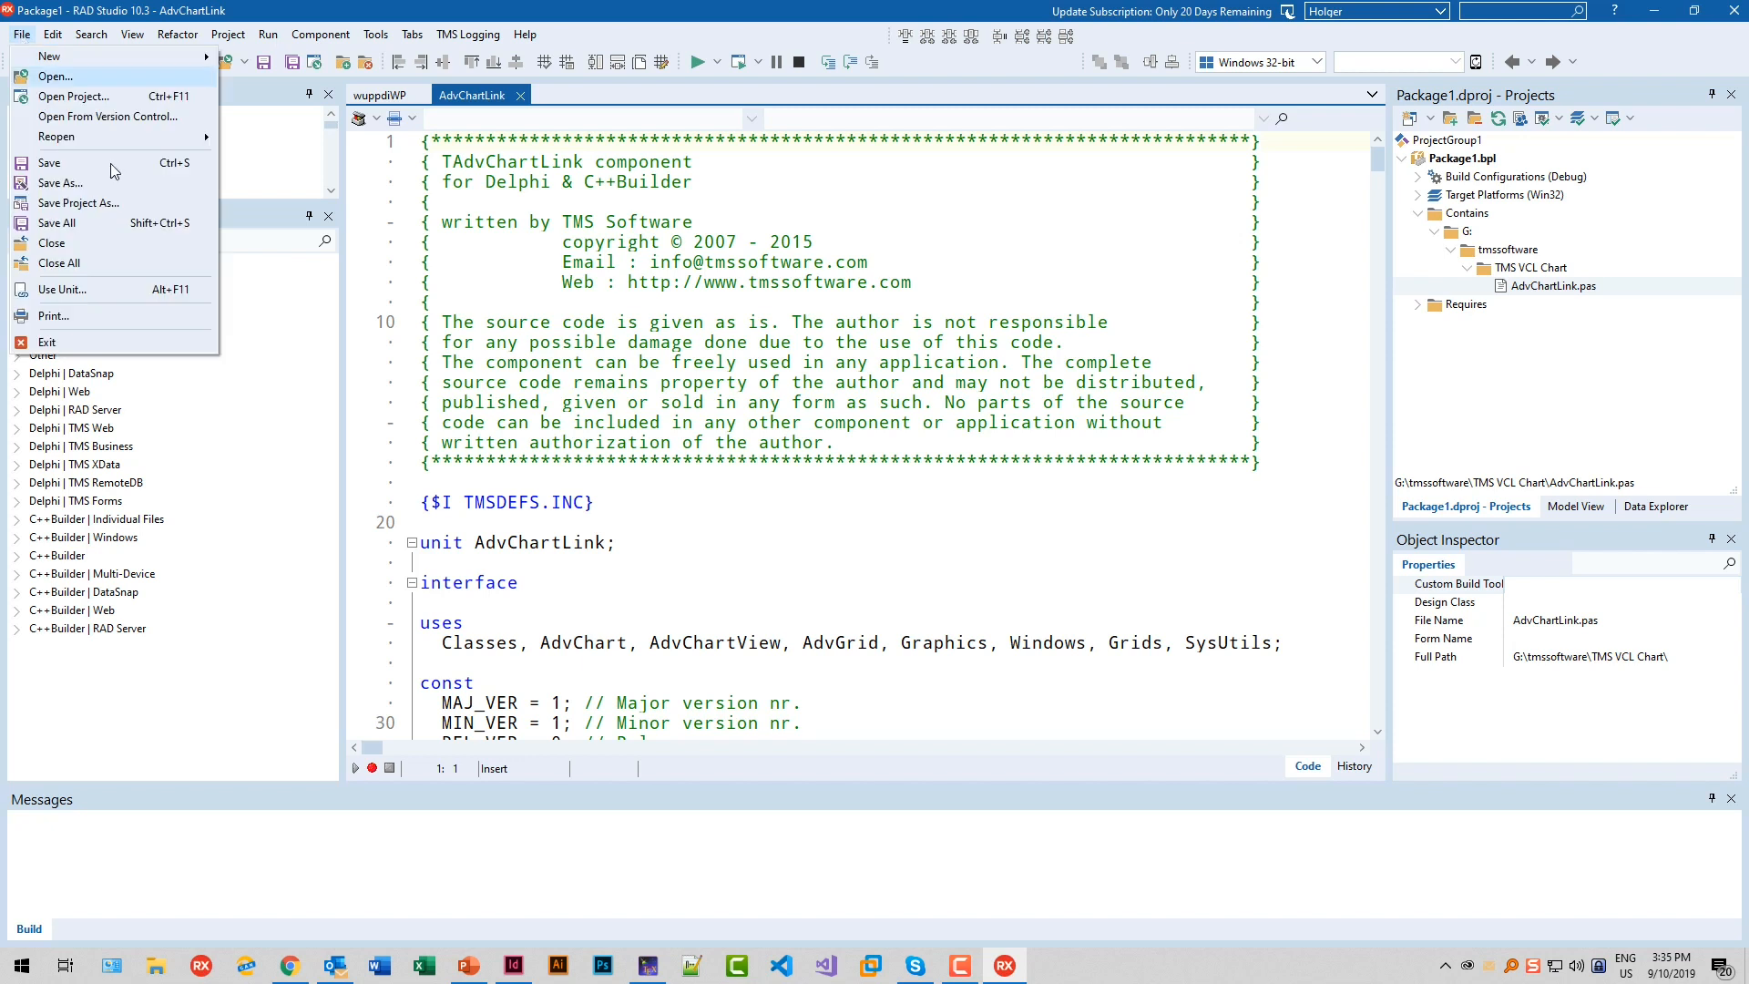
pyautogui.click(79, 204)
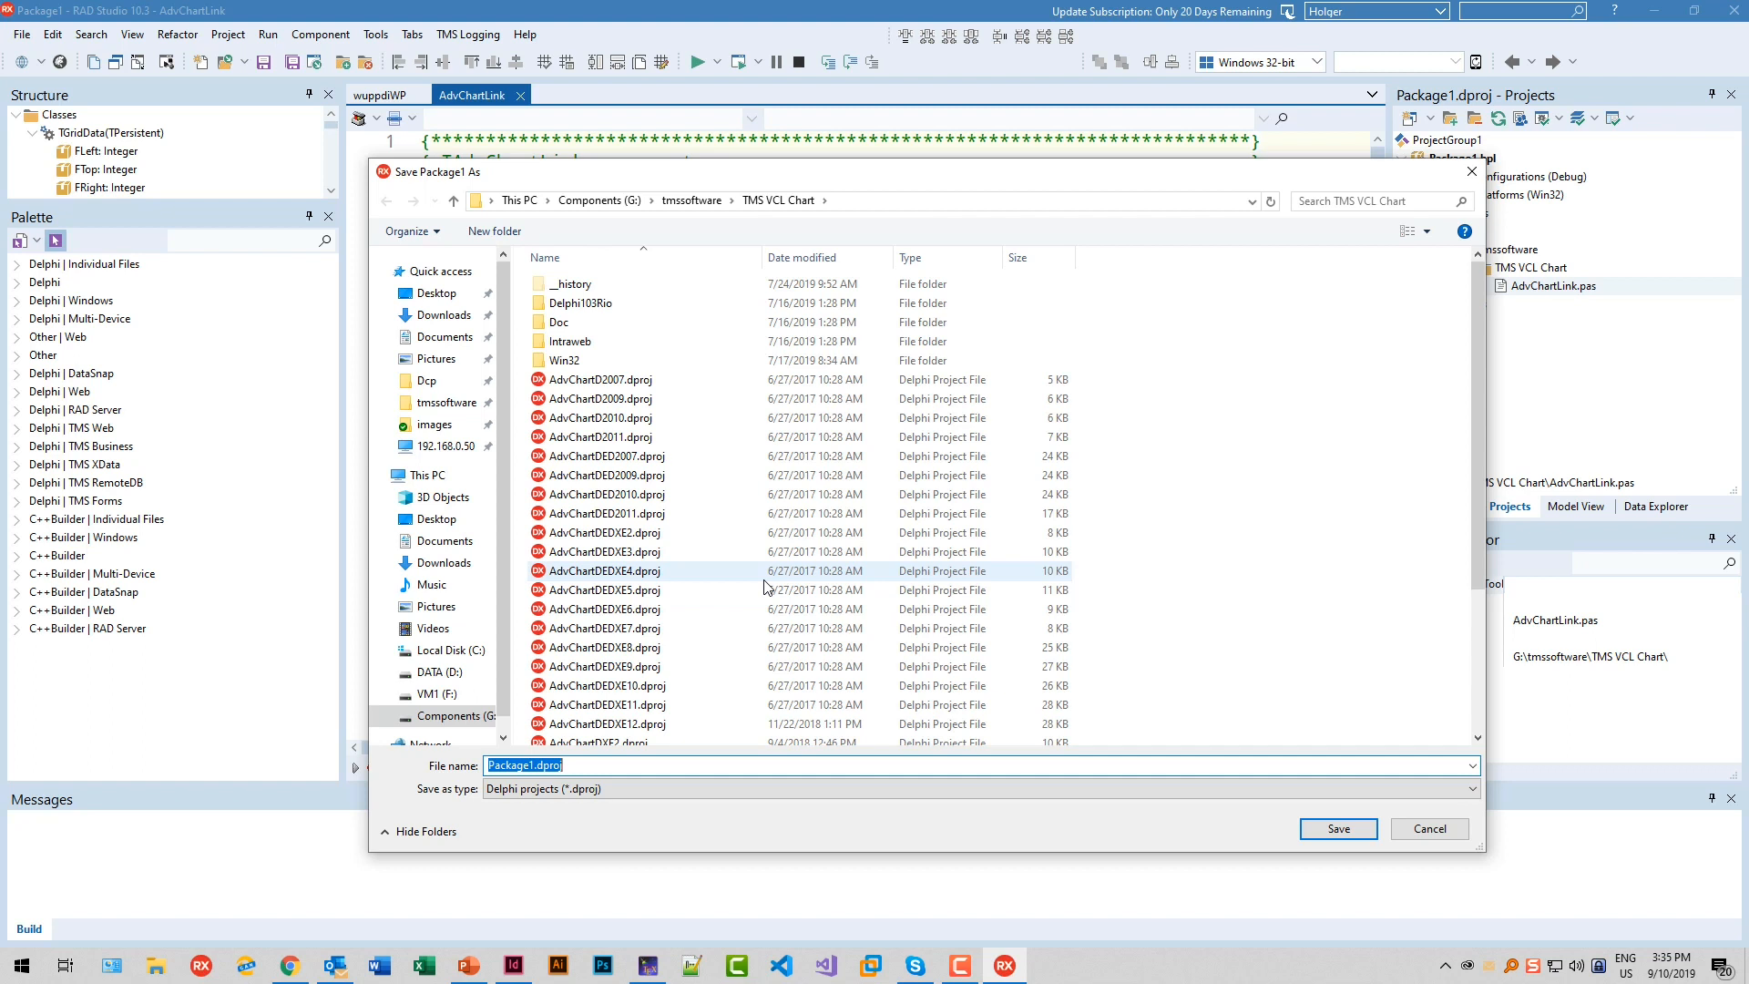
pyautogui.write('AdvChartL')
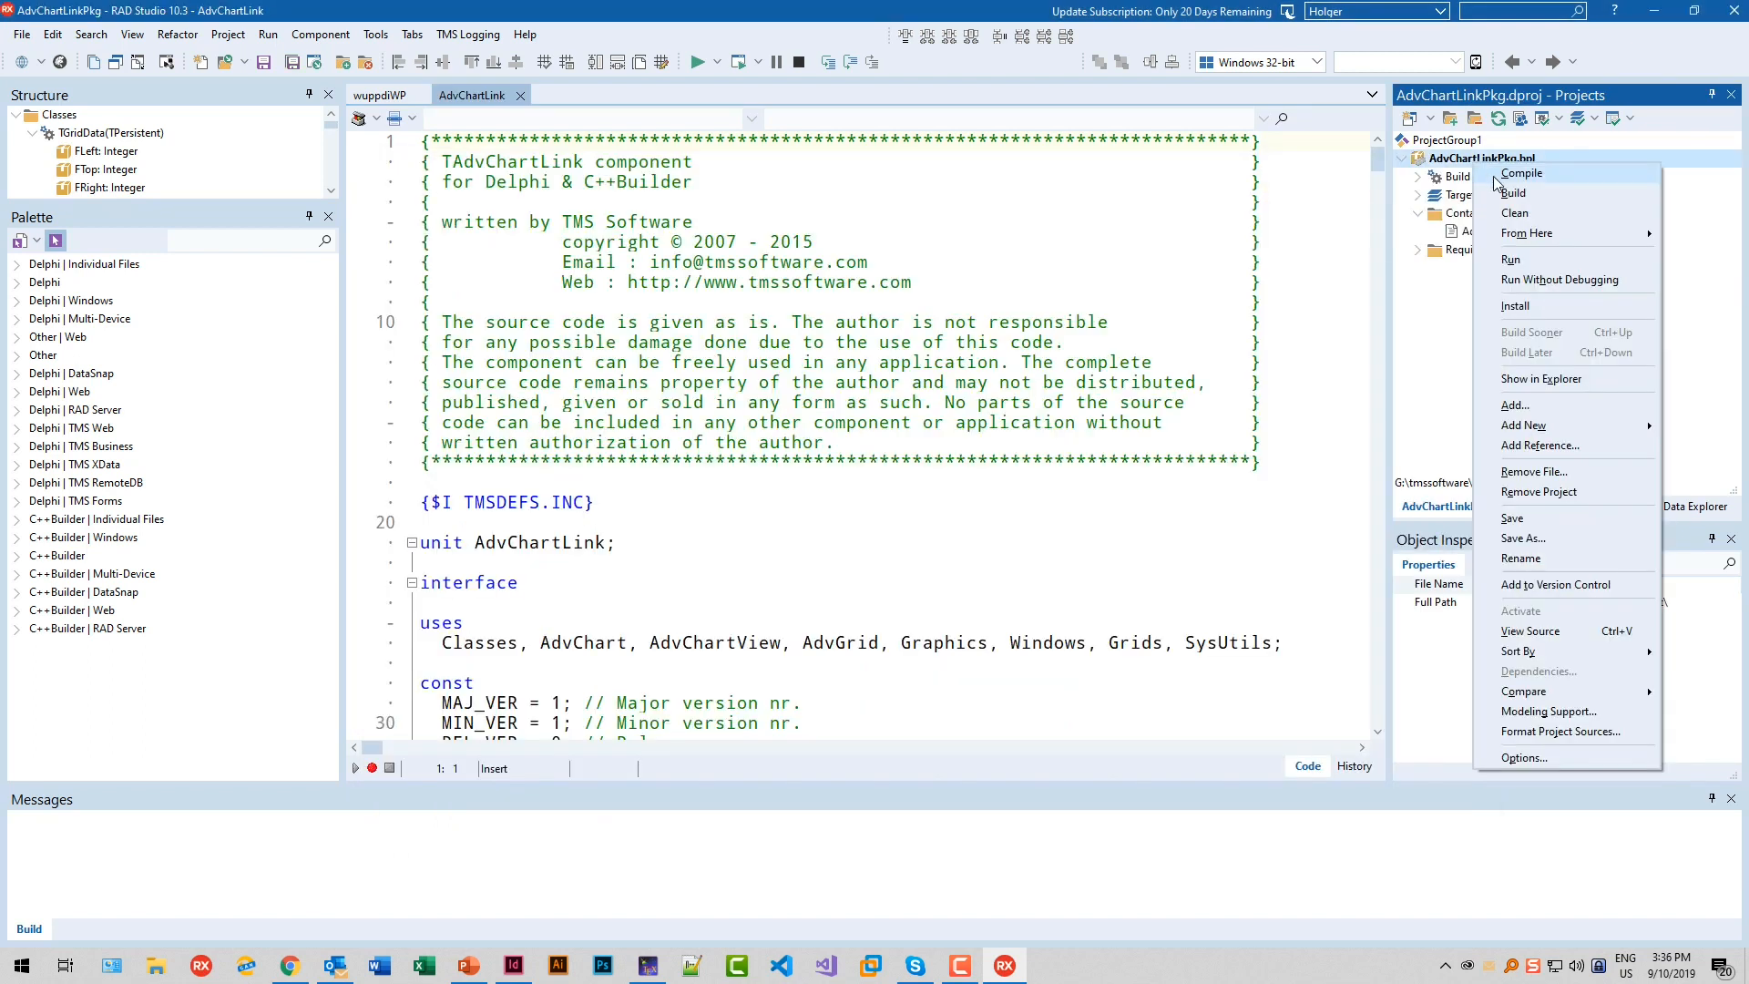
# Compile AdvChartLinkPkg, accept its dependency changes, install it and dismiss the confirmation
pyautogui.click(1521, 173)
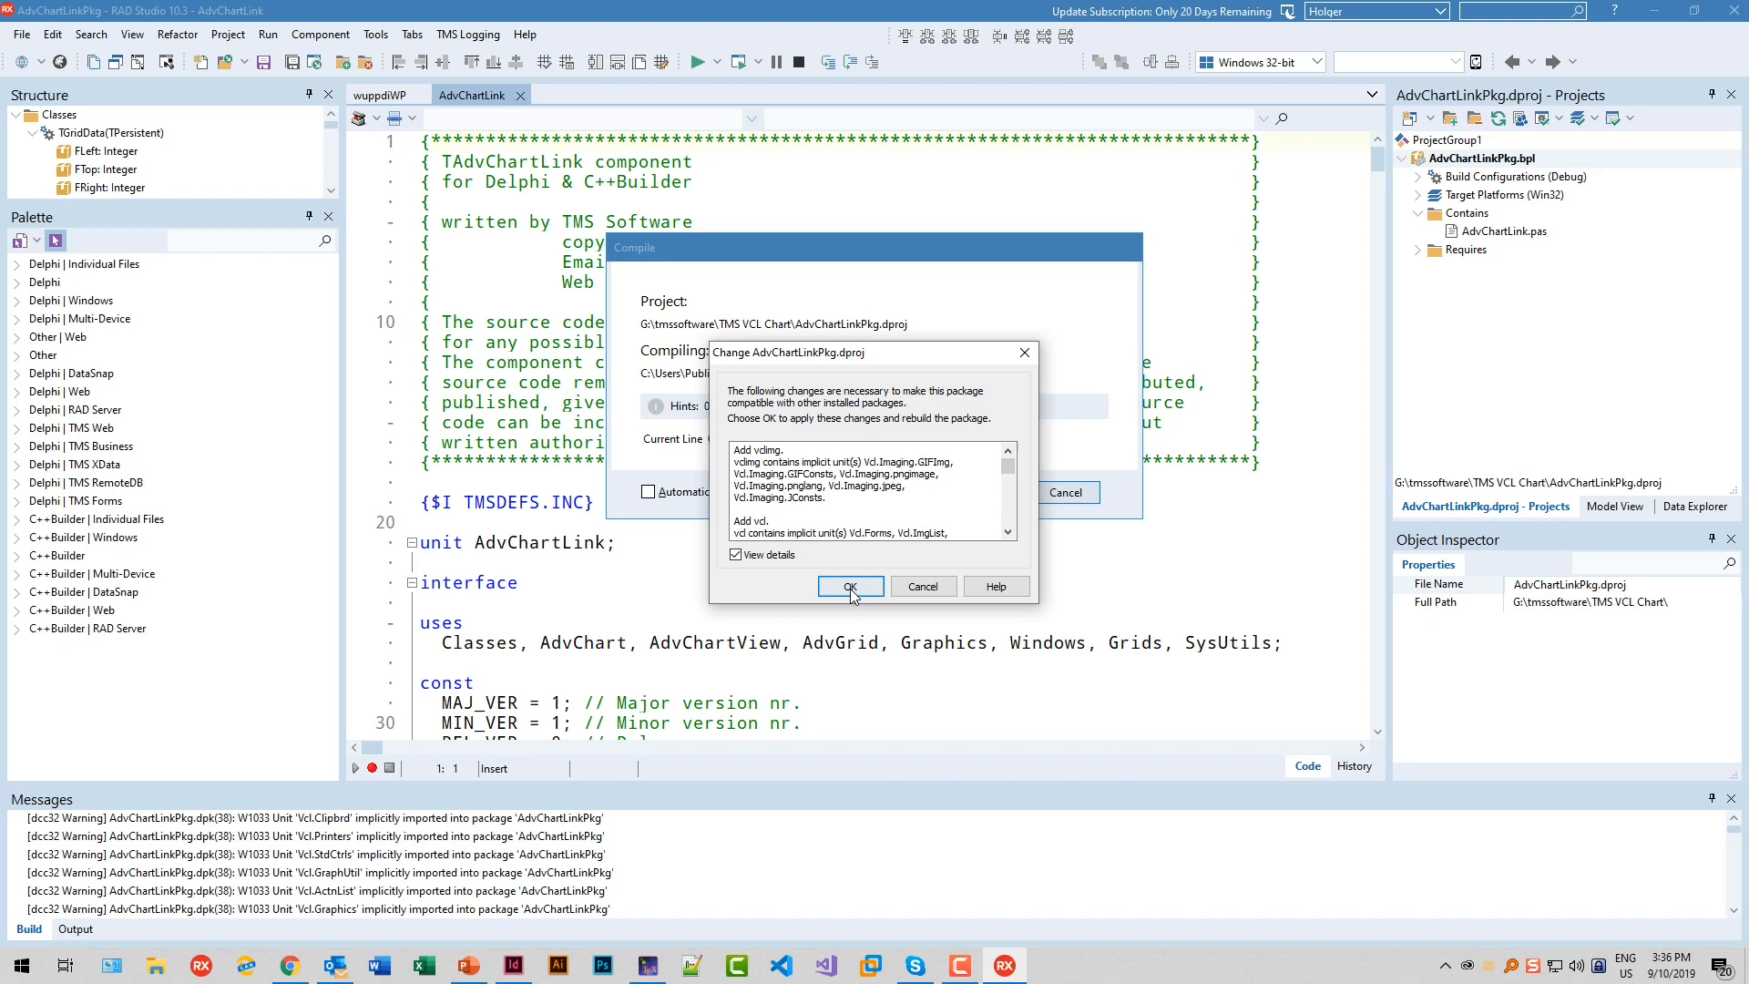
pyautogui.click(850, 586)
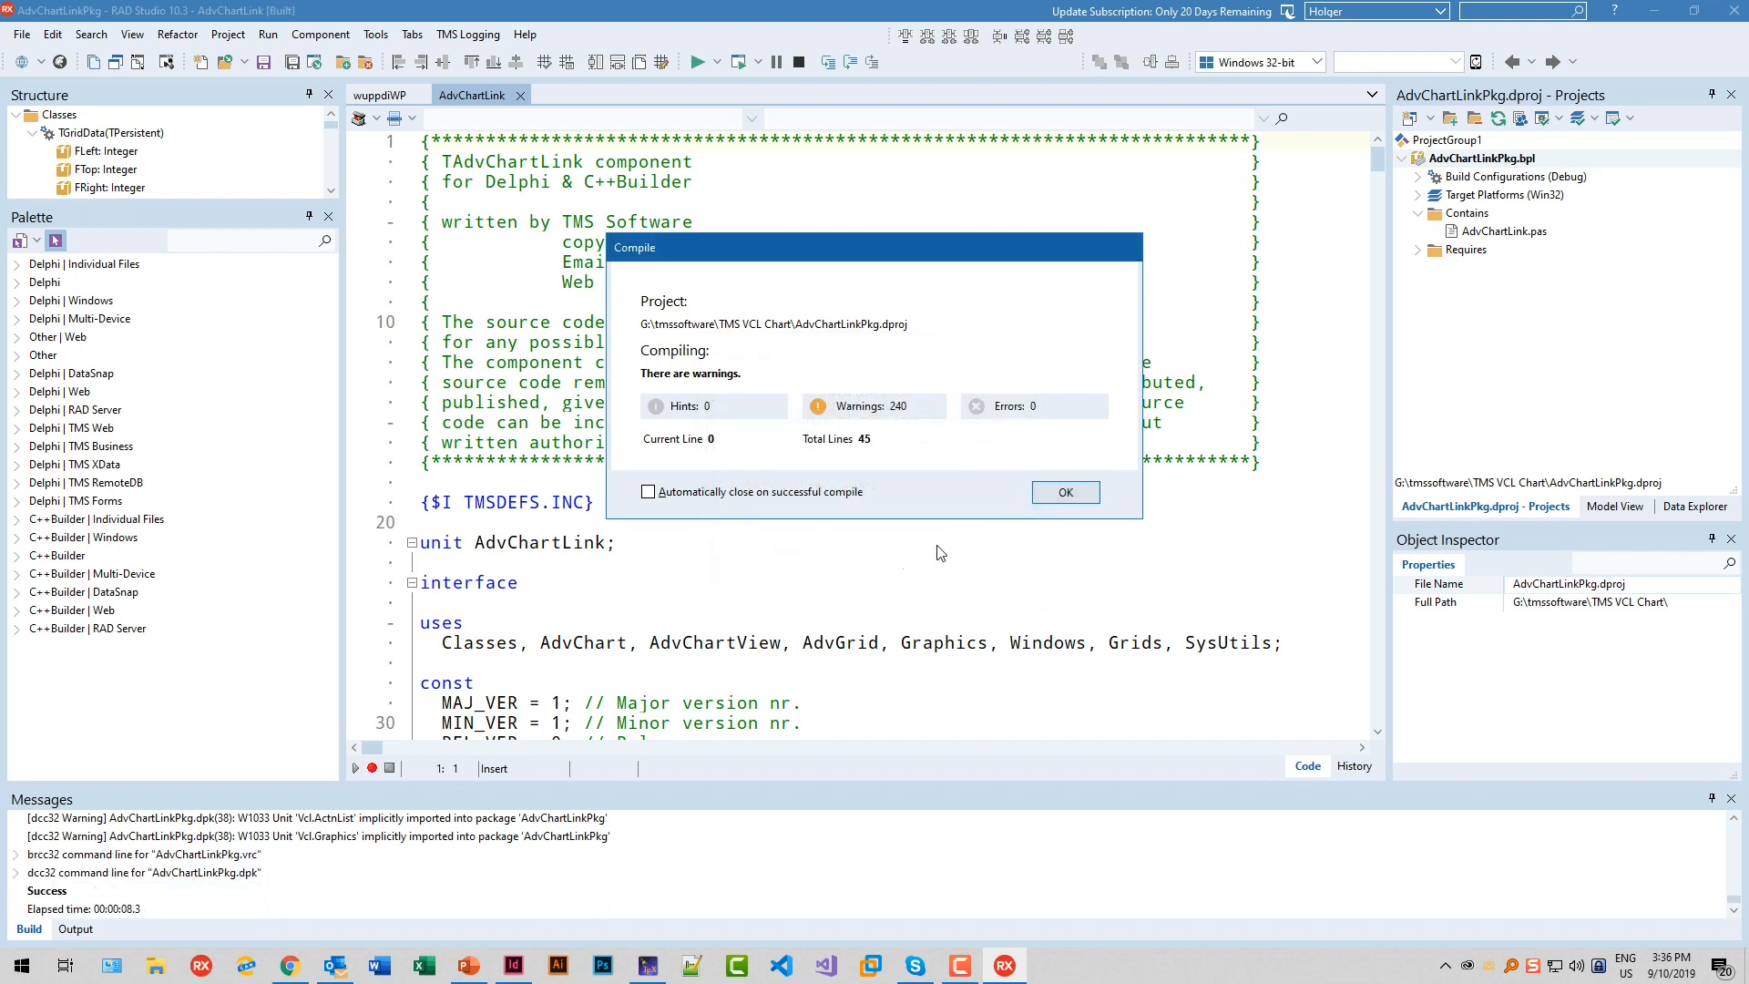
pyautogui.click(1065, 492)
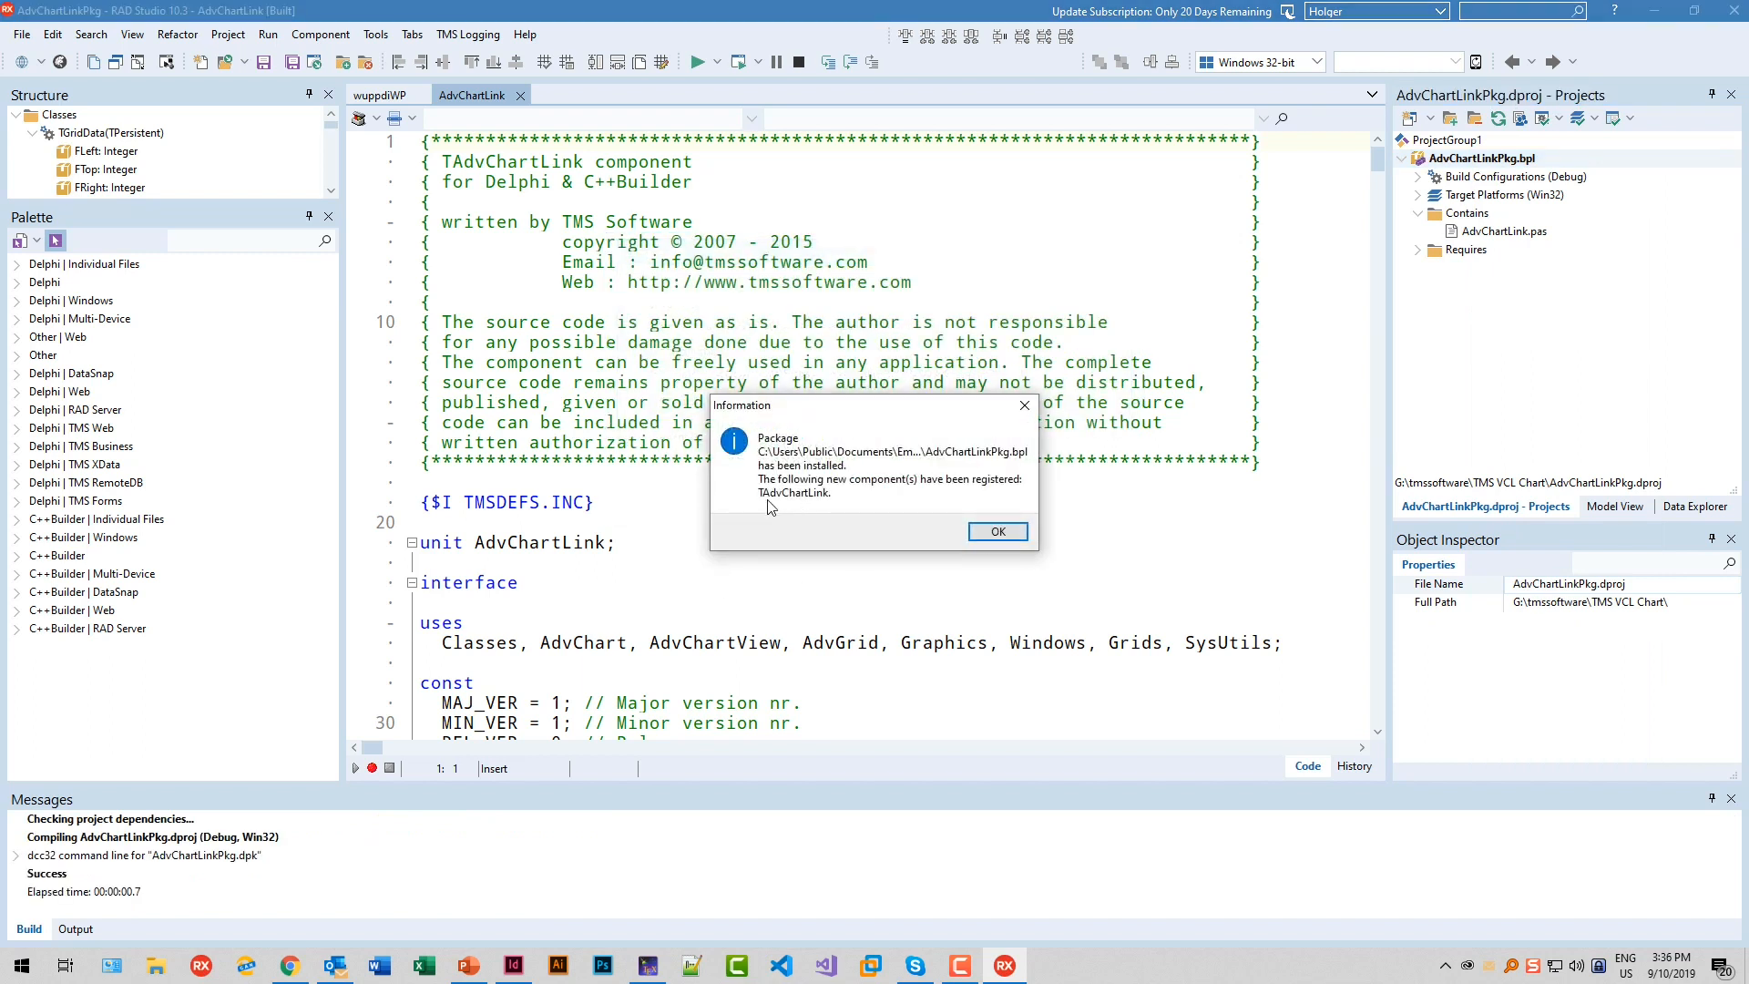
pyautogui.moveTo(763, 499)
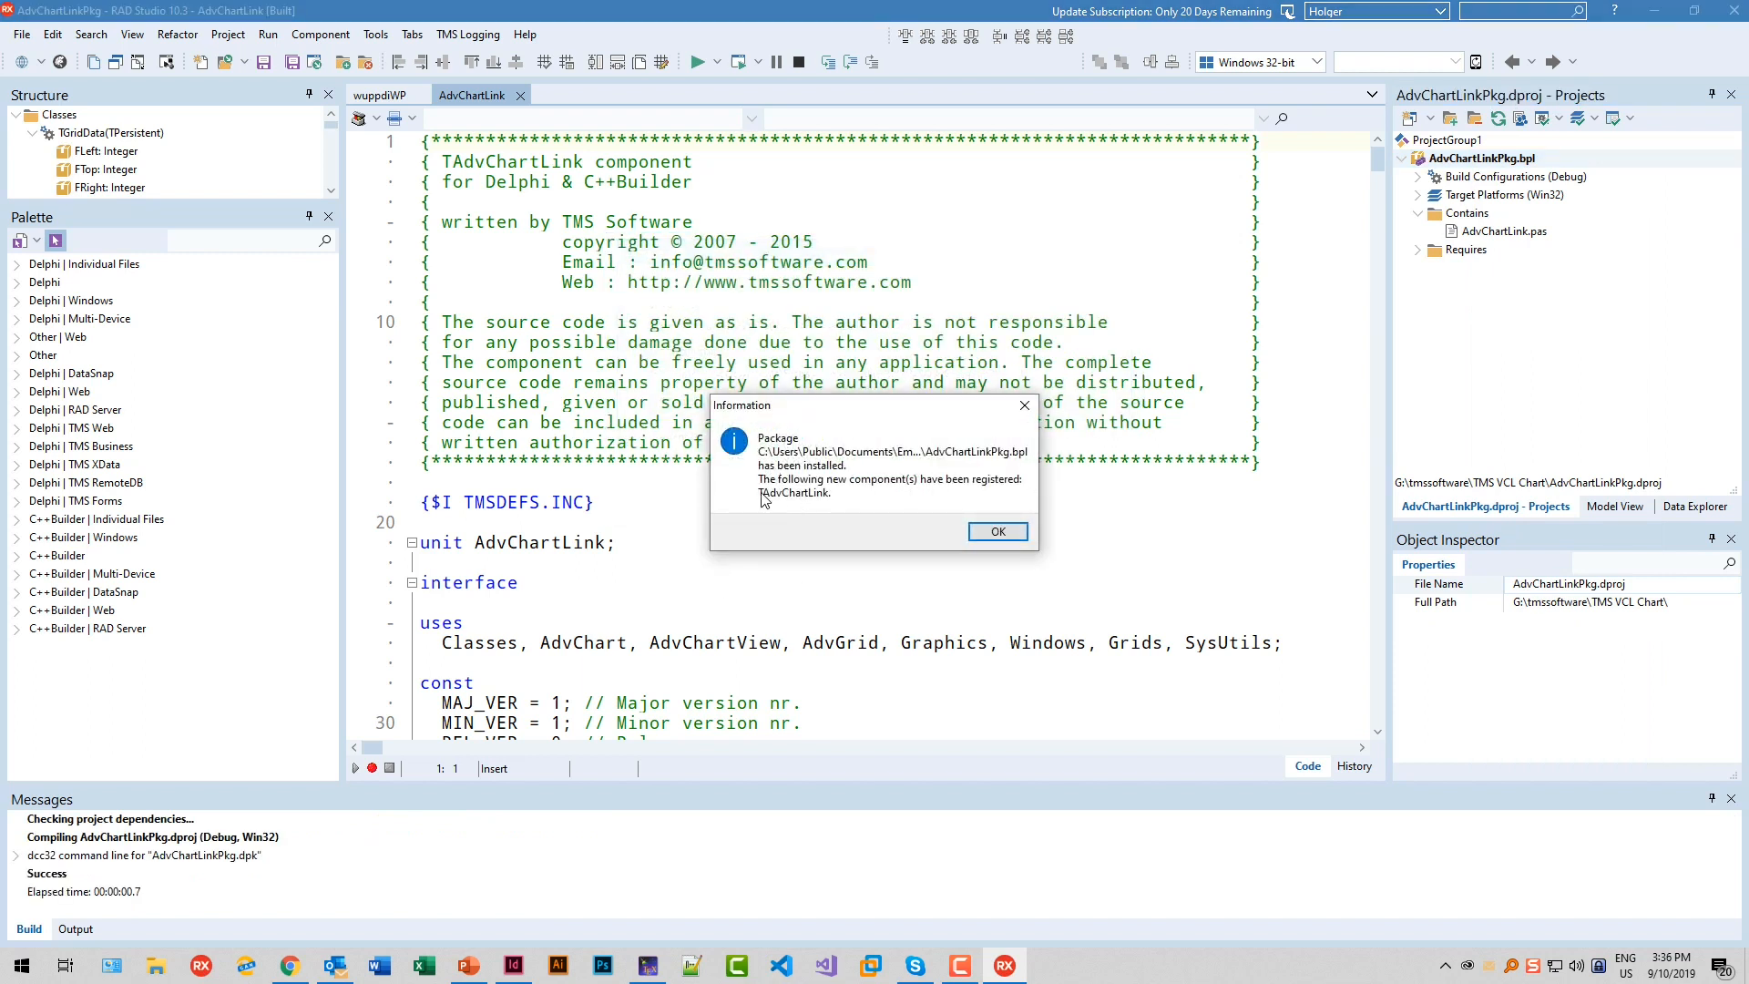
pyautogui.click(998, 531)
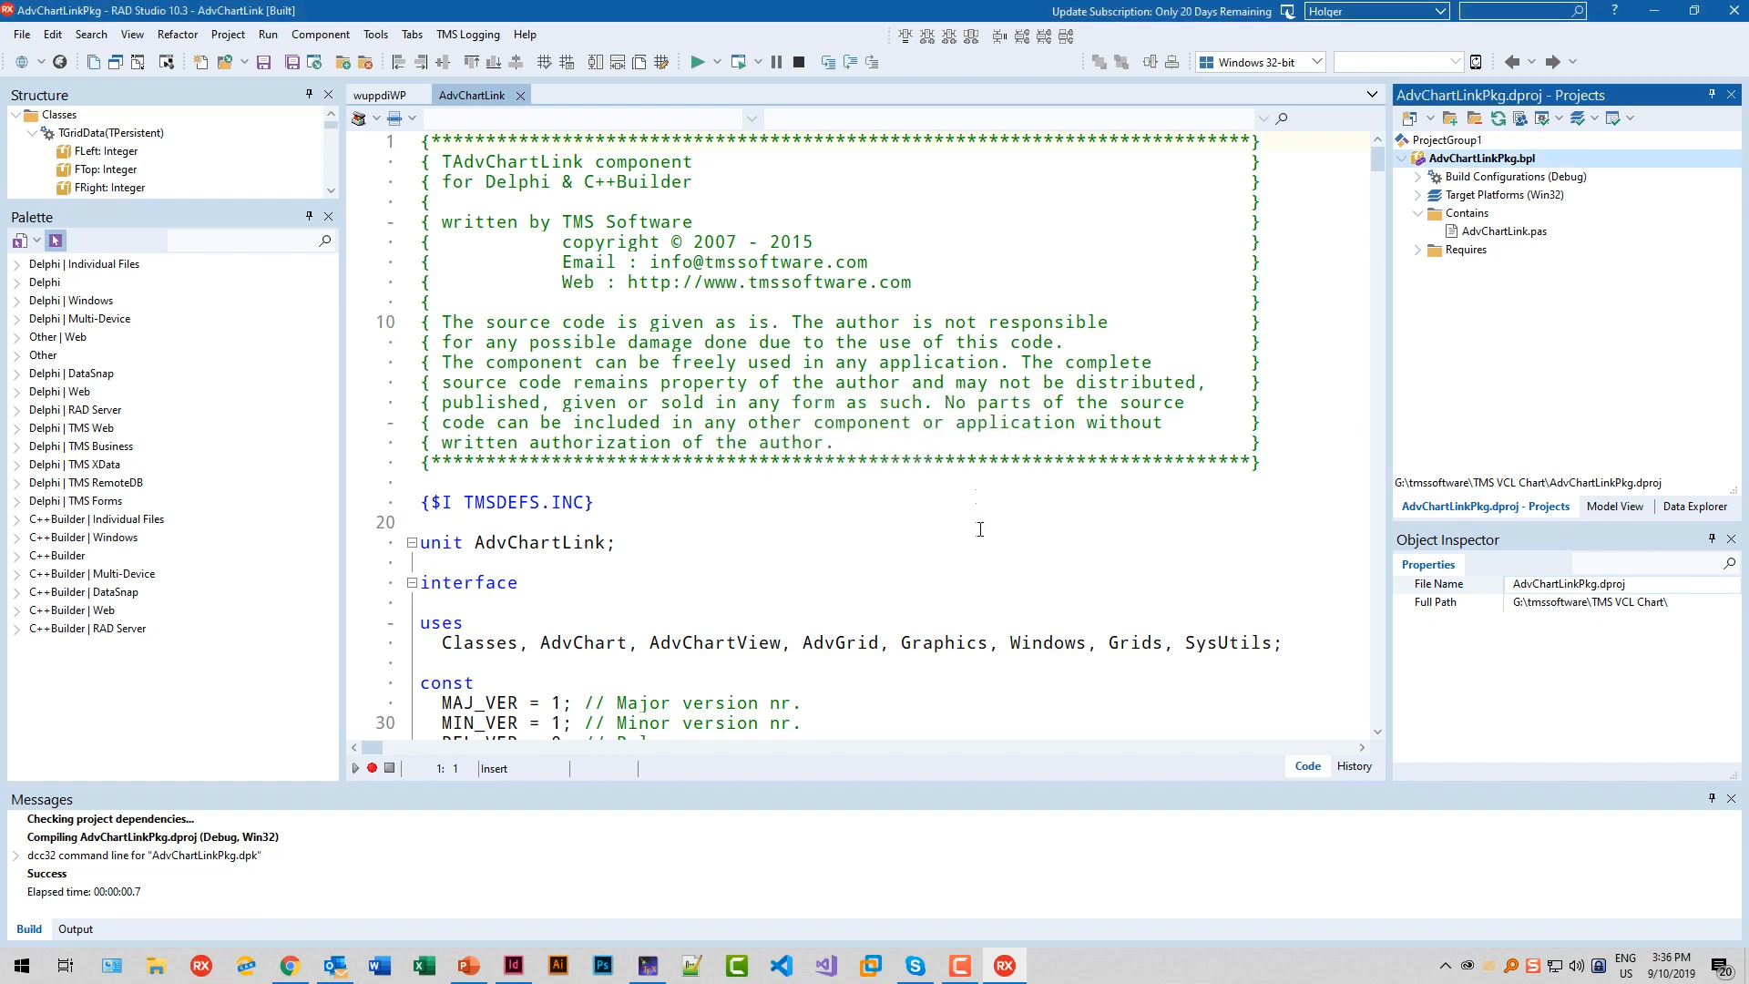
pyautogui.click(21, 34)
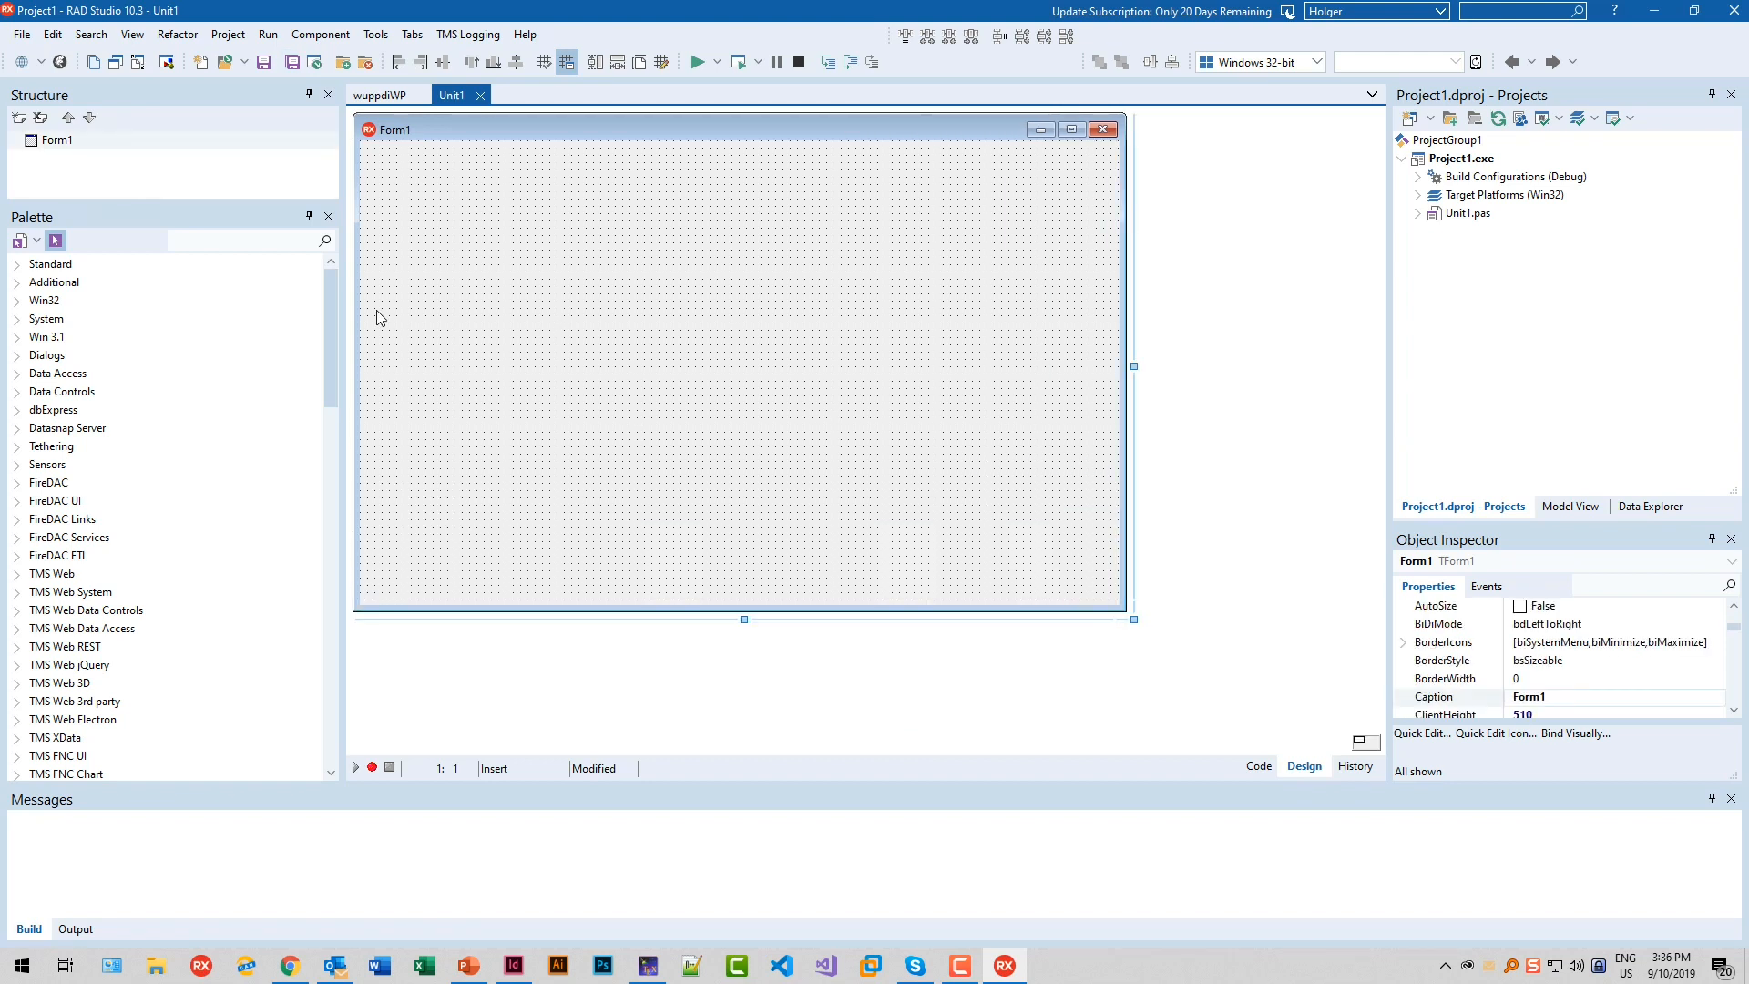
# Drop a TAdvStringGrid, widen it across the form, then add a TAdvChartView below
pyautogui.write('advstring')
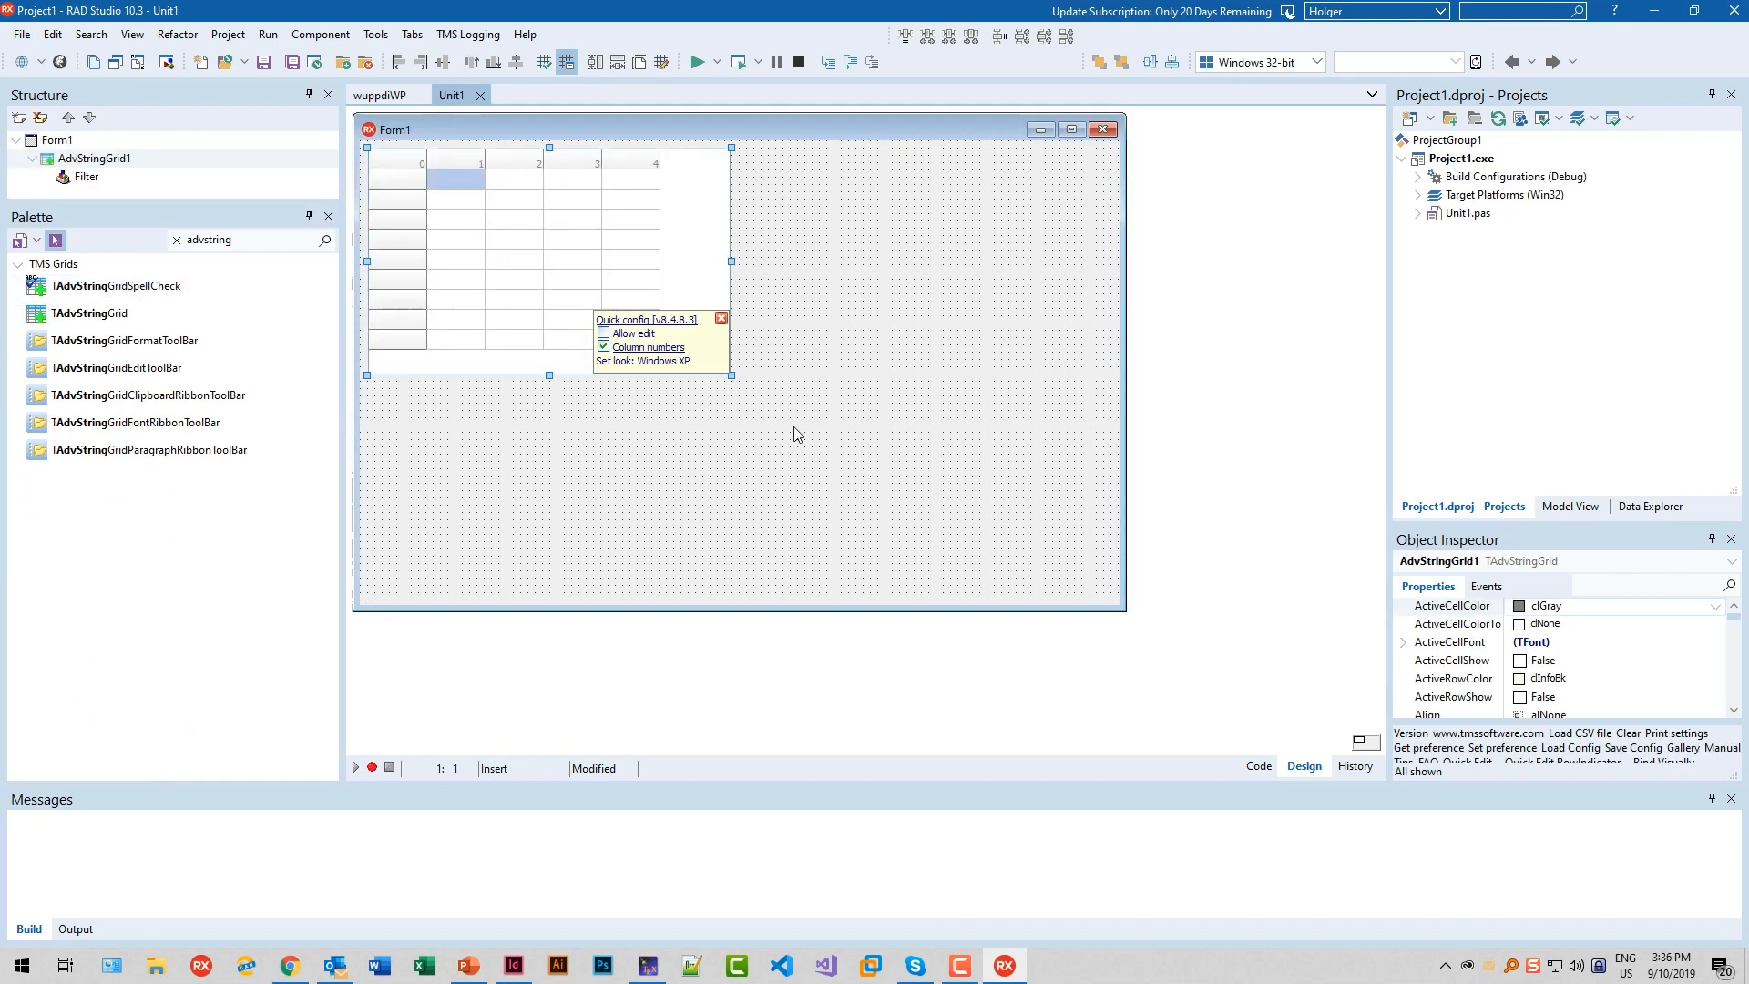
pyautogui.moveTo(731, 375); pyautogui.dragTo(1115, 379)
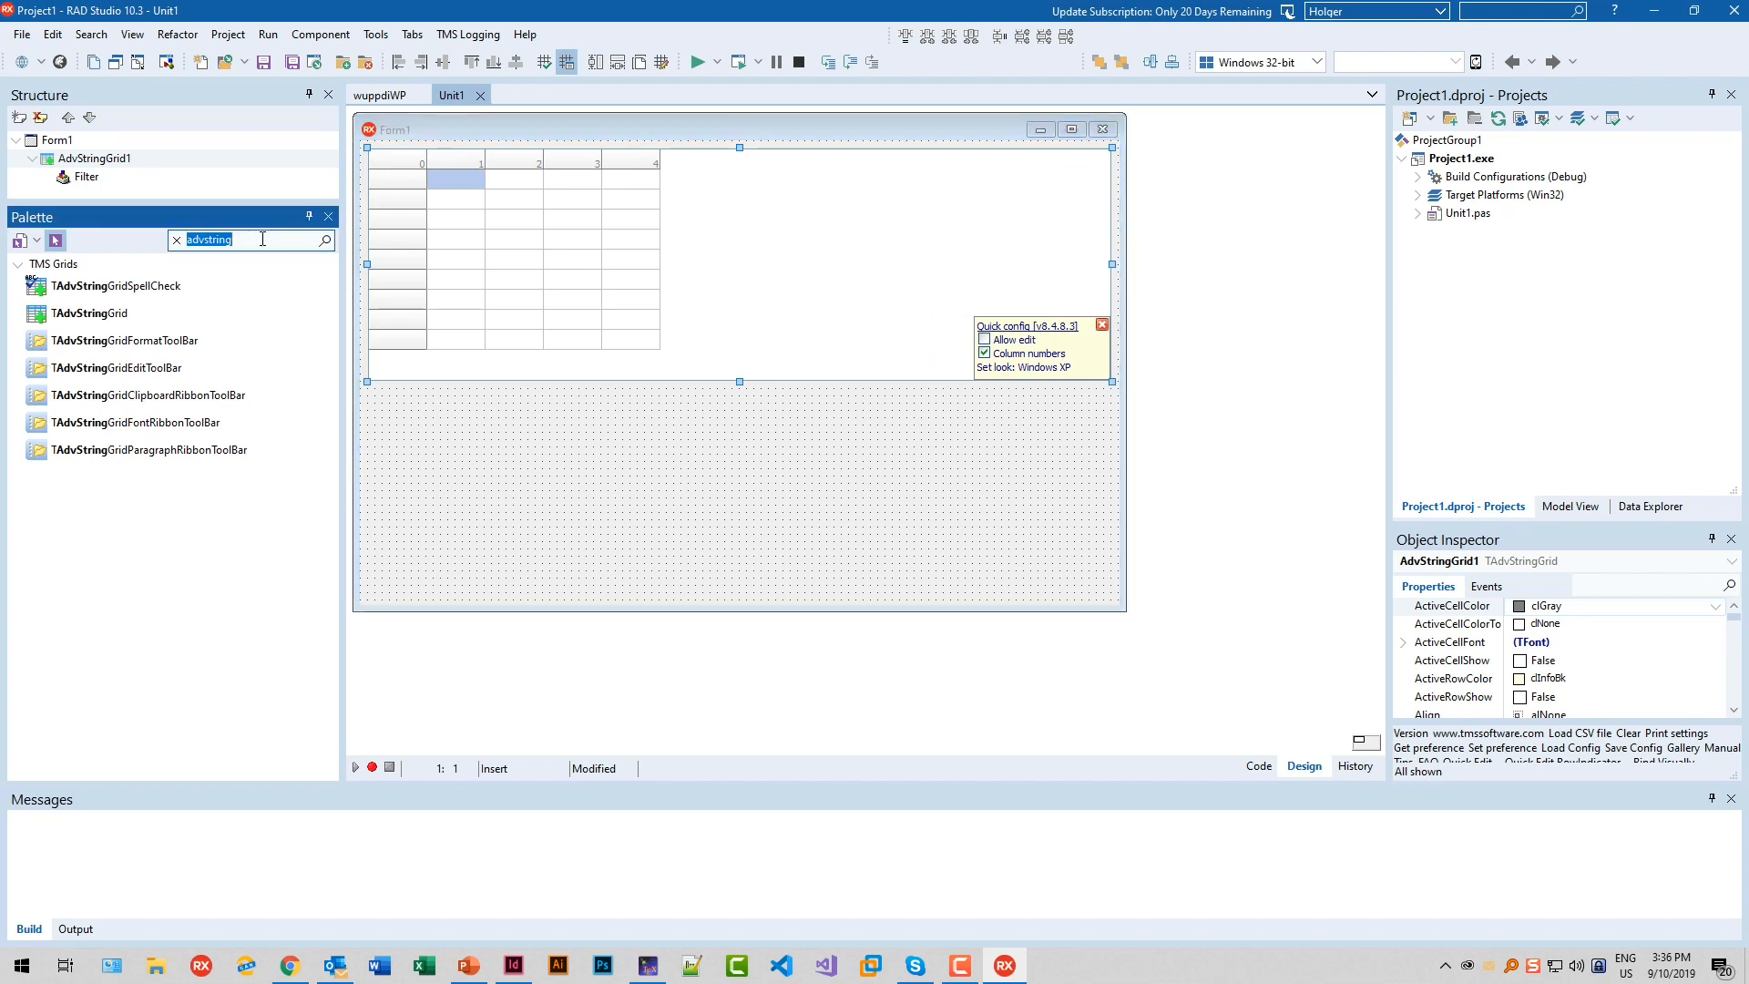
pyautogui.write('advchart')
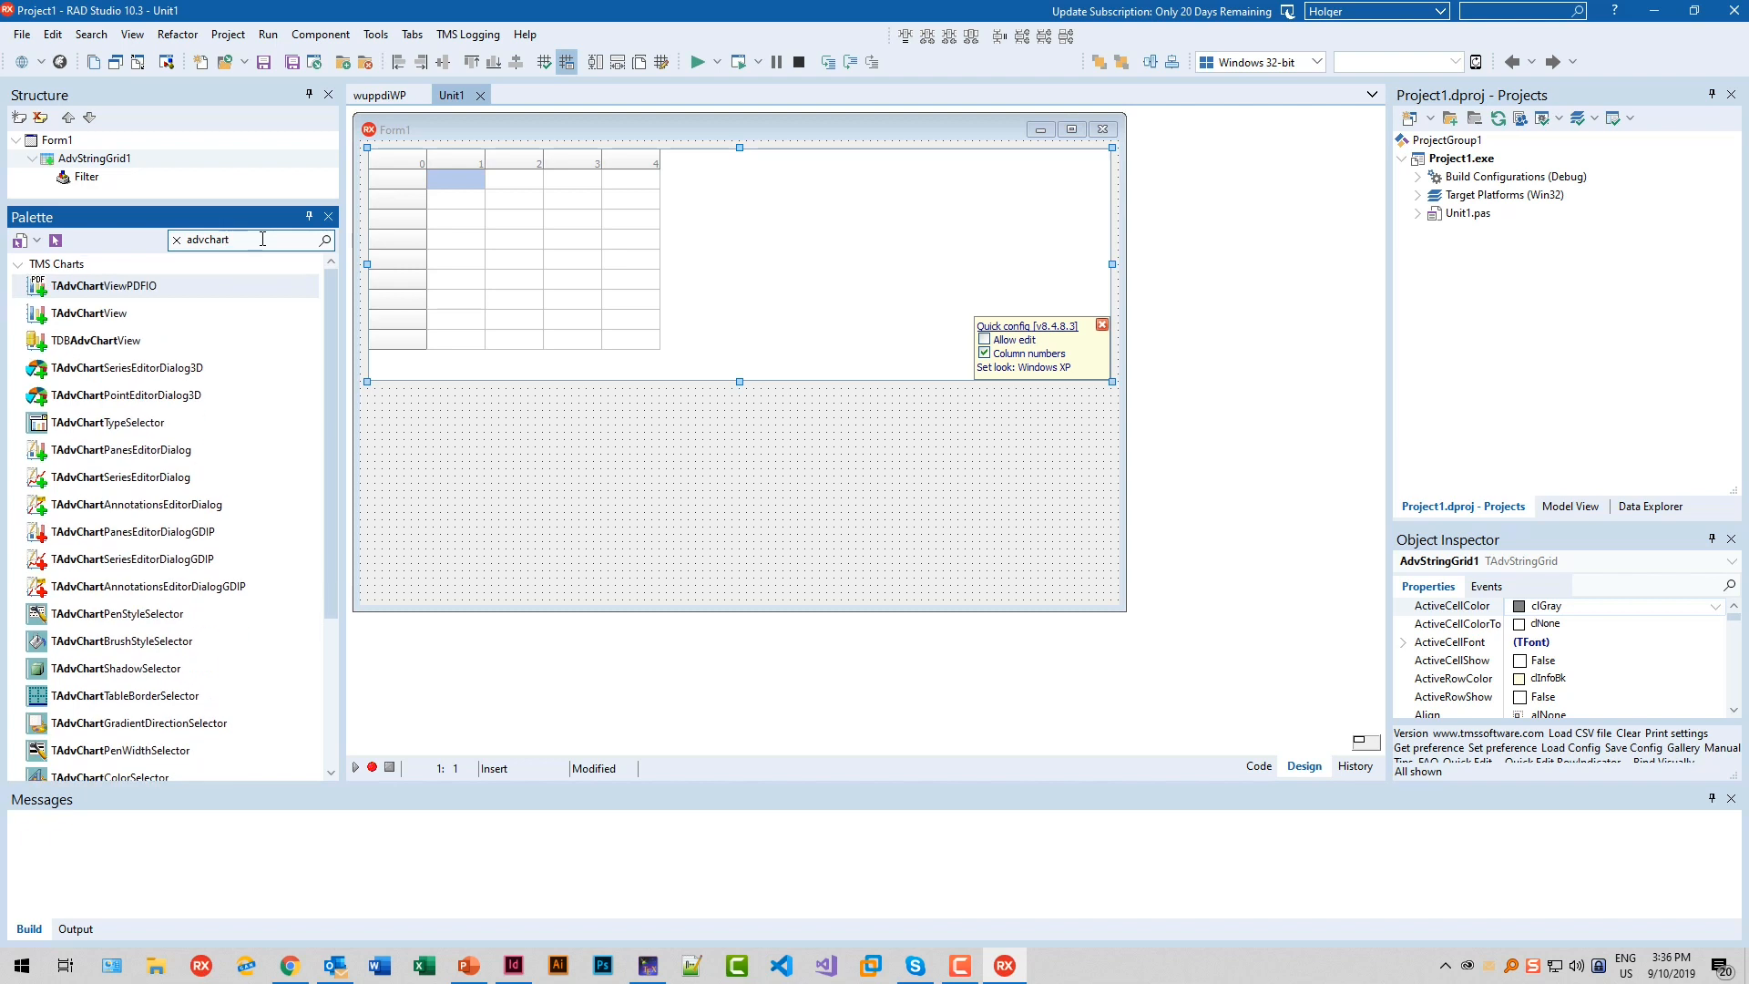
pyautogui.click(510, 436)
pyautogui.write('a')
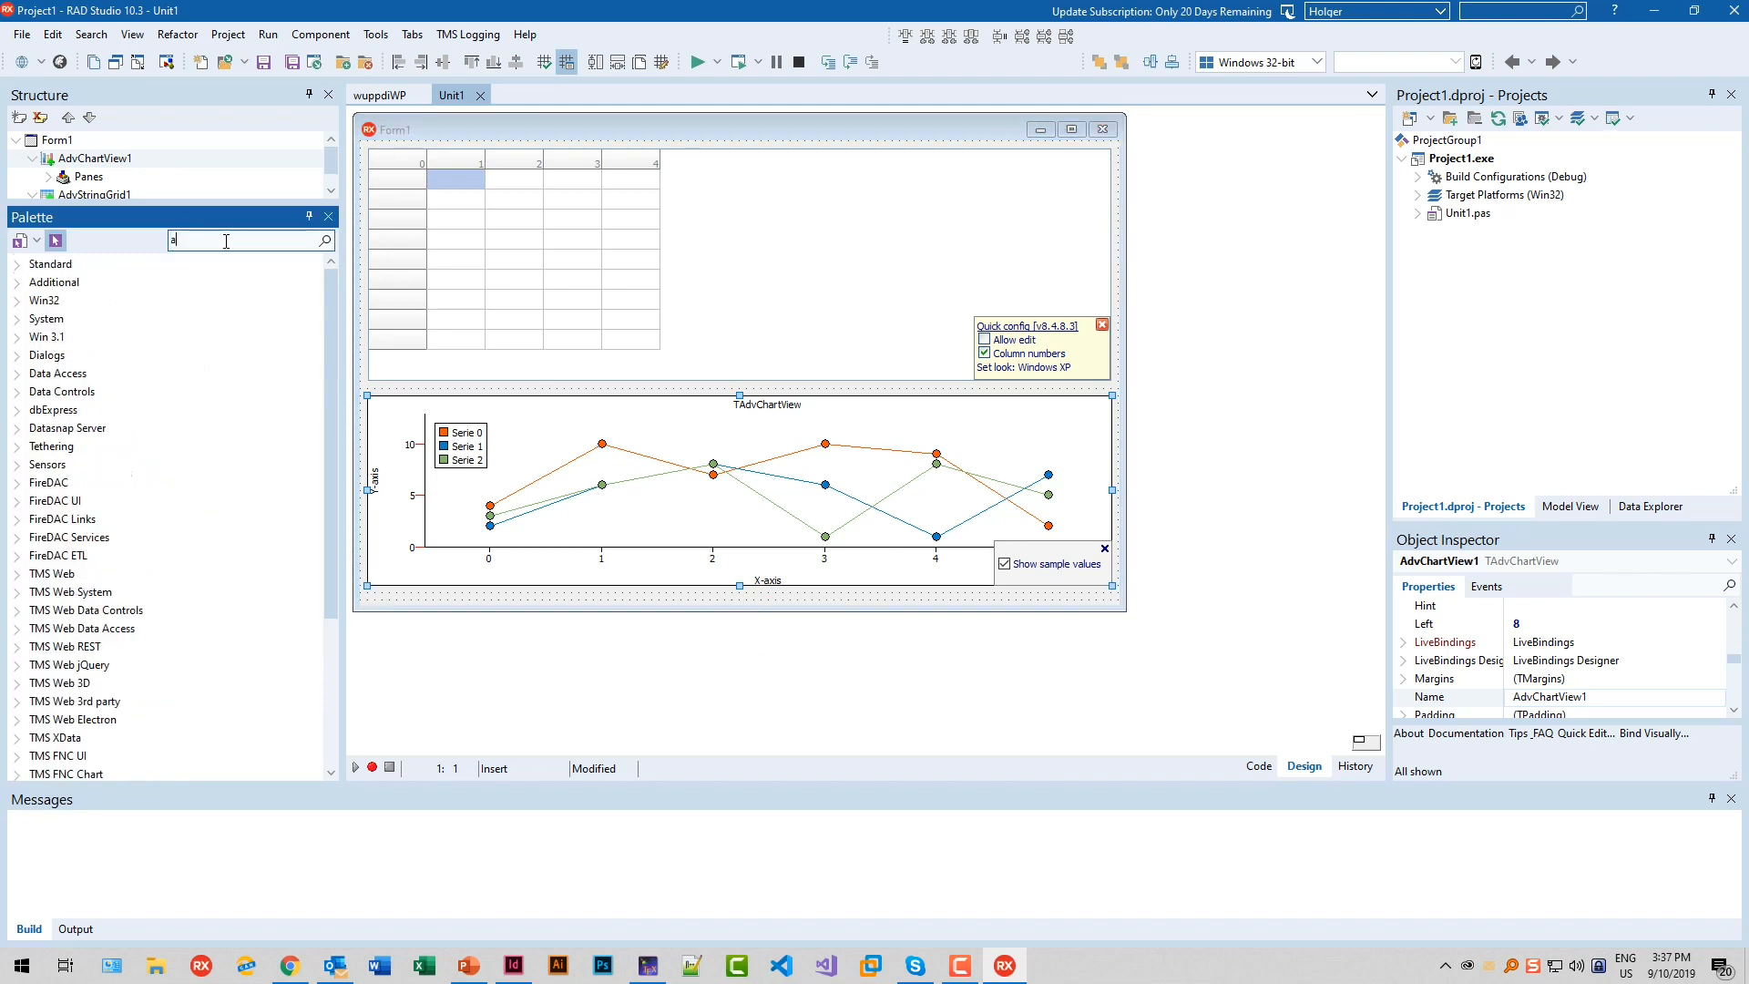
# Search the Tool Palette for 'advchartlink' to find TAdvChartLink
pyautogui.write('dvchartlink')
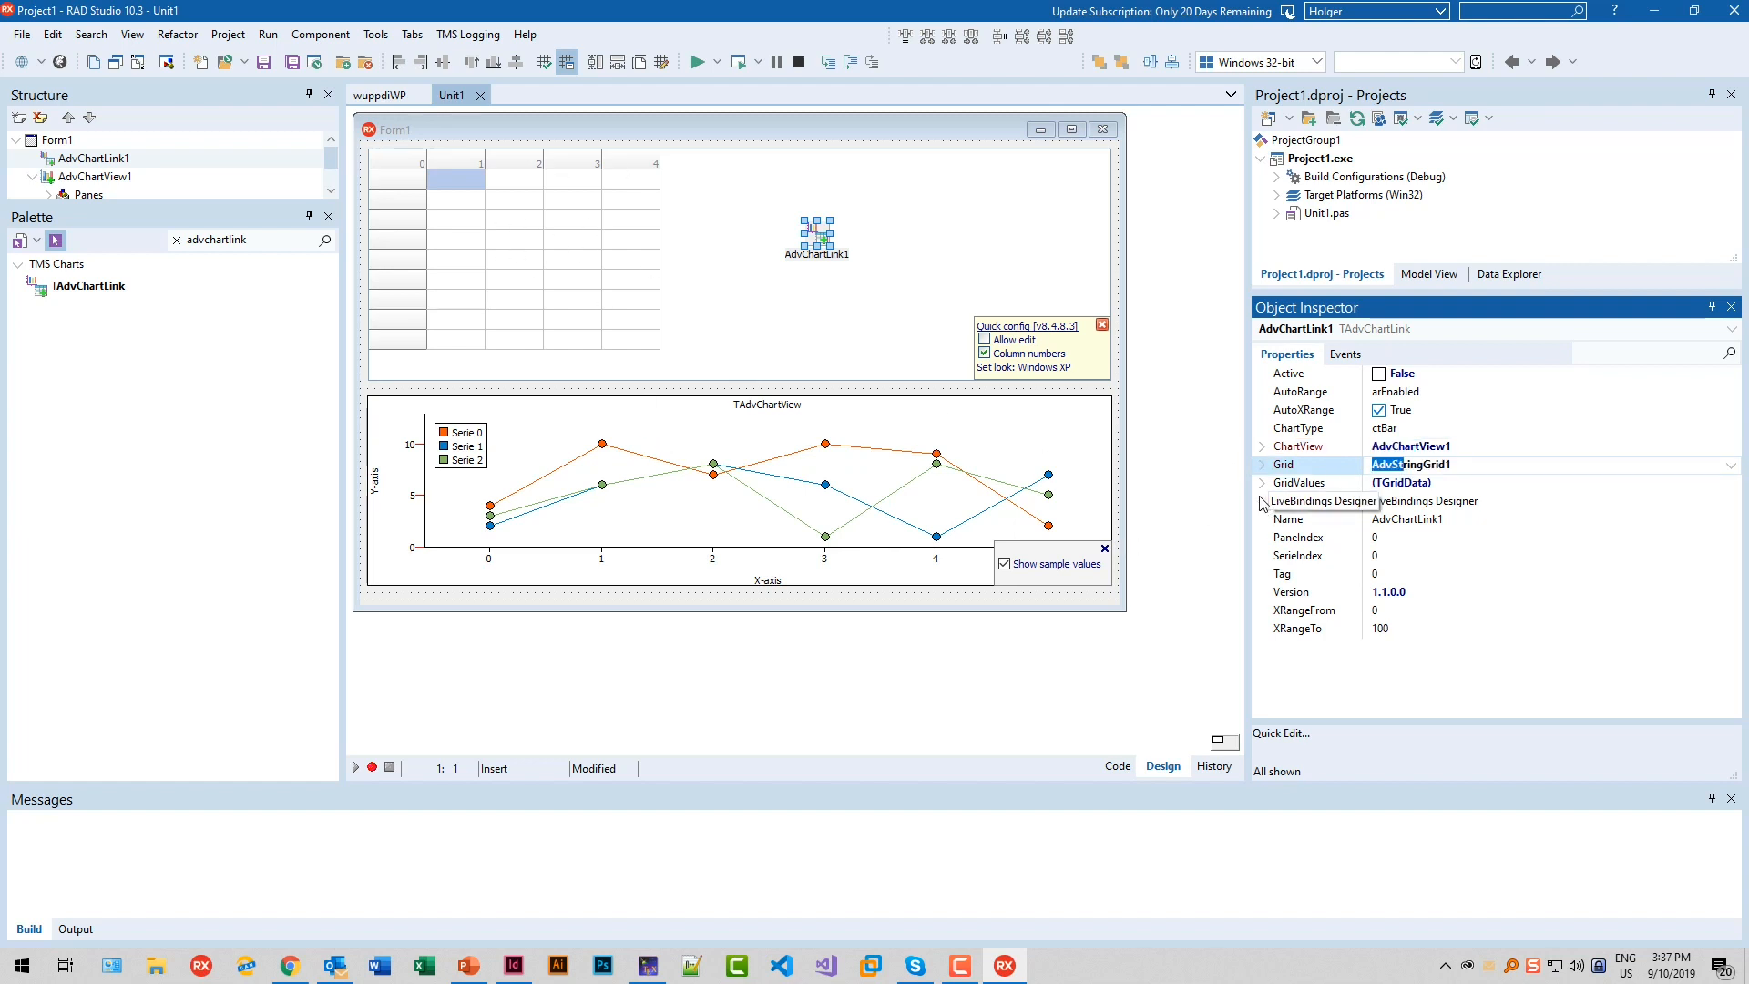
pyautogui.moveTo(469, 316)
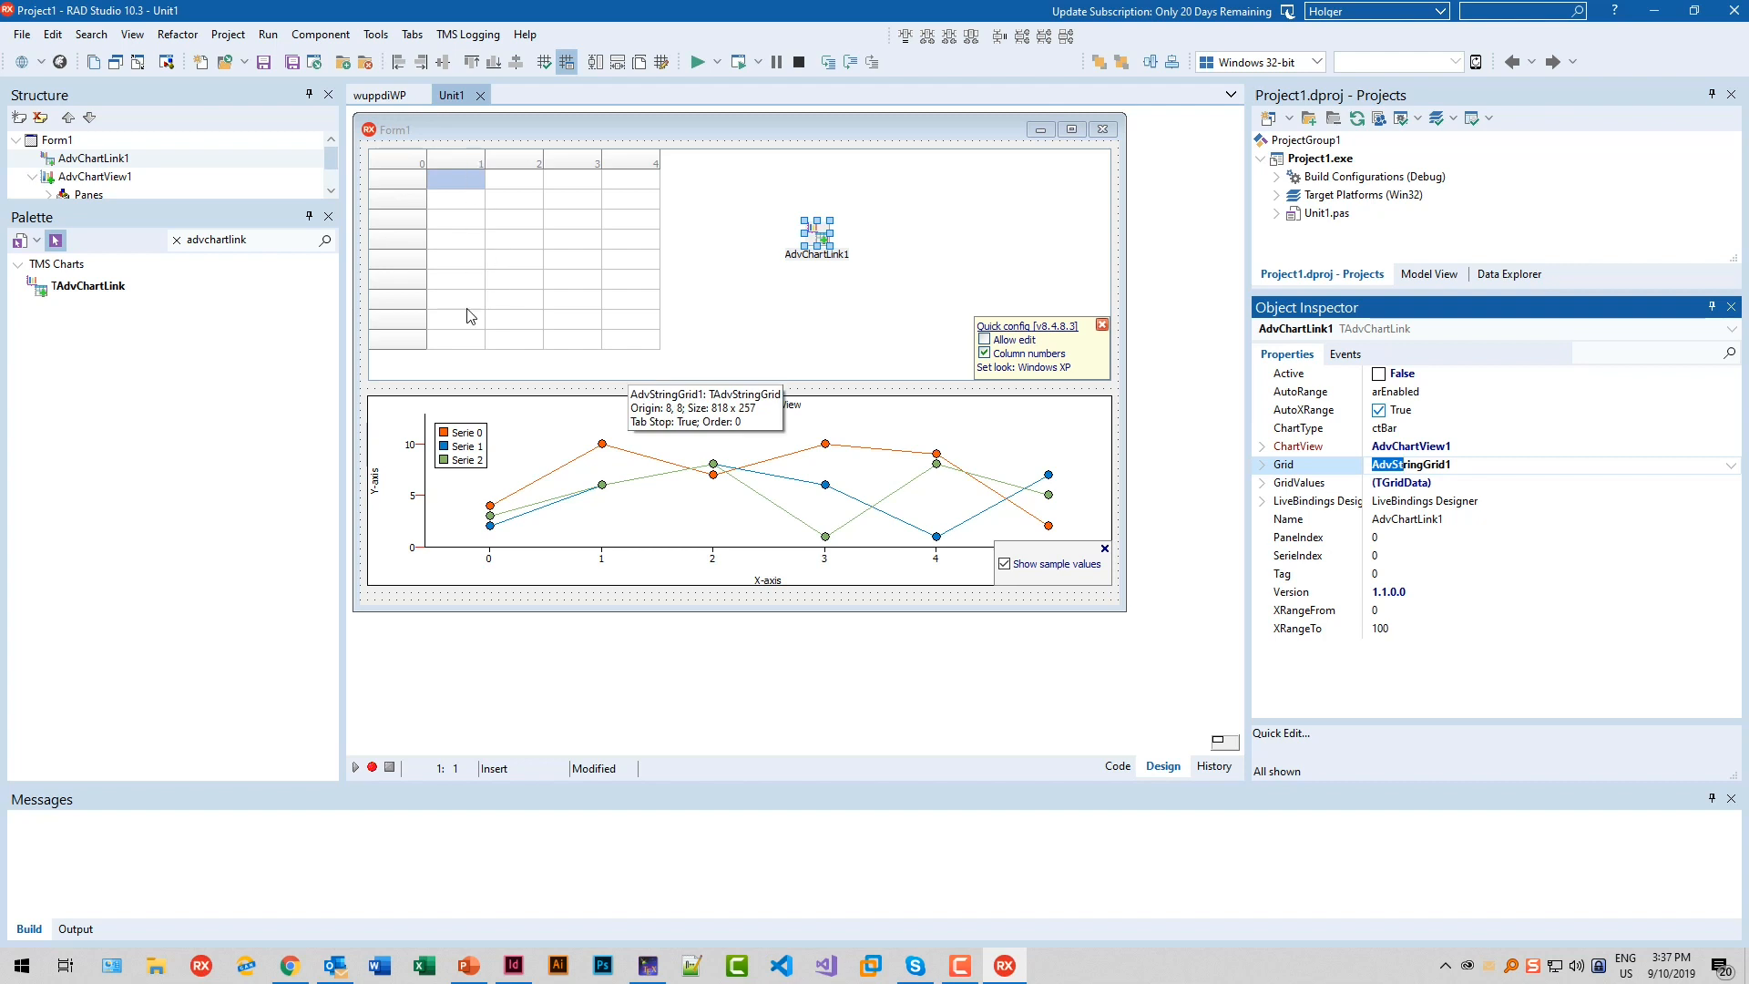
pyautogui.moveTo(790, 497)
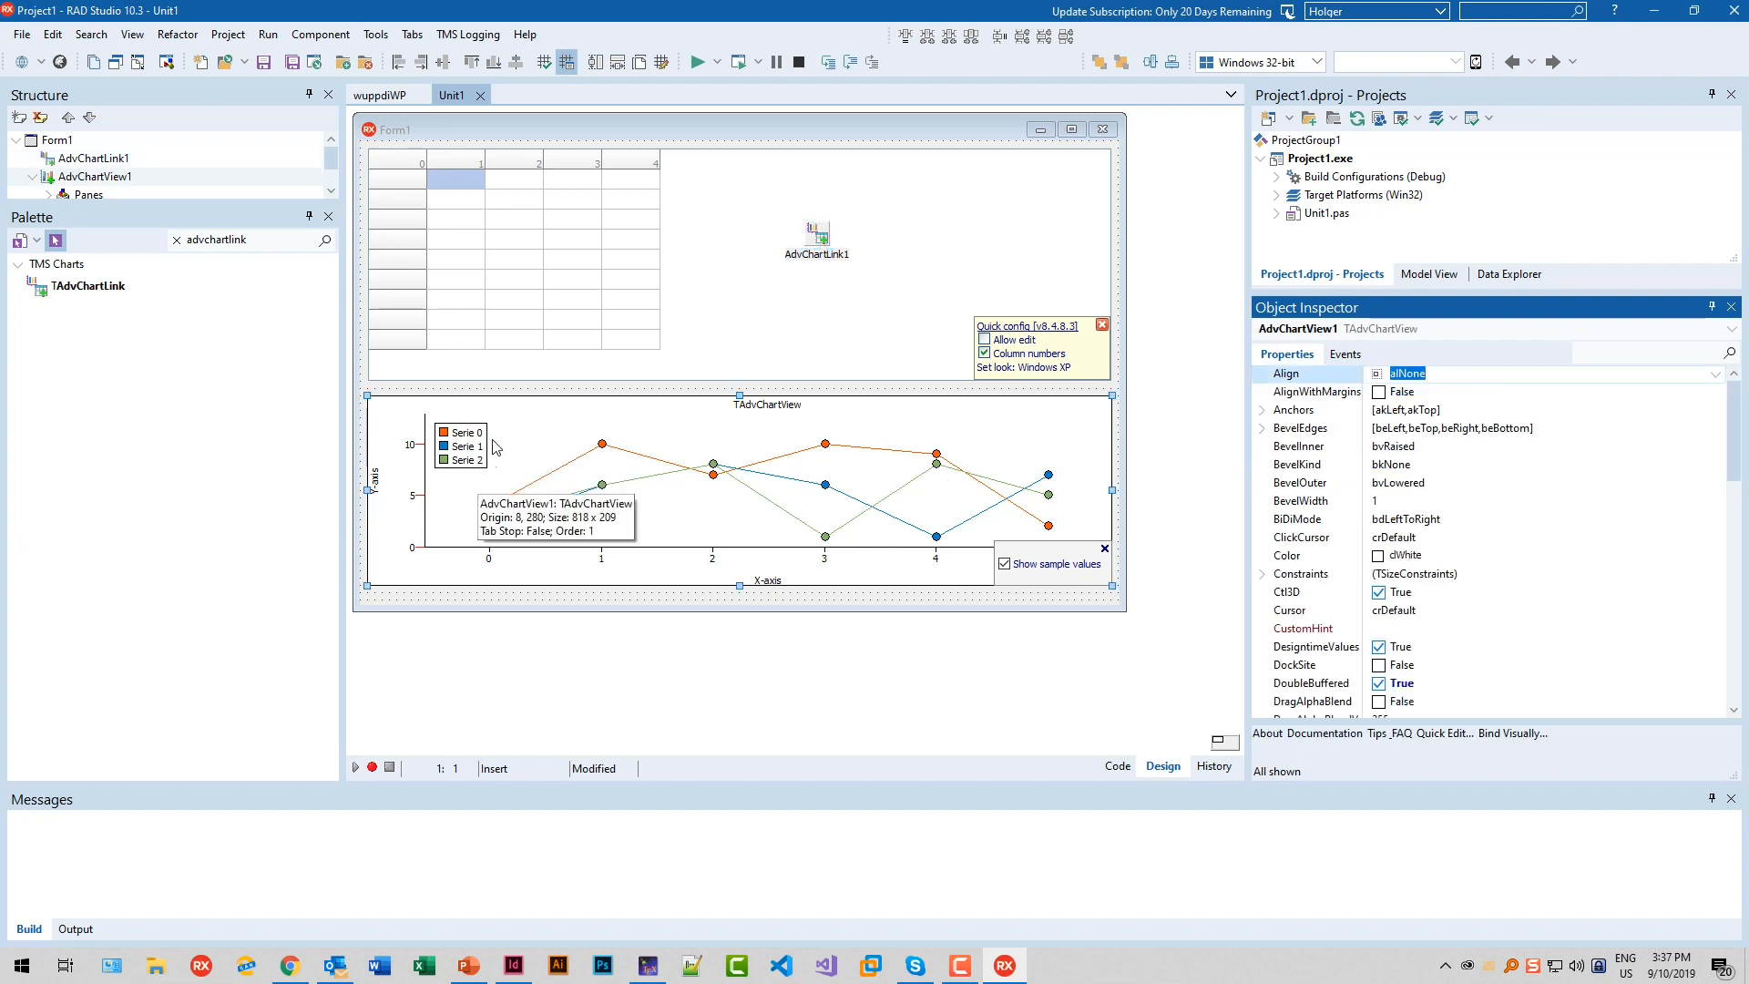
pyautogui.moveTo(695, 475)
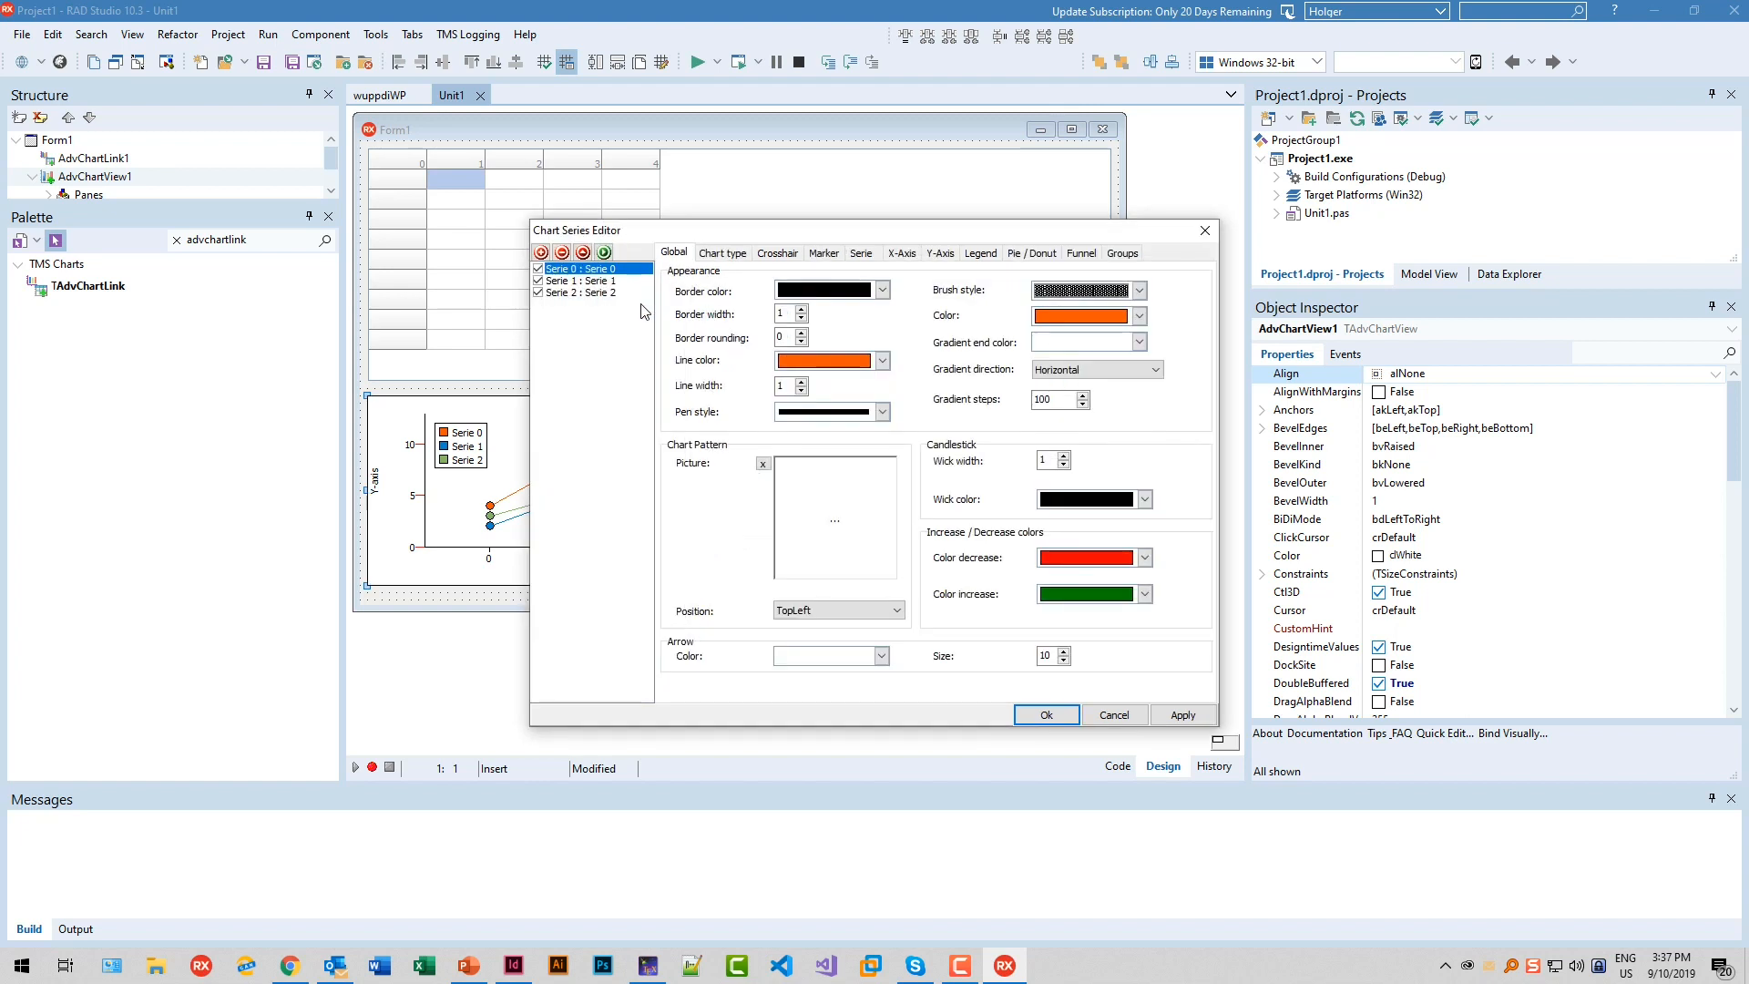
# Remove Serie 1 and Serie 2 from AdvChartView1, keeping only Serie 0
pyautogui.click(579, 293)
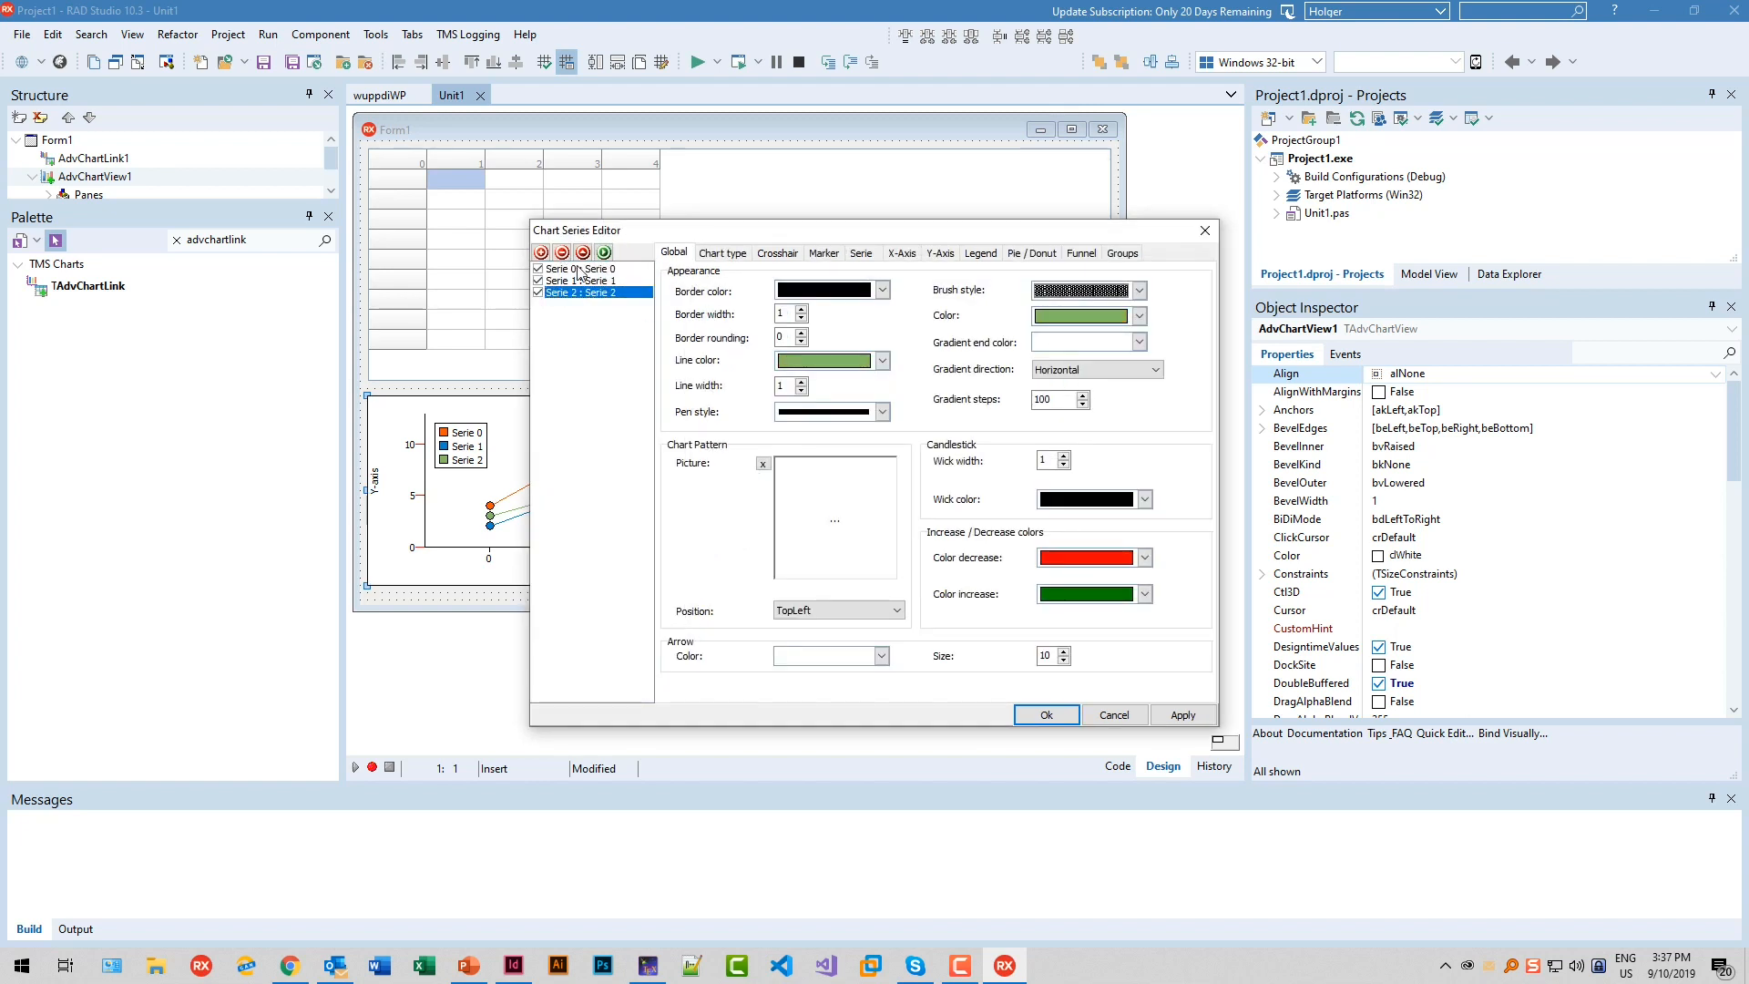
pyautogui.click(585, 280)
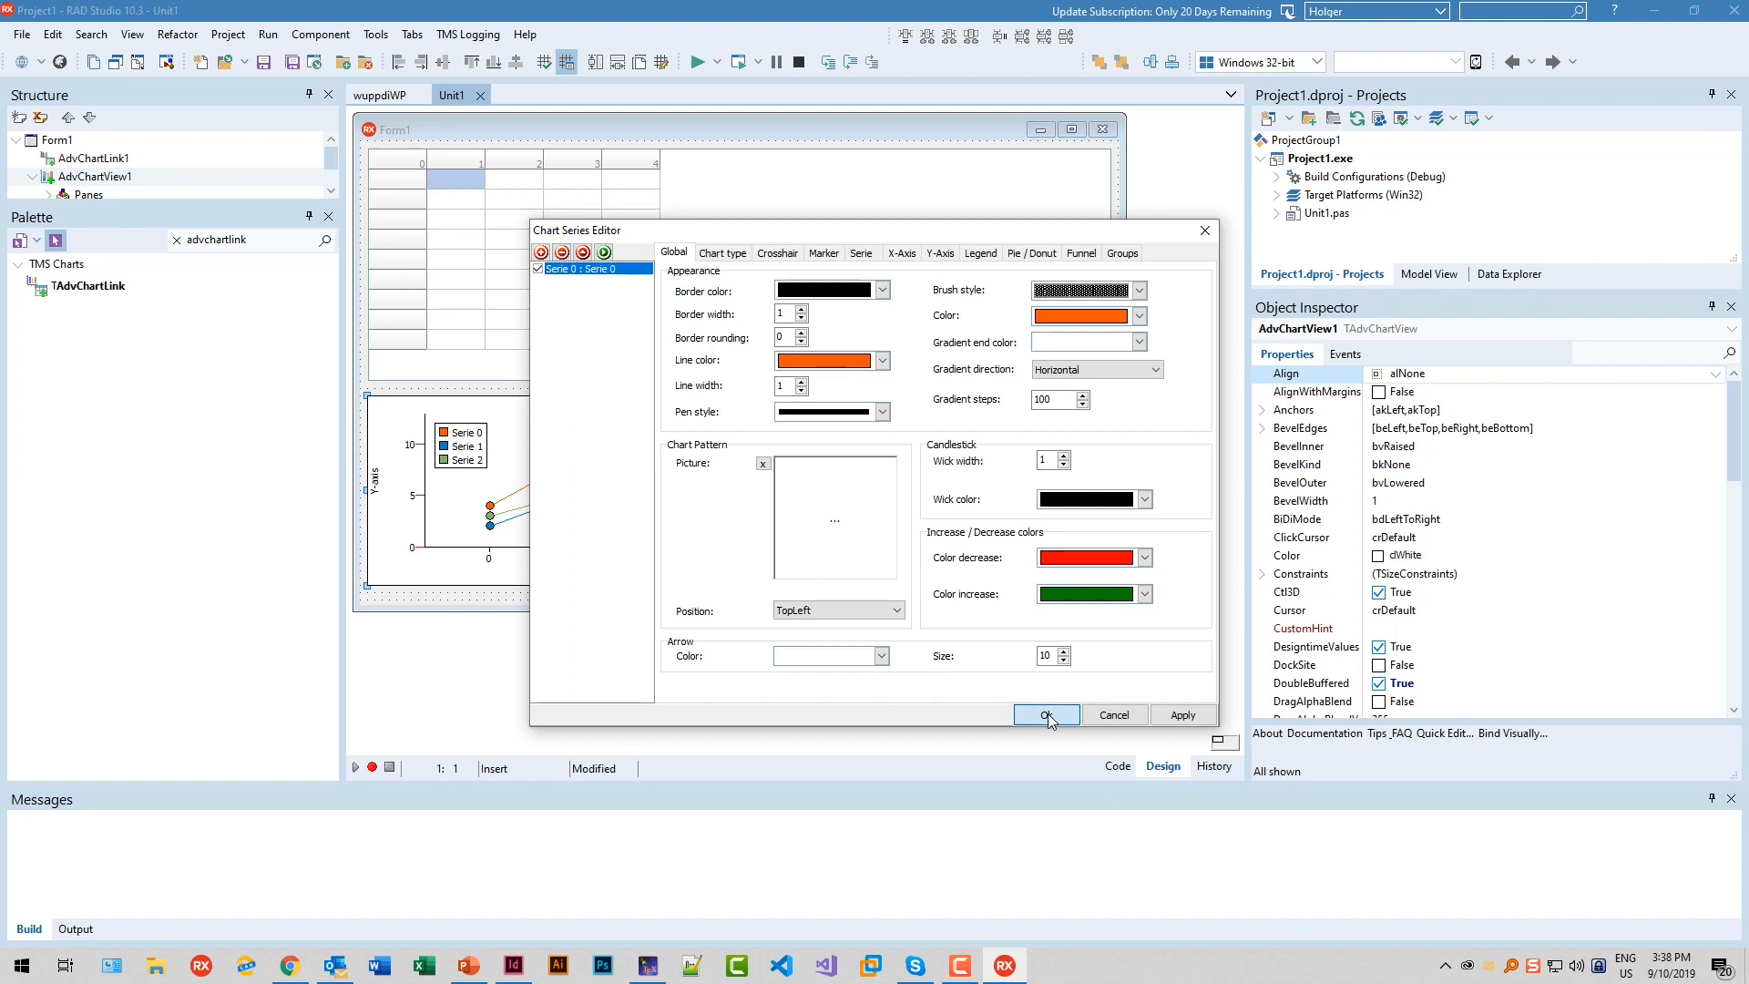
pyautogui.click(1047, 715)
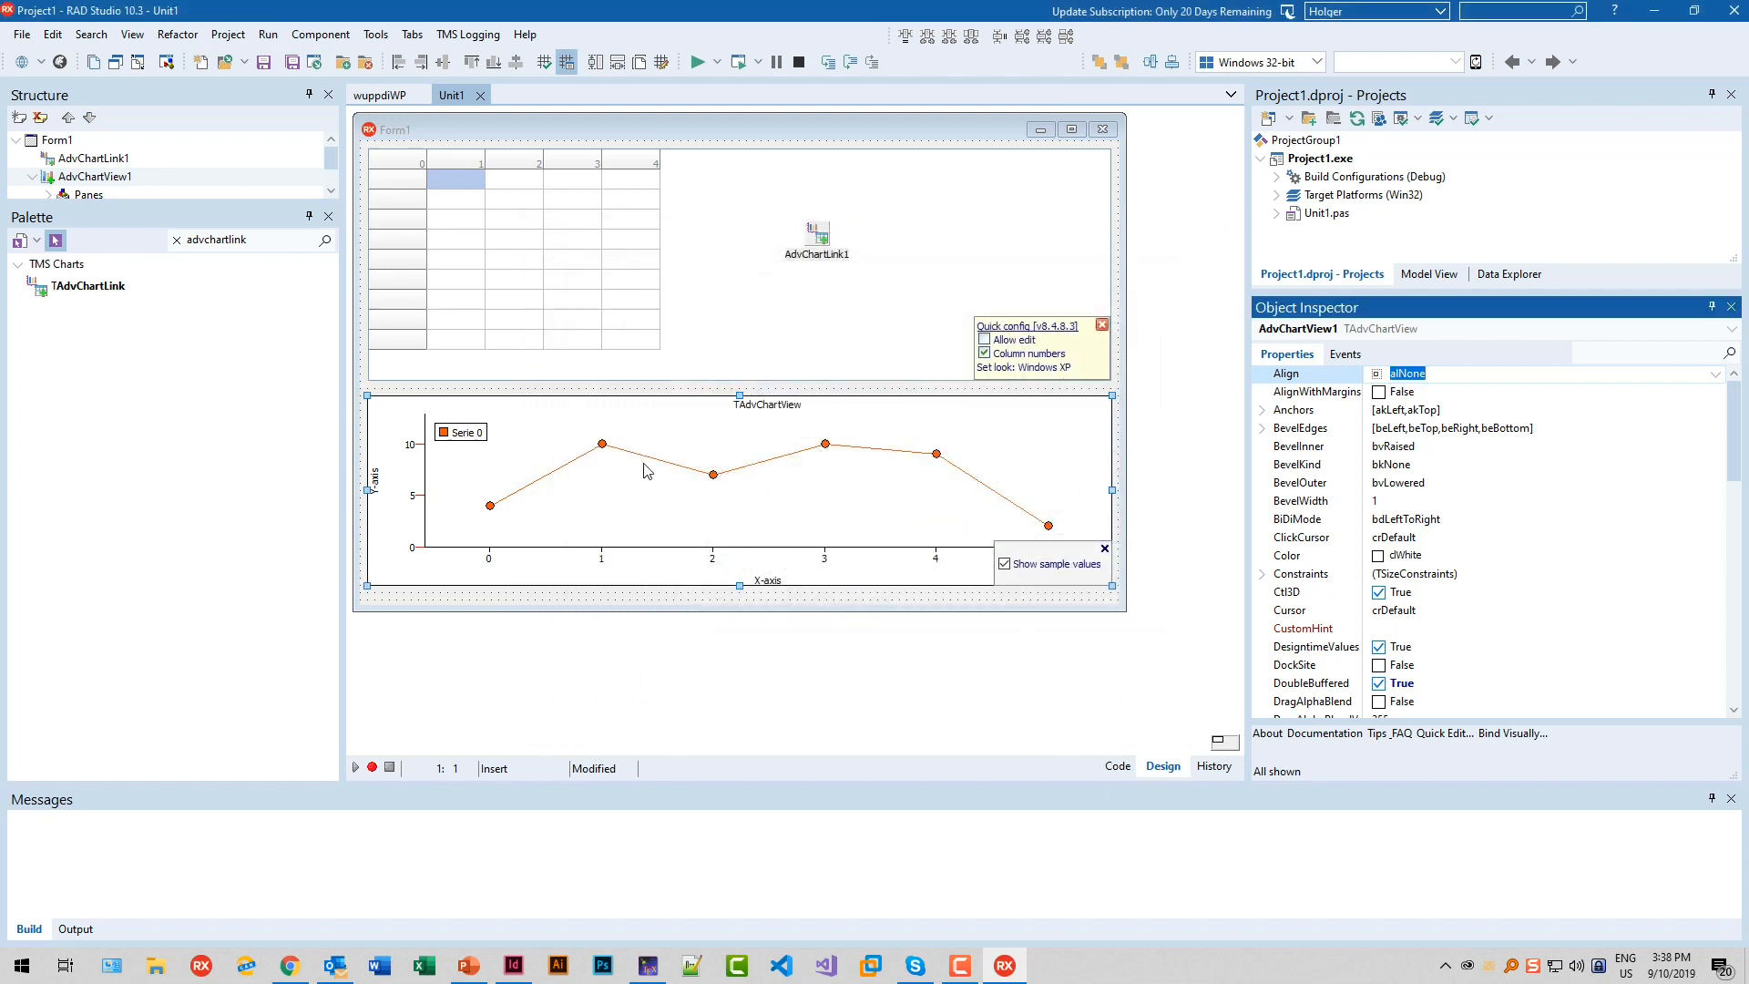
pyautogui.moveTo(842, 401)
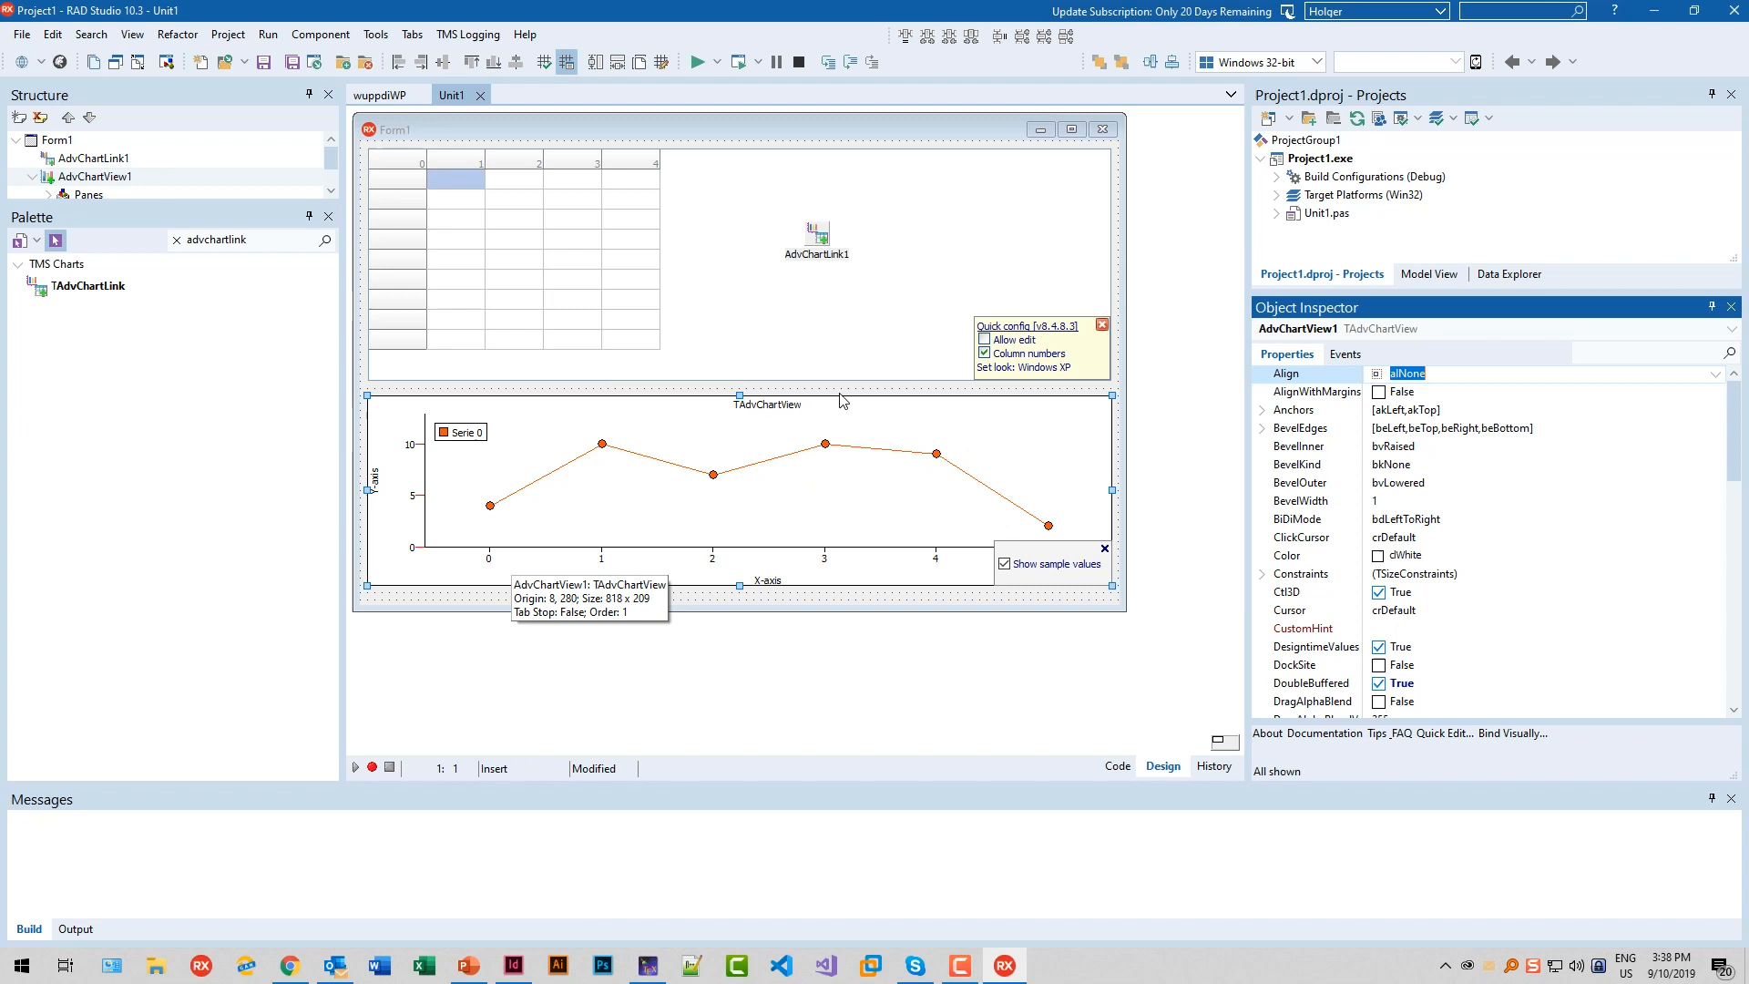
pyautogui.click(495, 168)
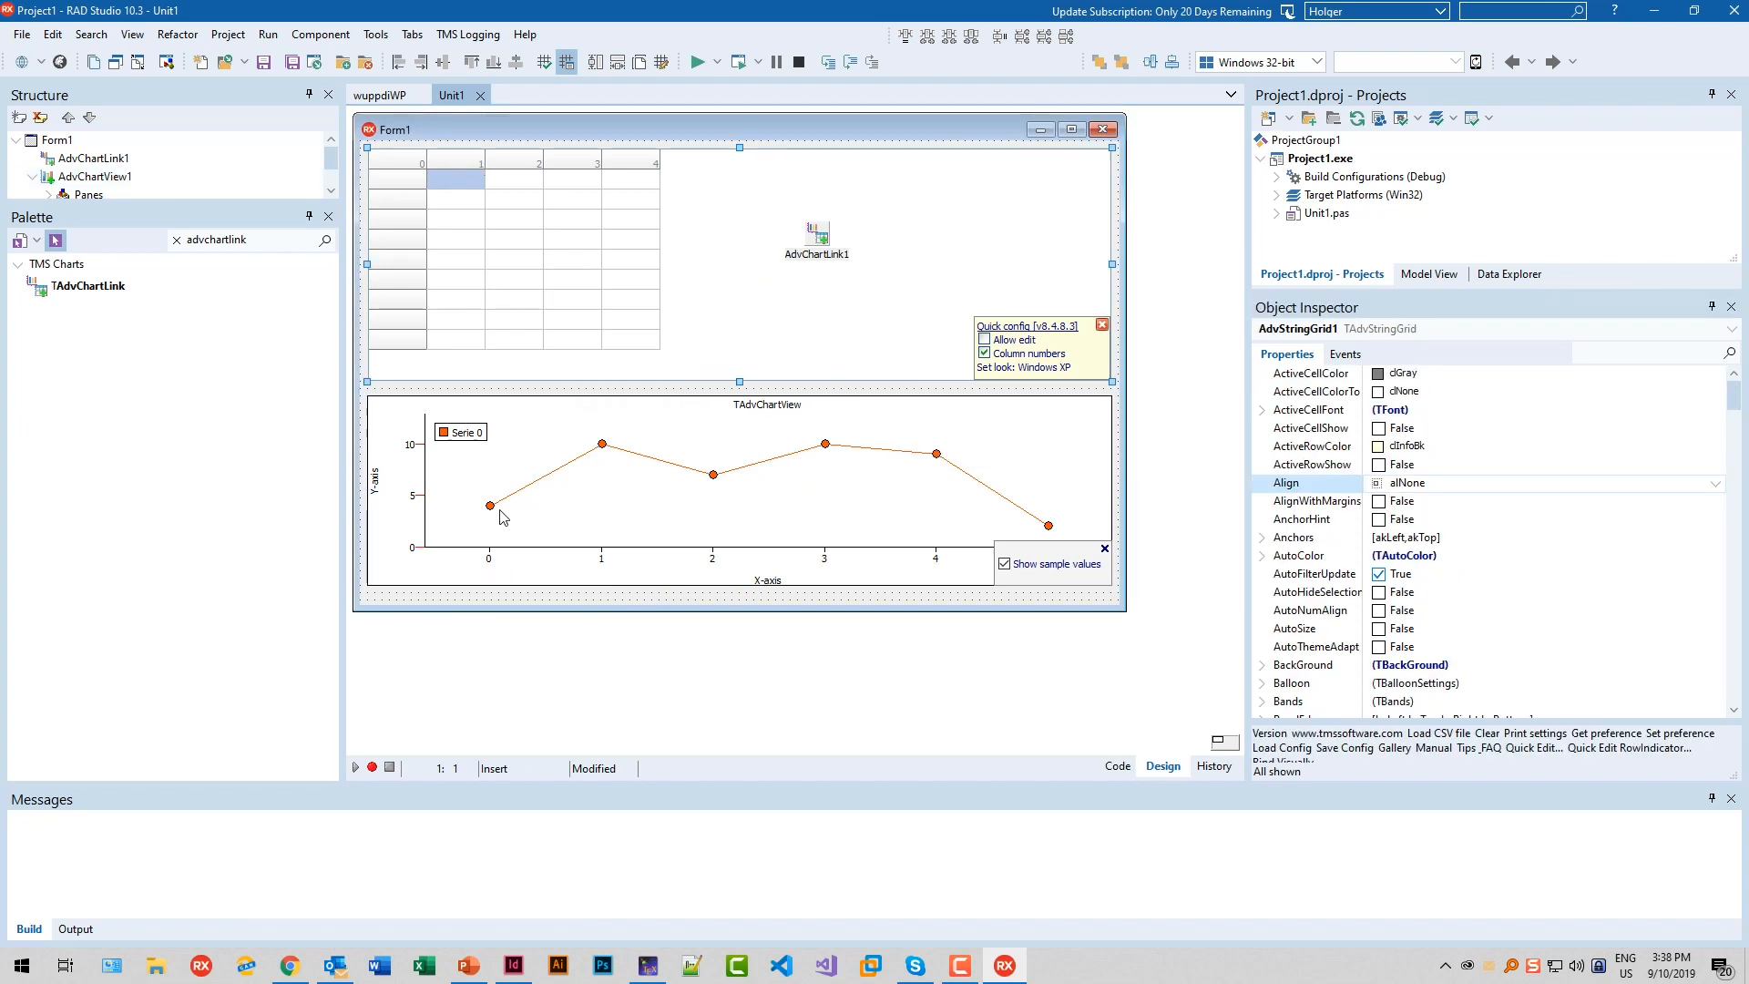
pyautogui.moveTo(564, 244)
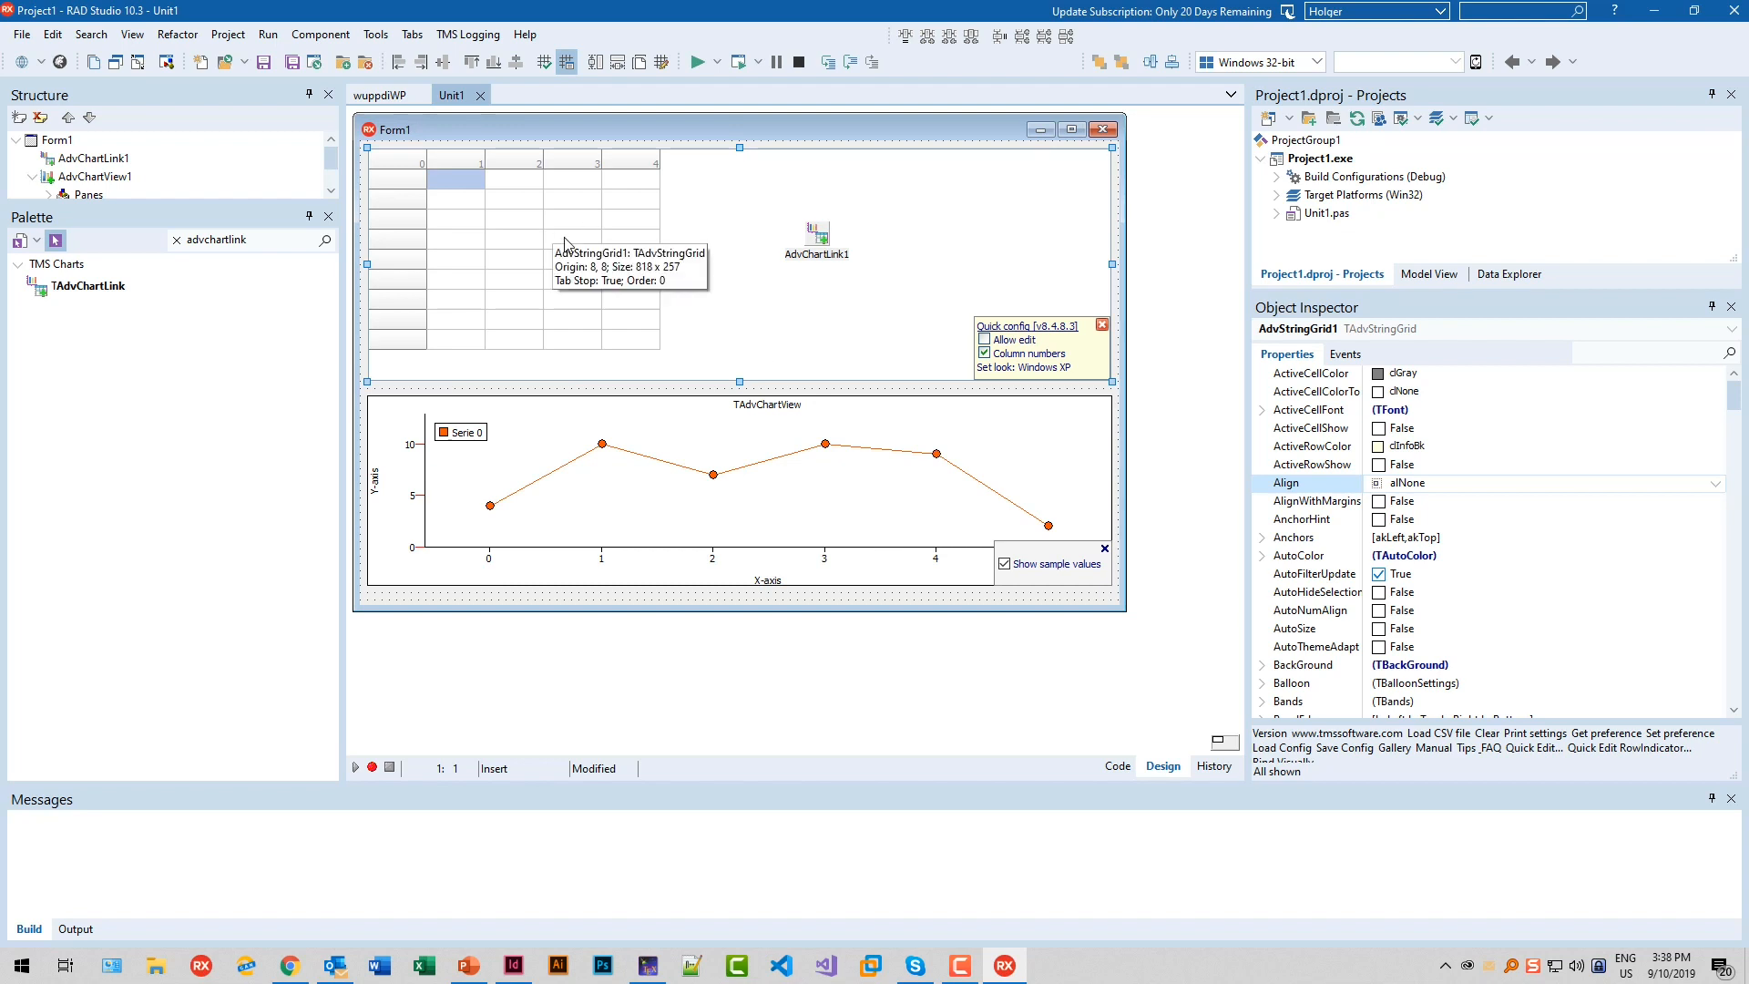
pyautogui.moveTo(707, 513)
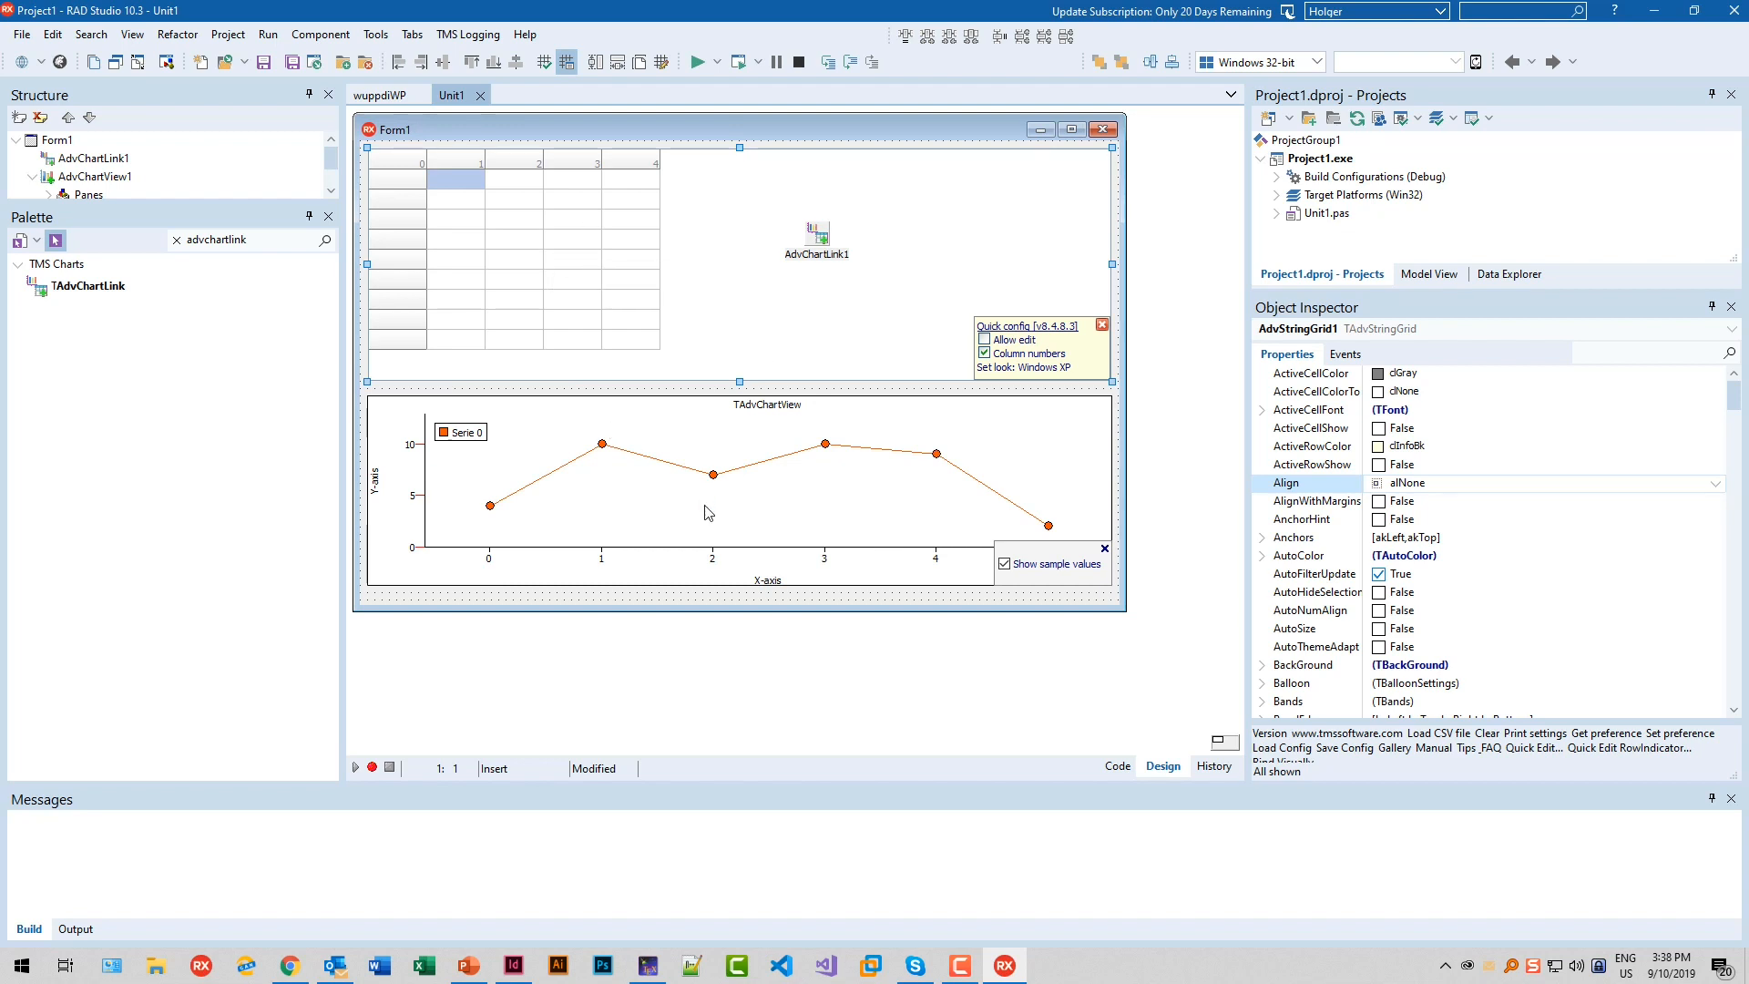
pyautogui.moveTo(380, 482)
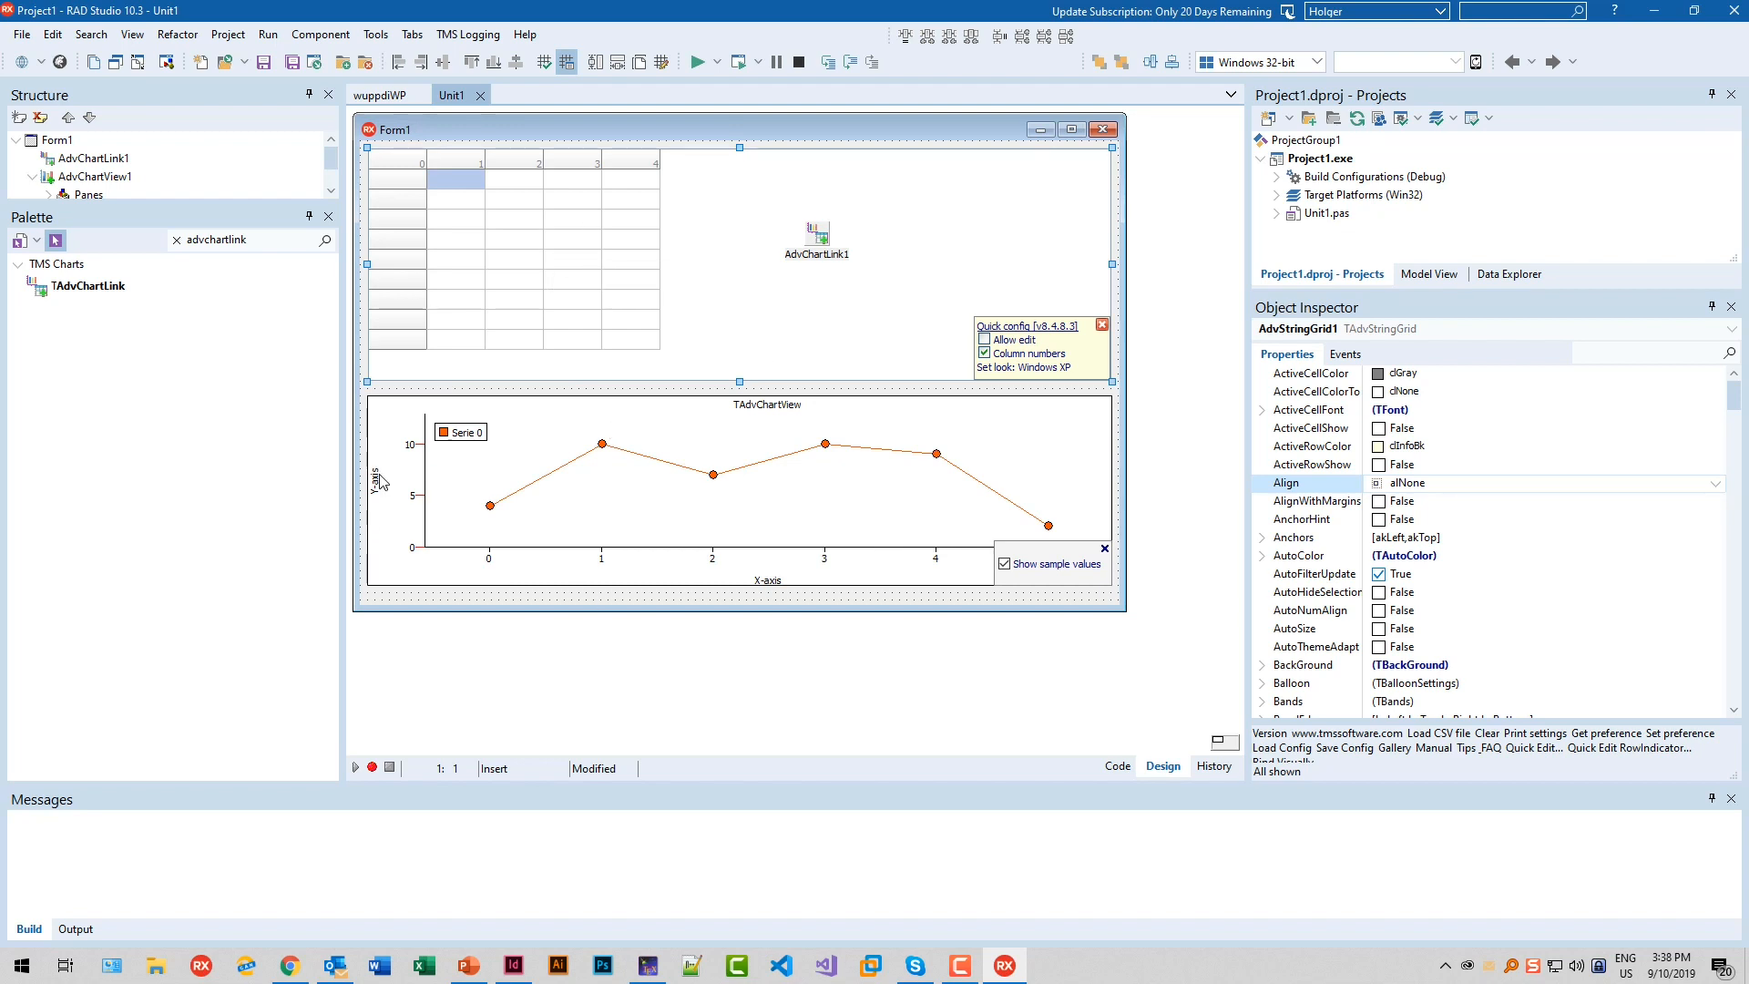
# Select AdvChartLink1 and expand its GridValues properties in the Object Inspector
pyautogui.click(816, 234)
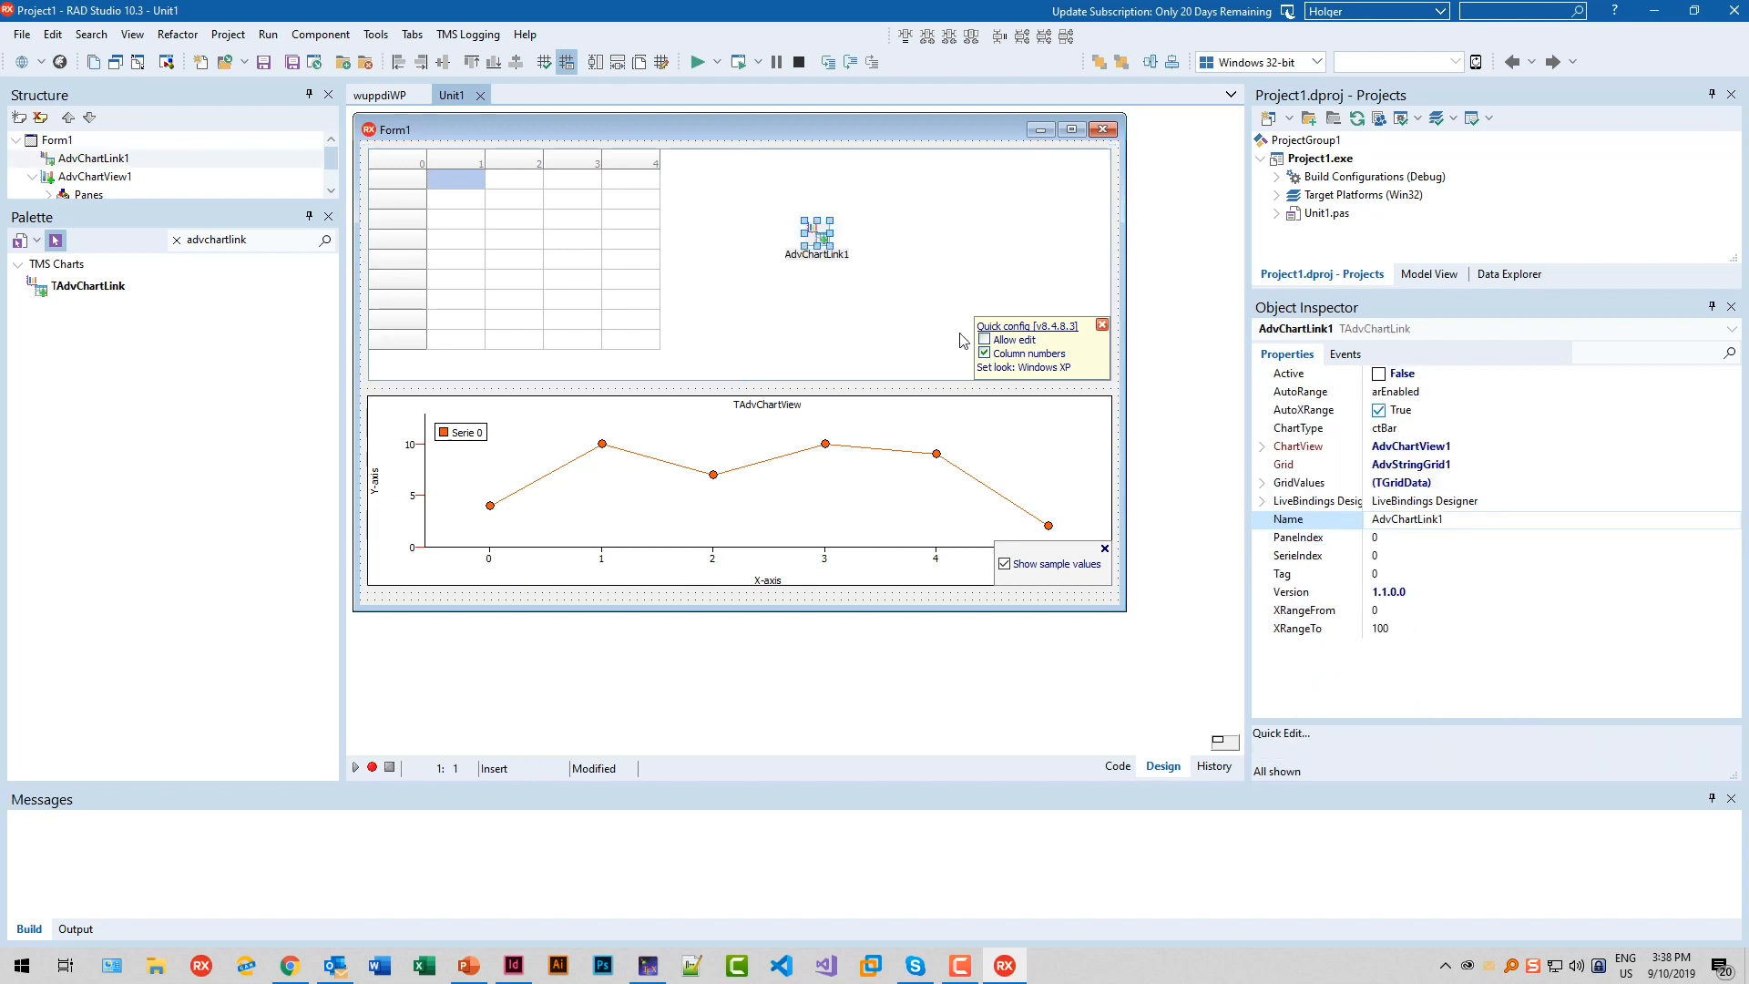
pyautogui.moveTo(1267, 493)
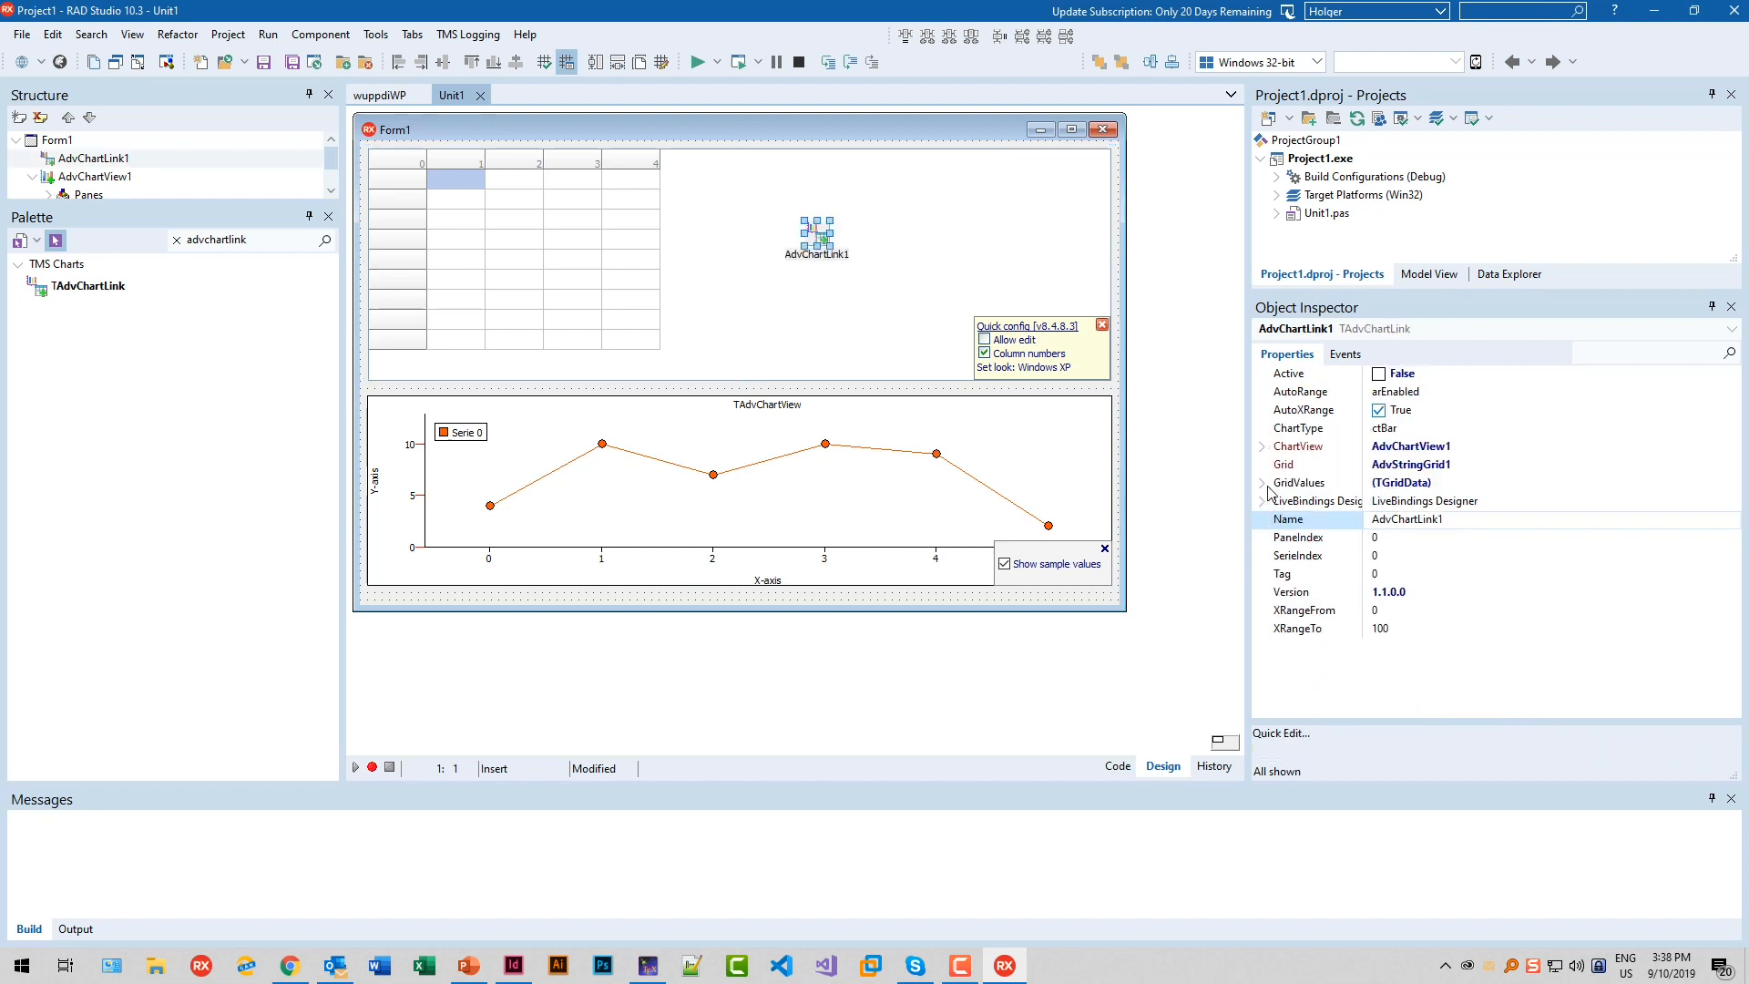
pyautogui.click(1261, 482)
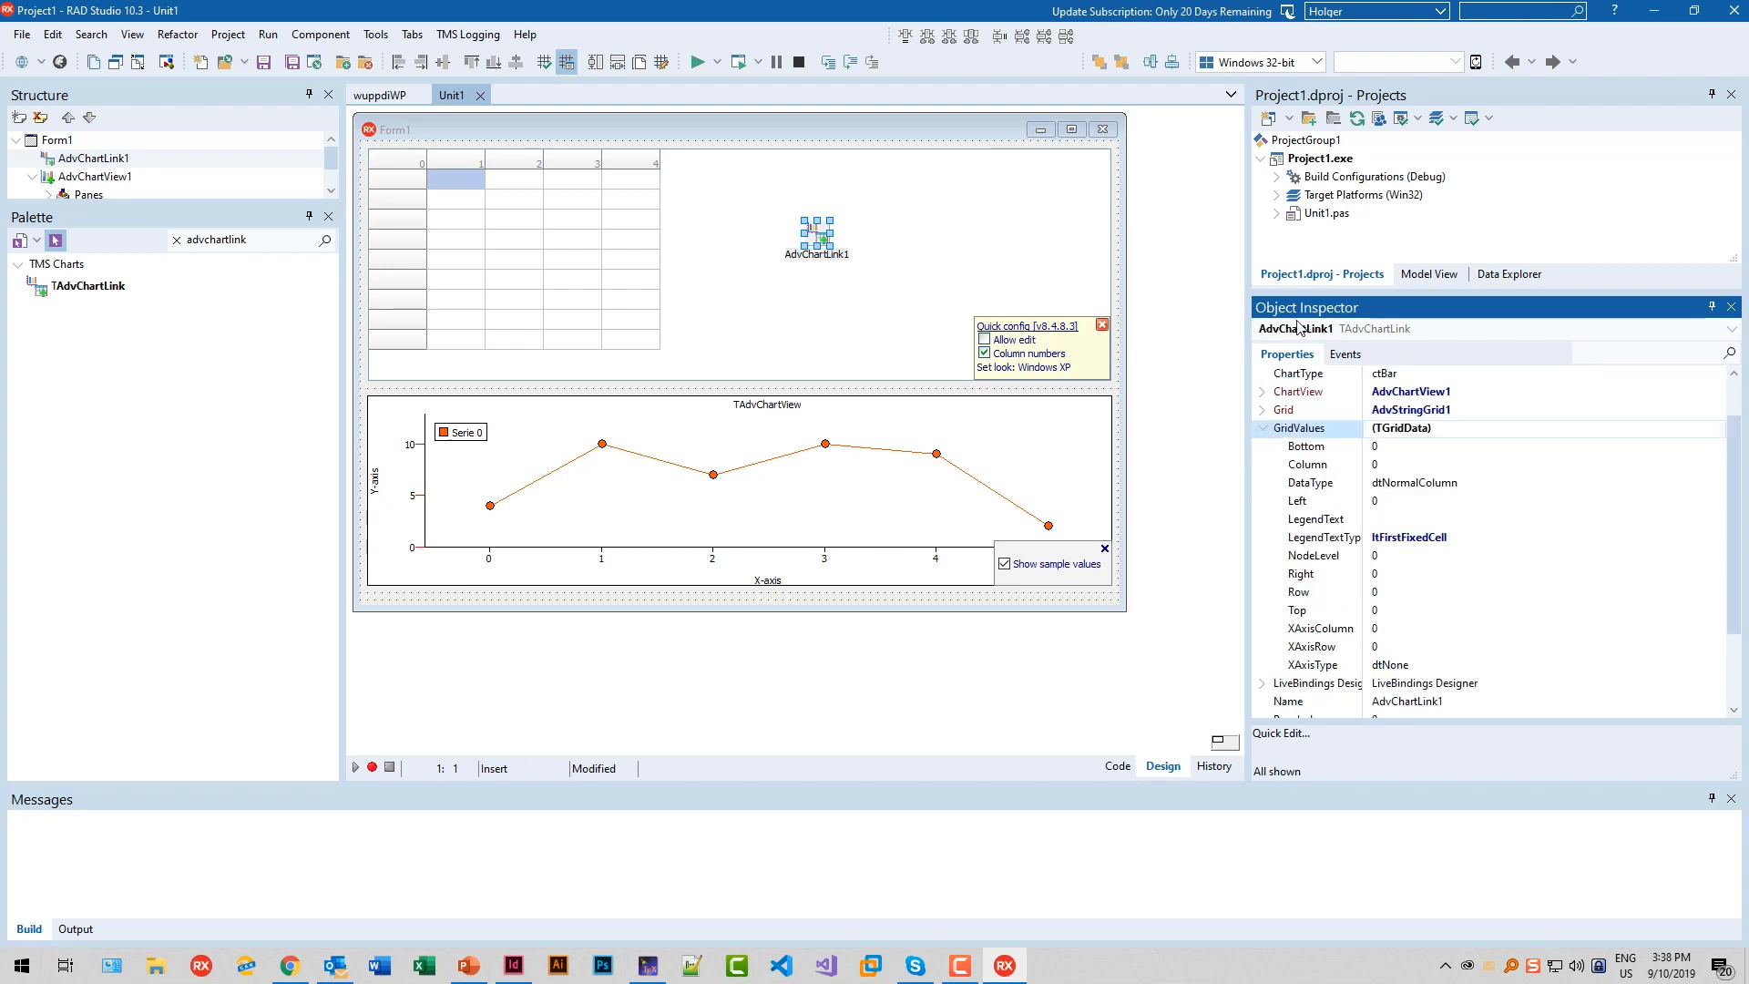
pyautogui.moveTo(1329, 655)
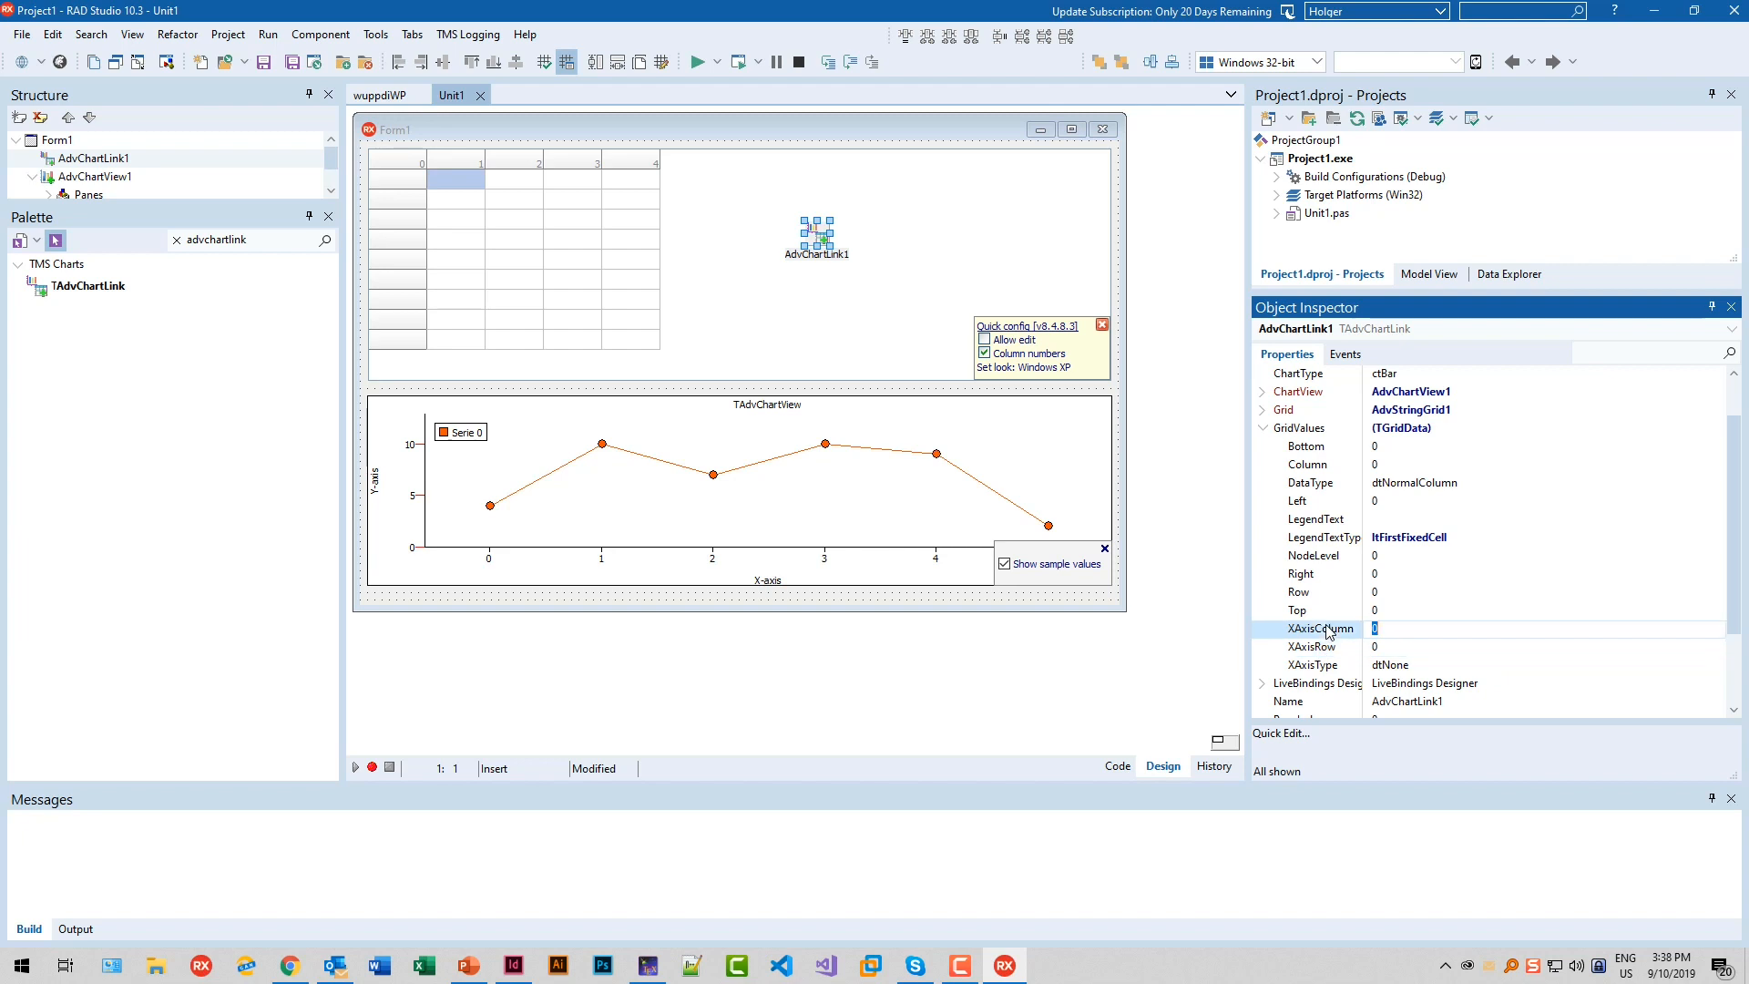
pyautogui.moveTo(1325, 649)
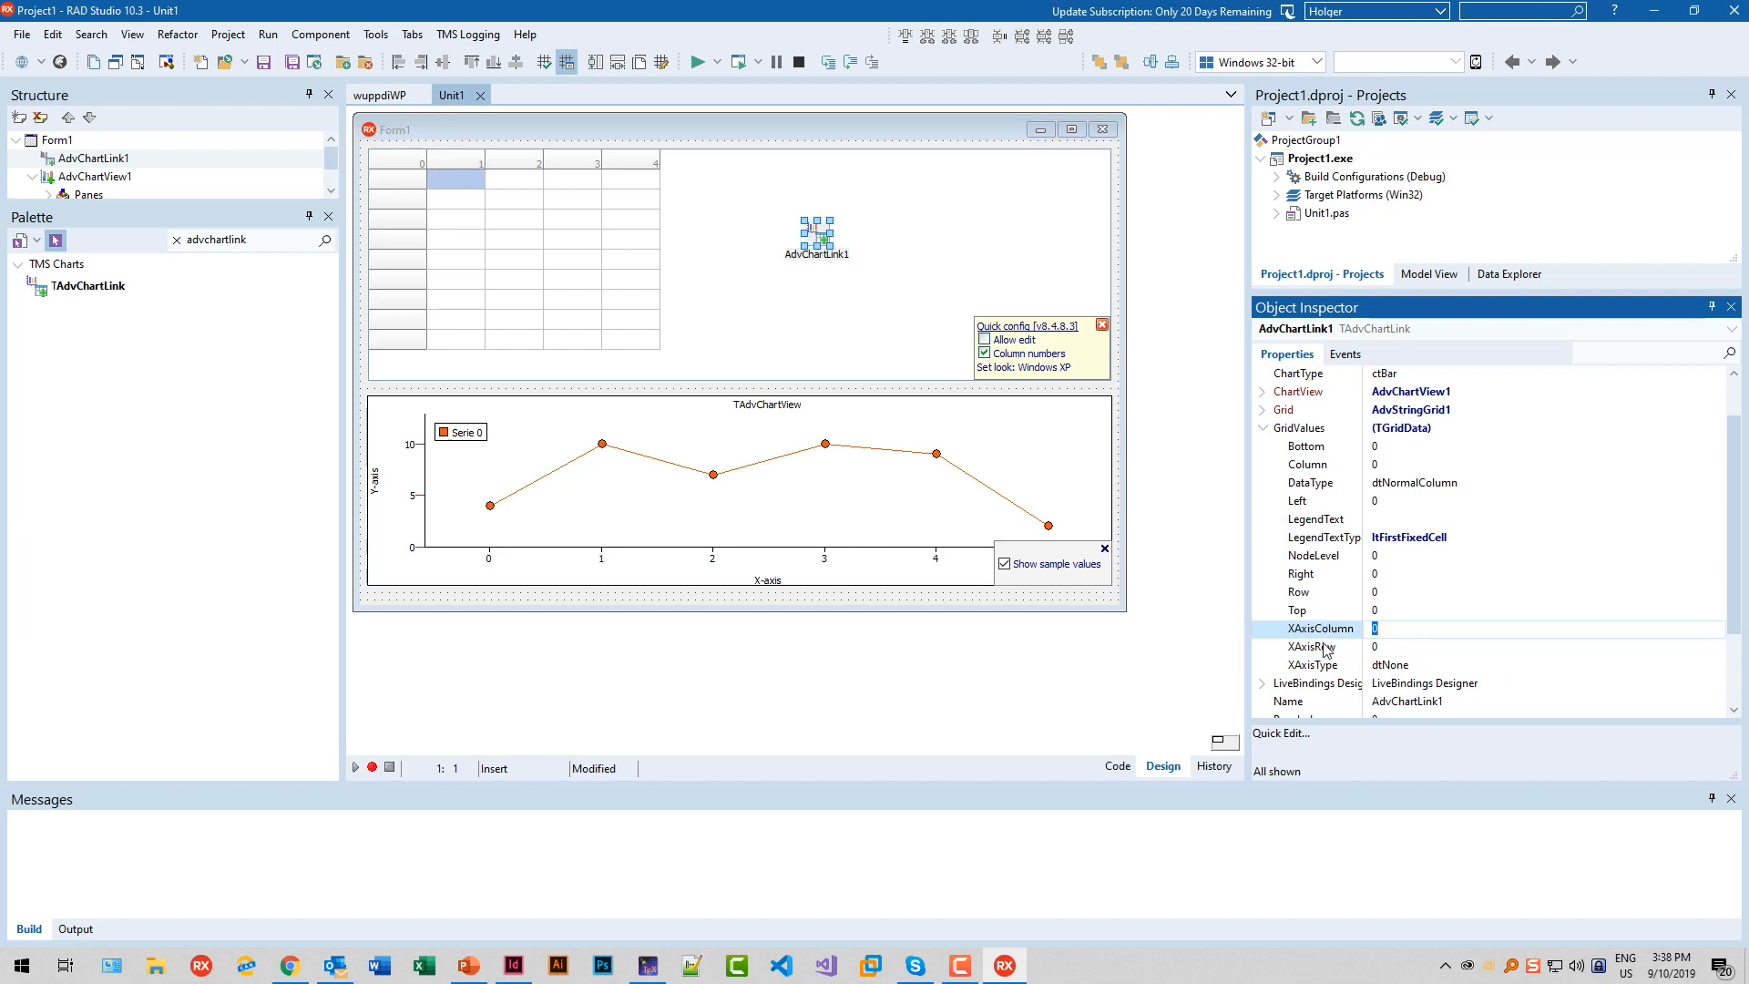
pyautogui.moveTo(1320, 527)
pyautogui.write('1')
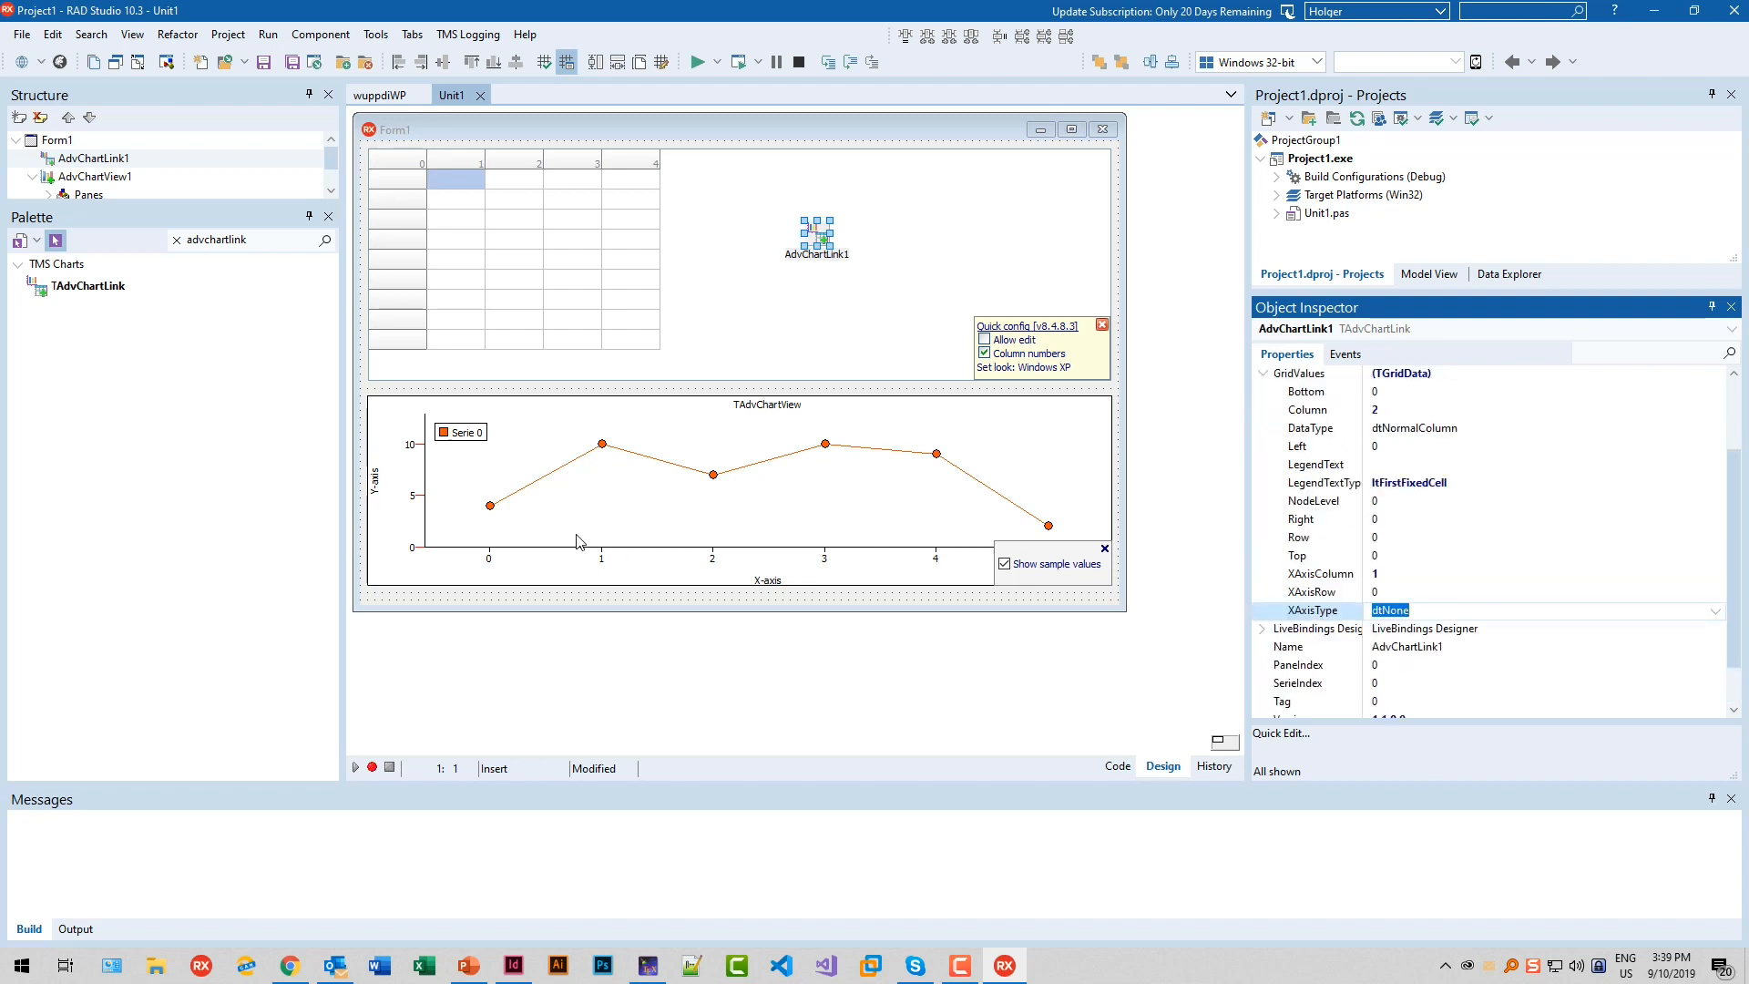
pyautogui.moveTo(1334, 534)
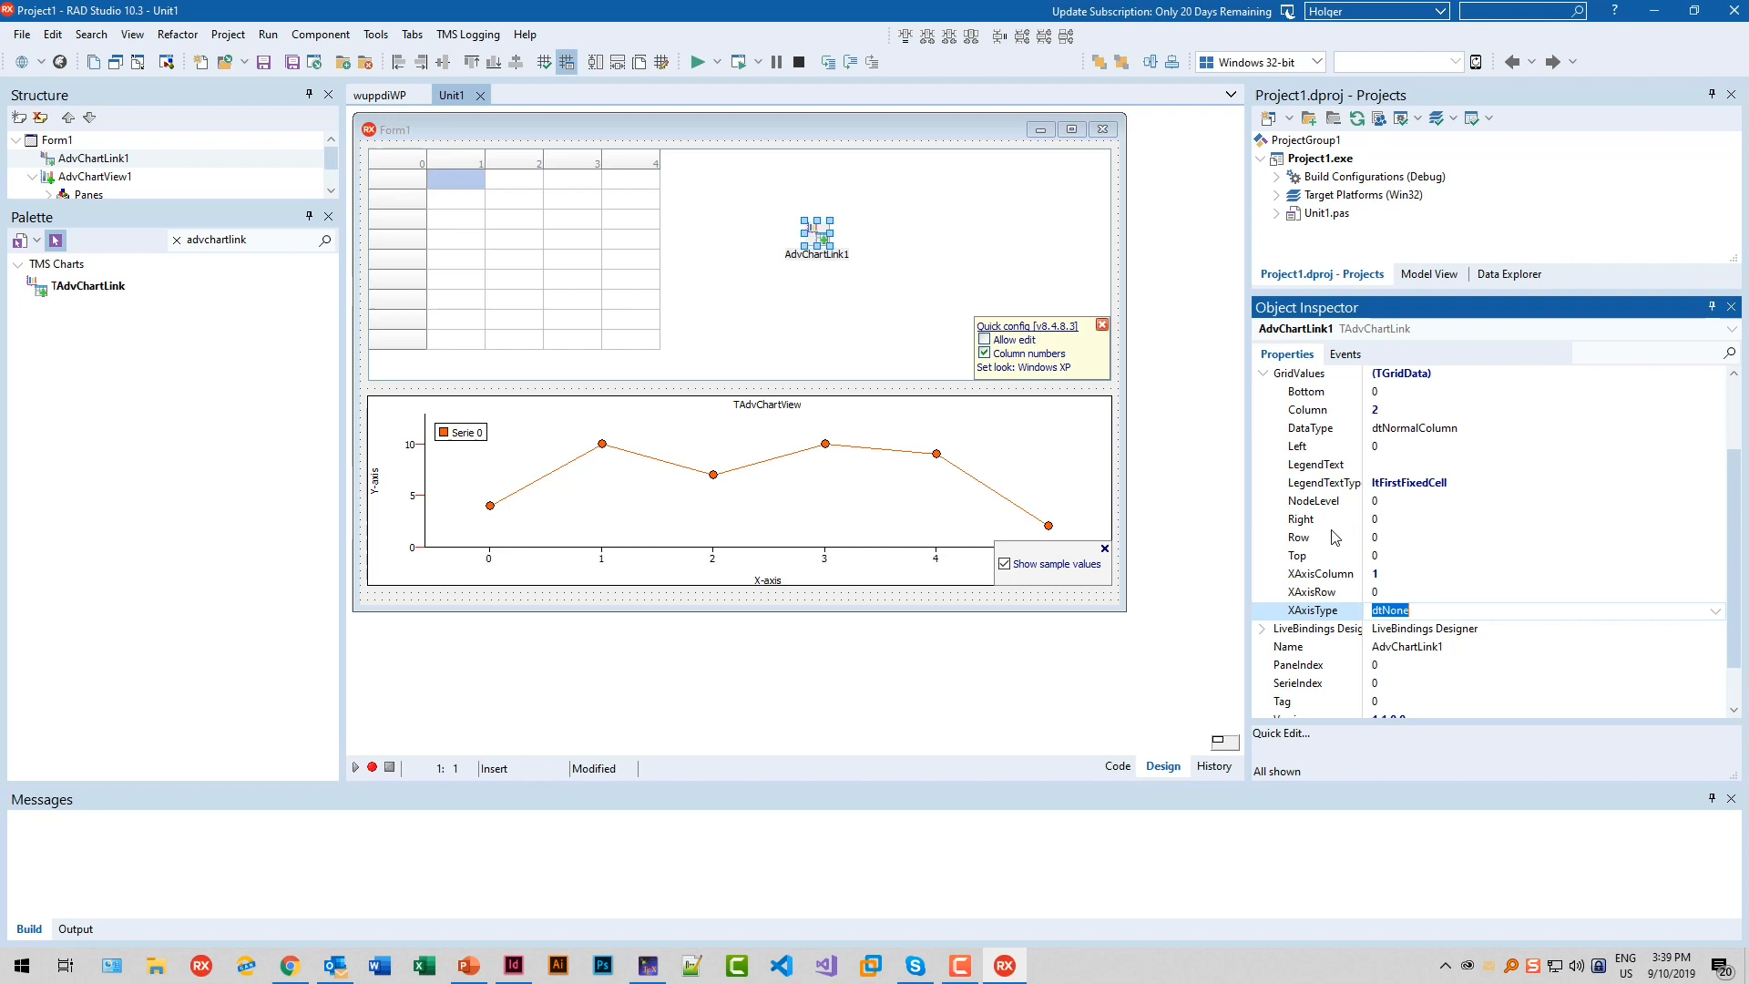
pyautogui.moveTo(1323, 471)
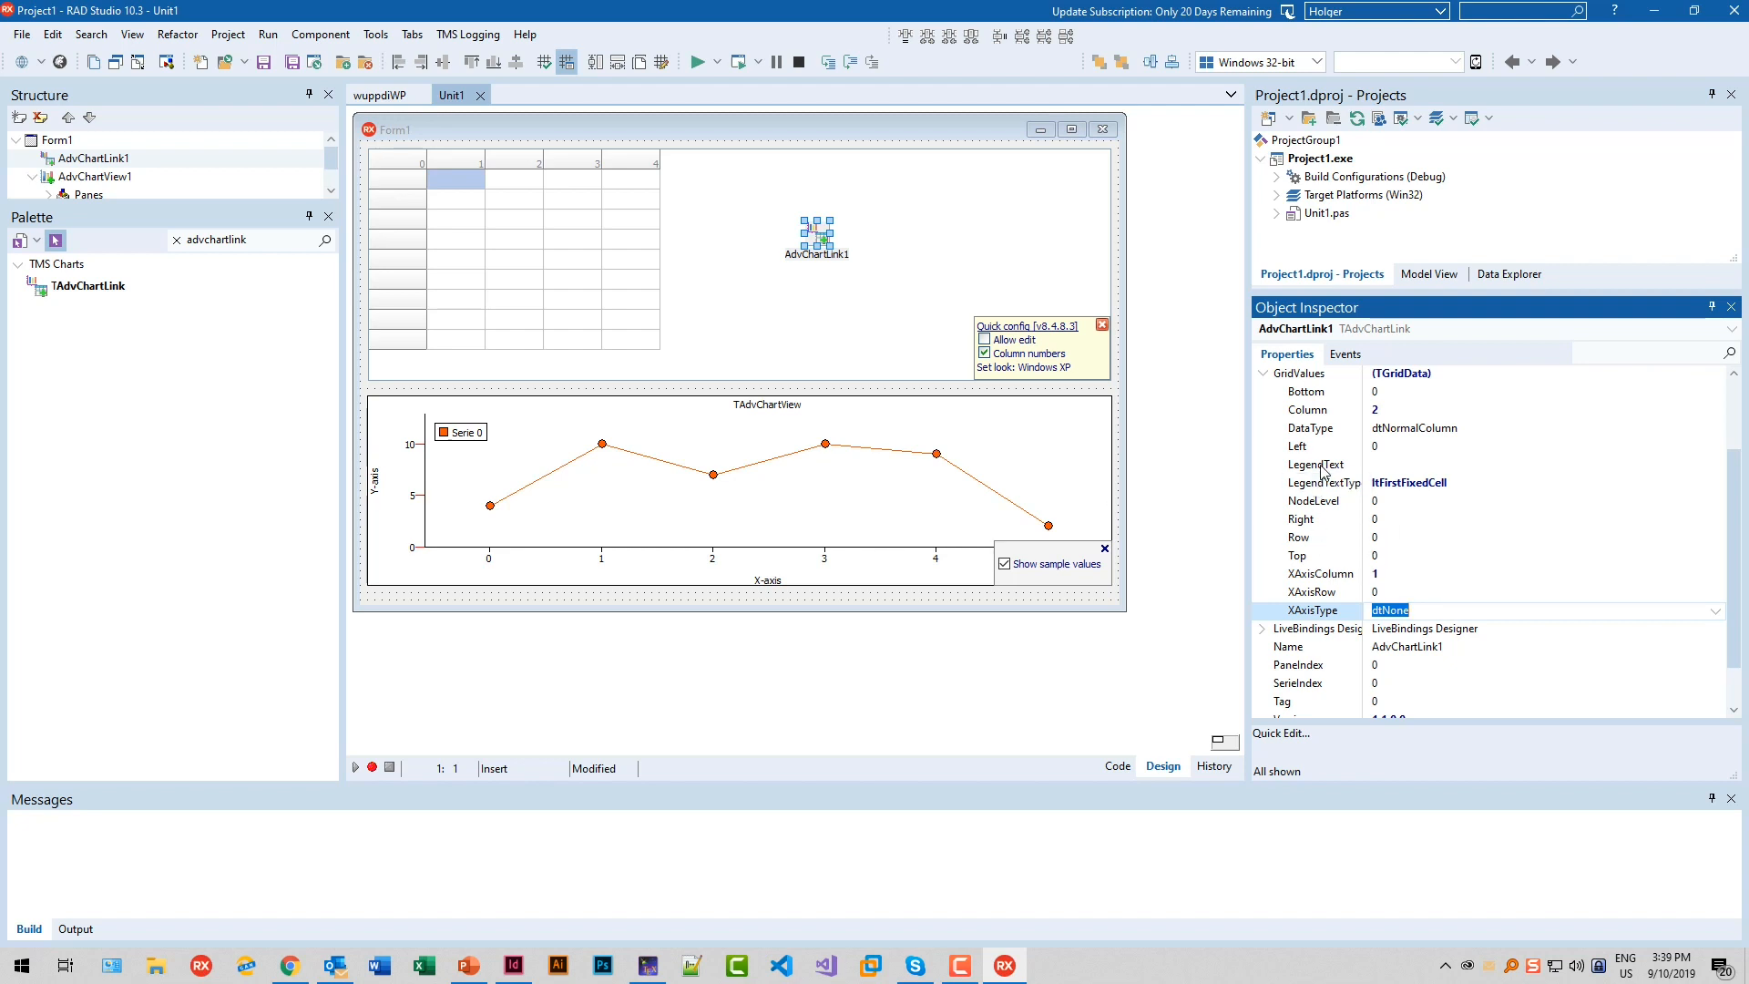
pyautogui.moveTo(1369, 517)
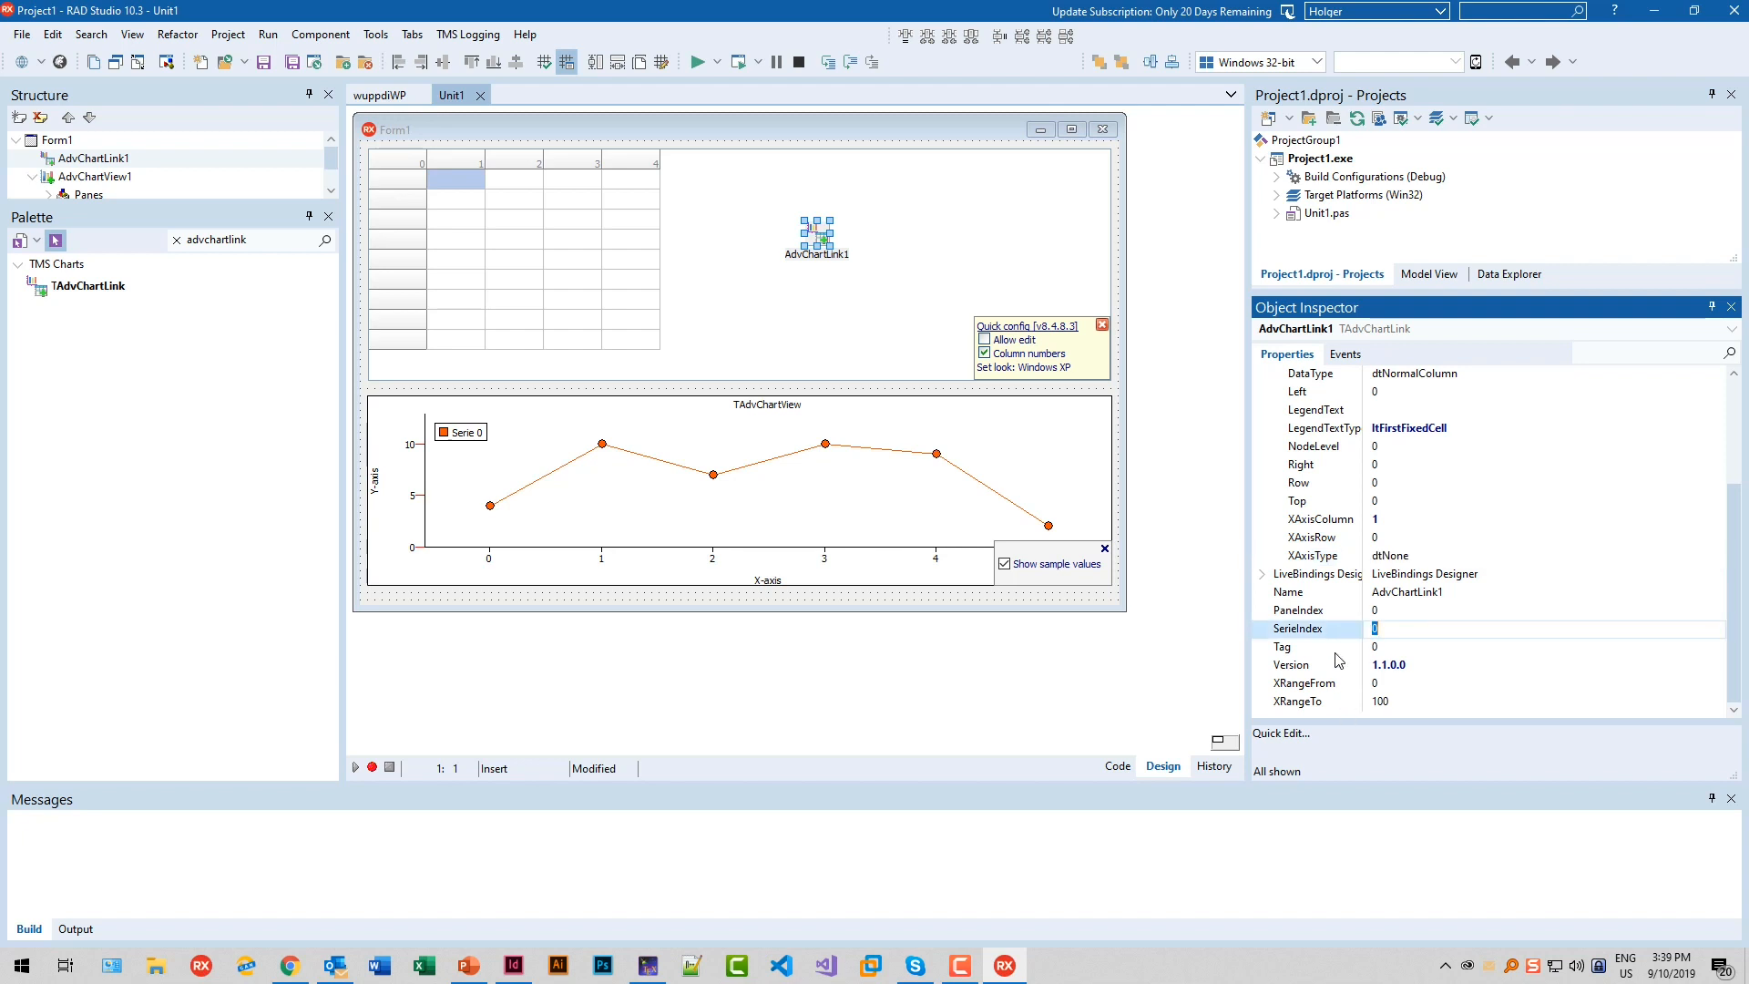
pyautogui.moveTo(966, 596)
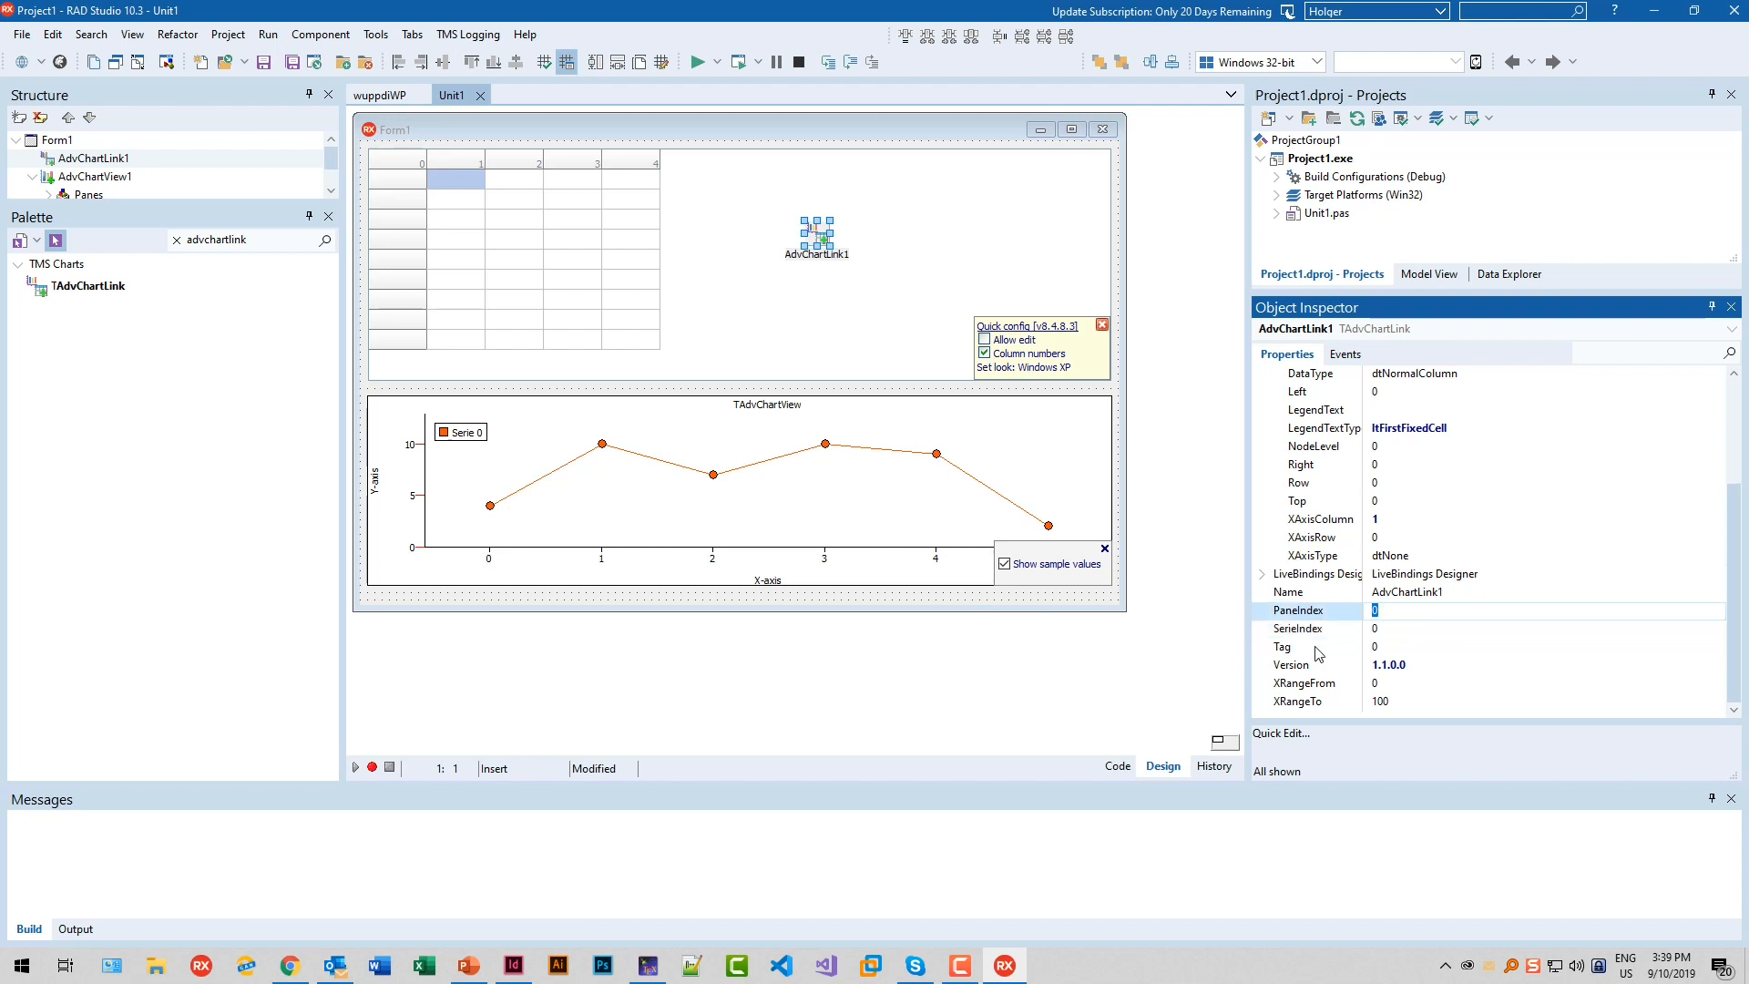
pyautogui.moveTo(1345, 645)
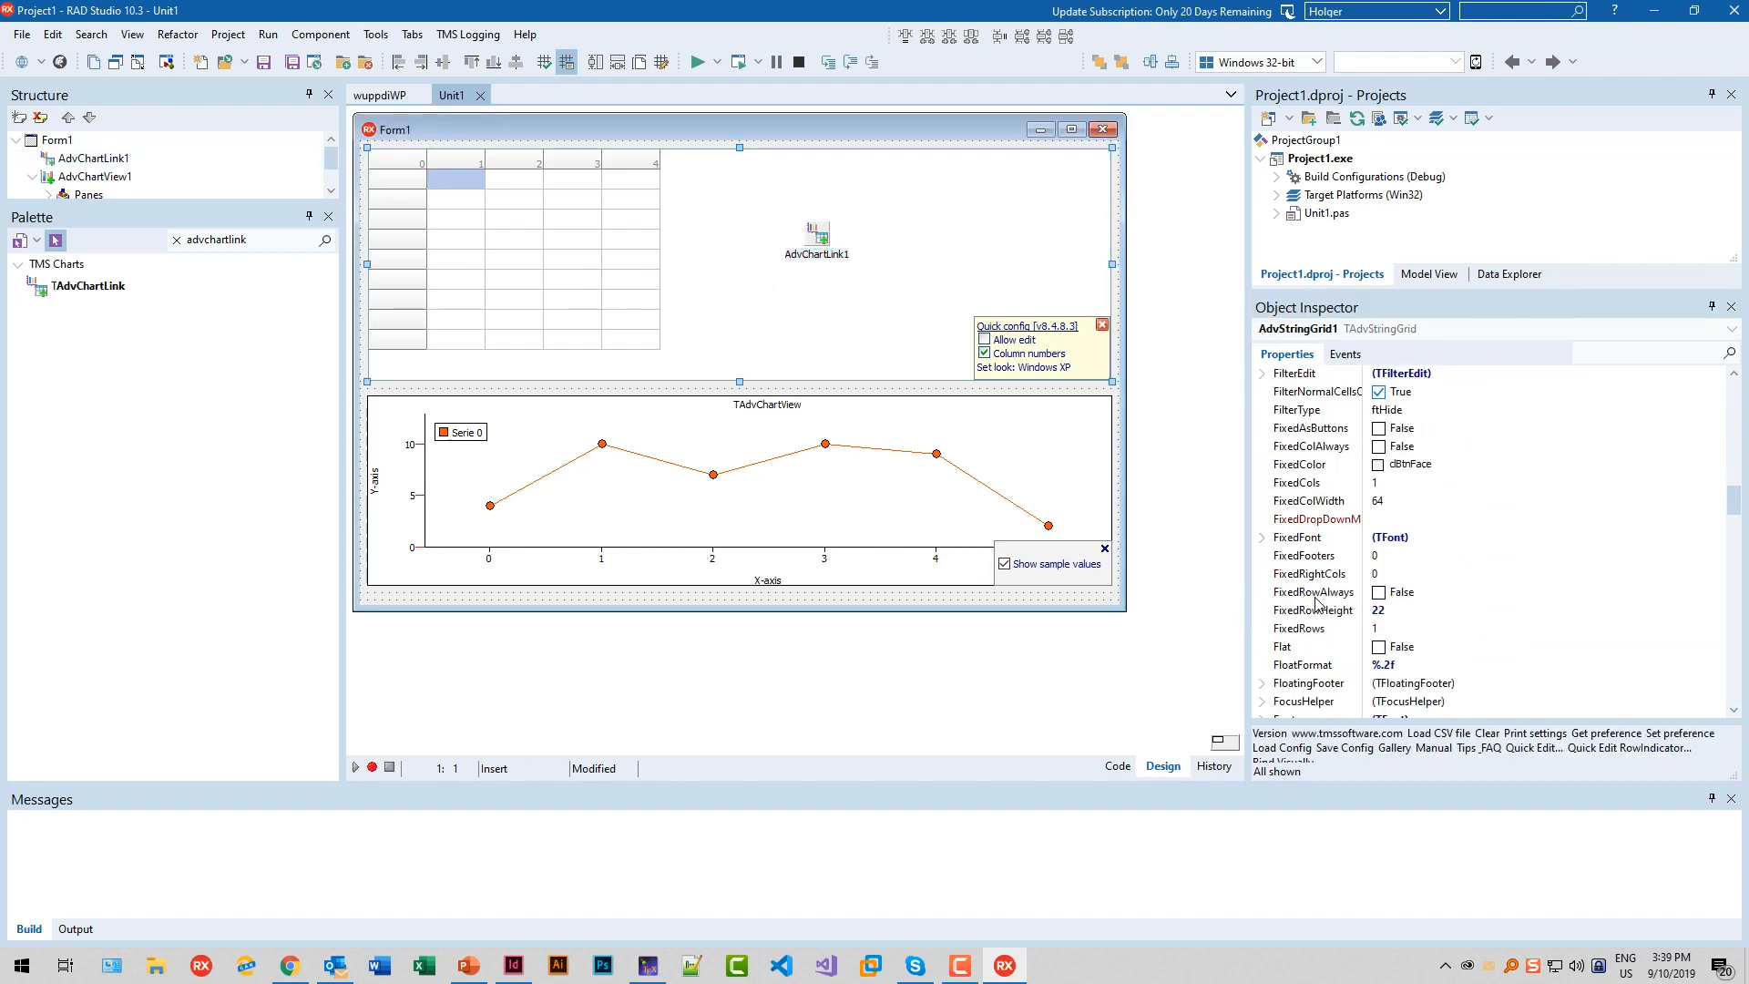
# Expand AdvStringGrid1's Options in the Object Inspector to reach goEditing
pyautogui.scroll(-3)
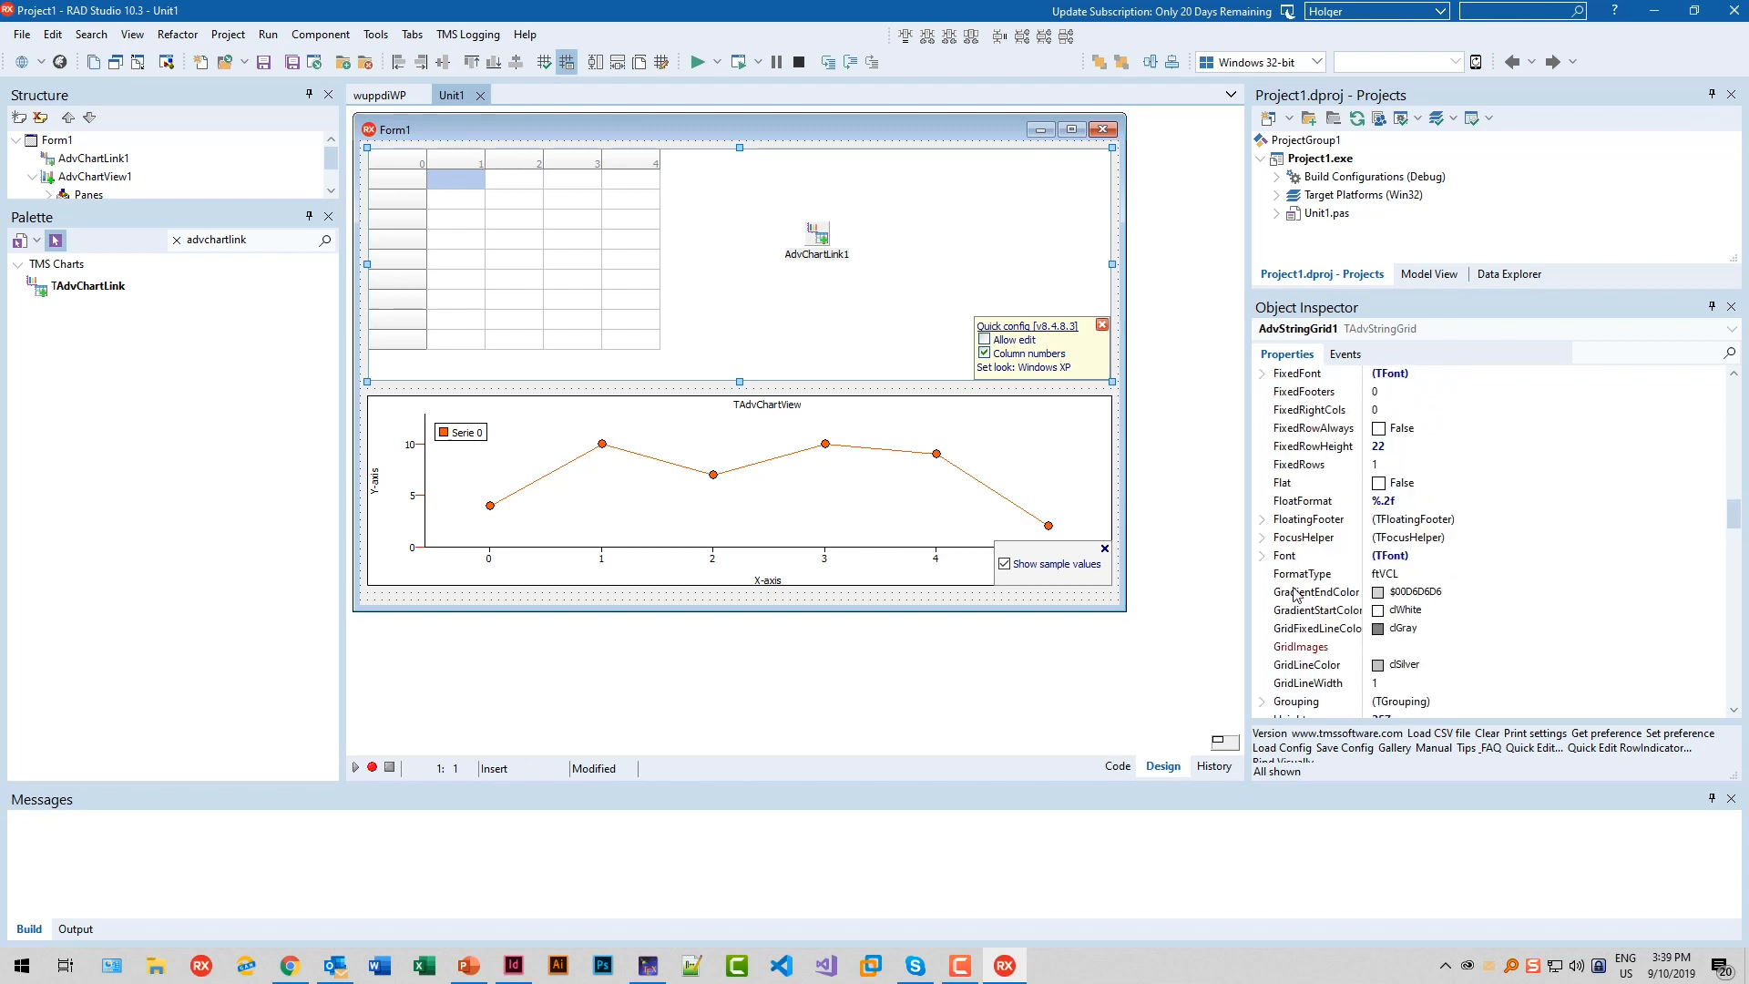
pyautogui.click(1261, 372)
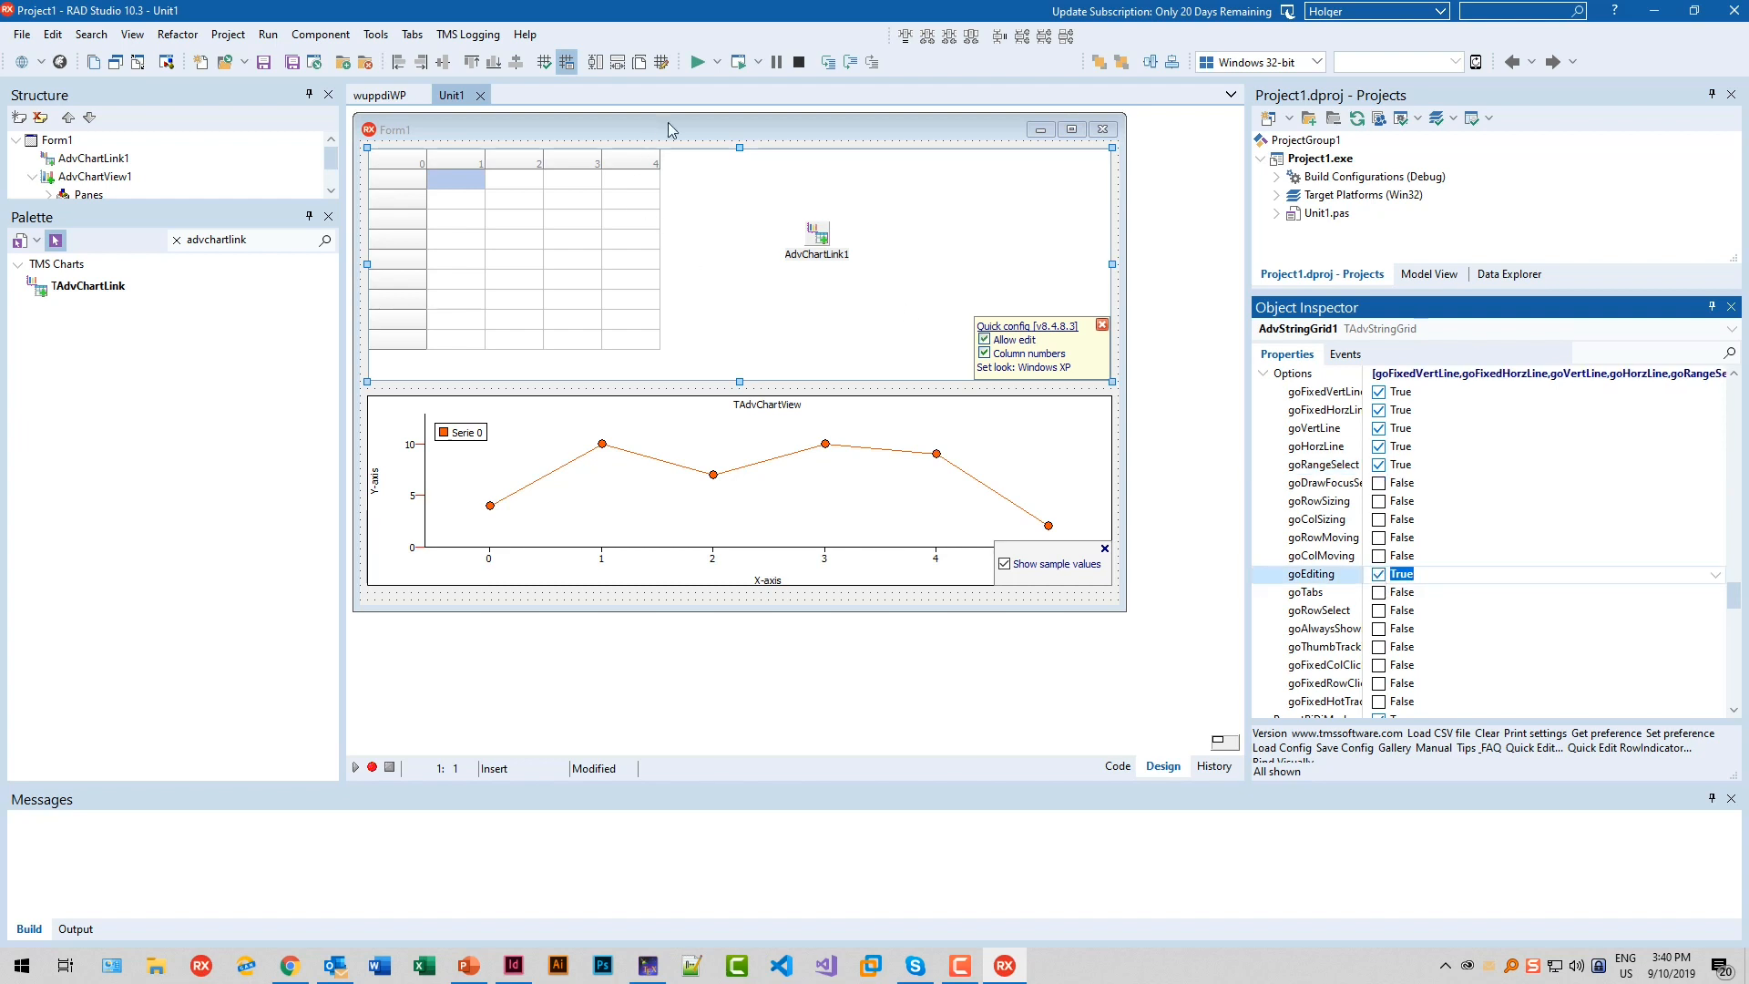
# Run the form and enter 1–6 and 1,2,3,4,4,5 into the grid's first two columns
pyautogui.click(699, 62)
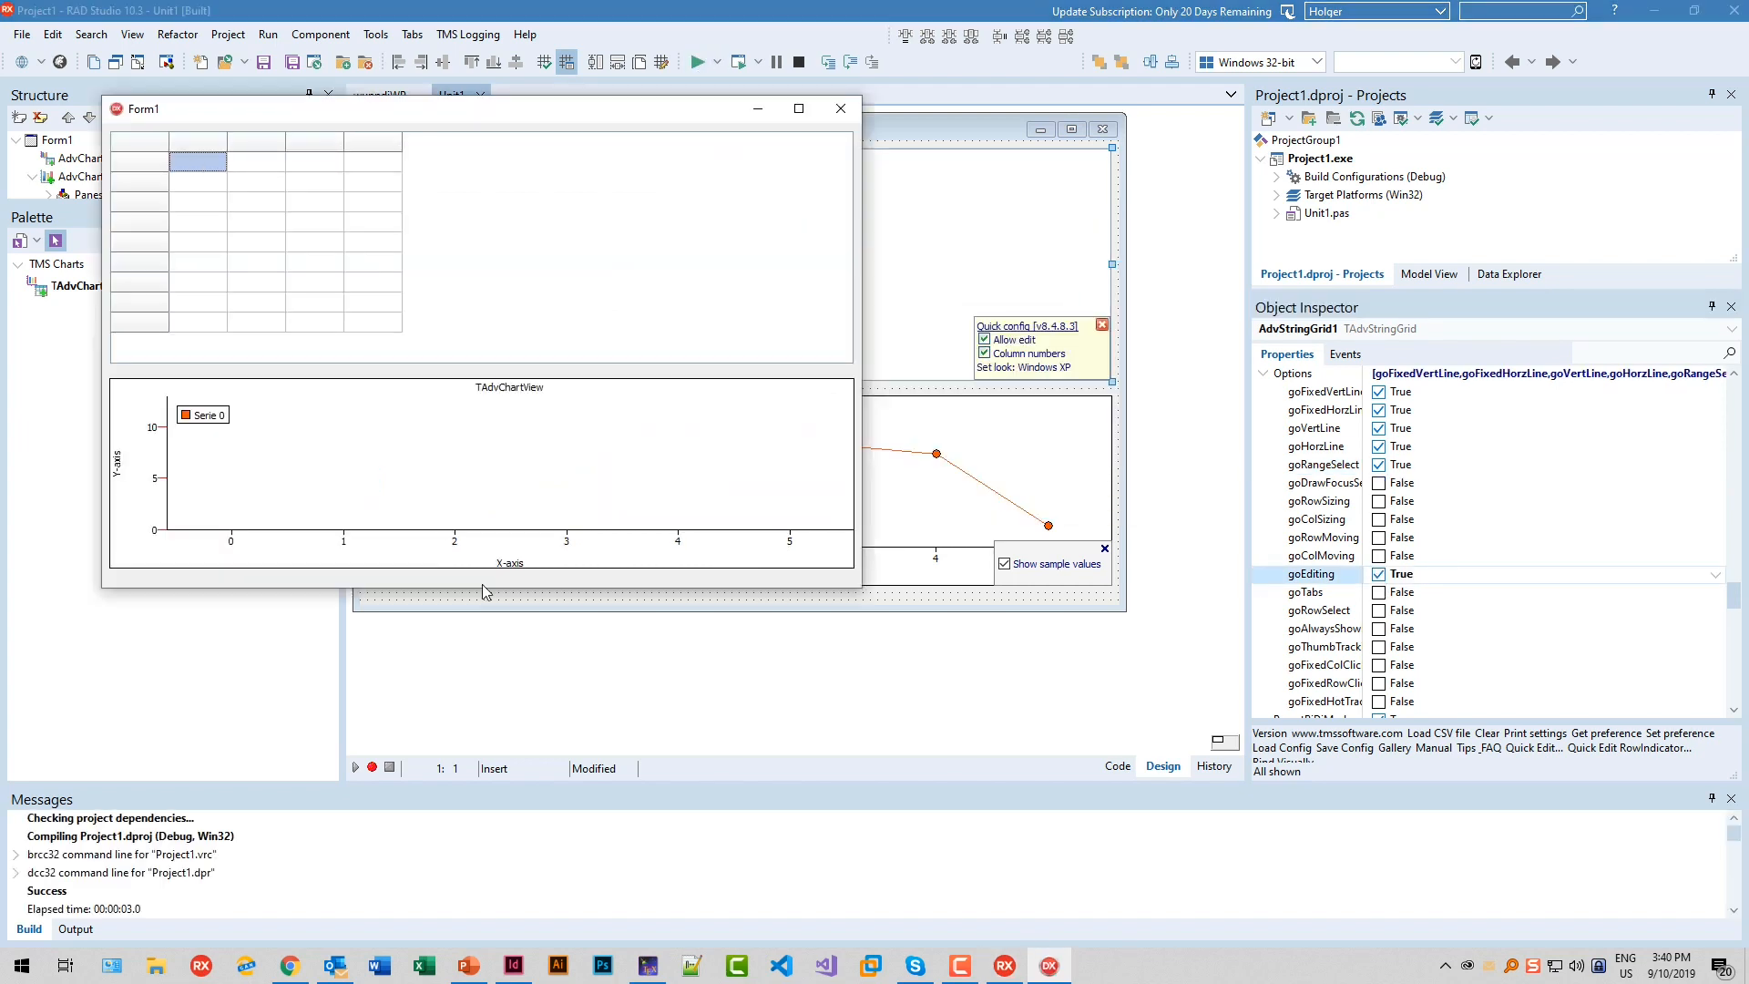
pyautogui.click(173, 162)
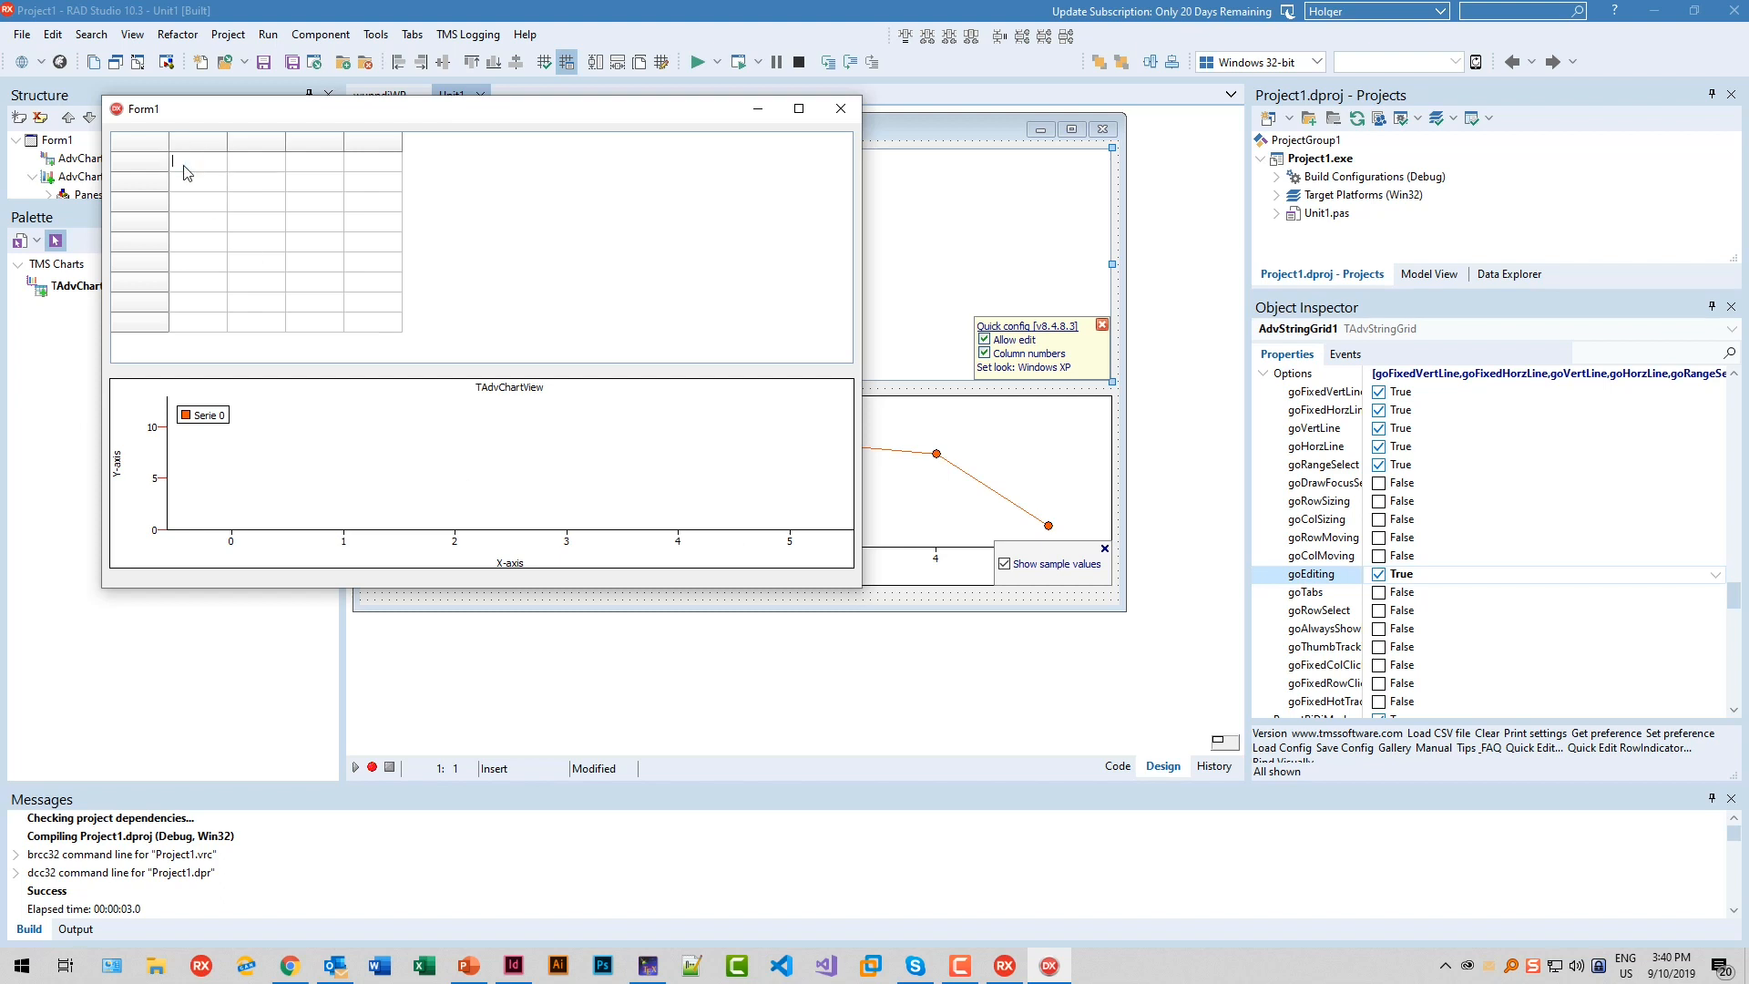
pyautogui.write('1')
pyautogui.click(196, 181)
pyautogui.write('2')
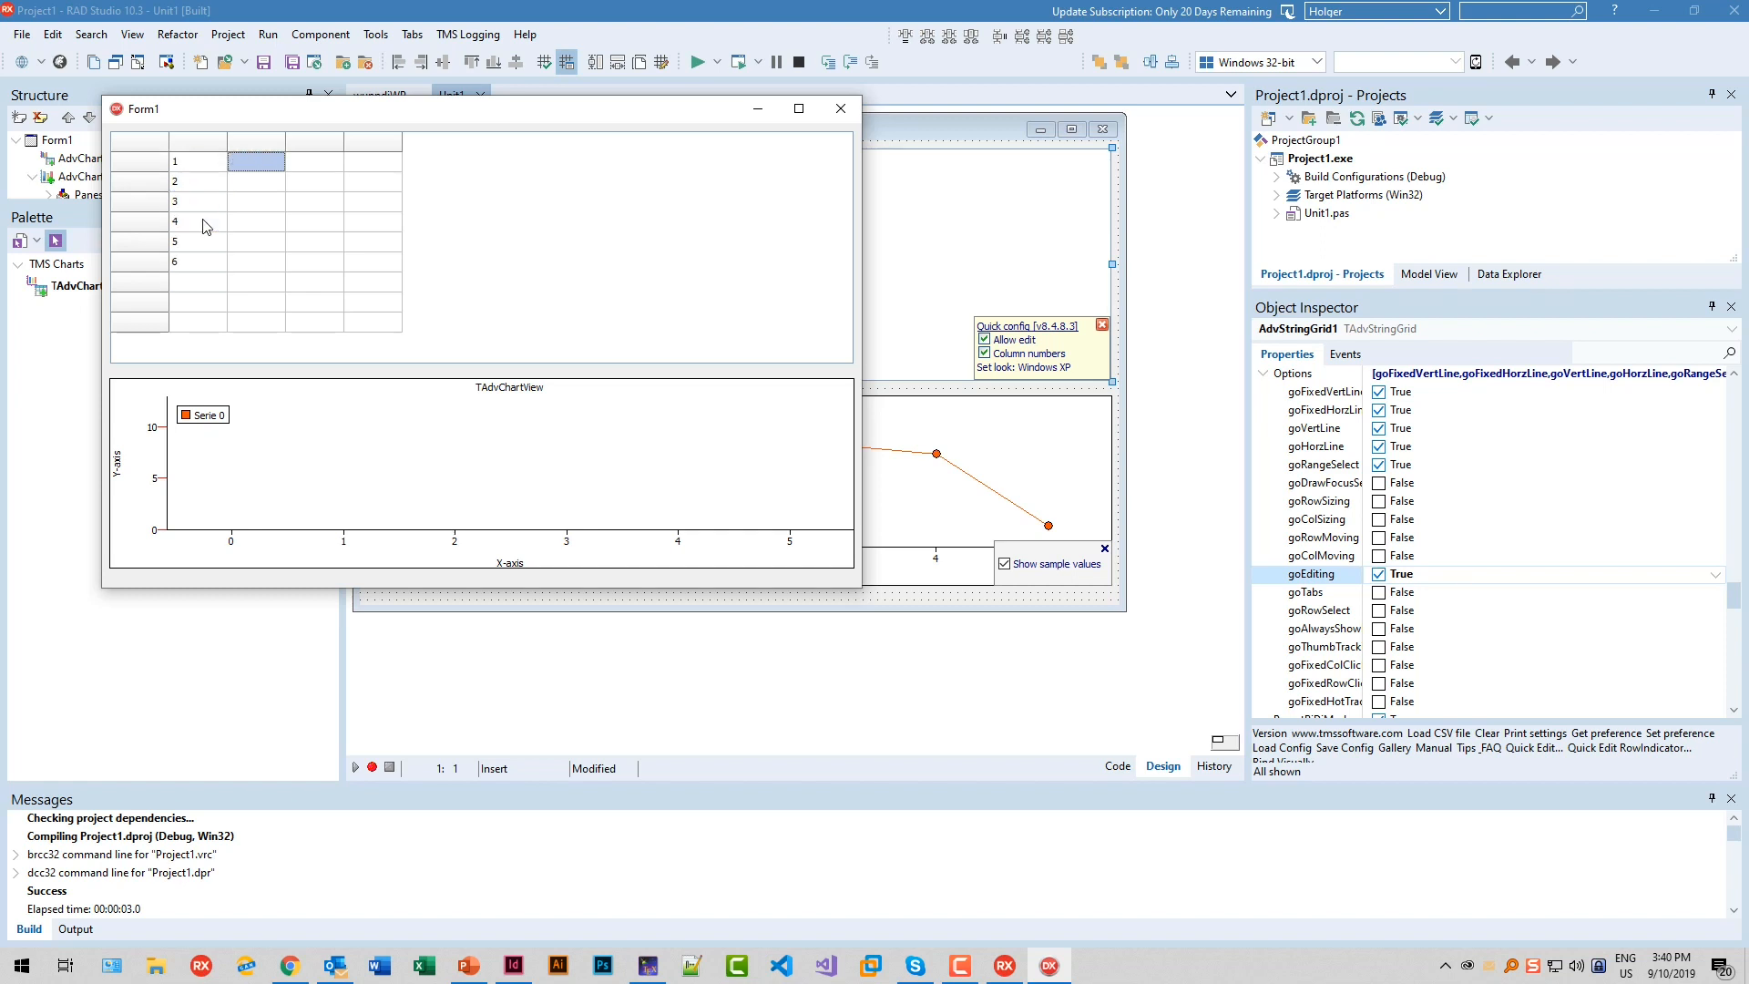
pyautogui.write('1')
pyautogui.click(256, 261)
pyautogui.write('5')
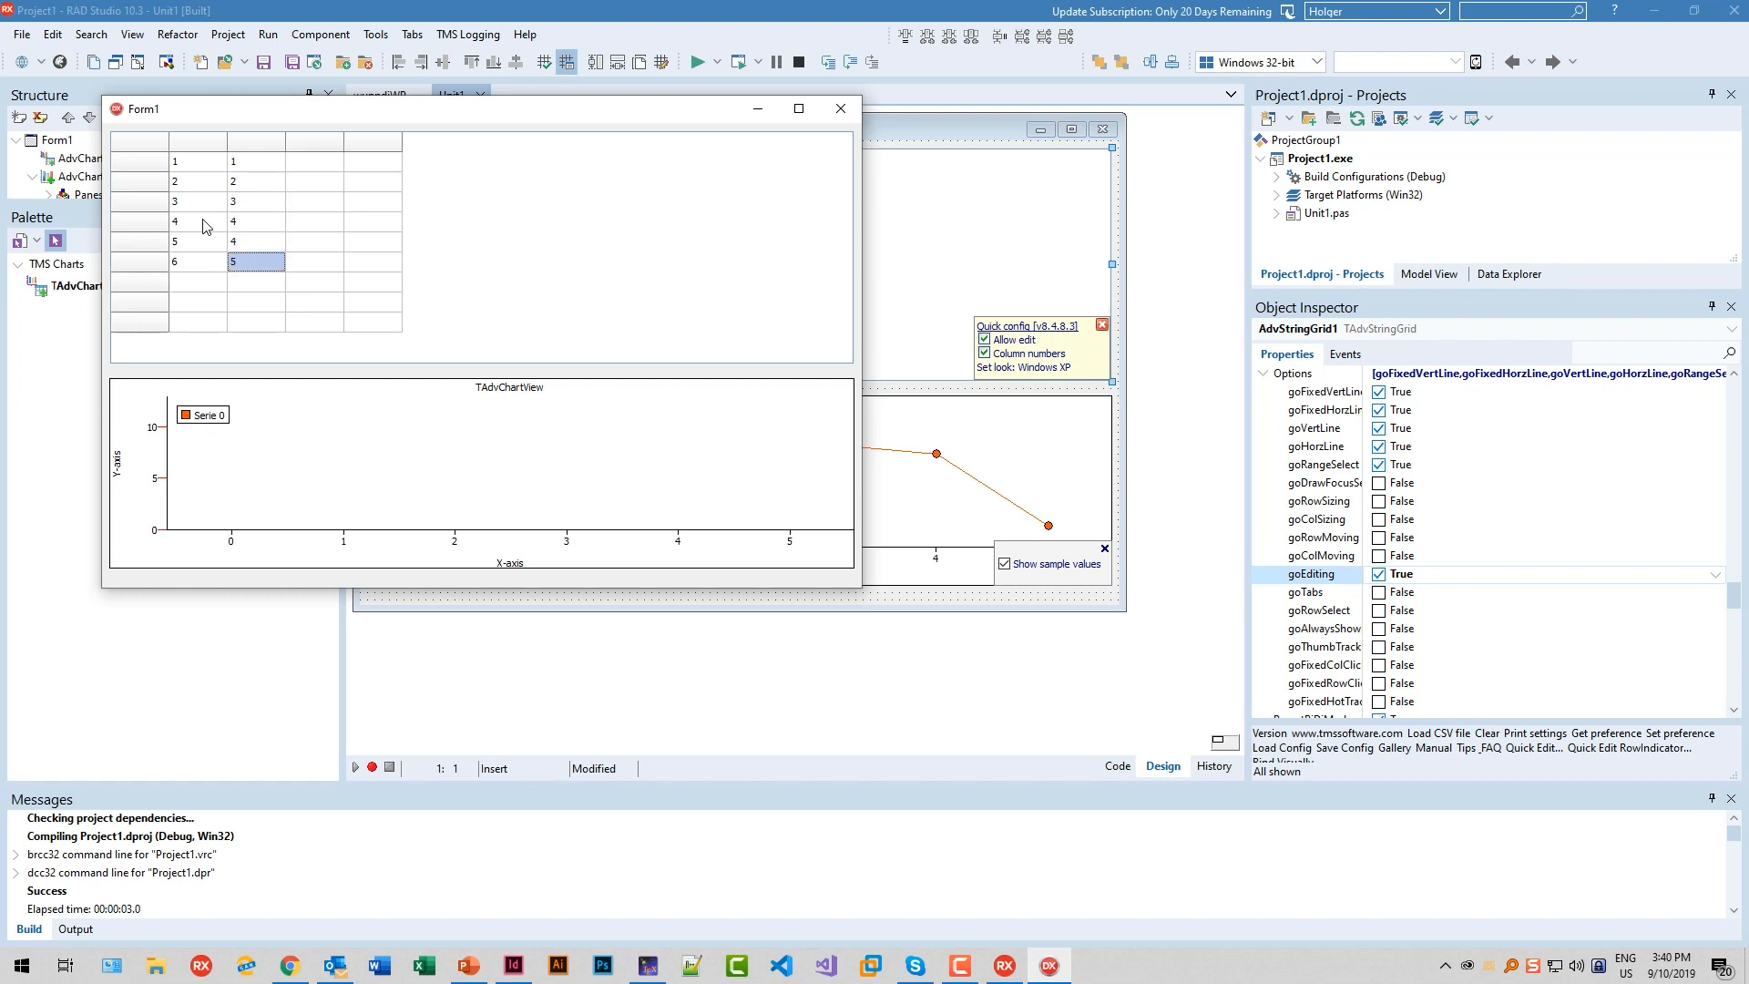
pyautogui.moveTo(798, 109)
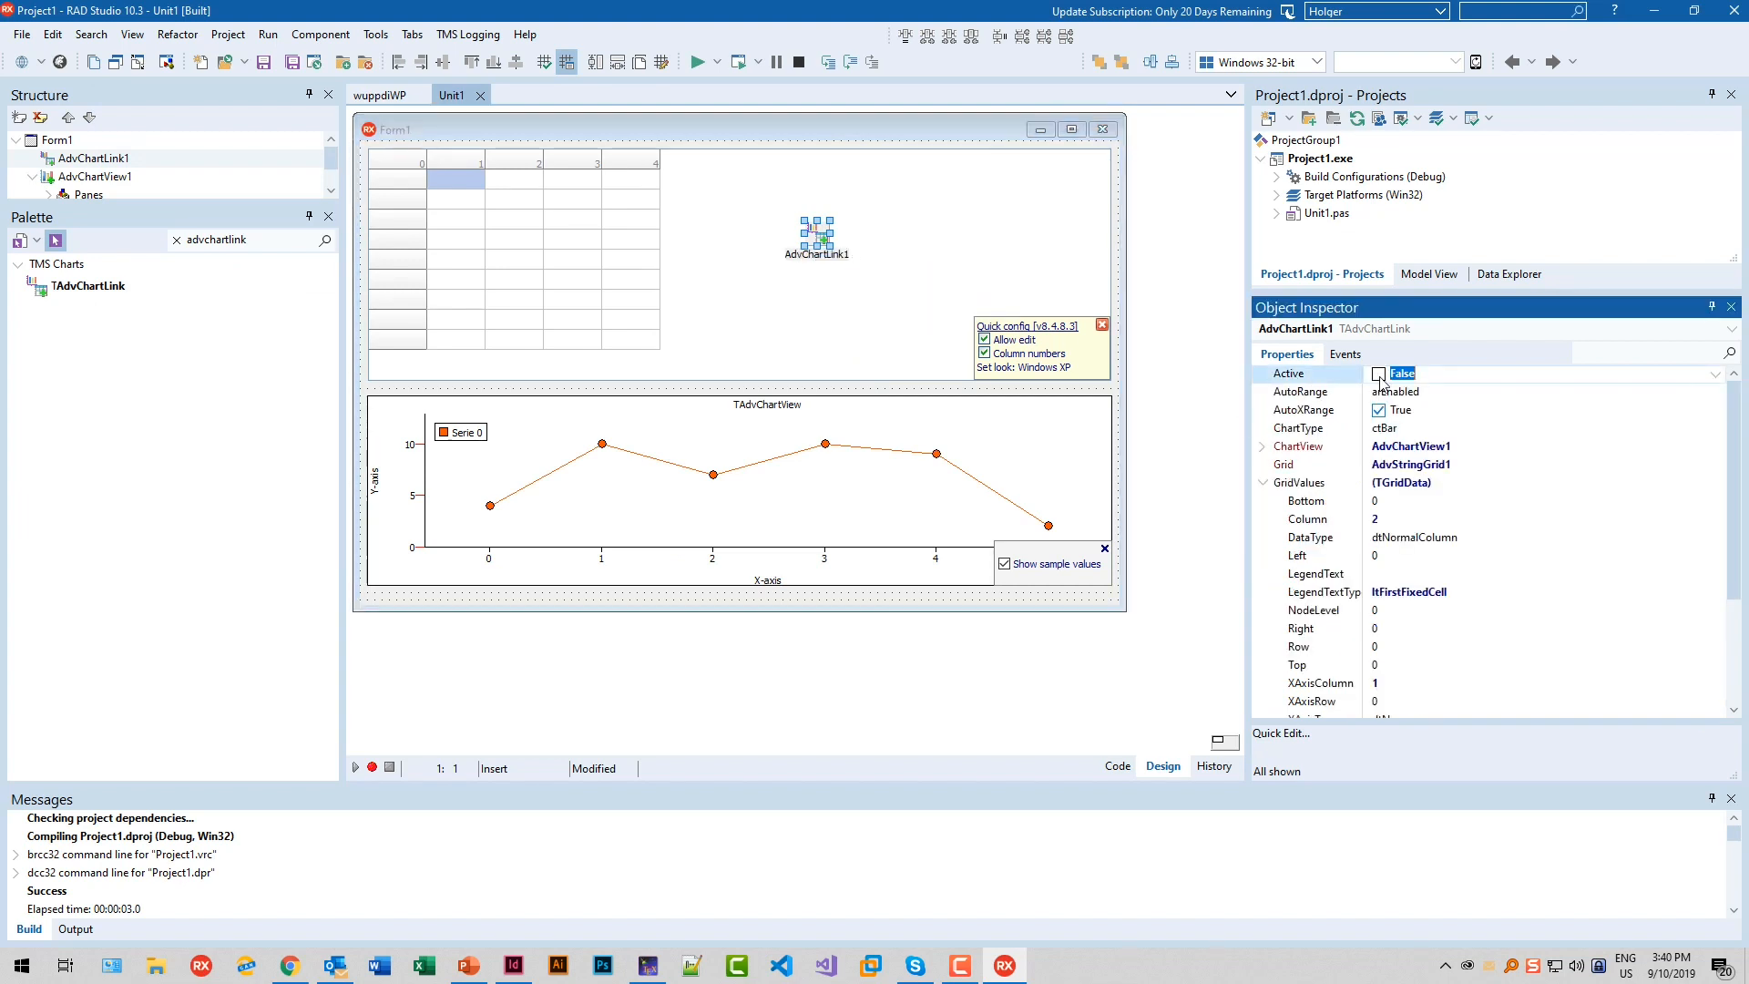
# Activate AdvChartLink1 and scroll through its GridValues settings in the Object Inspector
pyautogui.click(1378, 374)
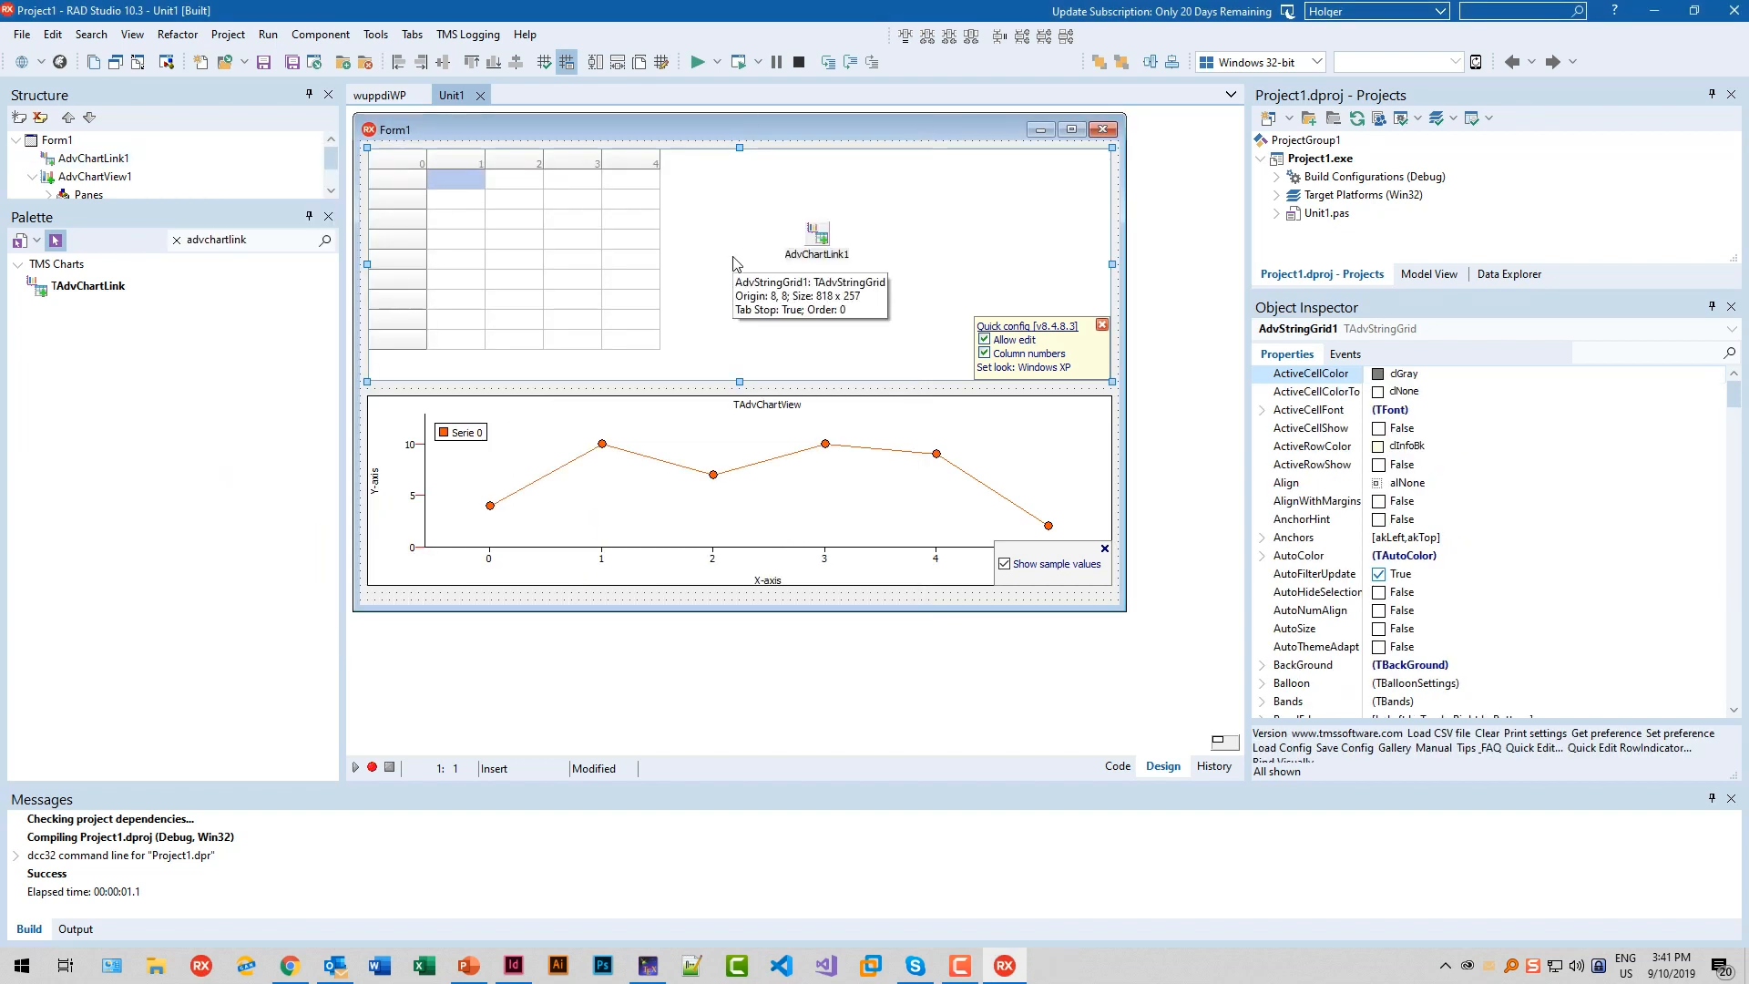
pyautogui.moveTo(868, 462)
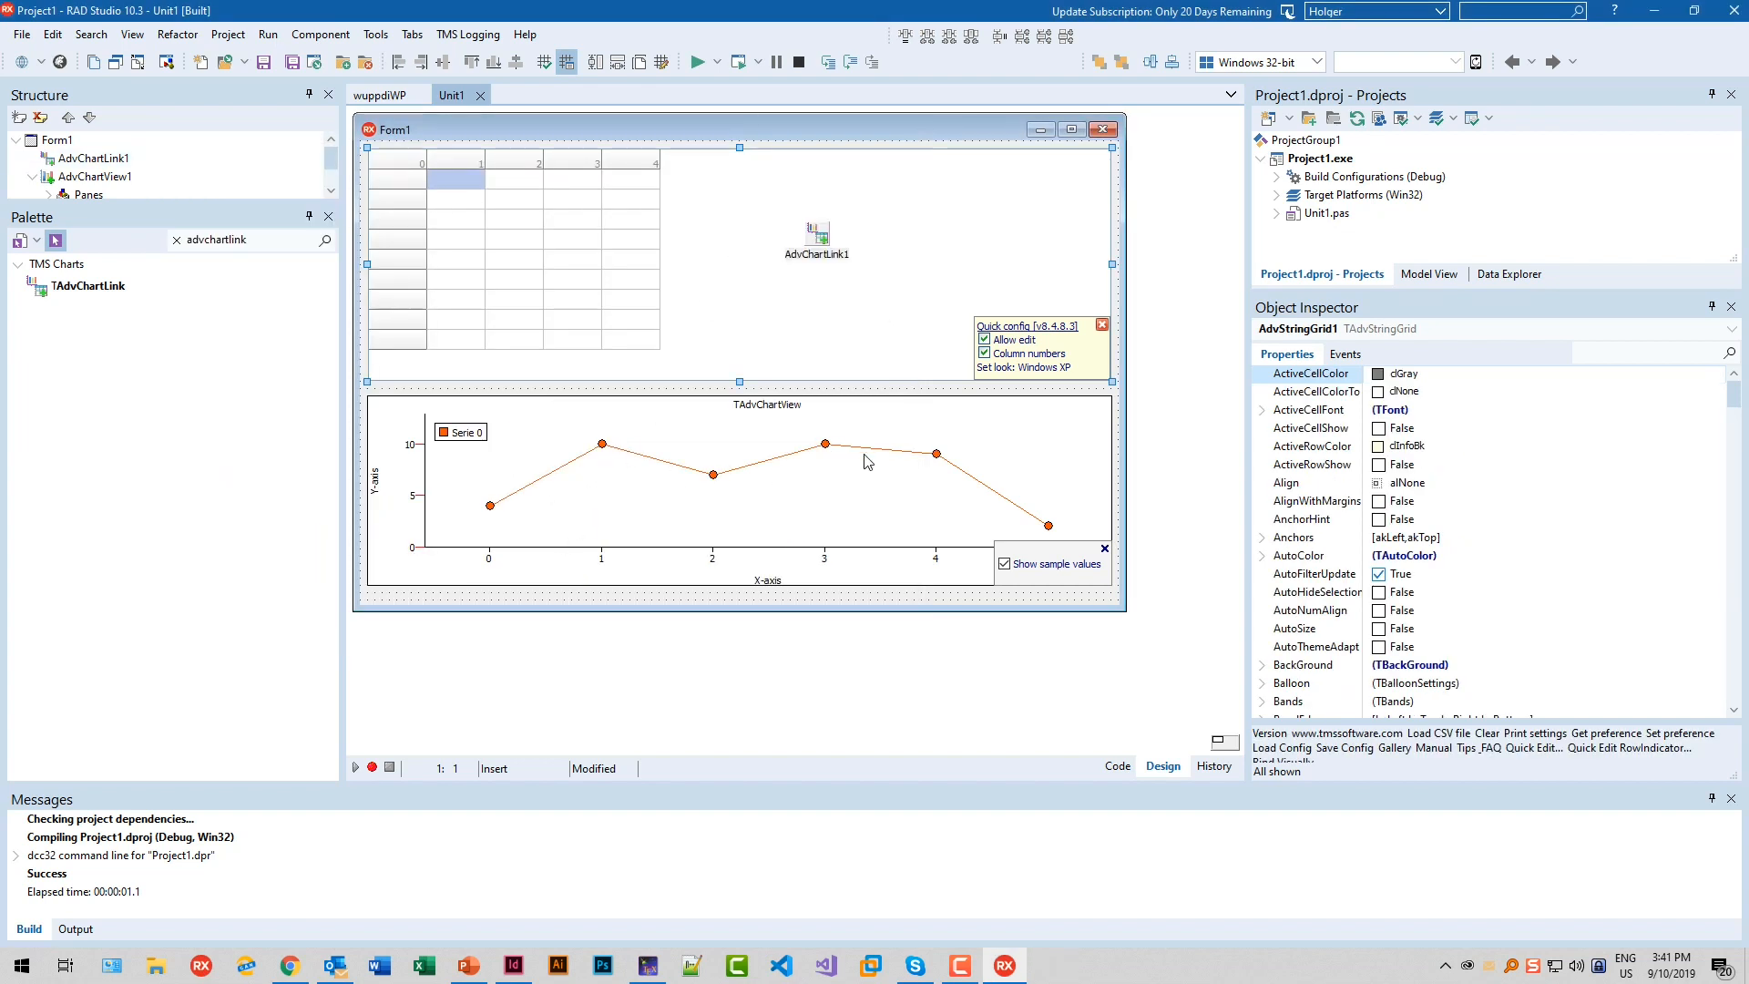
pyautogui.moveTo(621, 459)
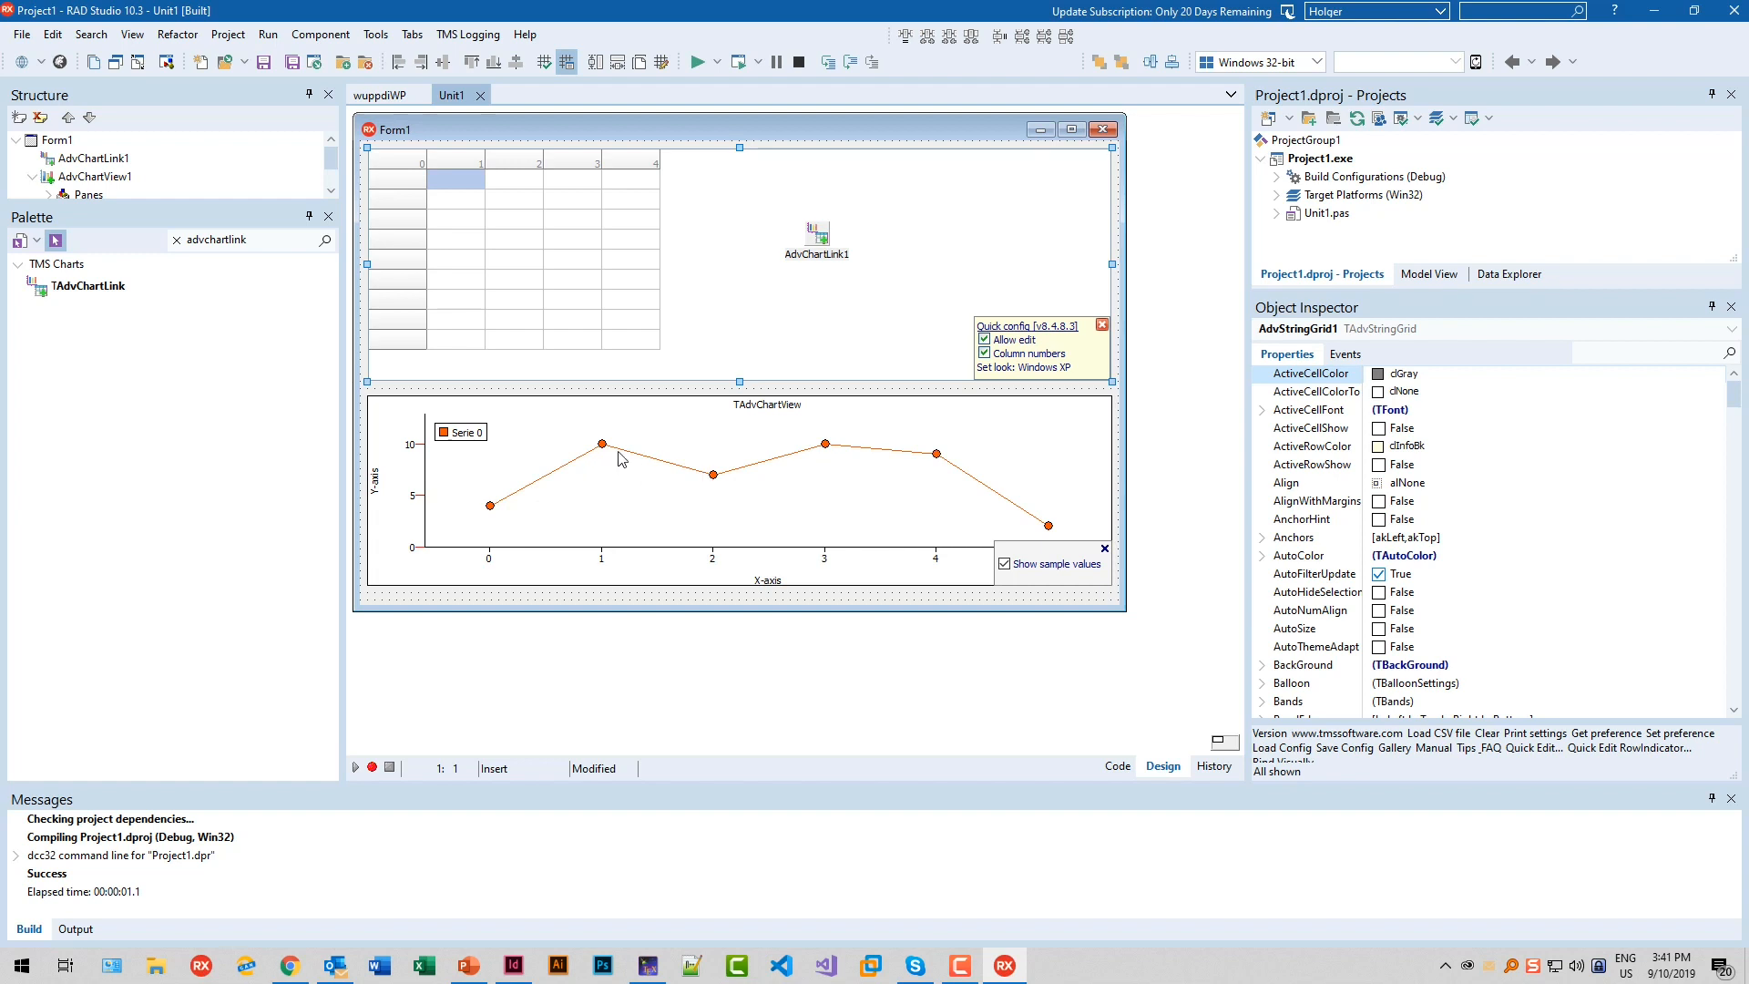
pyautogui.moveTo(674, 255)
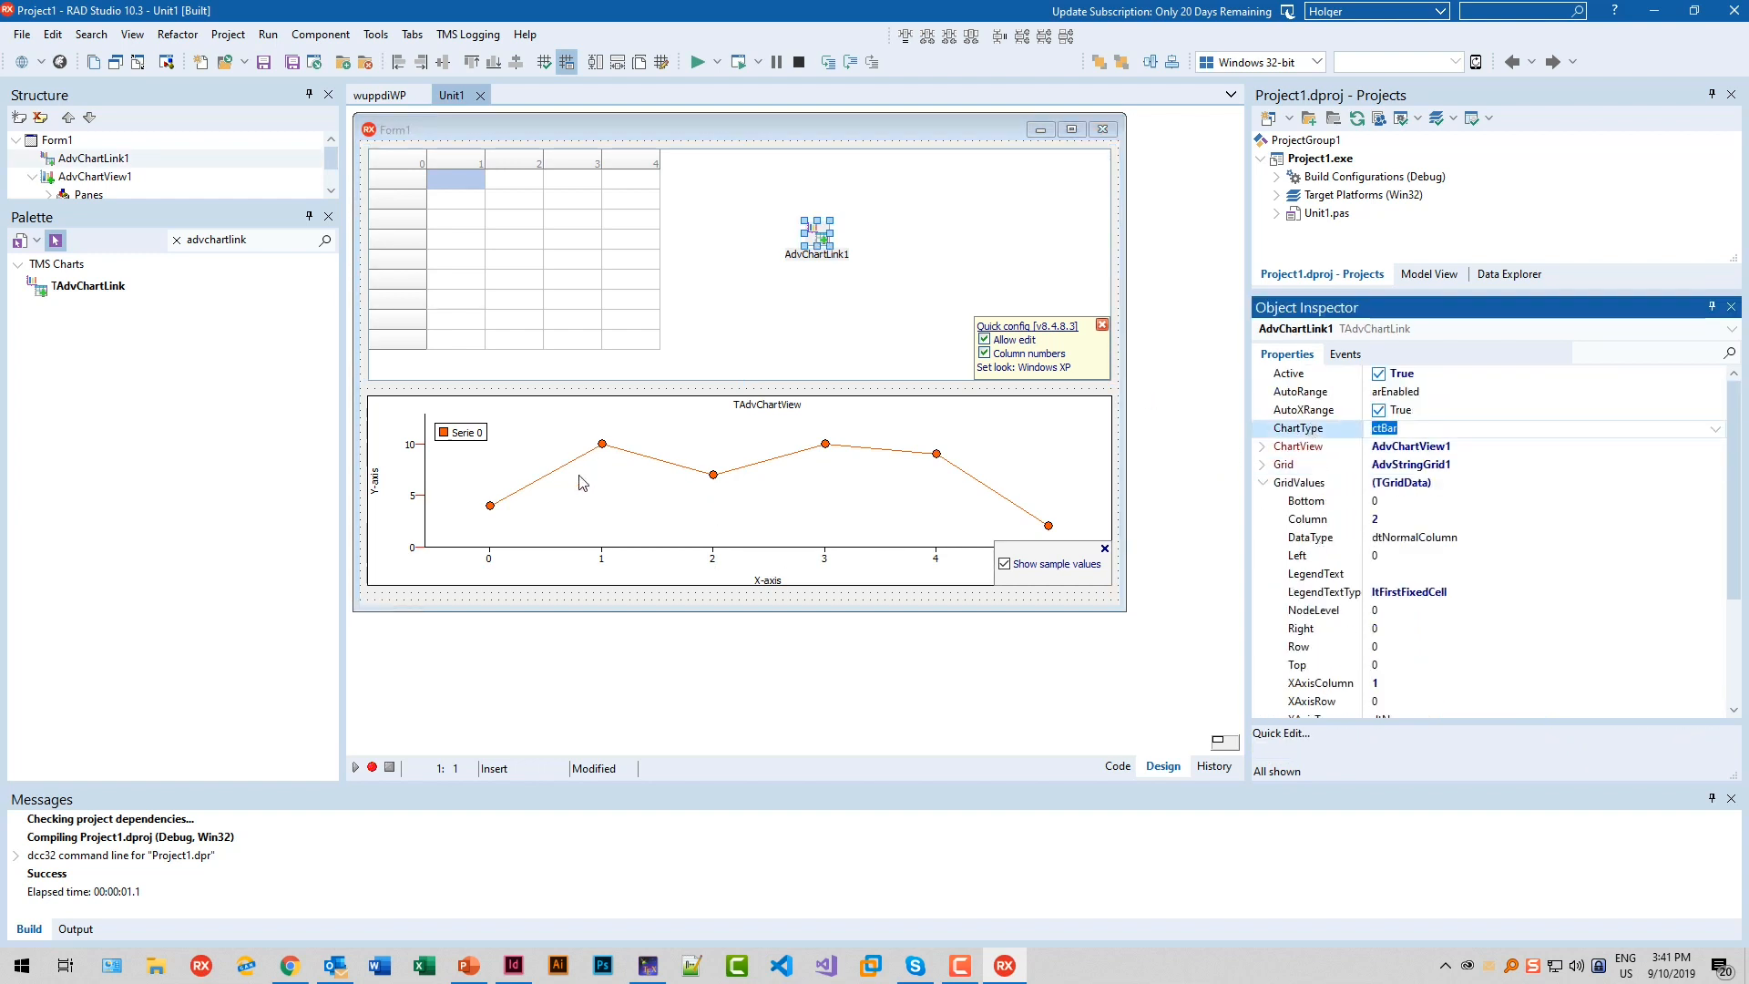
pyautogui.moveTo(811, 467)
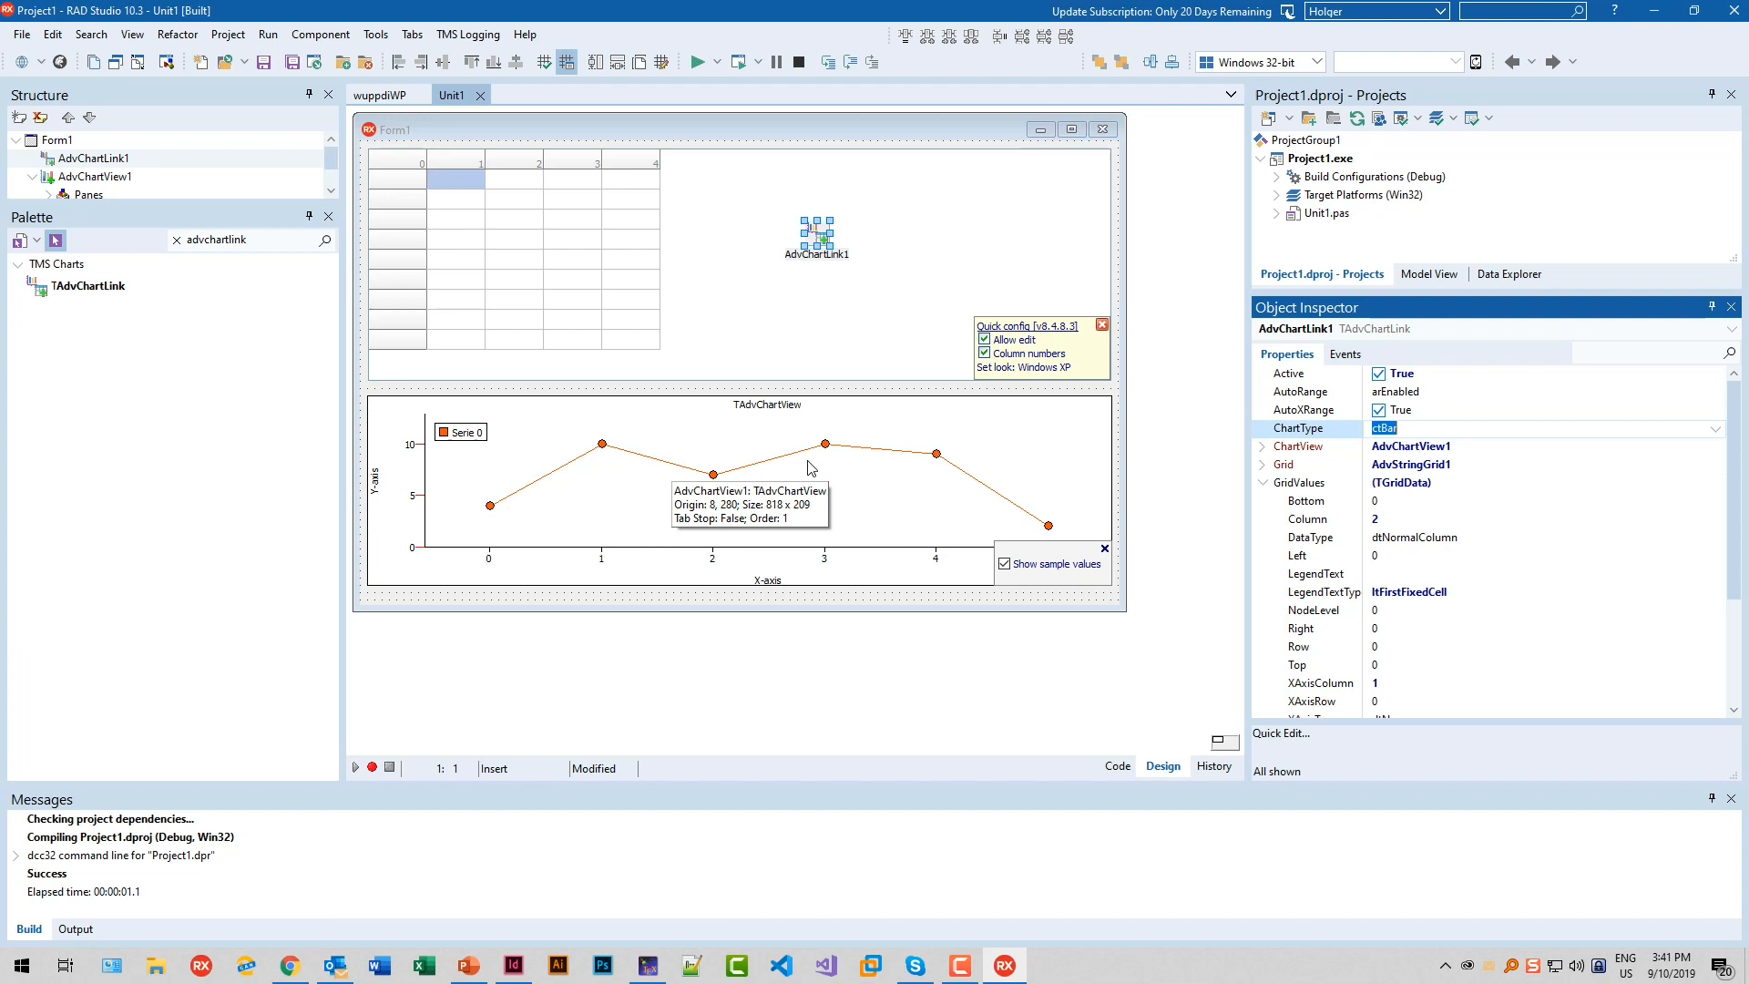
pyautogui.moveTo(839, 291)
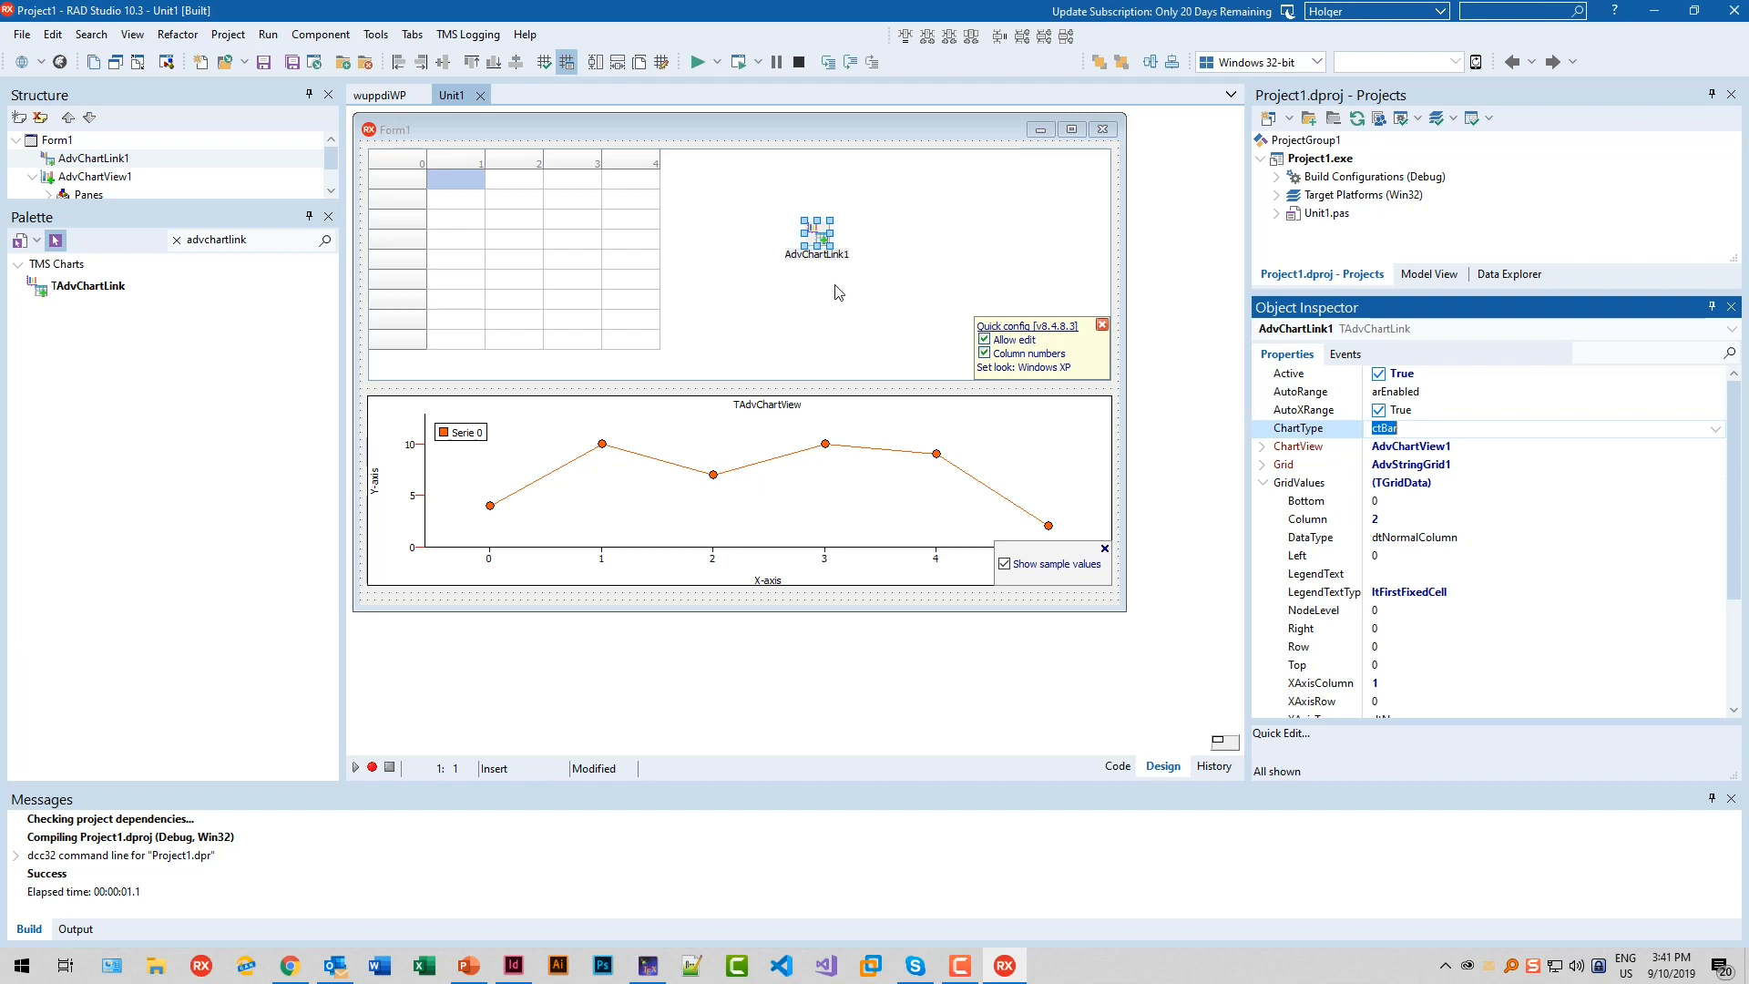
pyautogui.moveTo(743, 292)
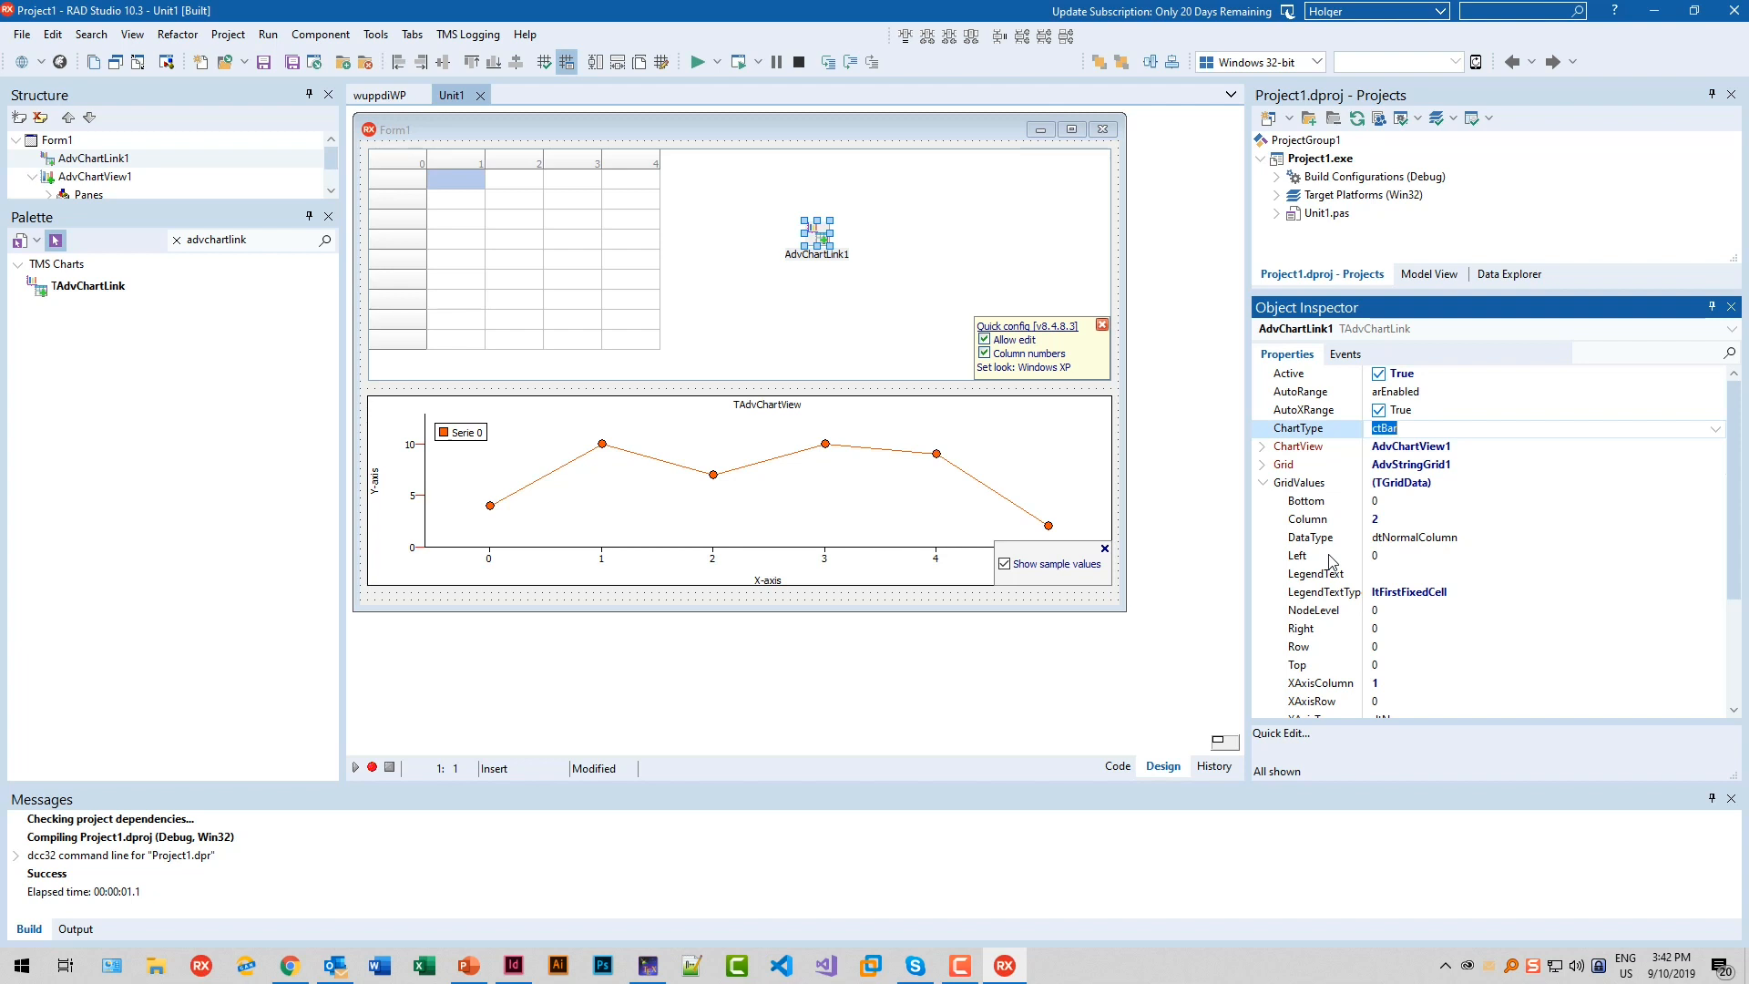
pyautogui.moveTo(1378, 407)
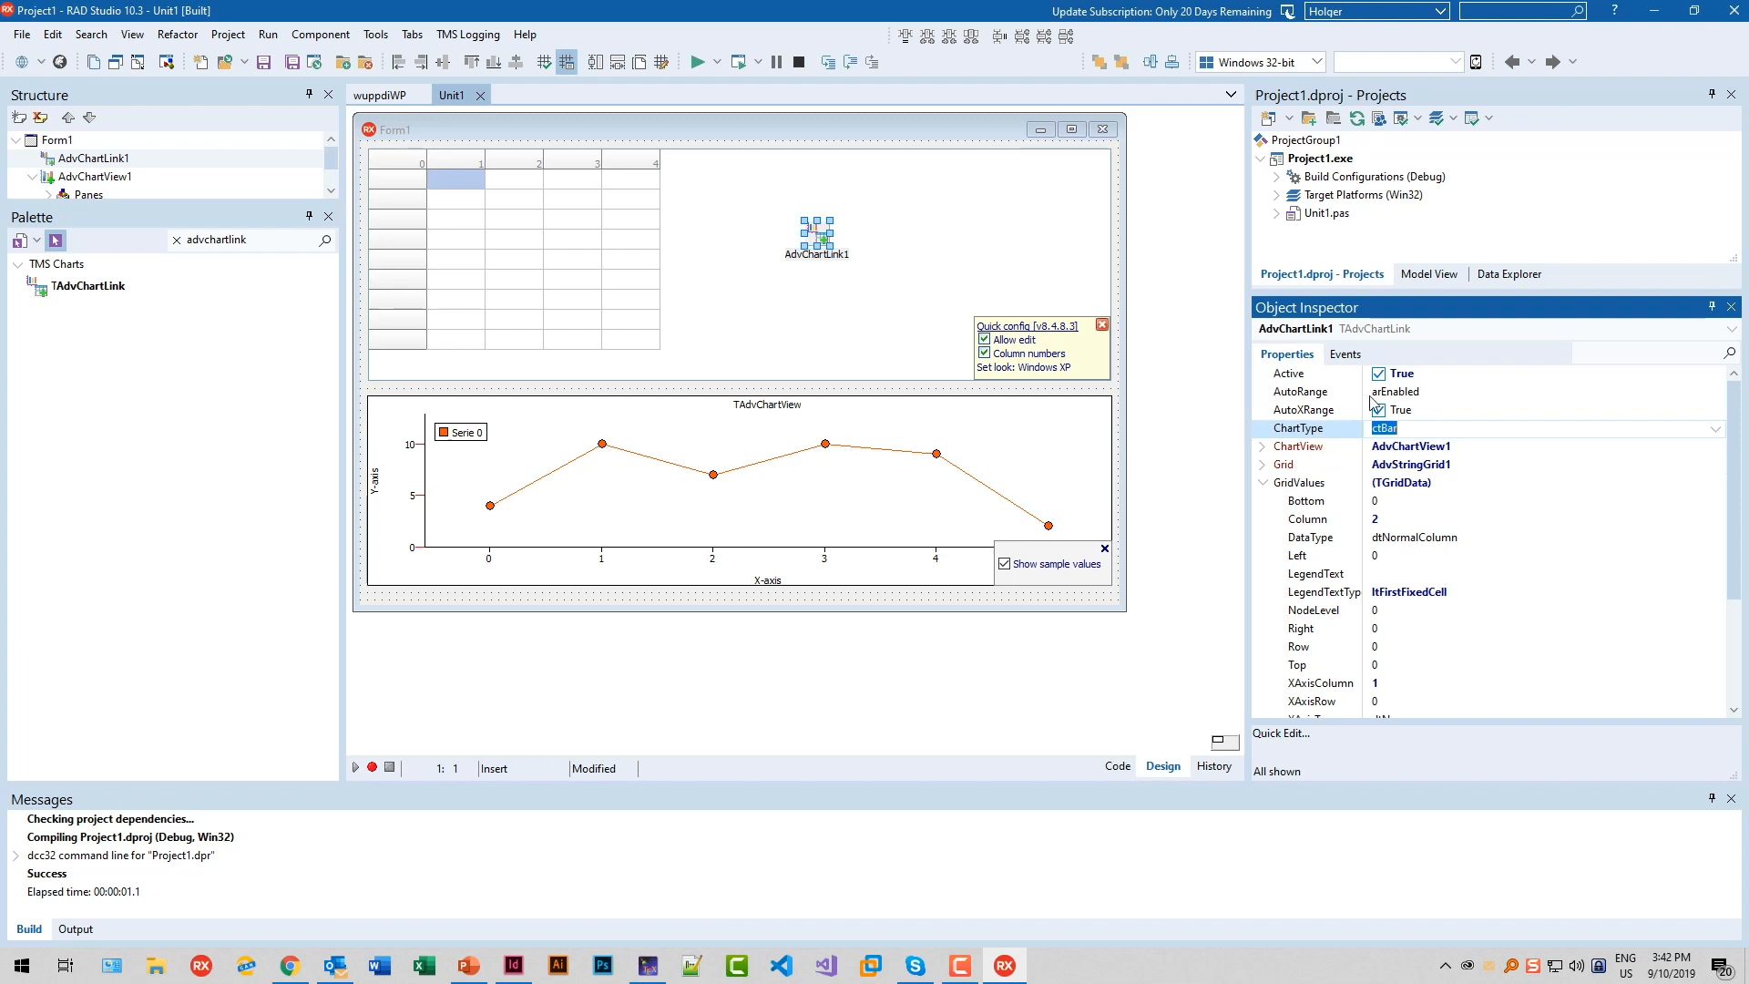
pyautogui.scroll(-3)
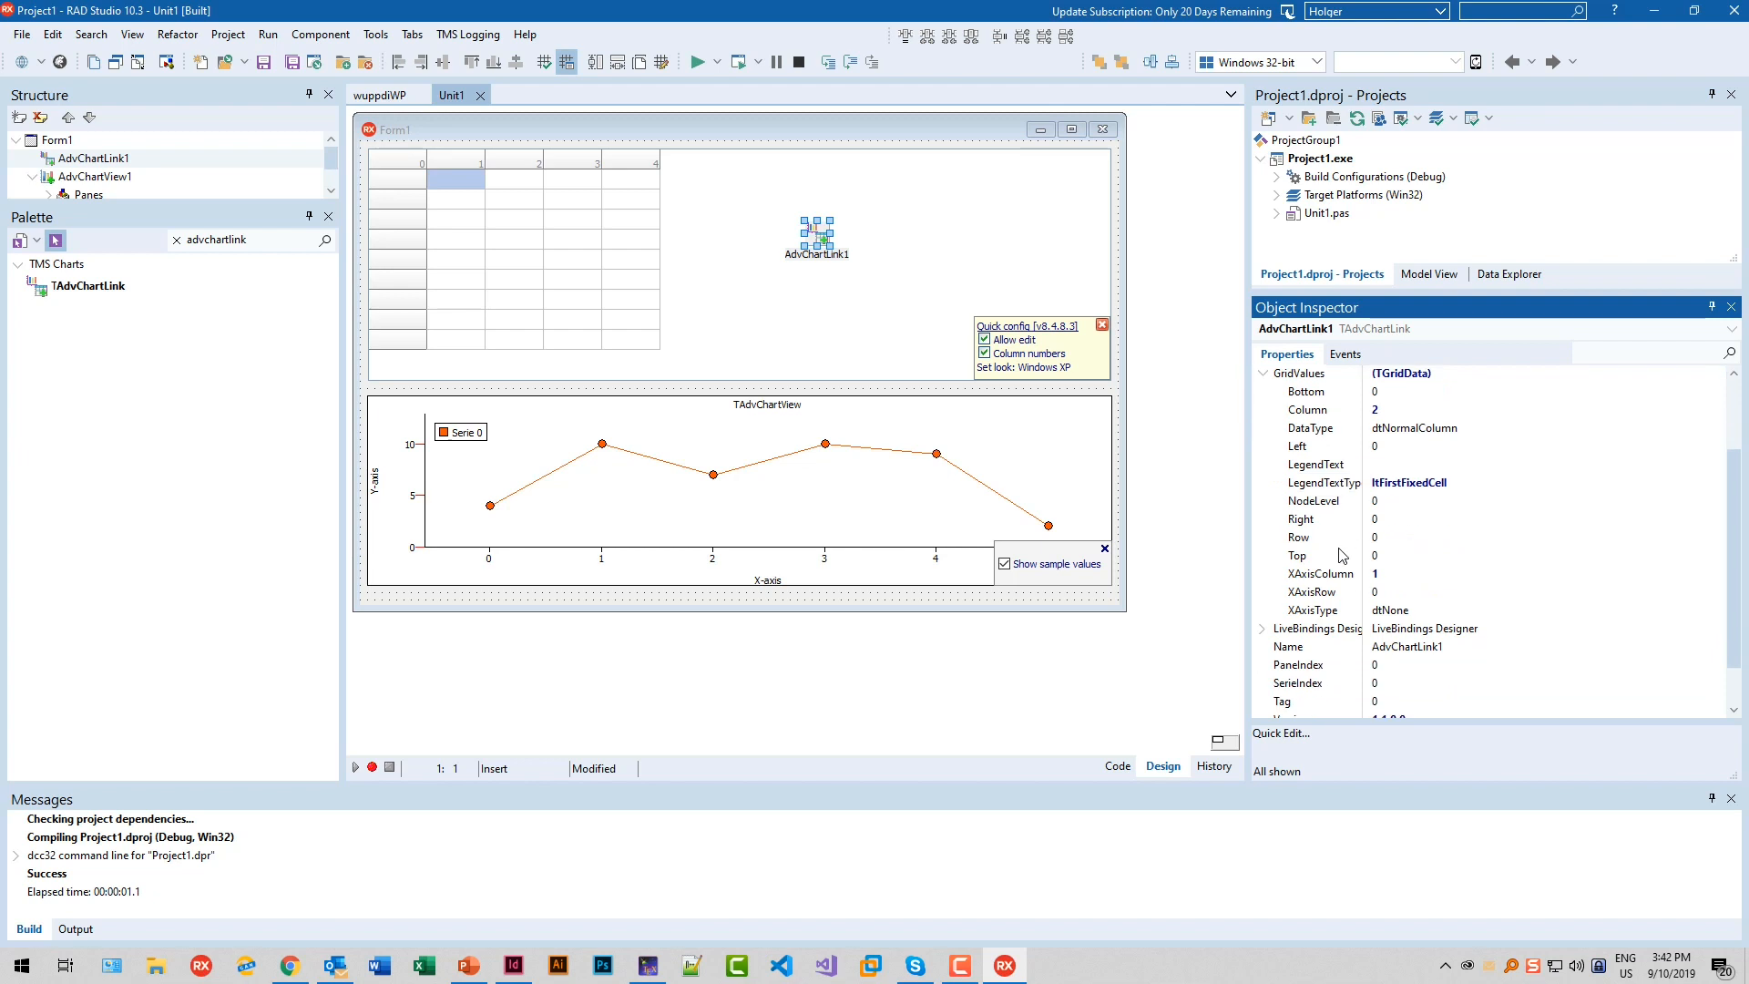
pyautogui.moveTo(1320, 438)
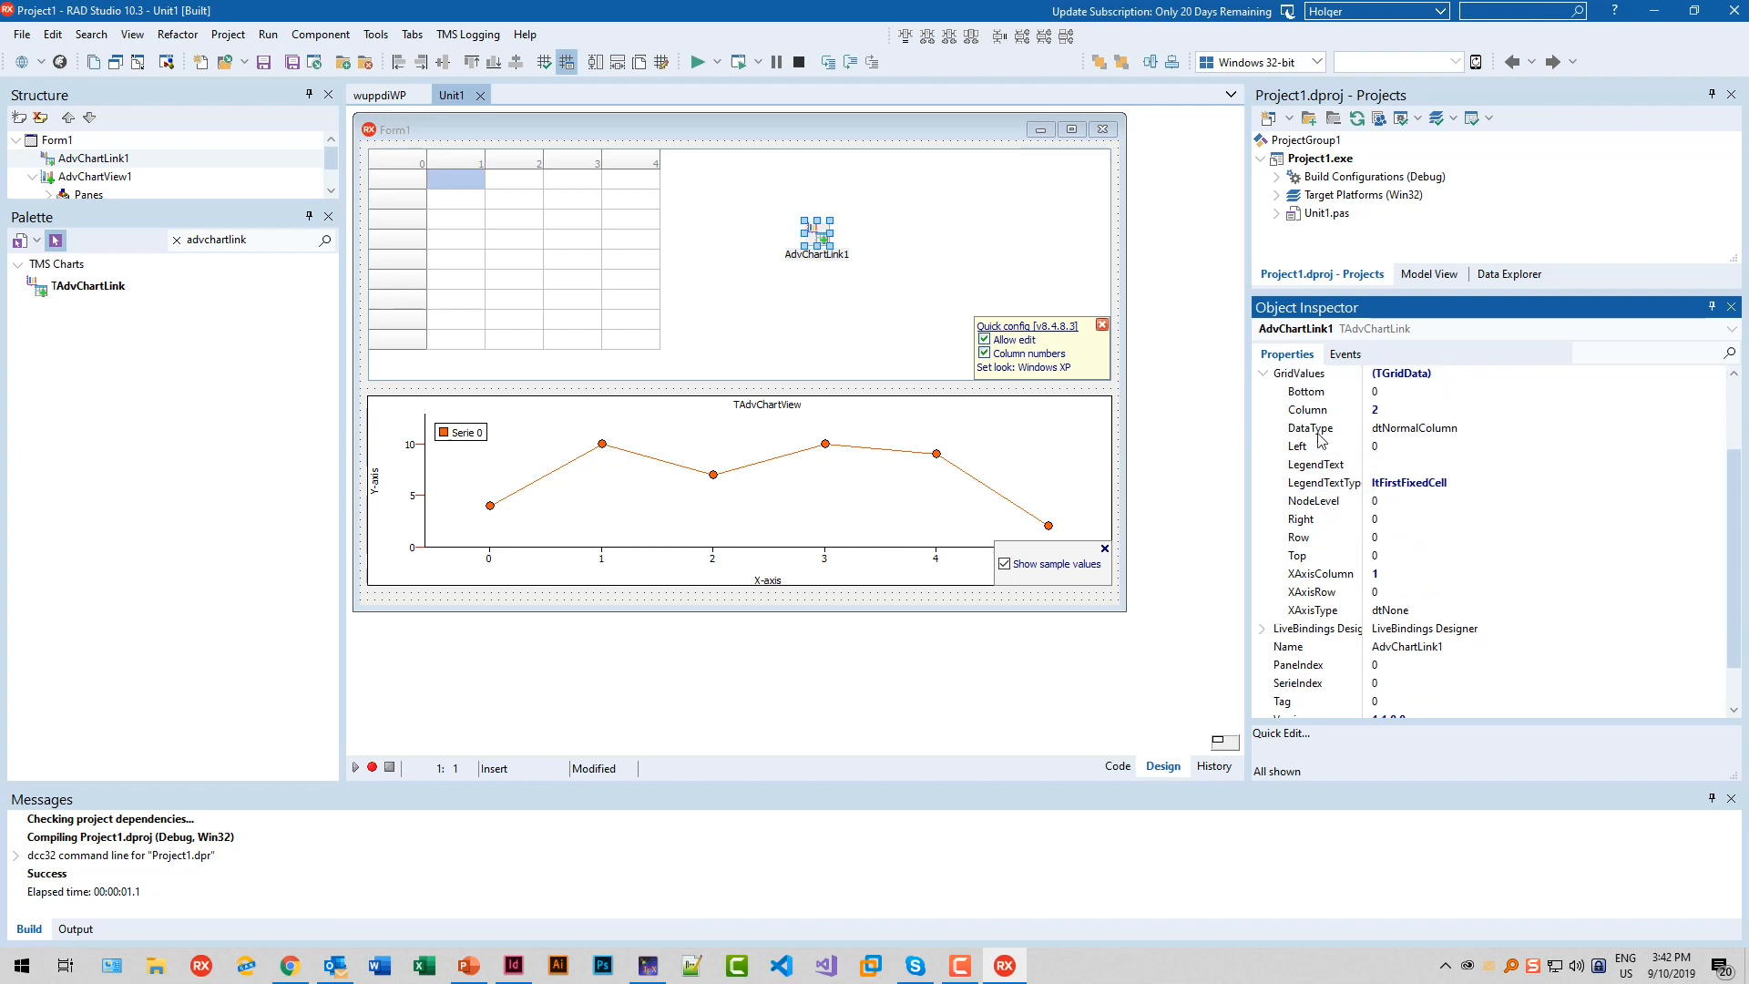
pyautogui.moveTo(543, 228)
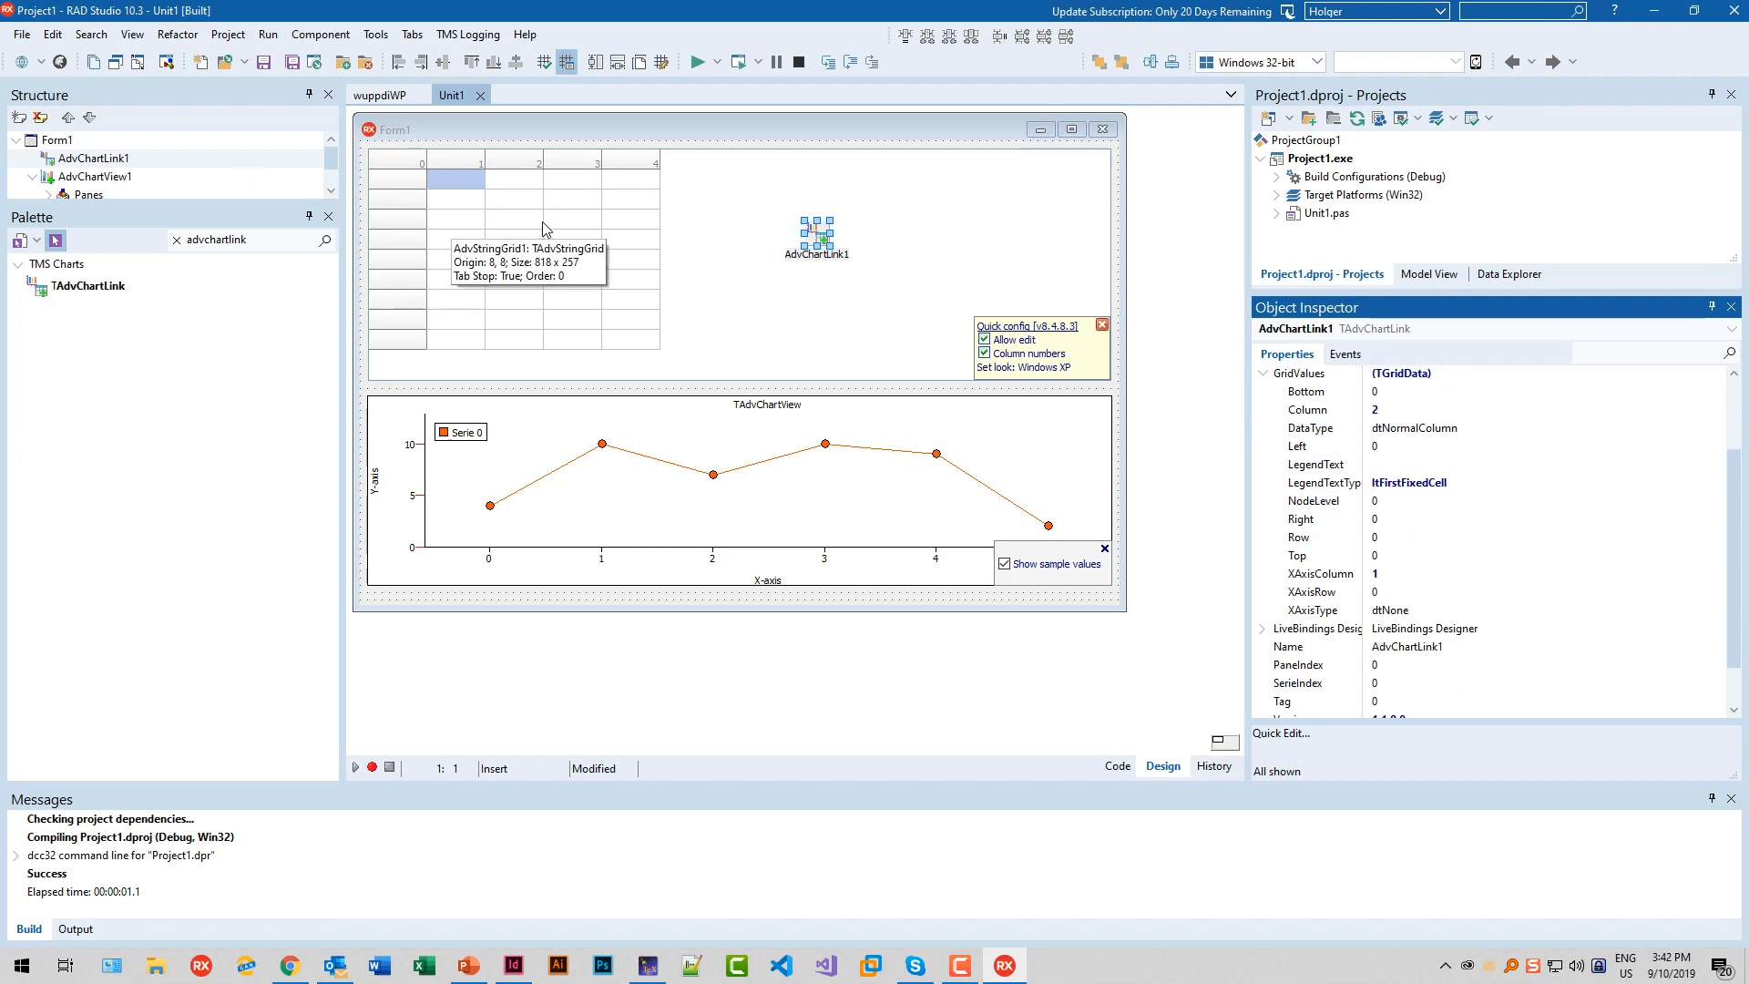
pyautogui.moveTo(705, 366)
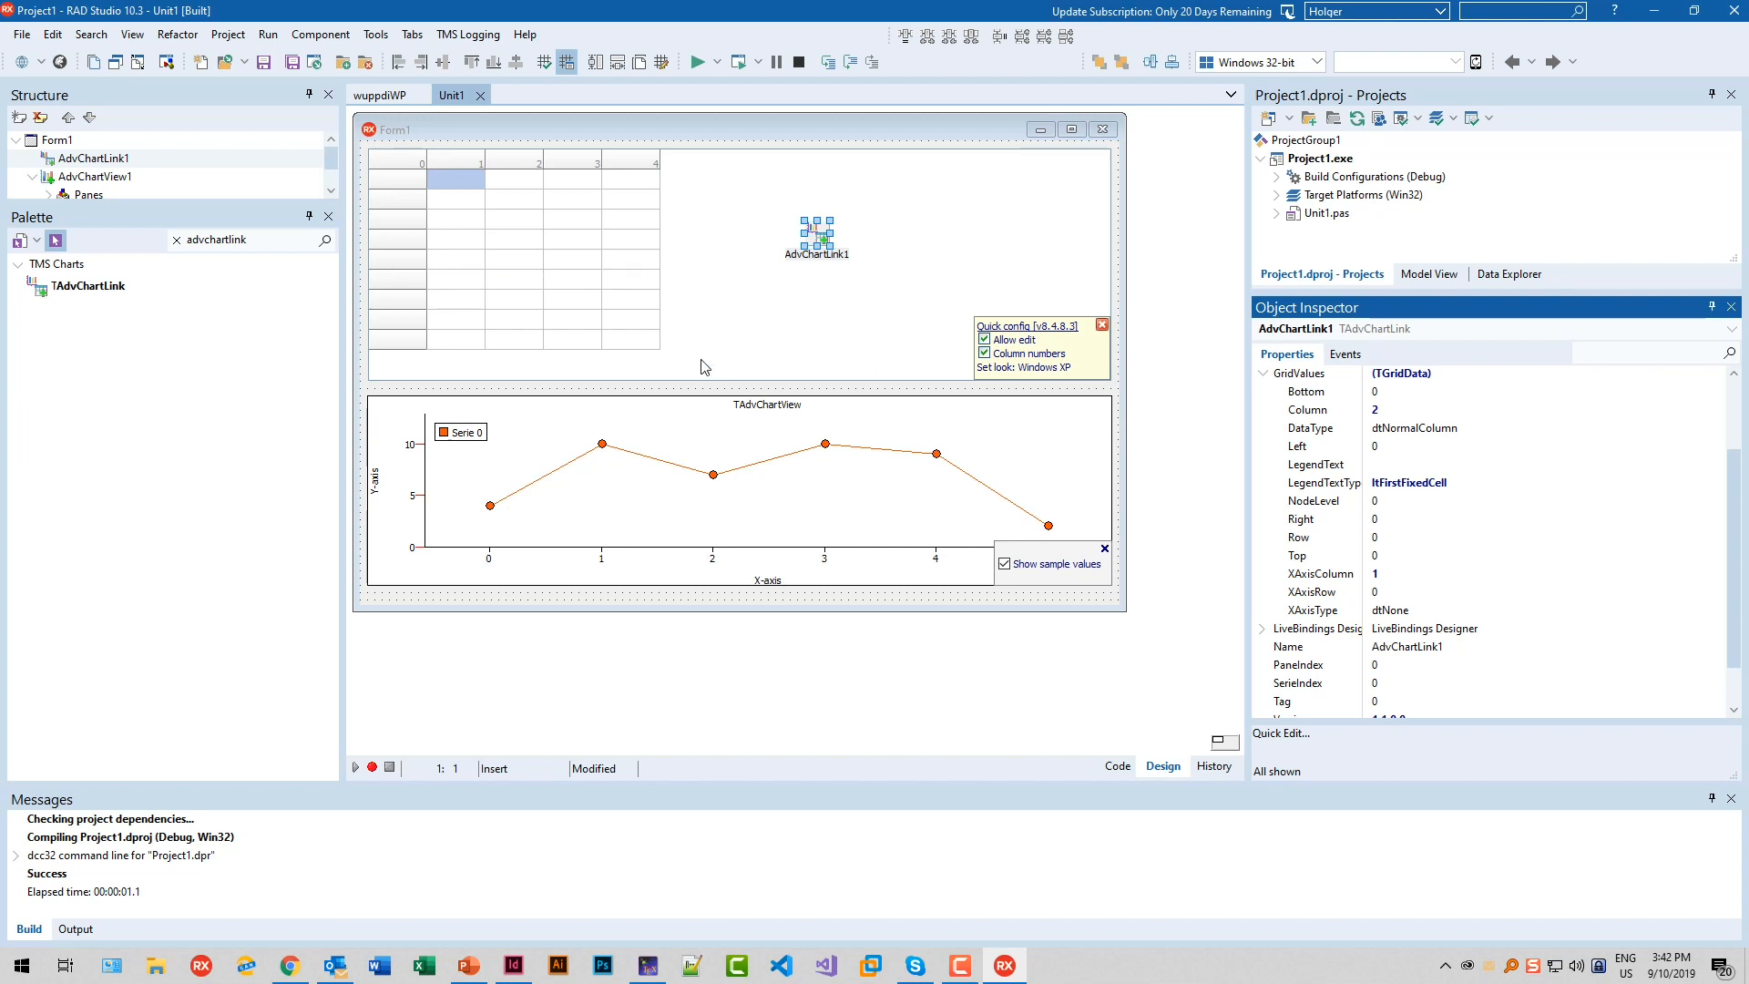
pyautogui.moveTo(706, 424)
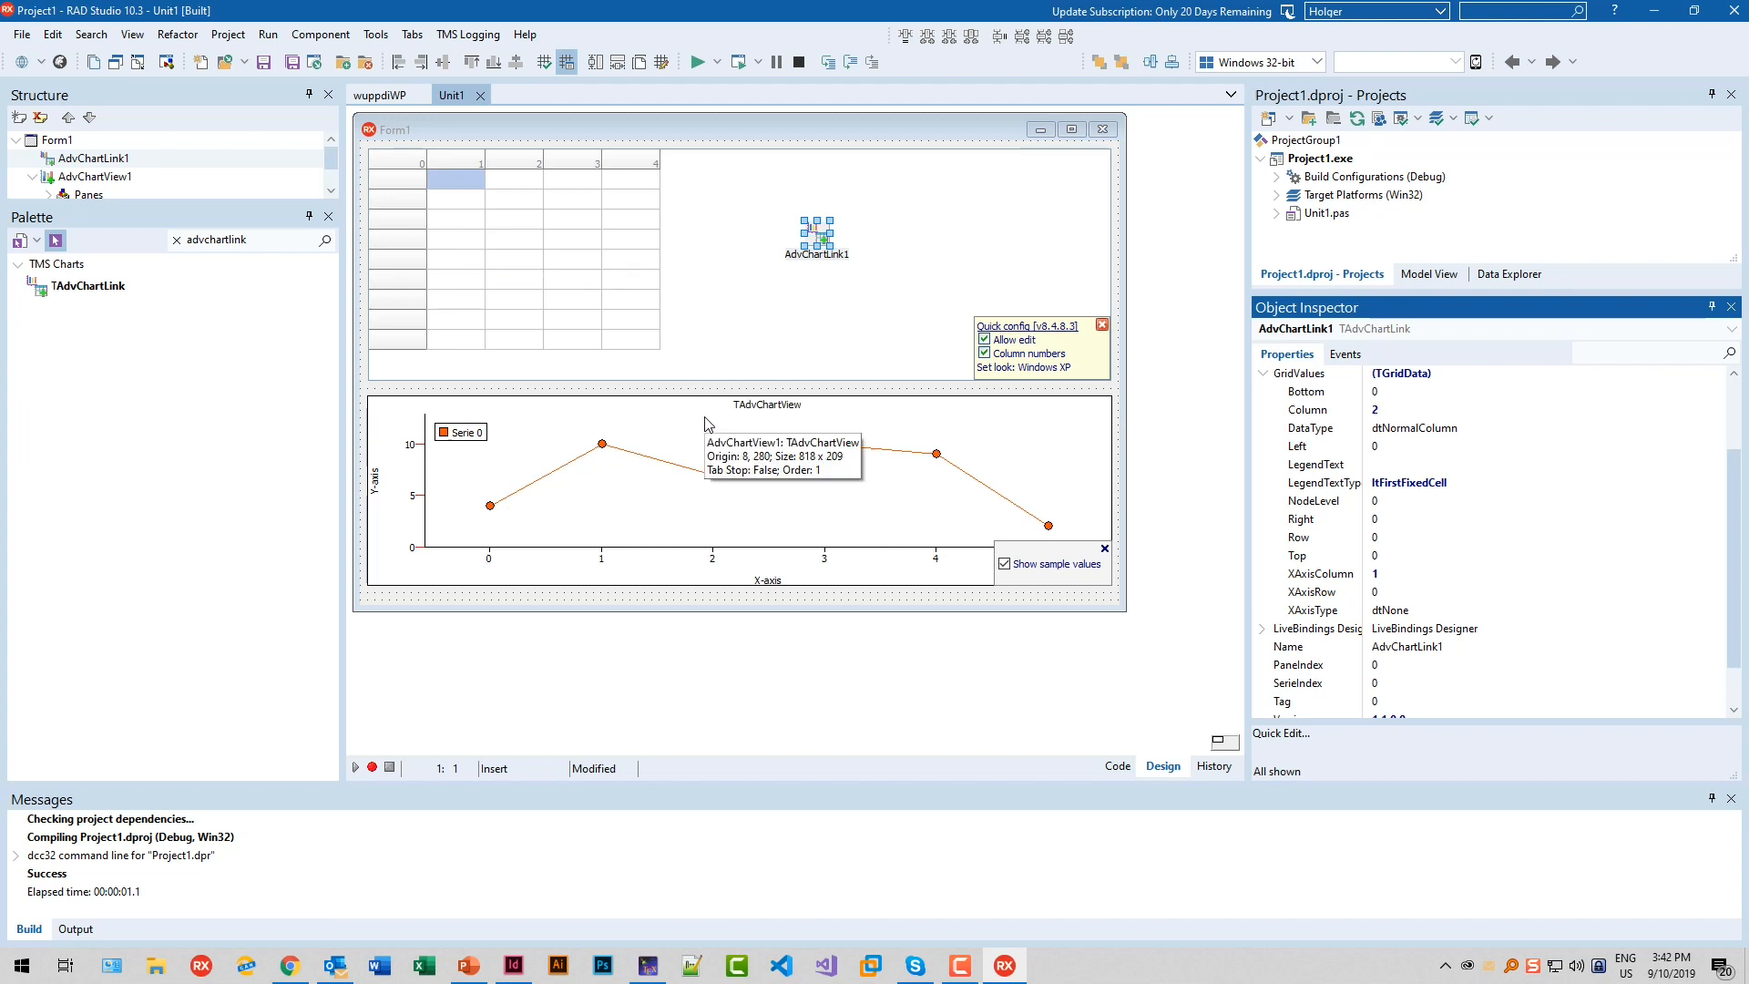
pyautogui.moveTo(687, 413)
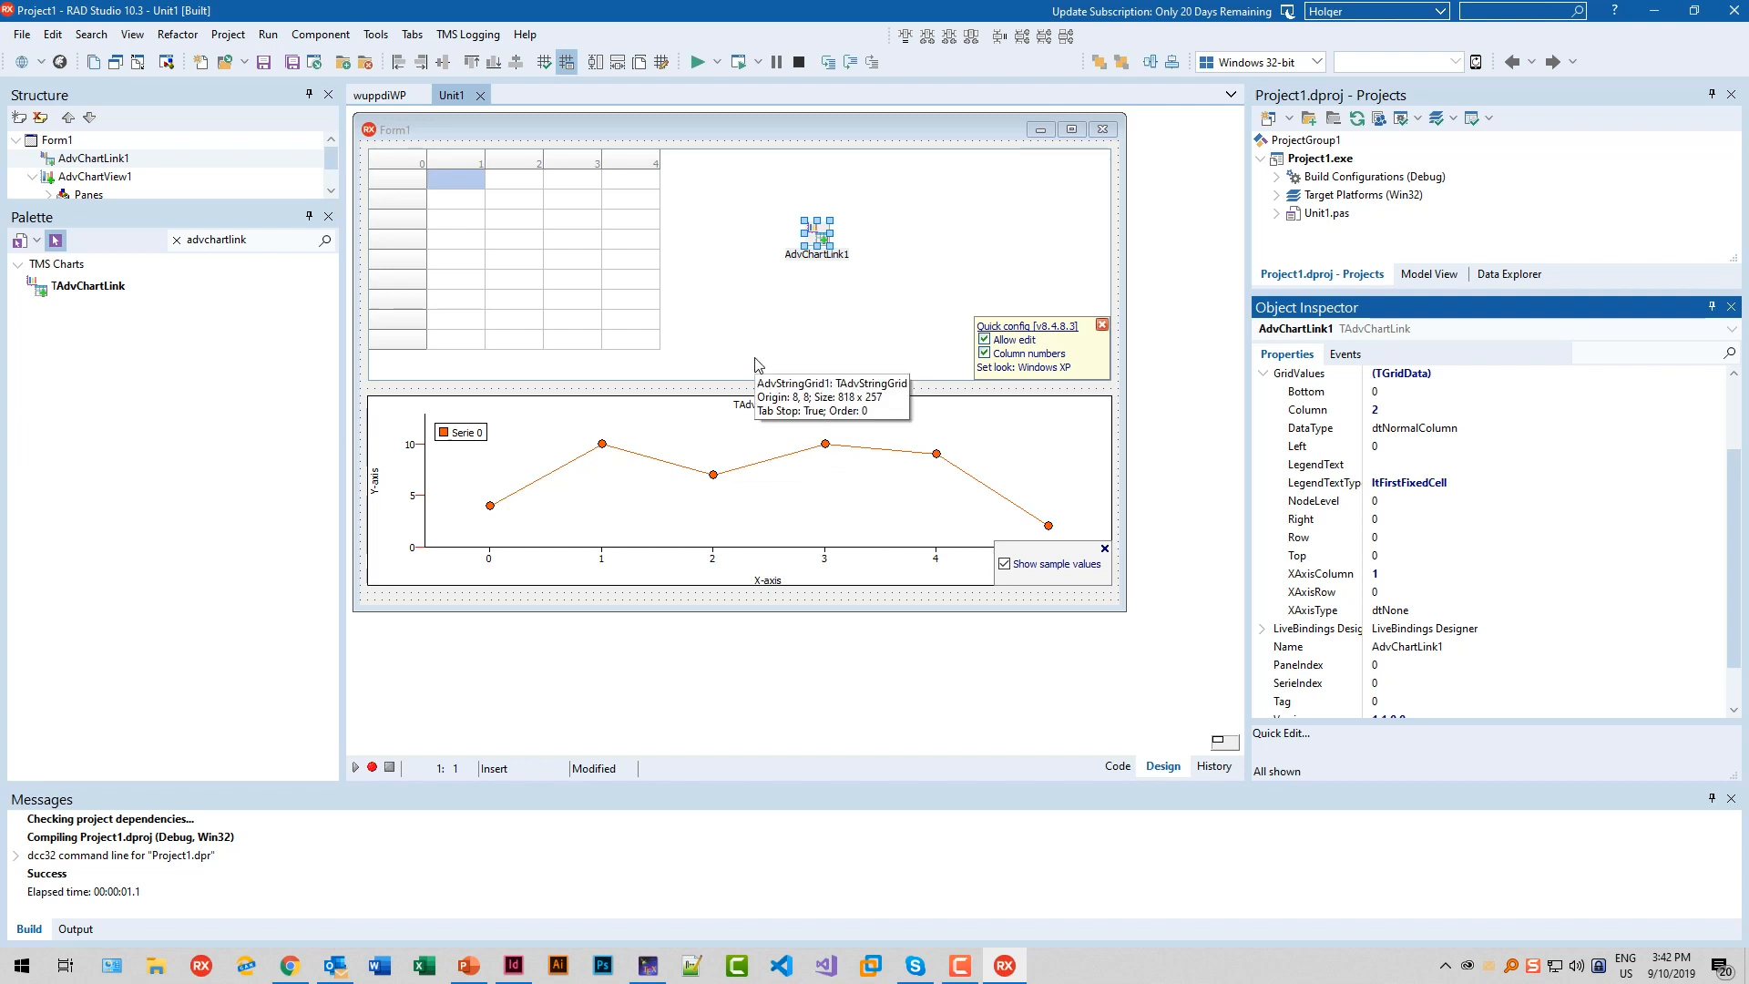
pyautogui.moveTo(503, 296)
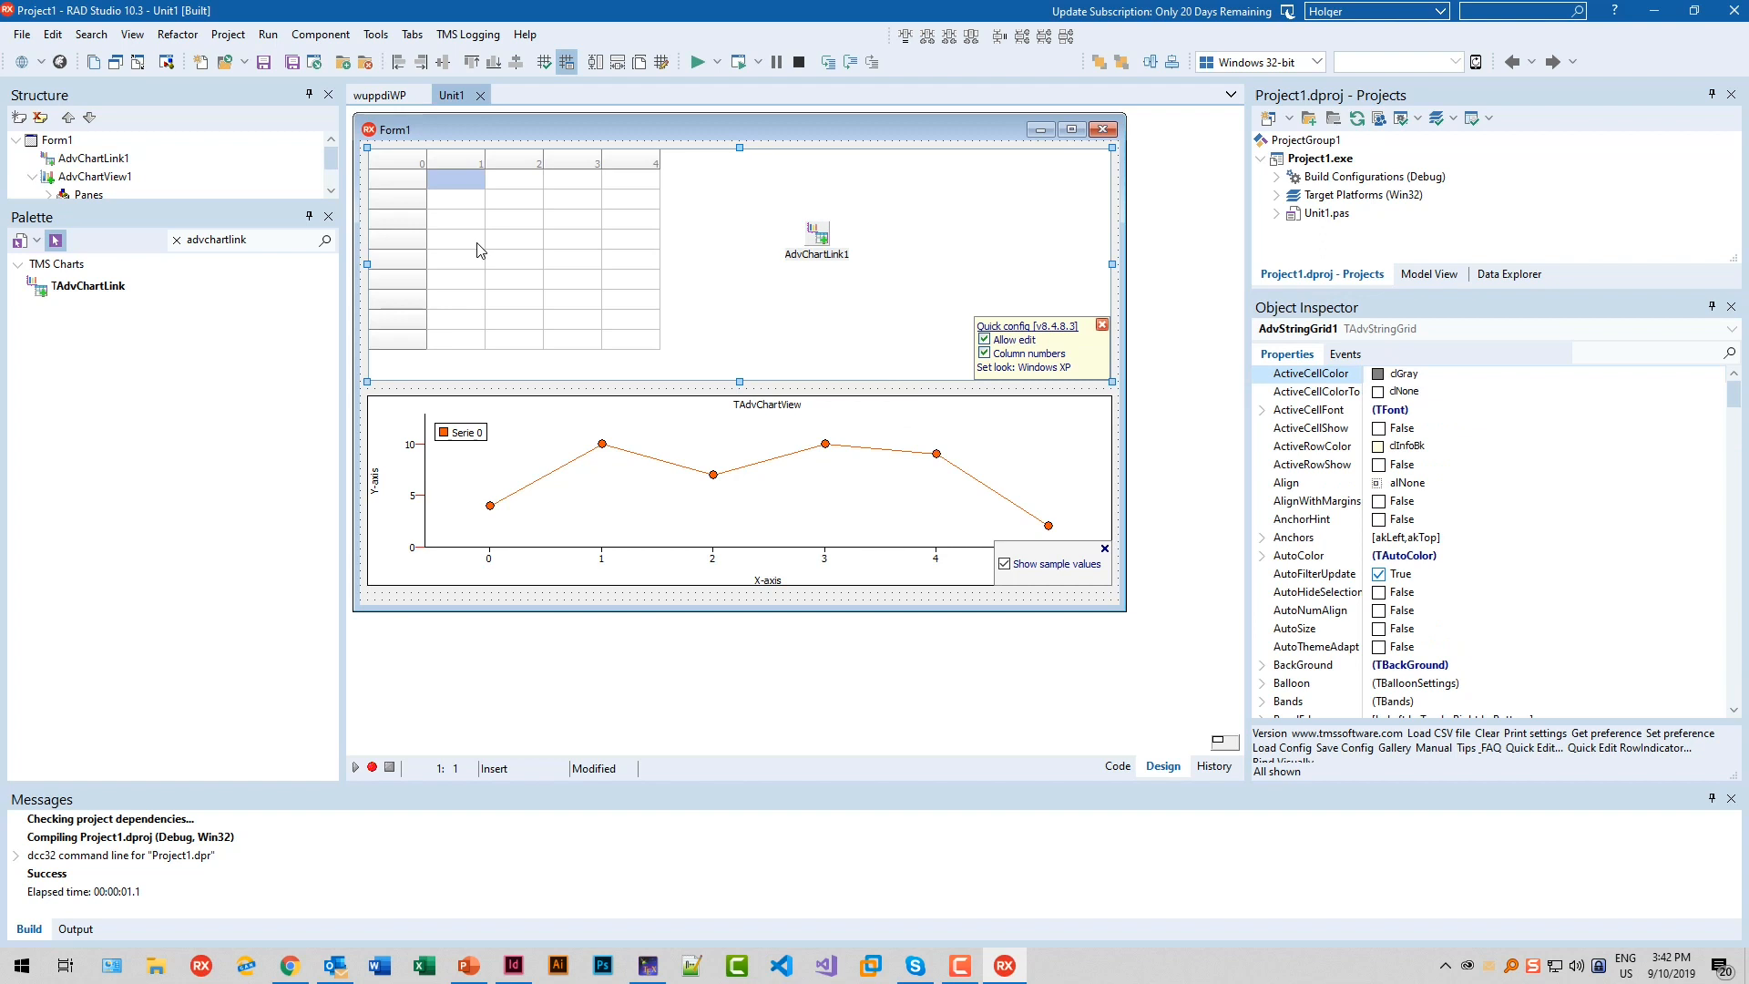
# Open the GoogleWeatherAPI project and run it to show the forecast grid and bar chart
pyautogui.click(757, 460)
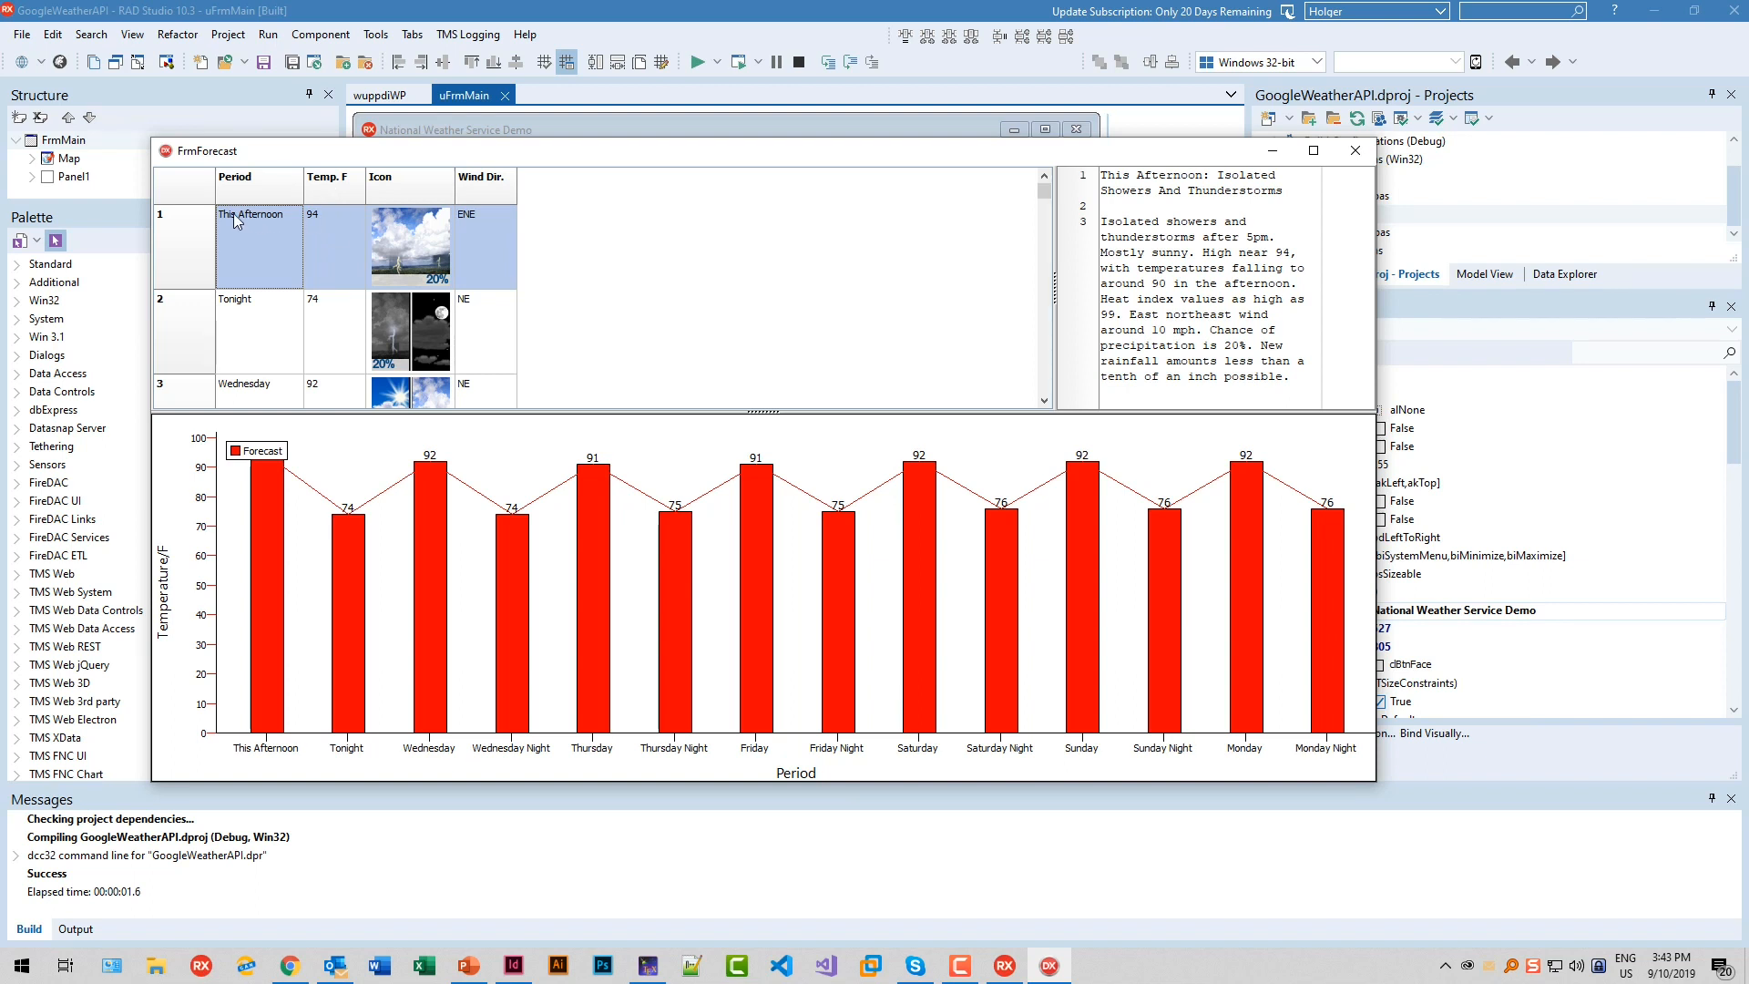
pyautogui.scroll(-3)
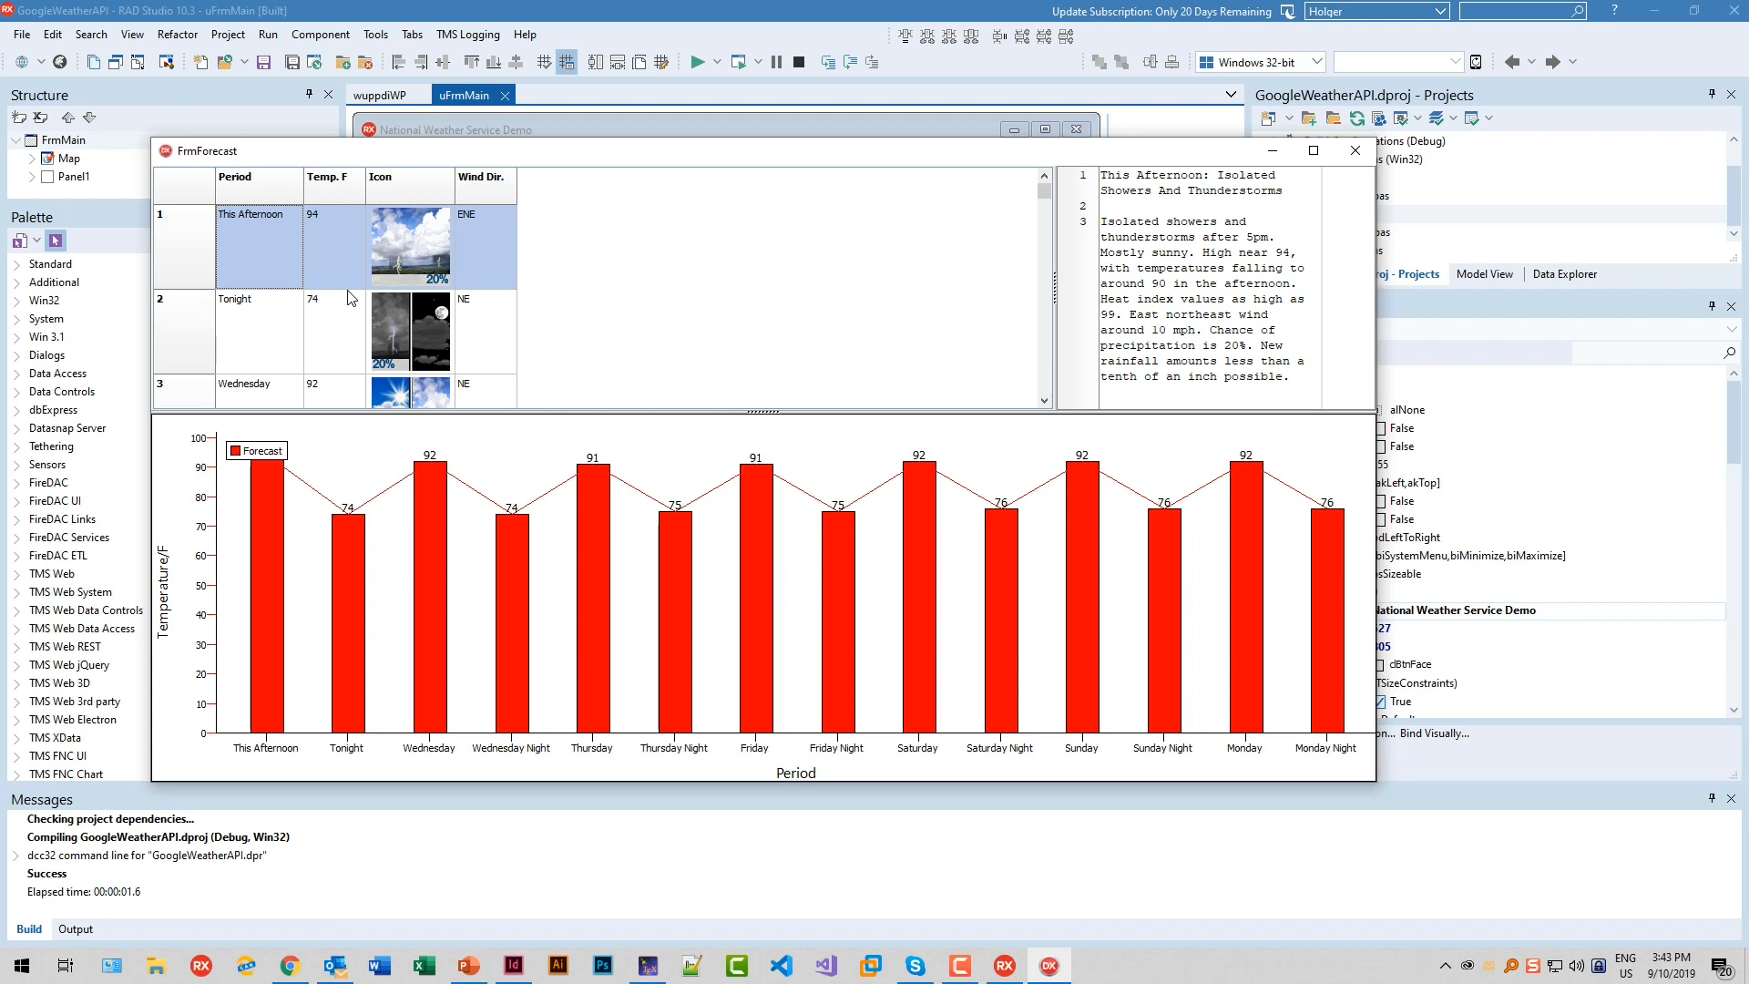
pyautogui.moveTo(265, 307)
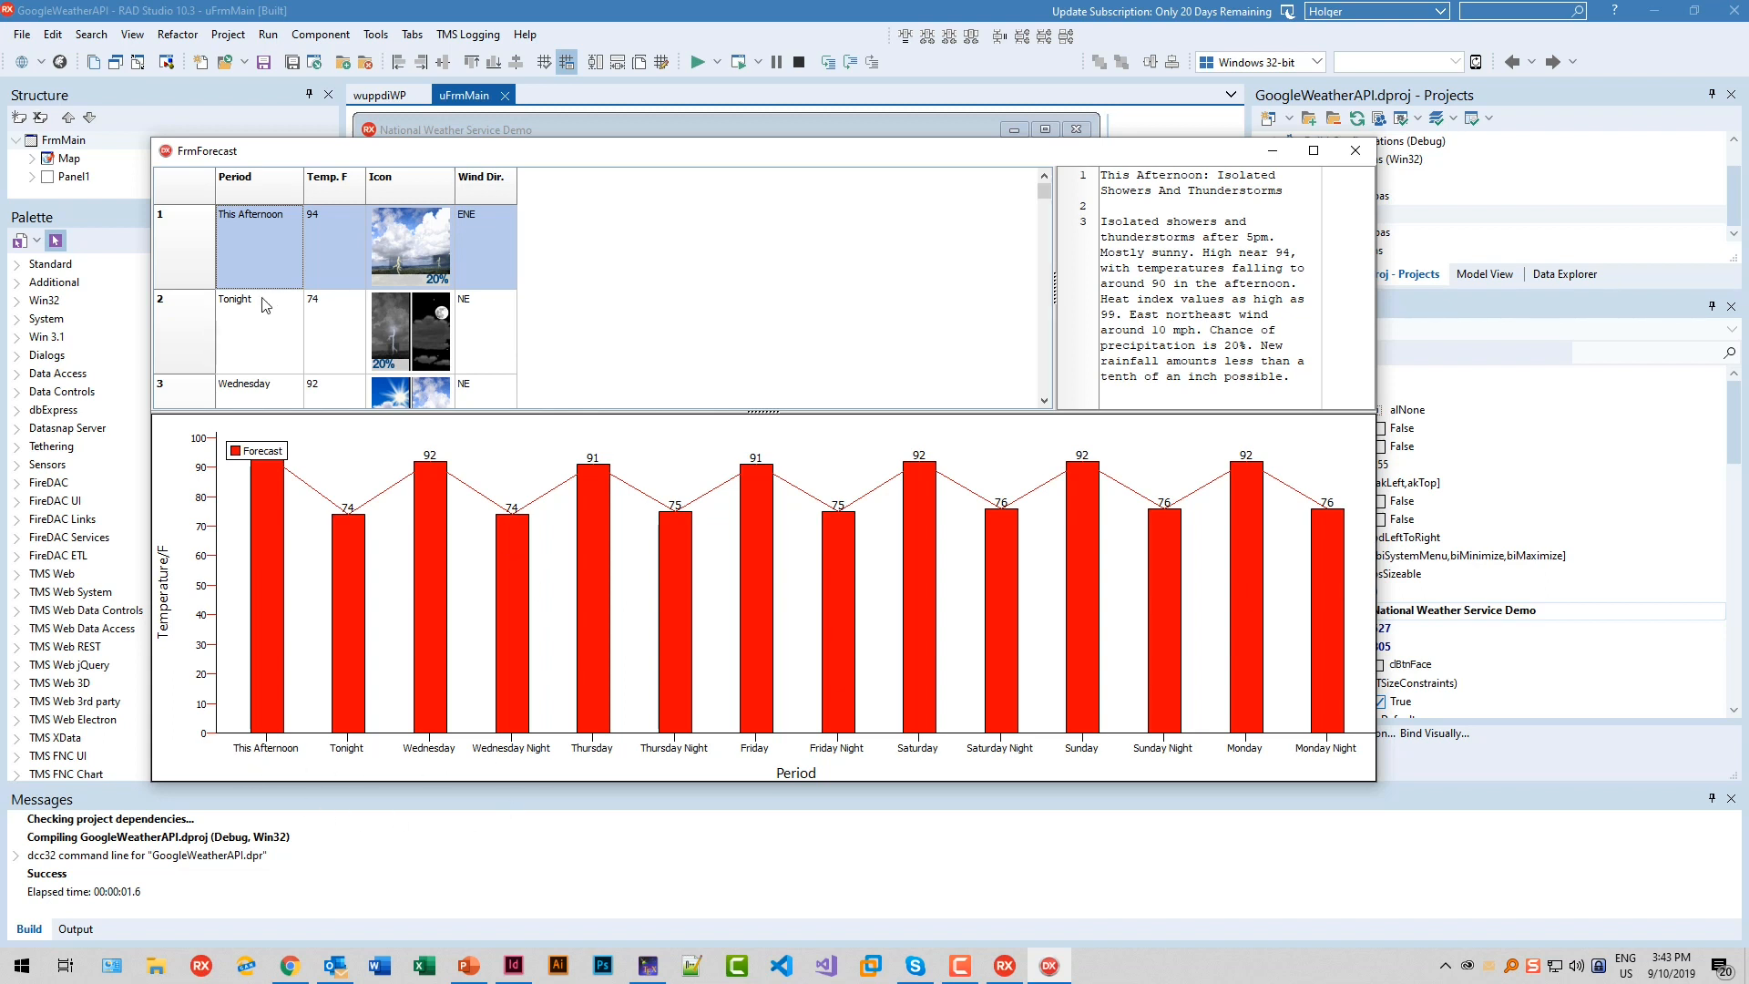
pyautogui.moveTo(260, 320)
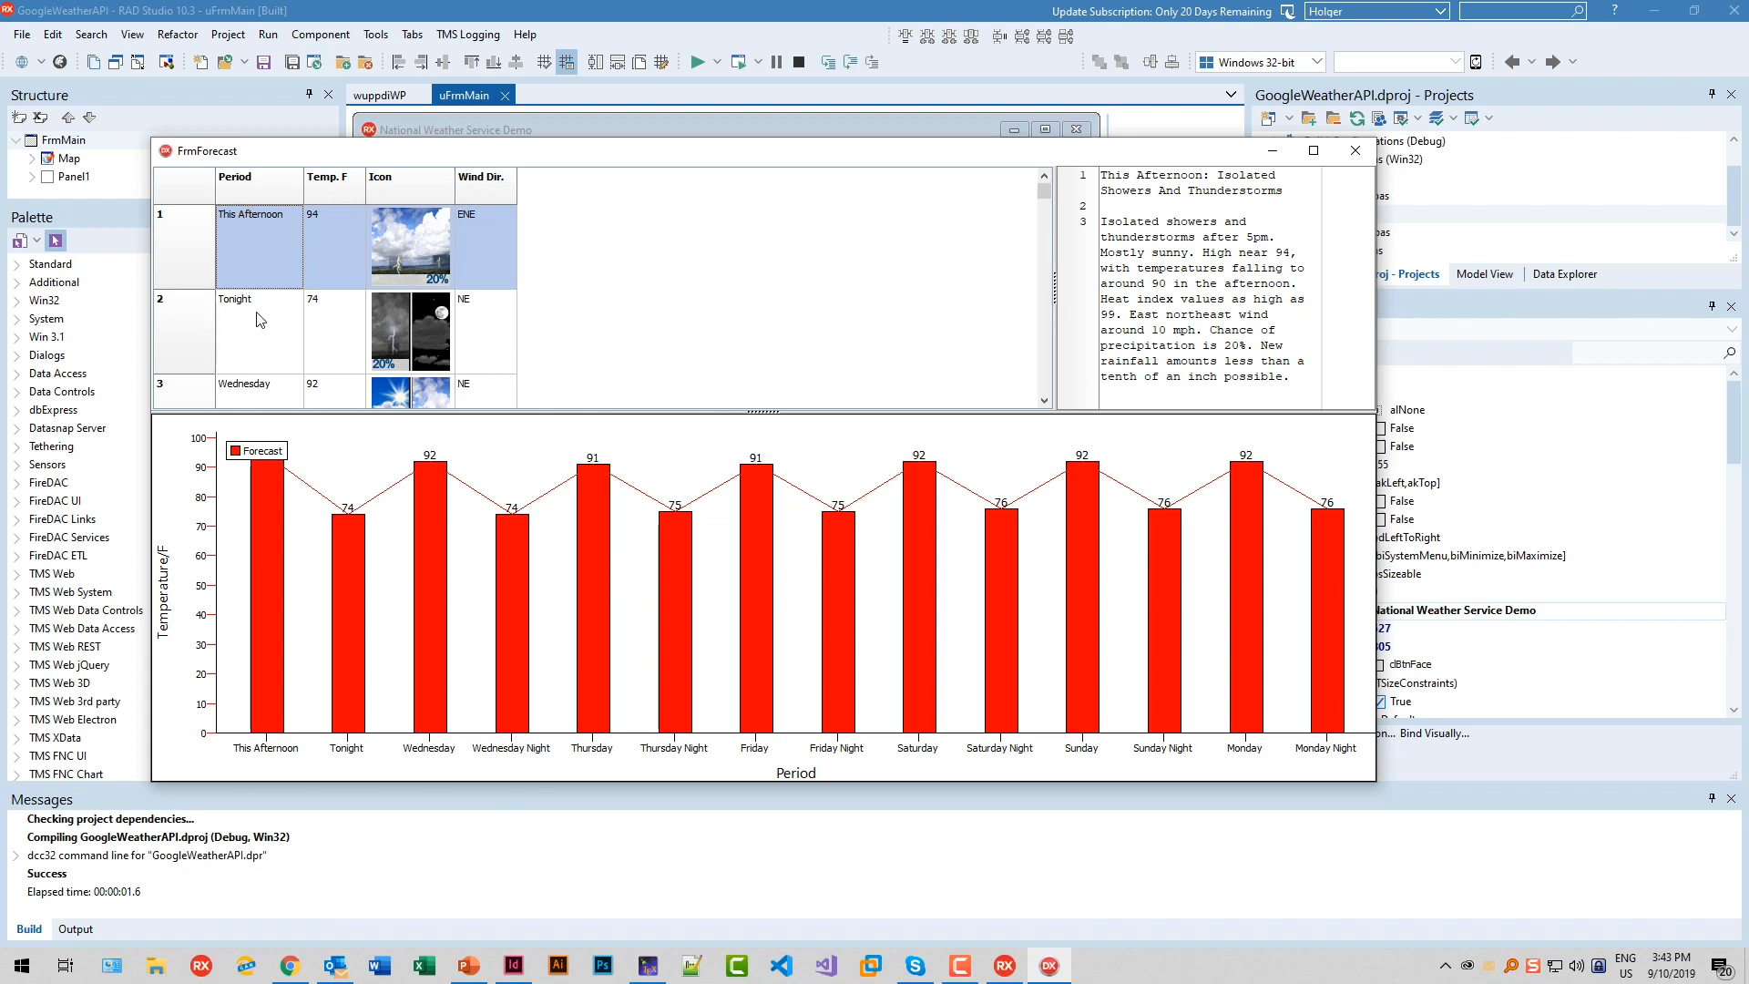
pyautogui.moveTo(398, 755)
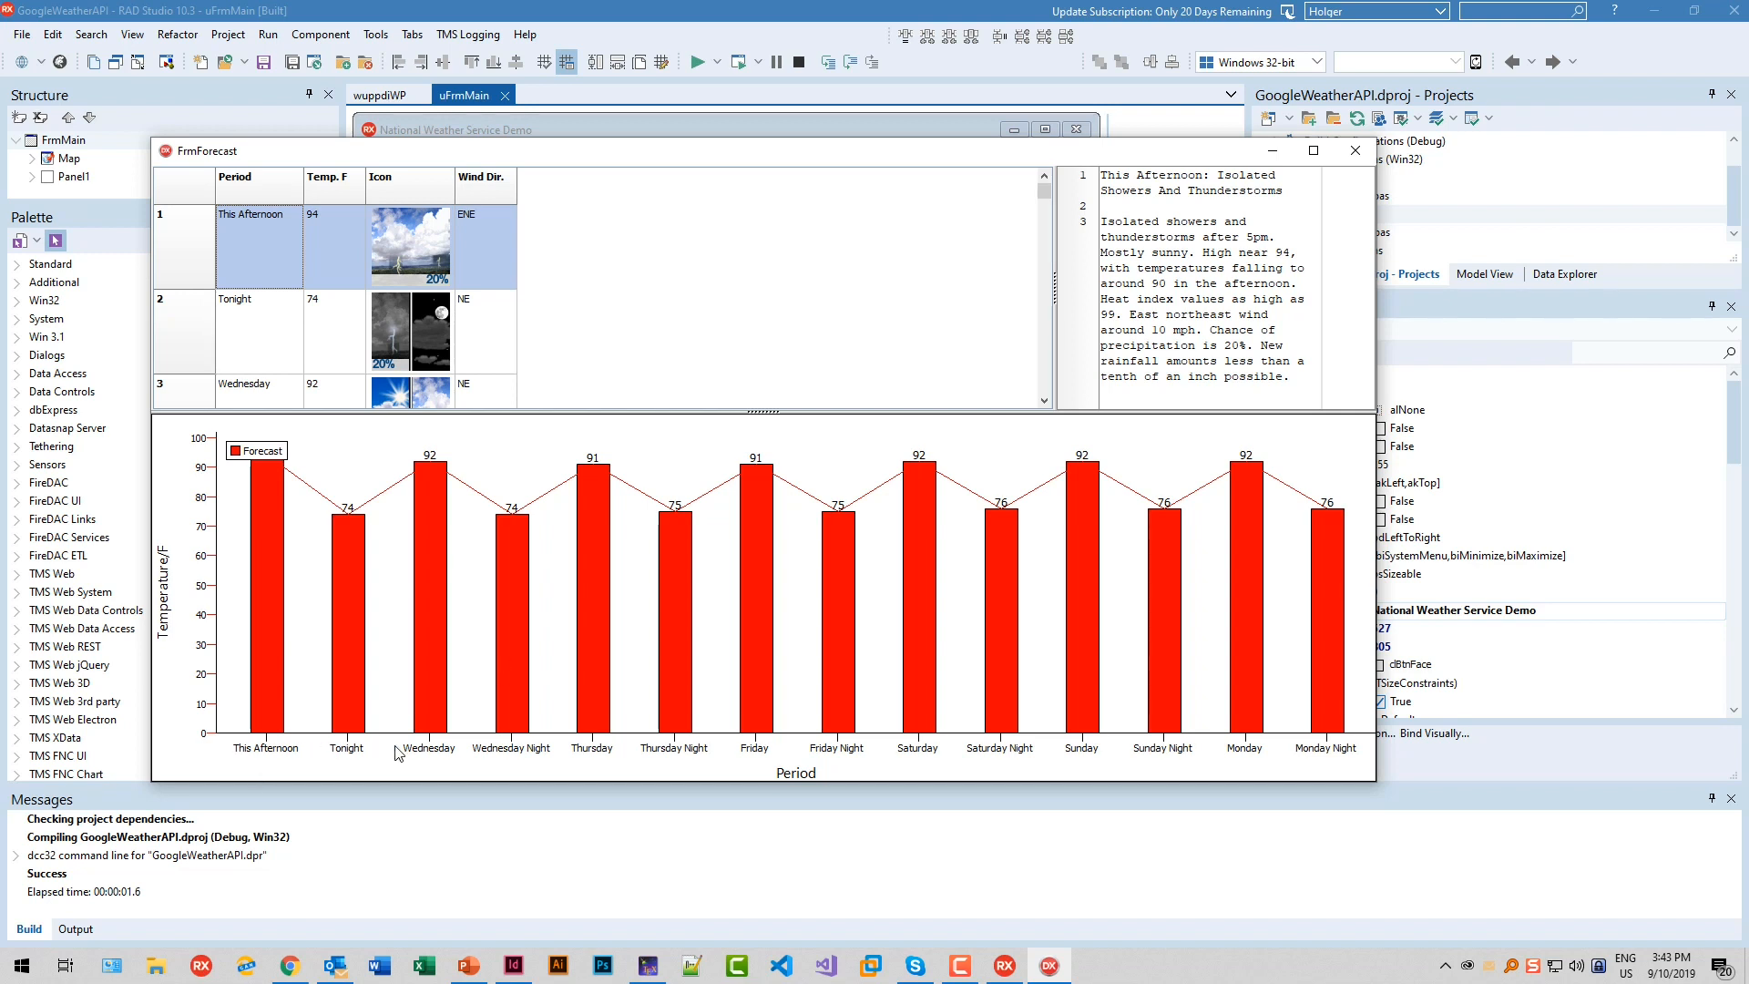
pyautogui.moveTo(335, 726)
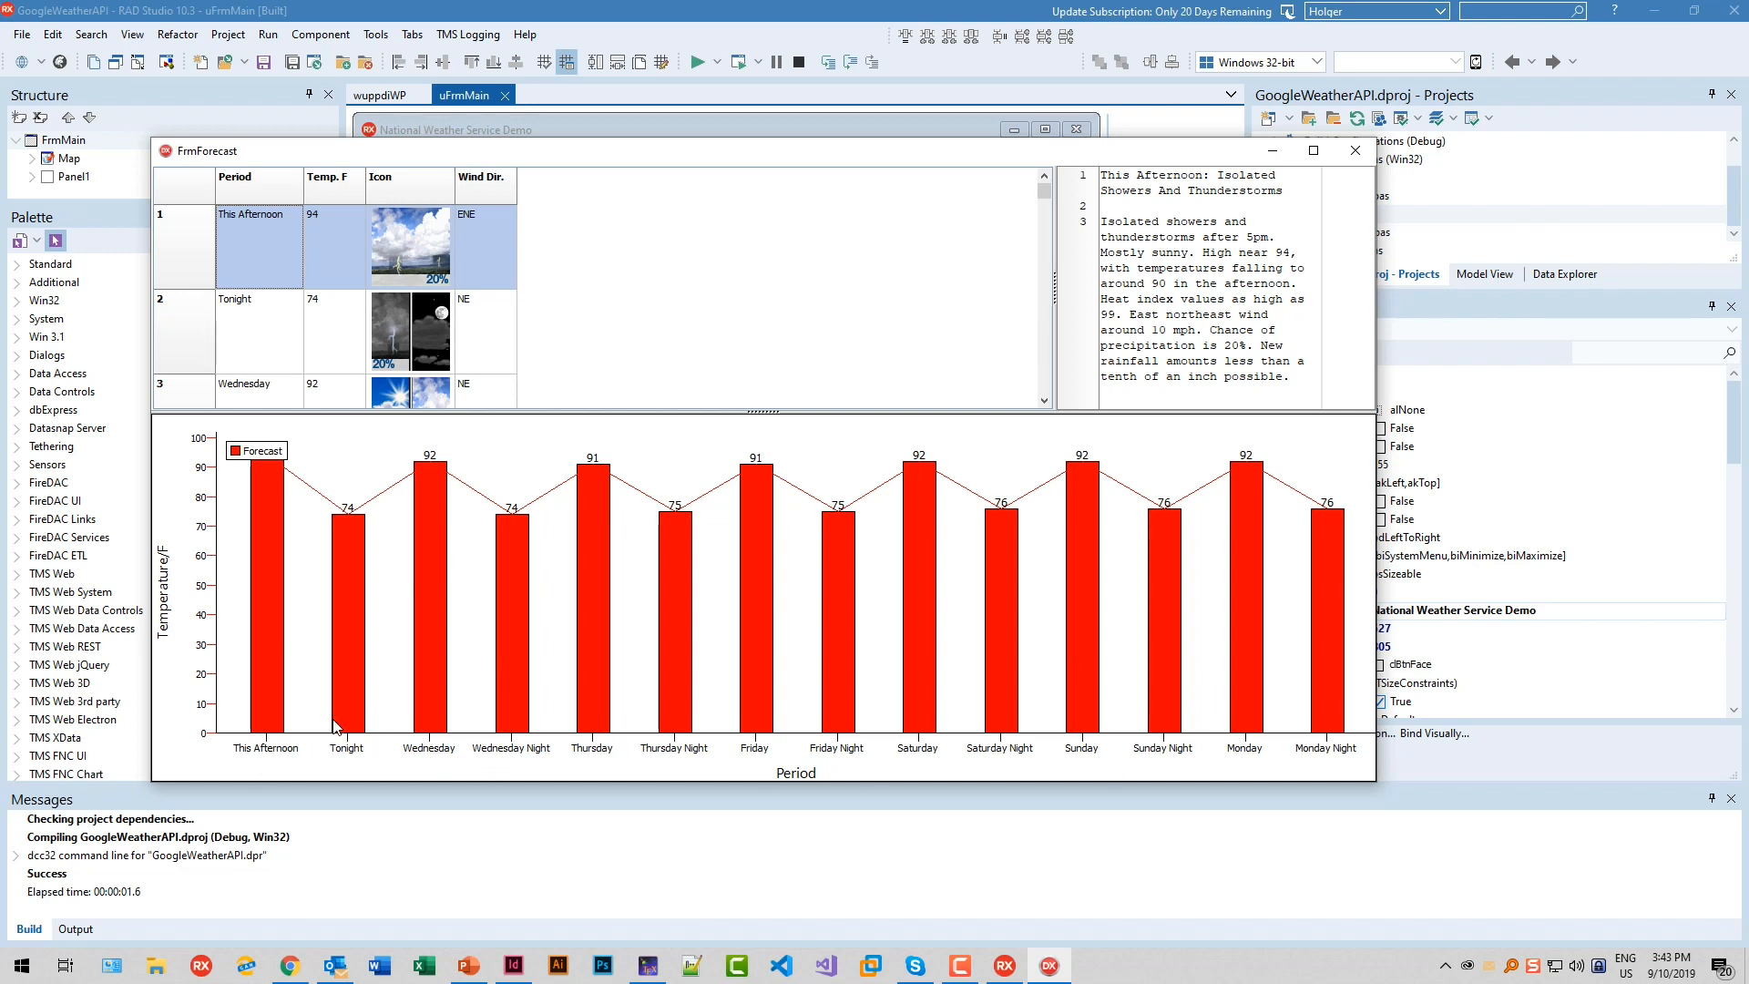
pyautogui.moveTo(319, 678)
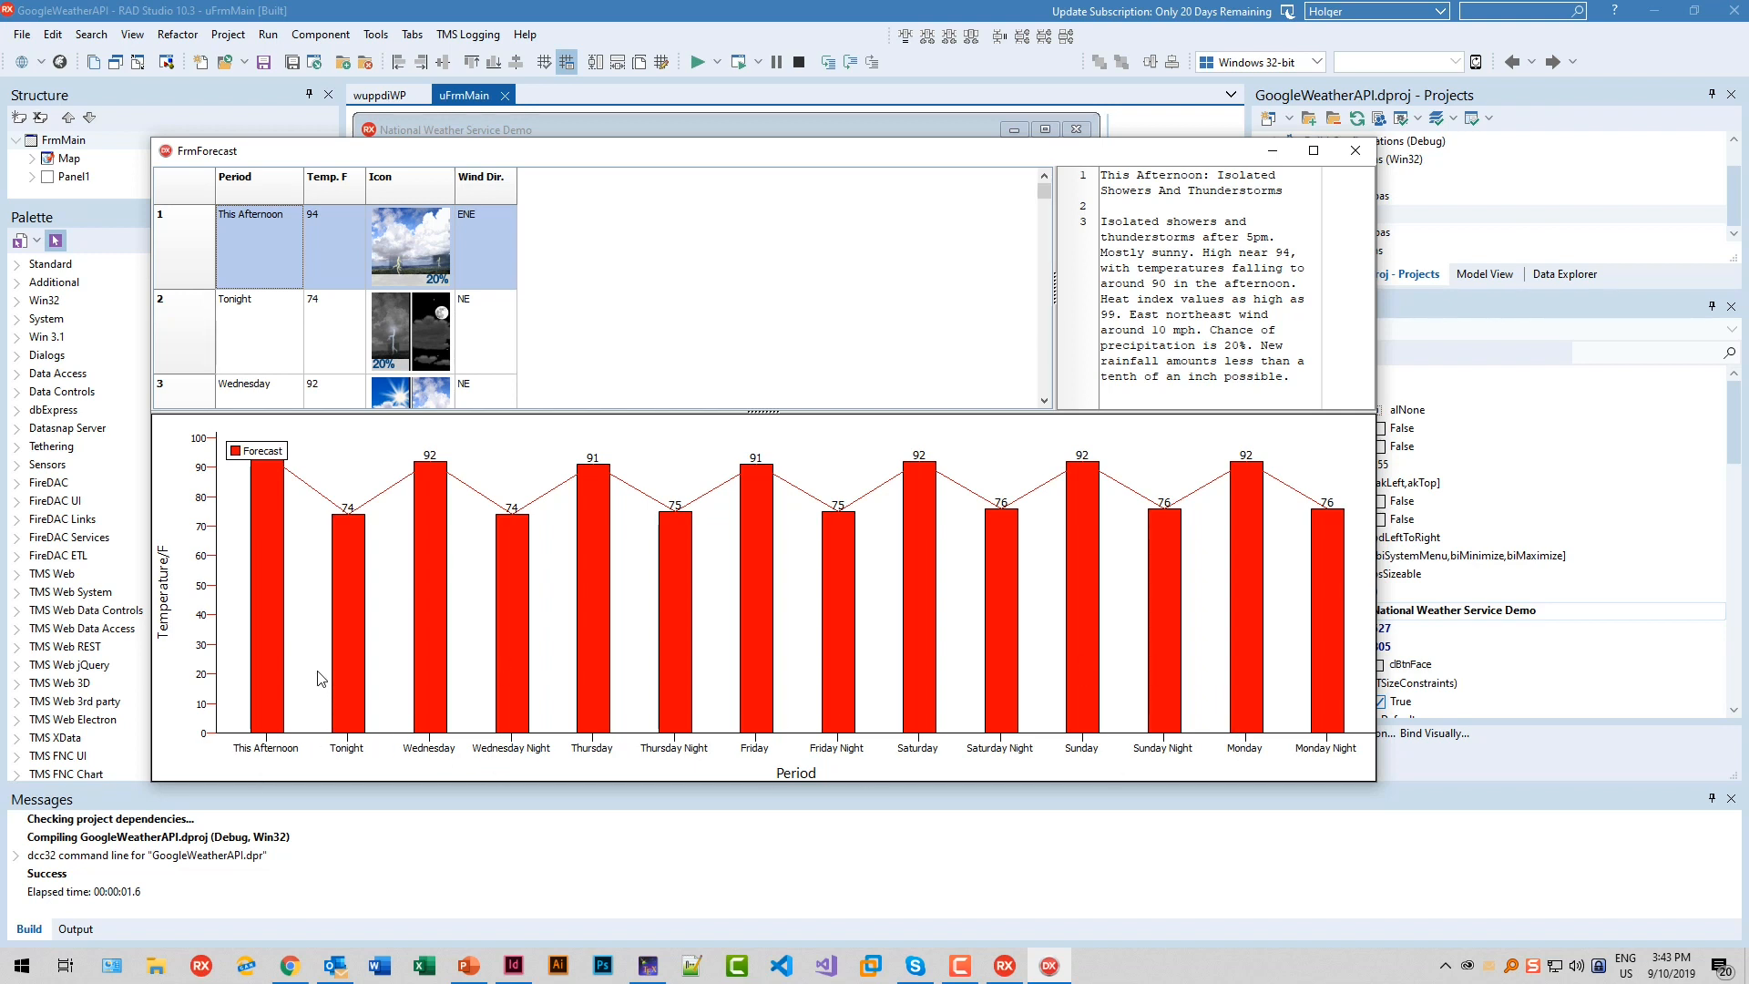
pyautogui.click(556, 94)
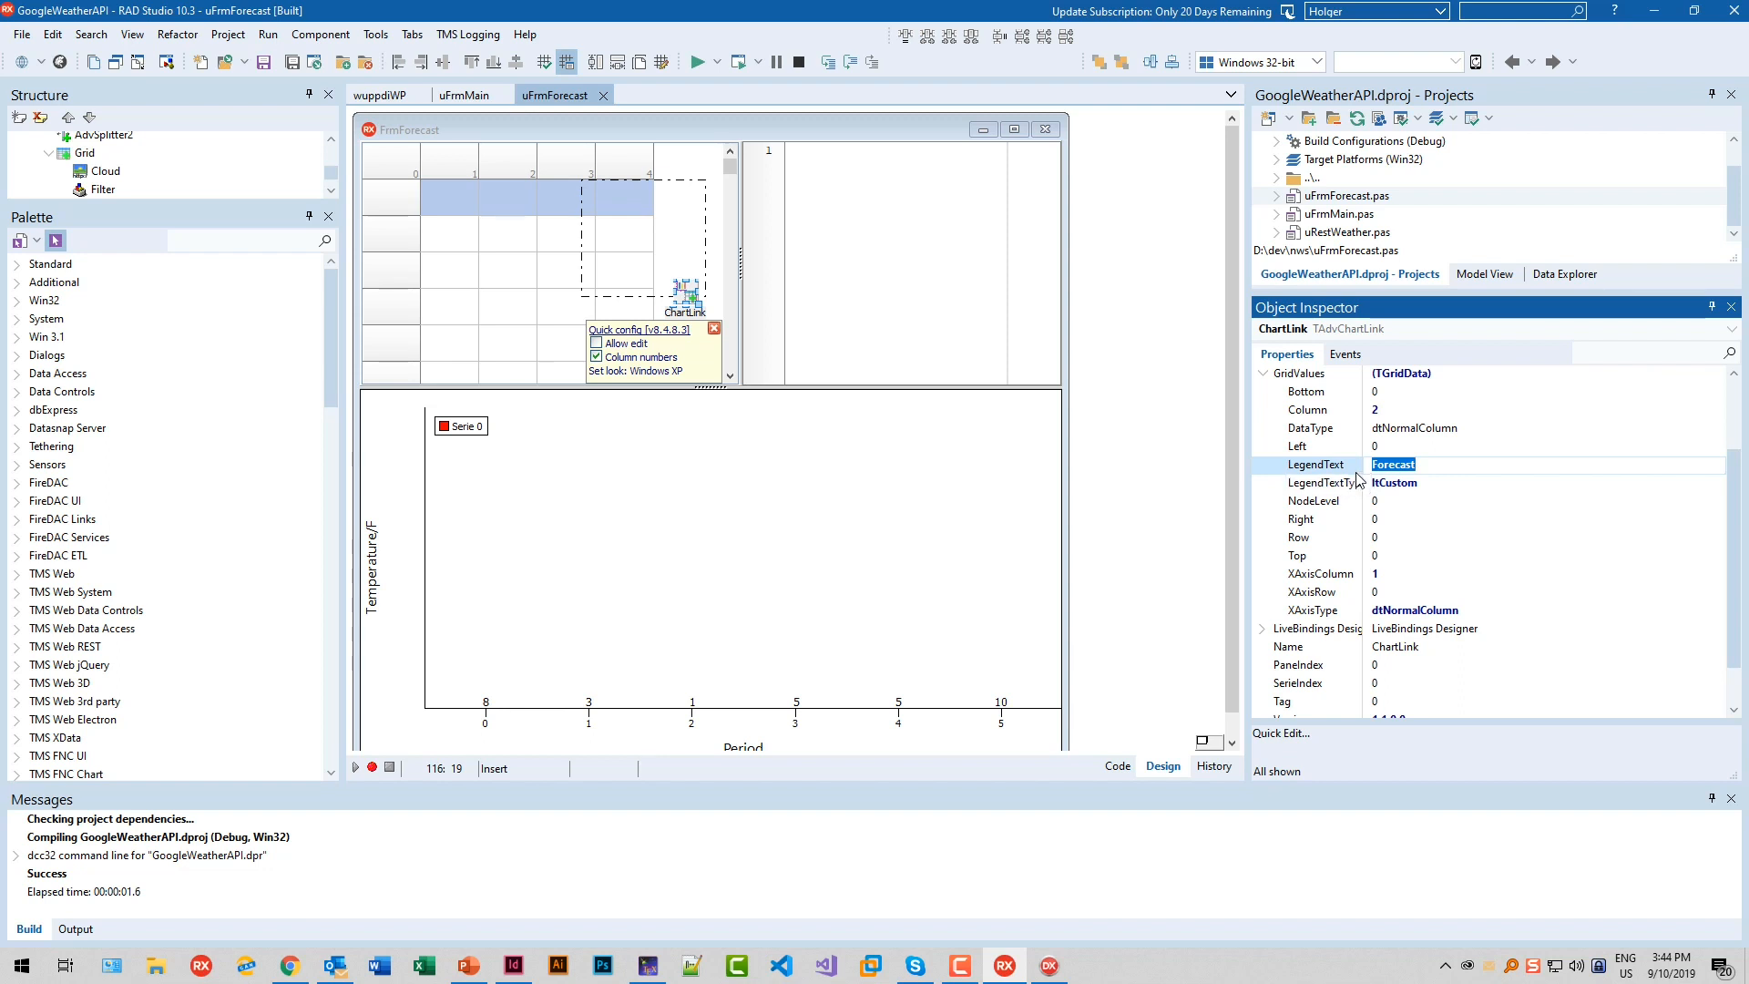
pyautogui.moveTo(1239, 495)
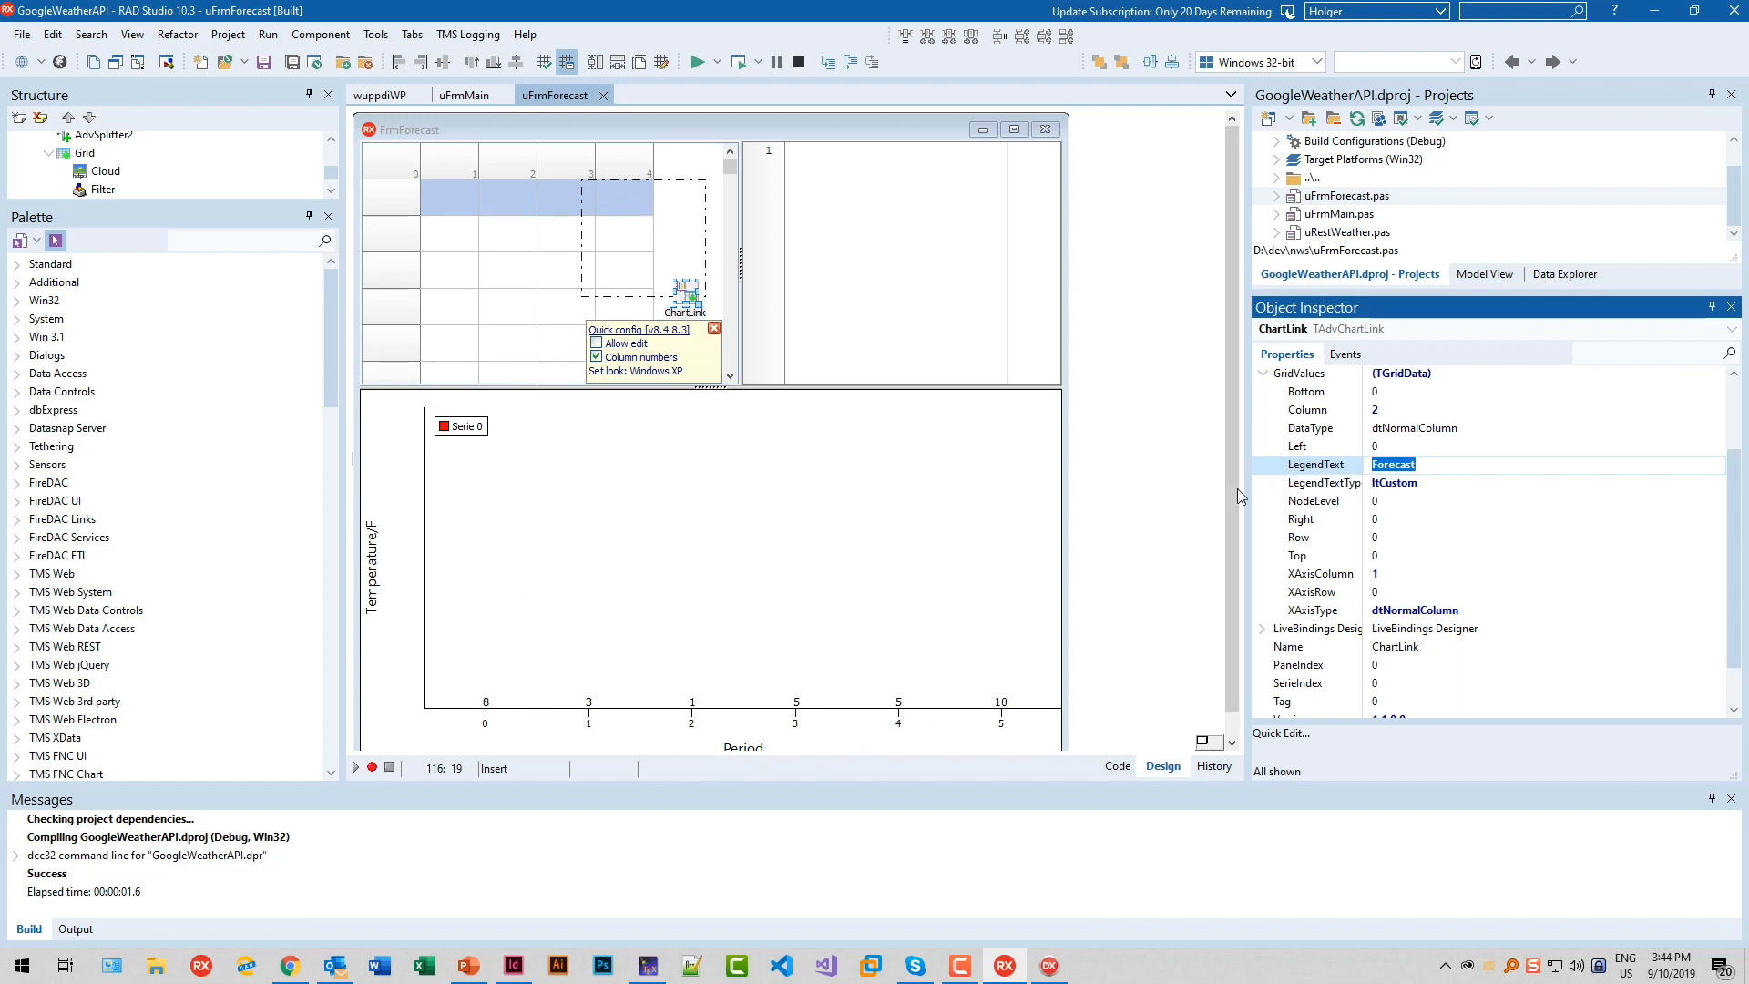
pyautogui.moveTo(469, 436)
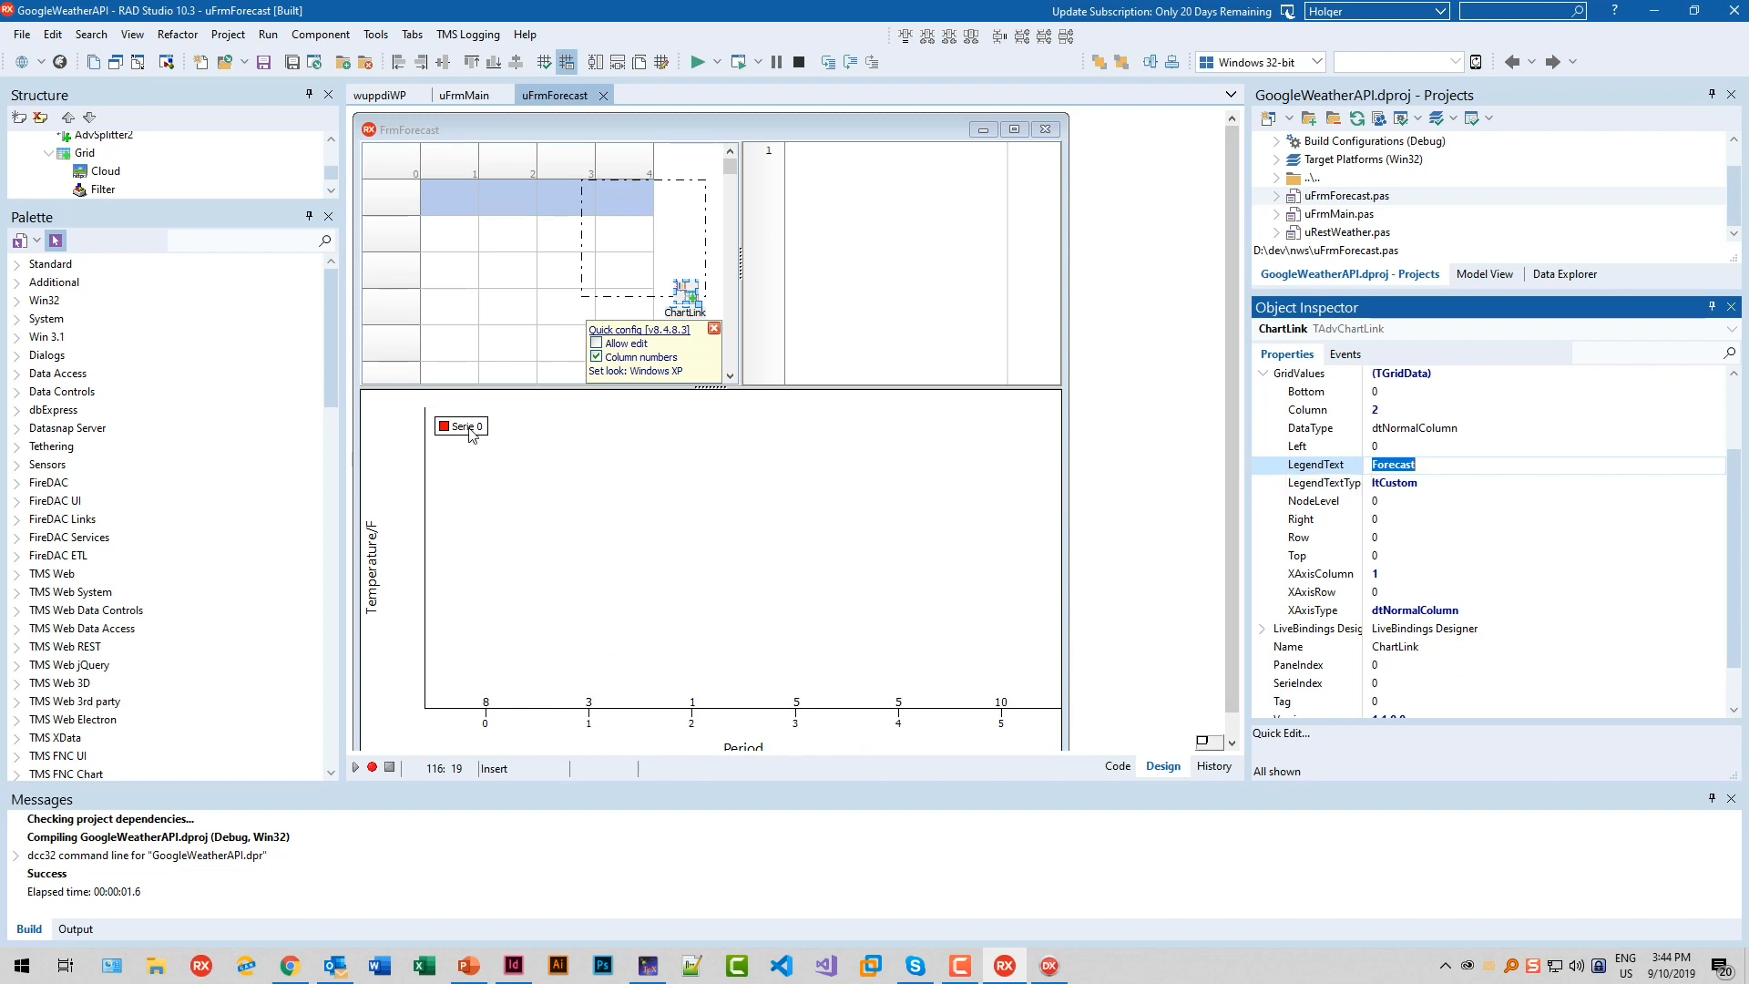
# Inspect ChartLink's GridValues: x-axis from column 1, values from column 2
pyautogui.click(1320, 573)
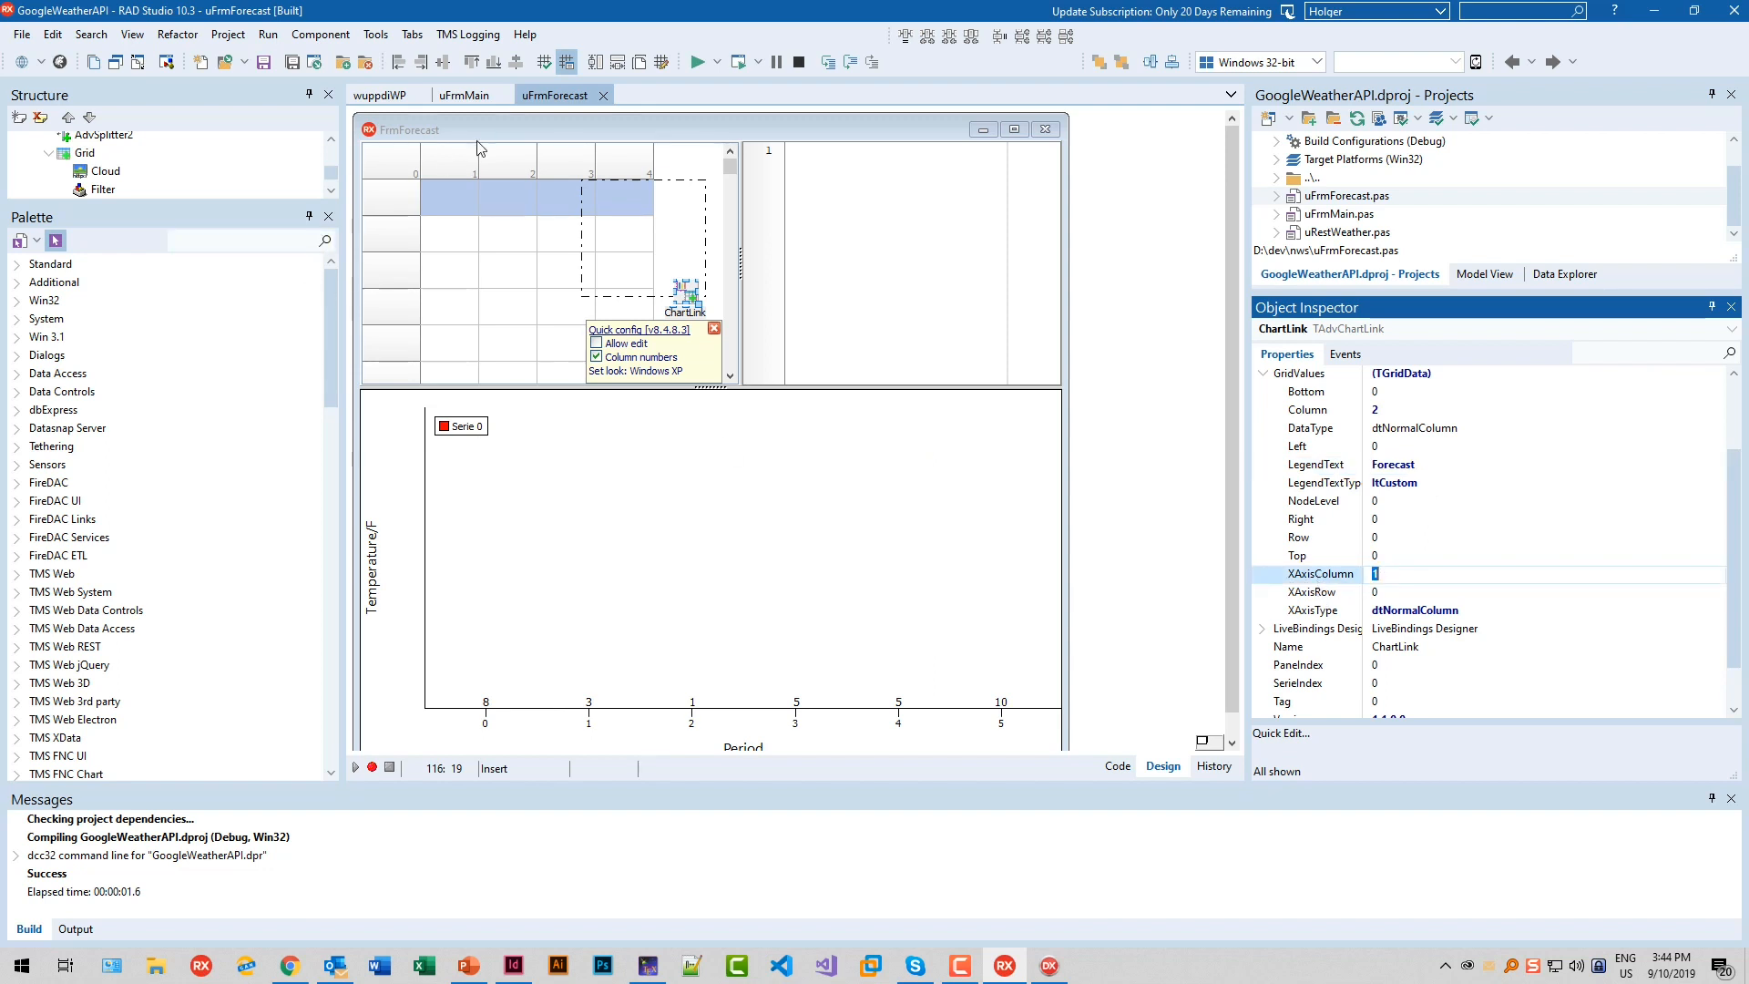
pyautogui.click(1307, 409)
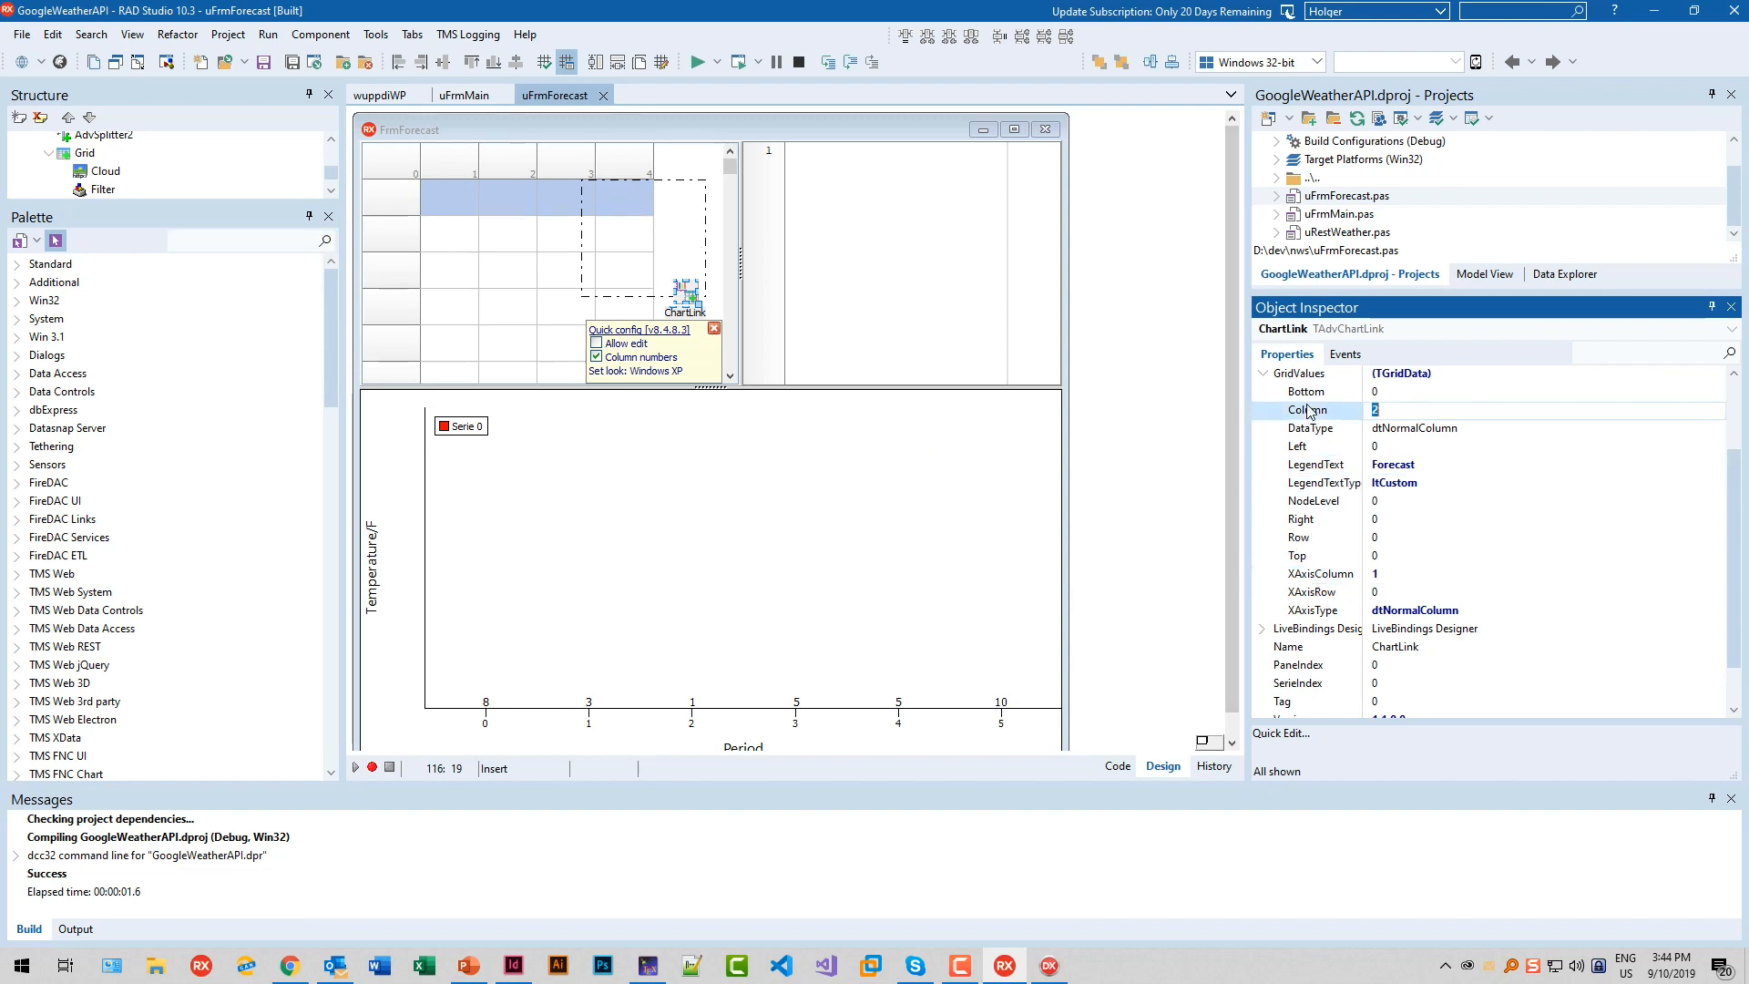
pyautogui.moveTo(1310, 486)
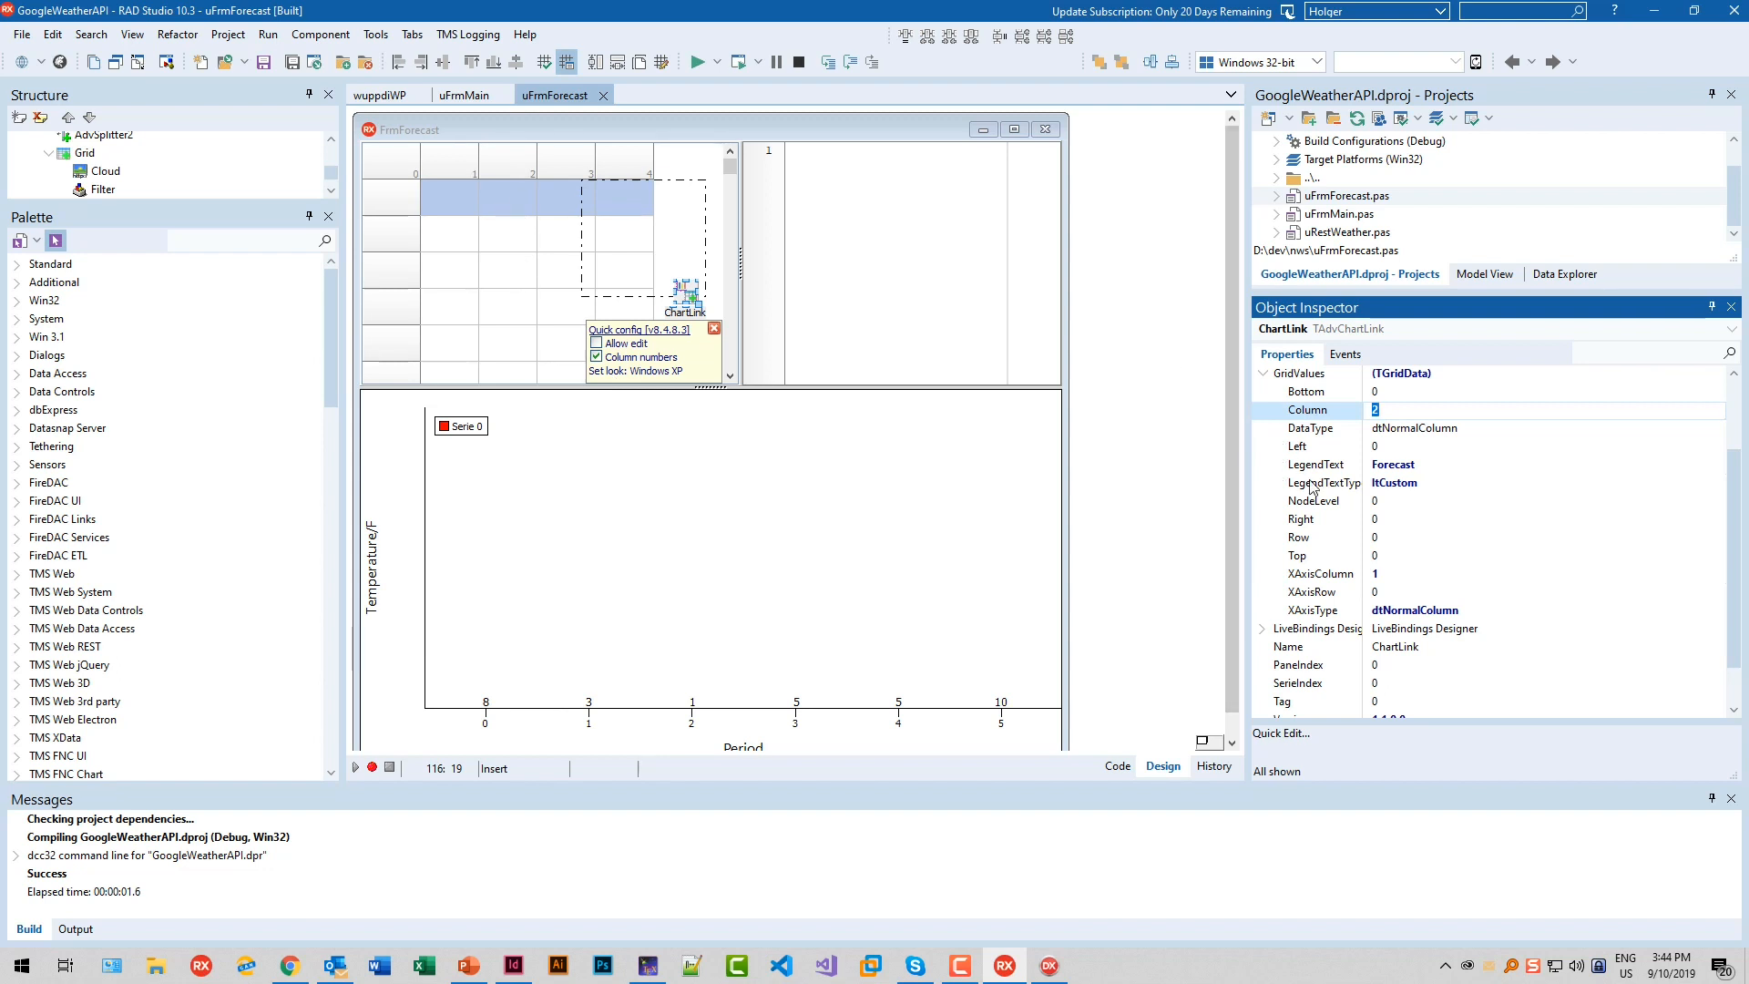
pyautogui.scroll(-3)
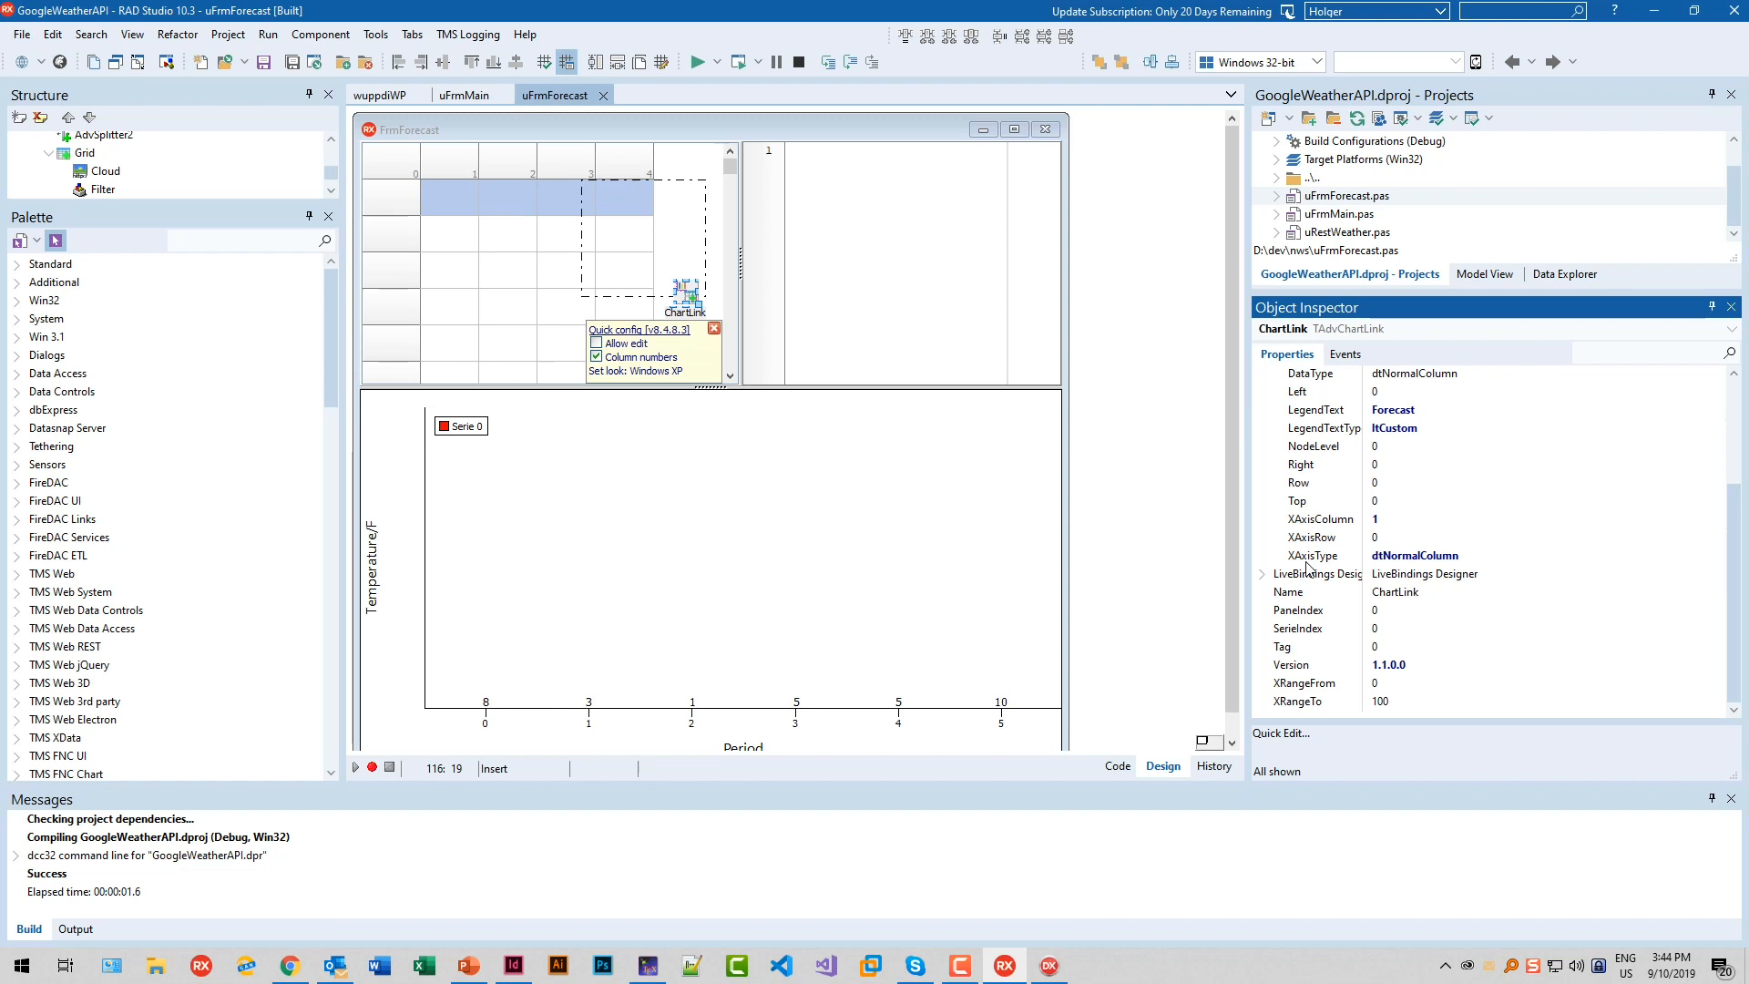
pyautogui.moveTo(1325, 629)
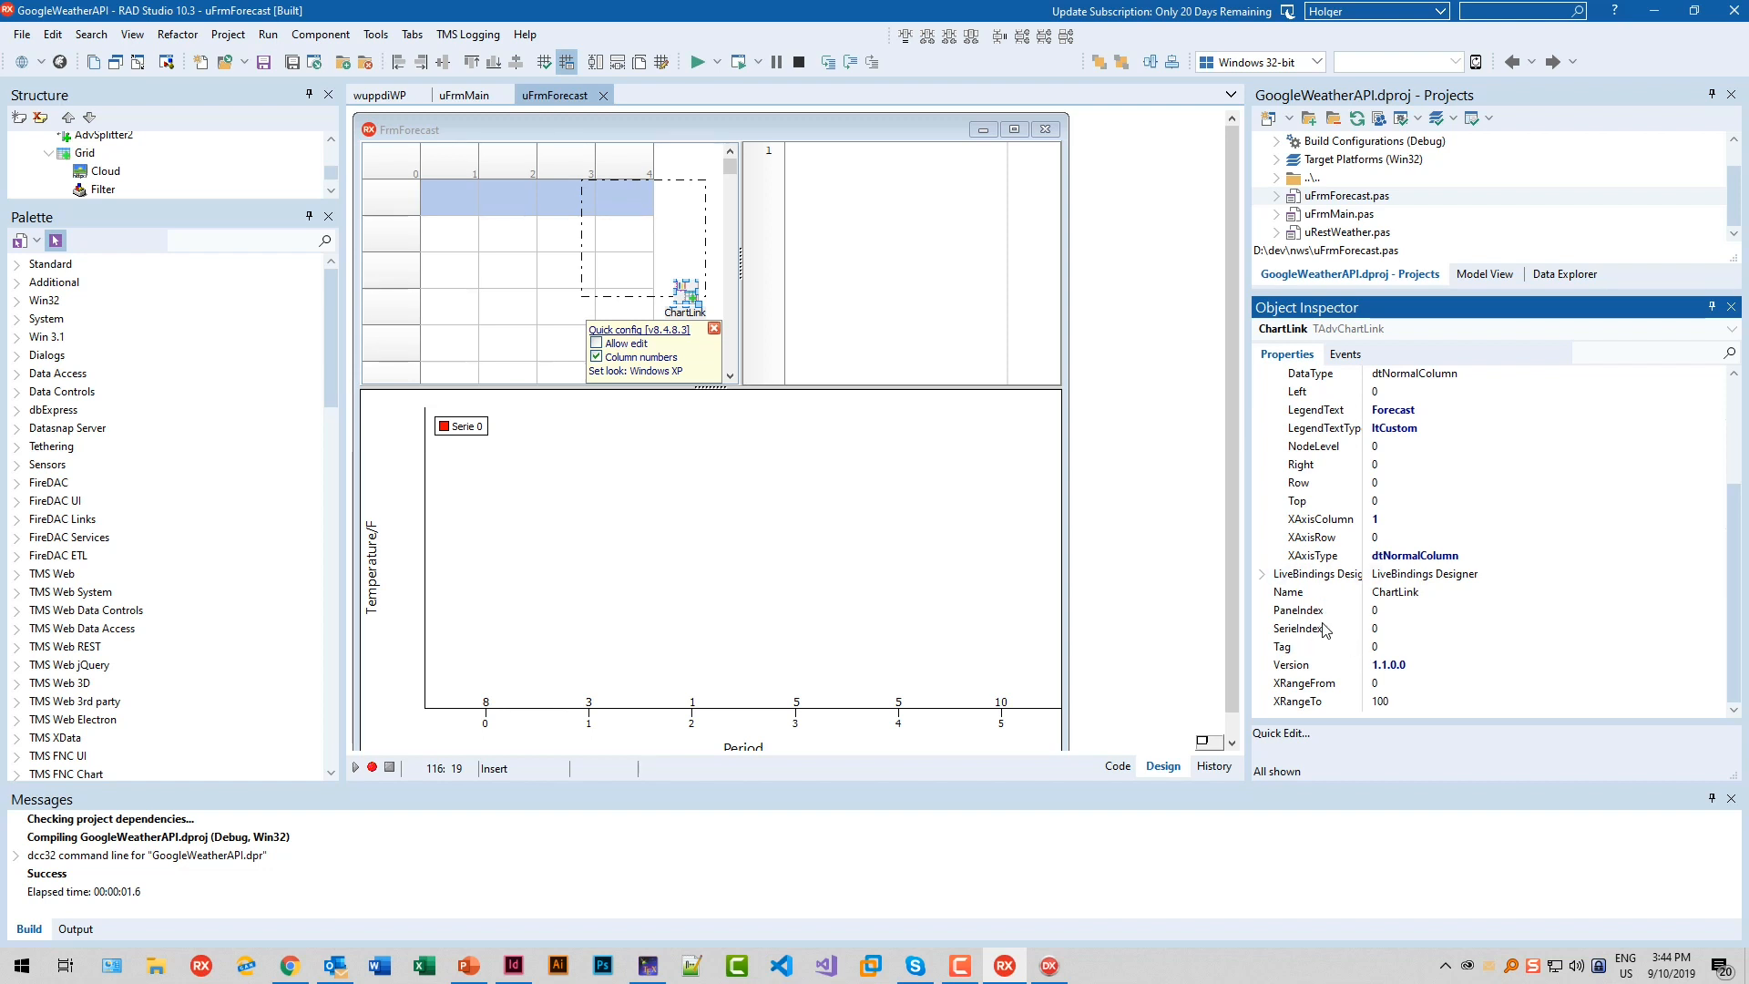
pyautogui.moveTo(1269, 566)
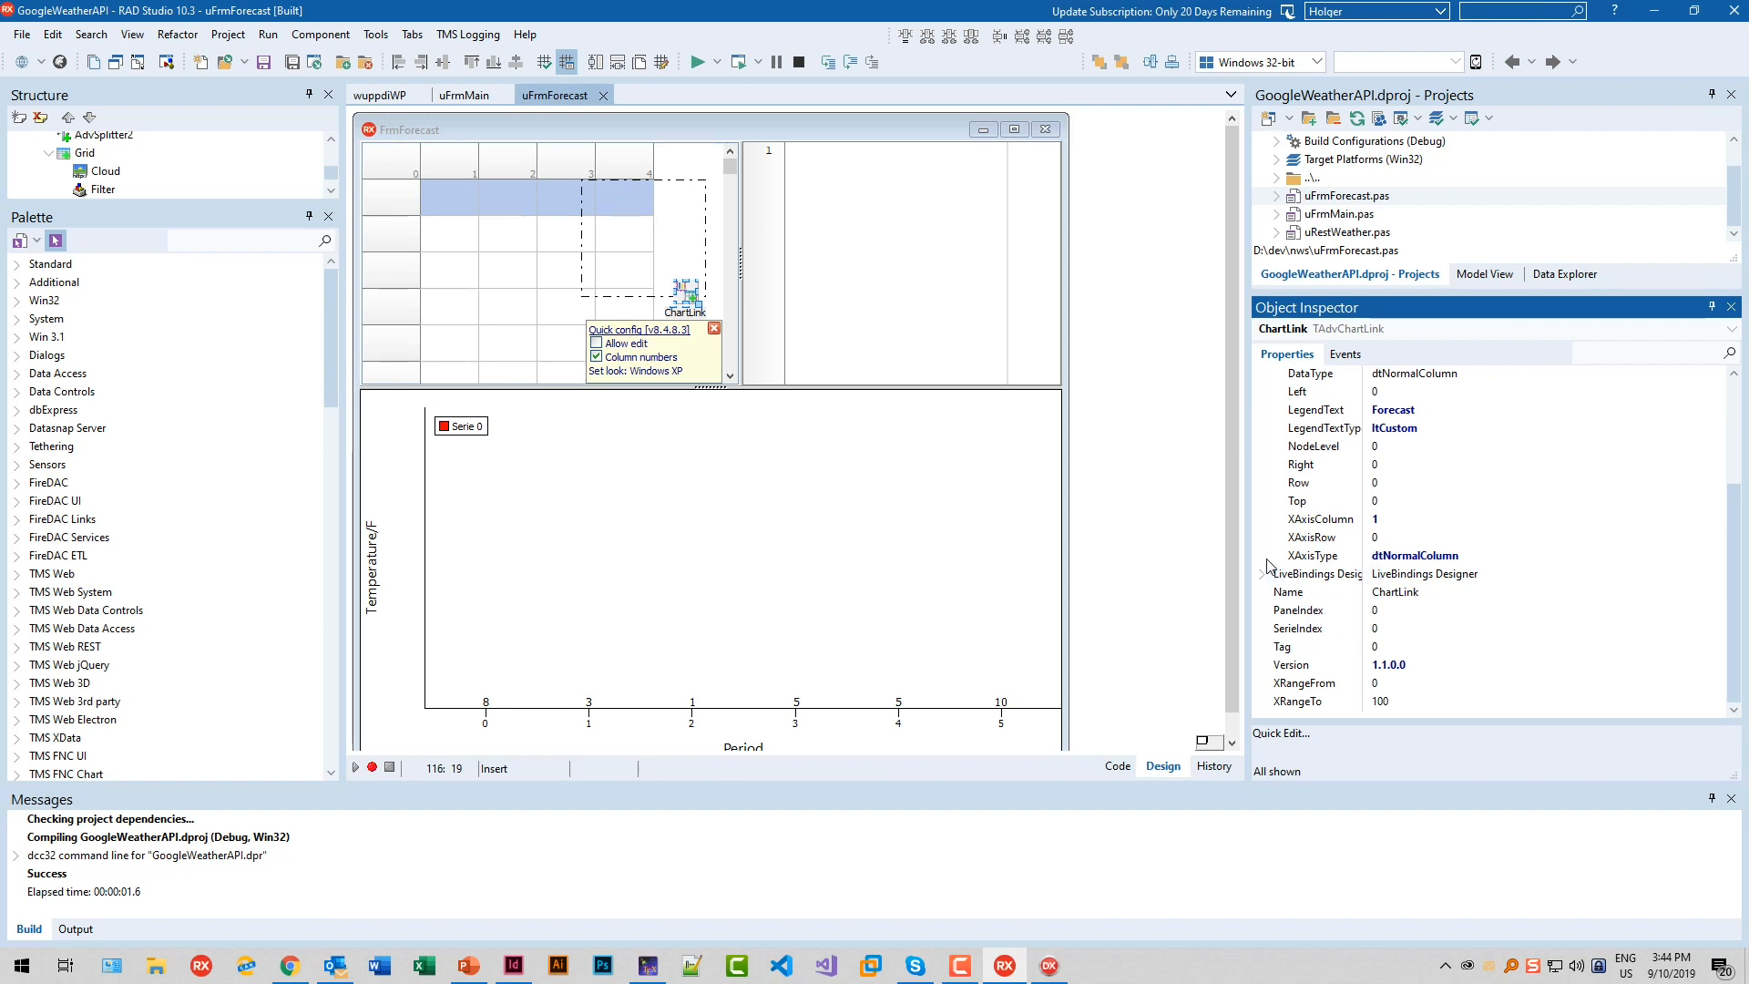